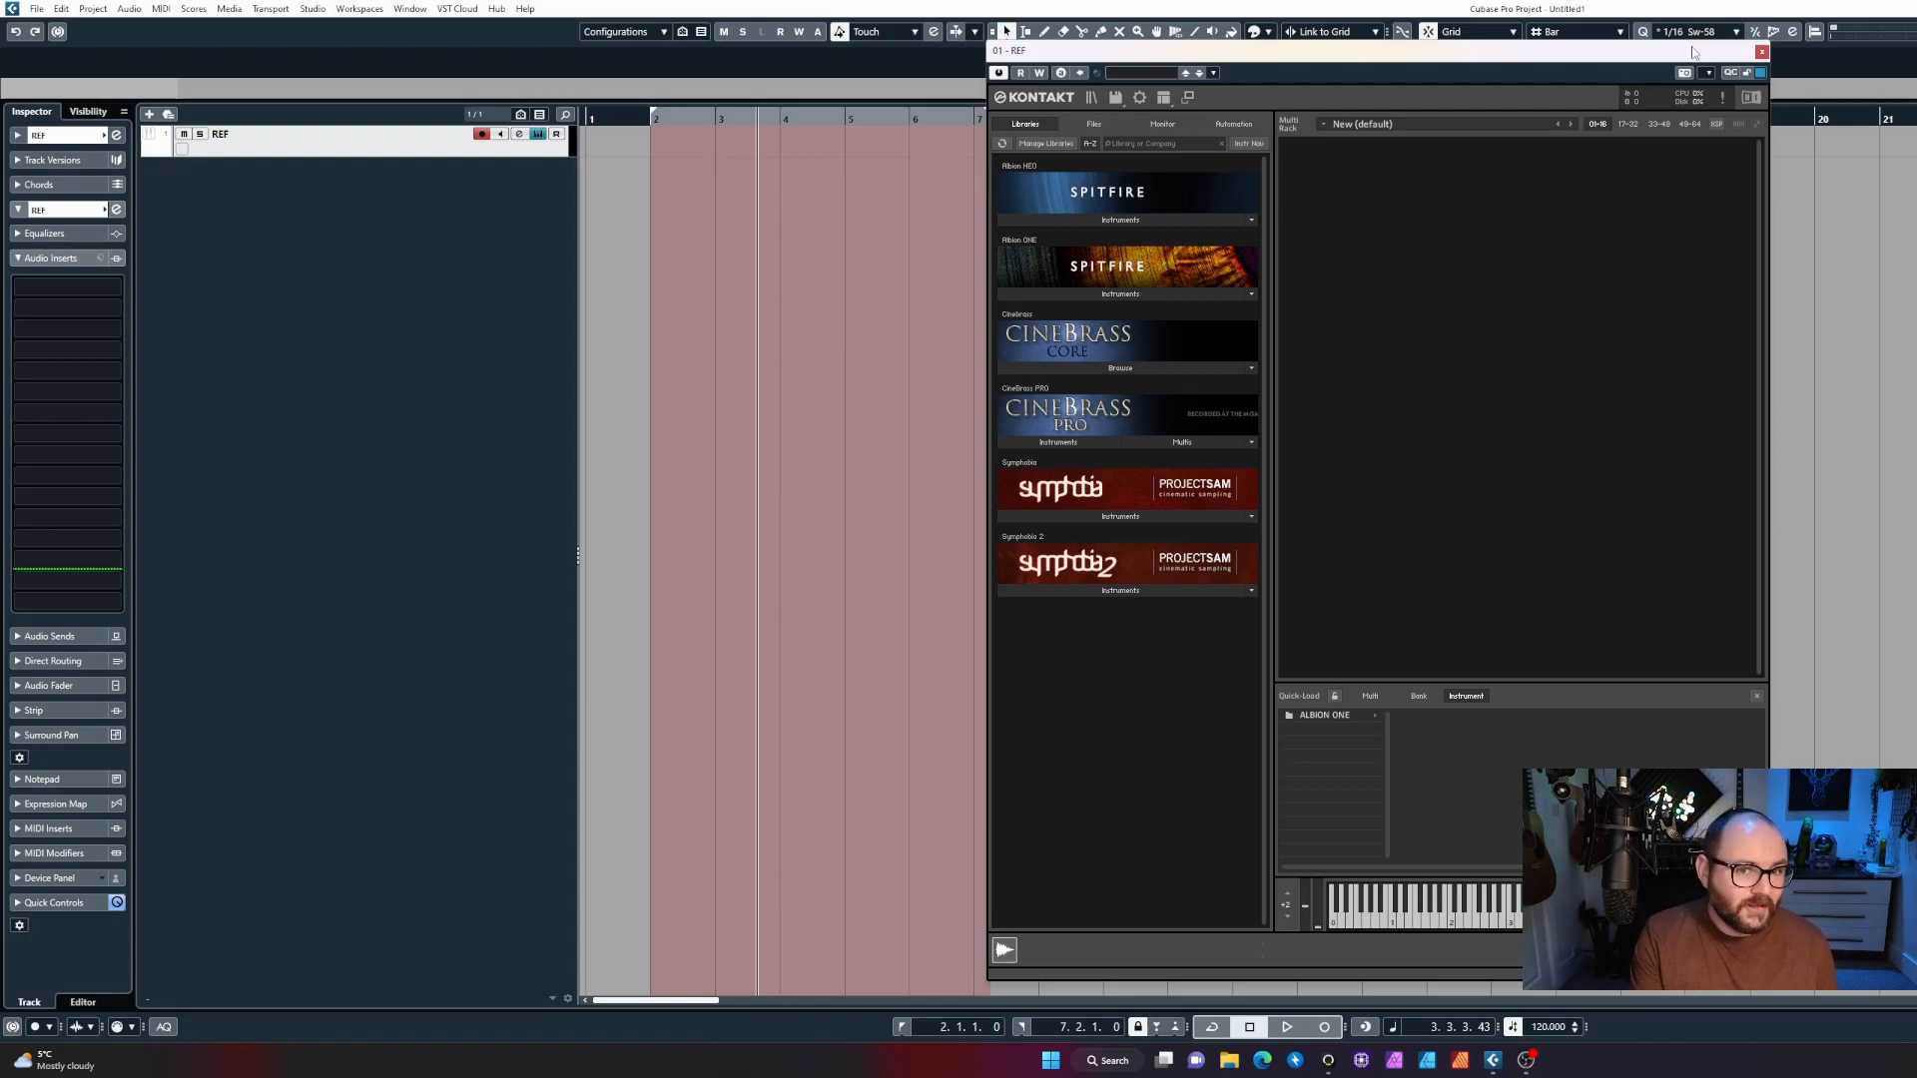
mouse_move(509, 60)
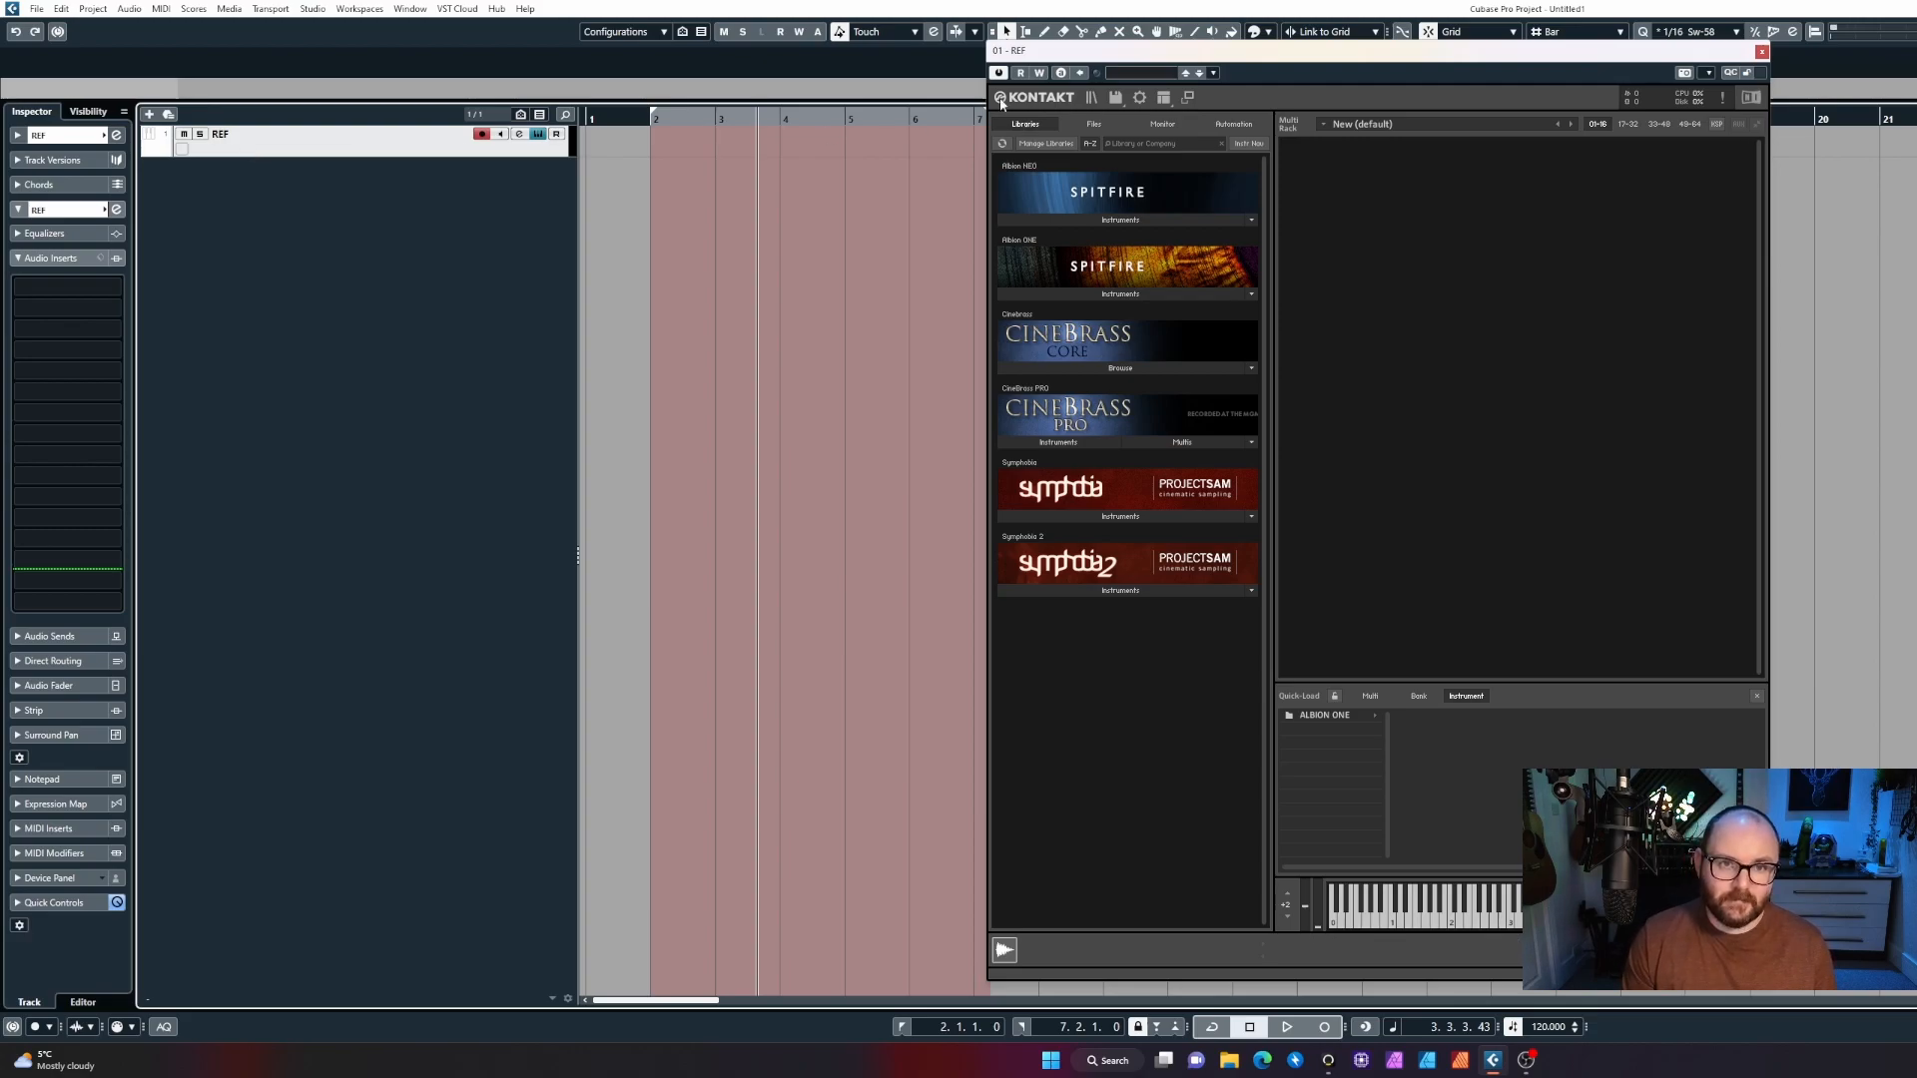
Move the Kontakt window right and expand CineBrass Core to list its ensemble patches.
left_click_drag(1008, 50, 1412, 50)
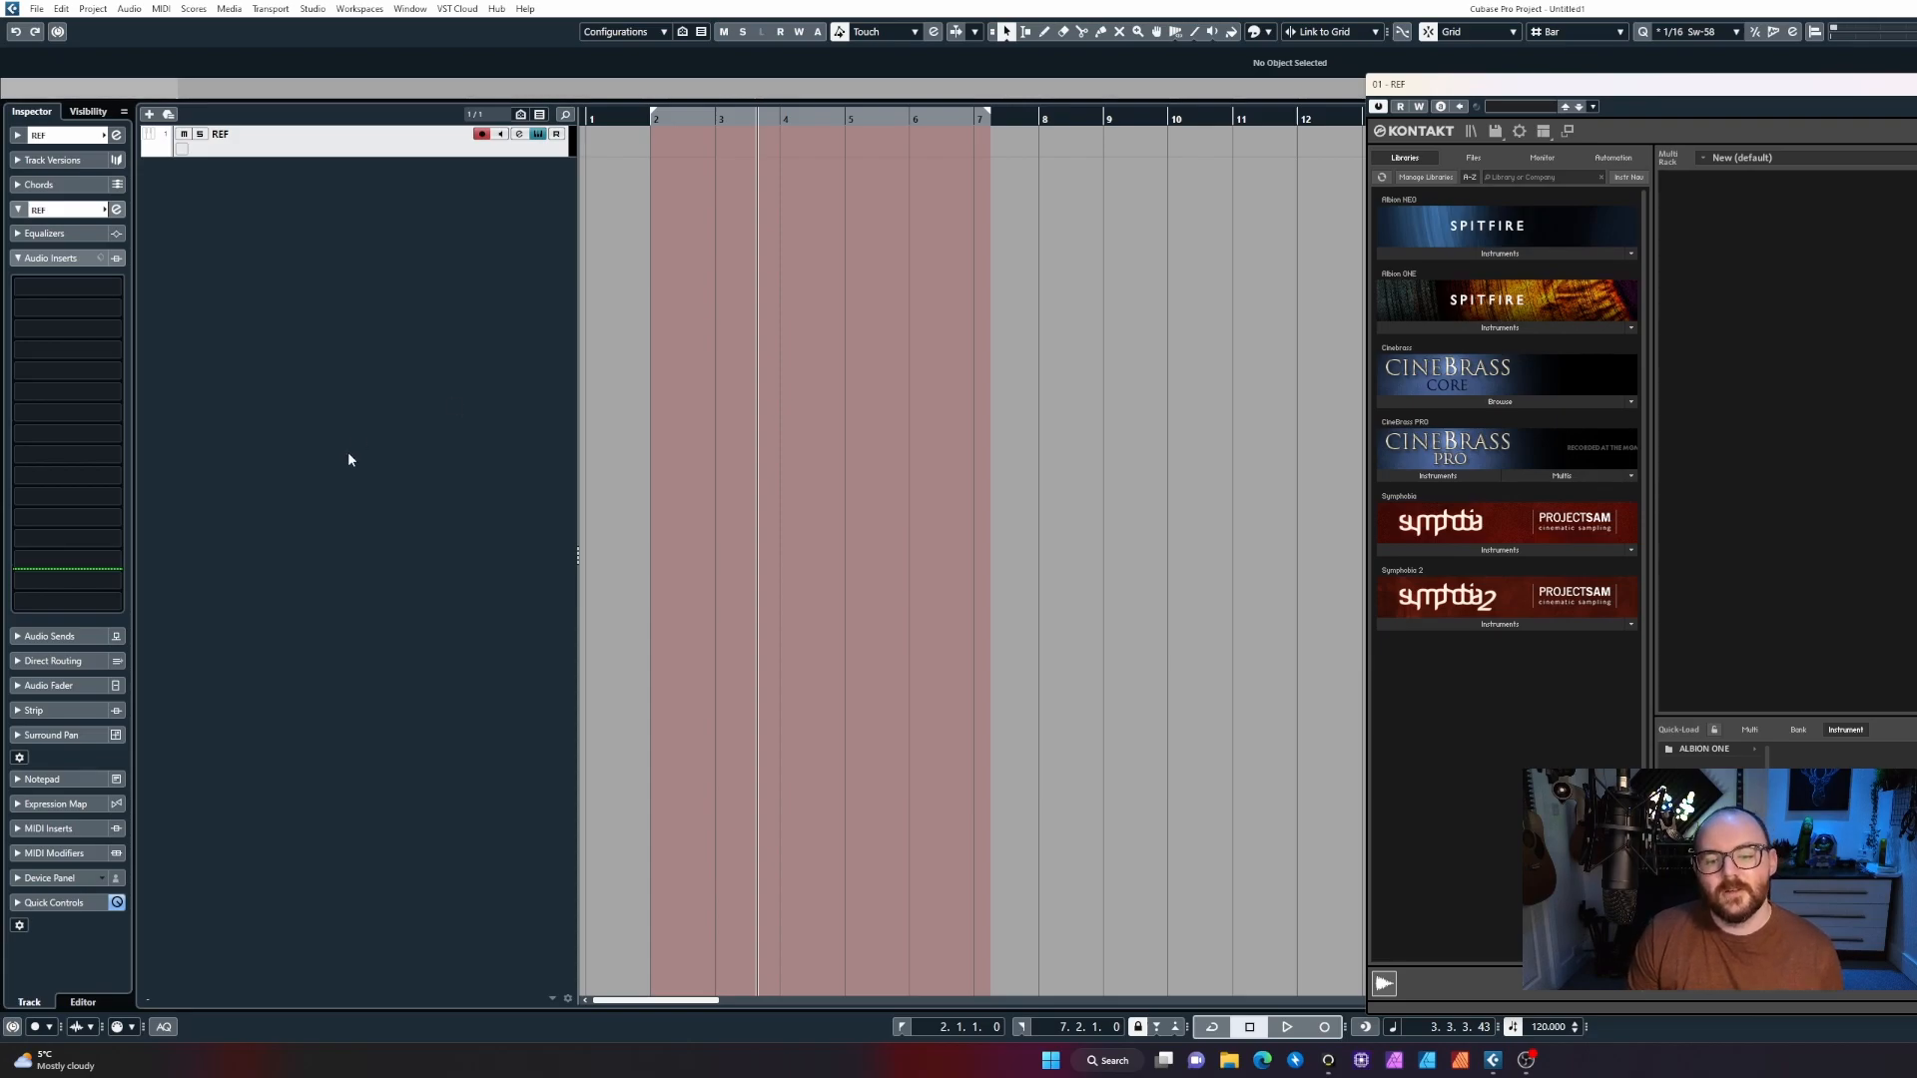
mouse_move(803, 528)
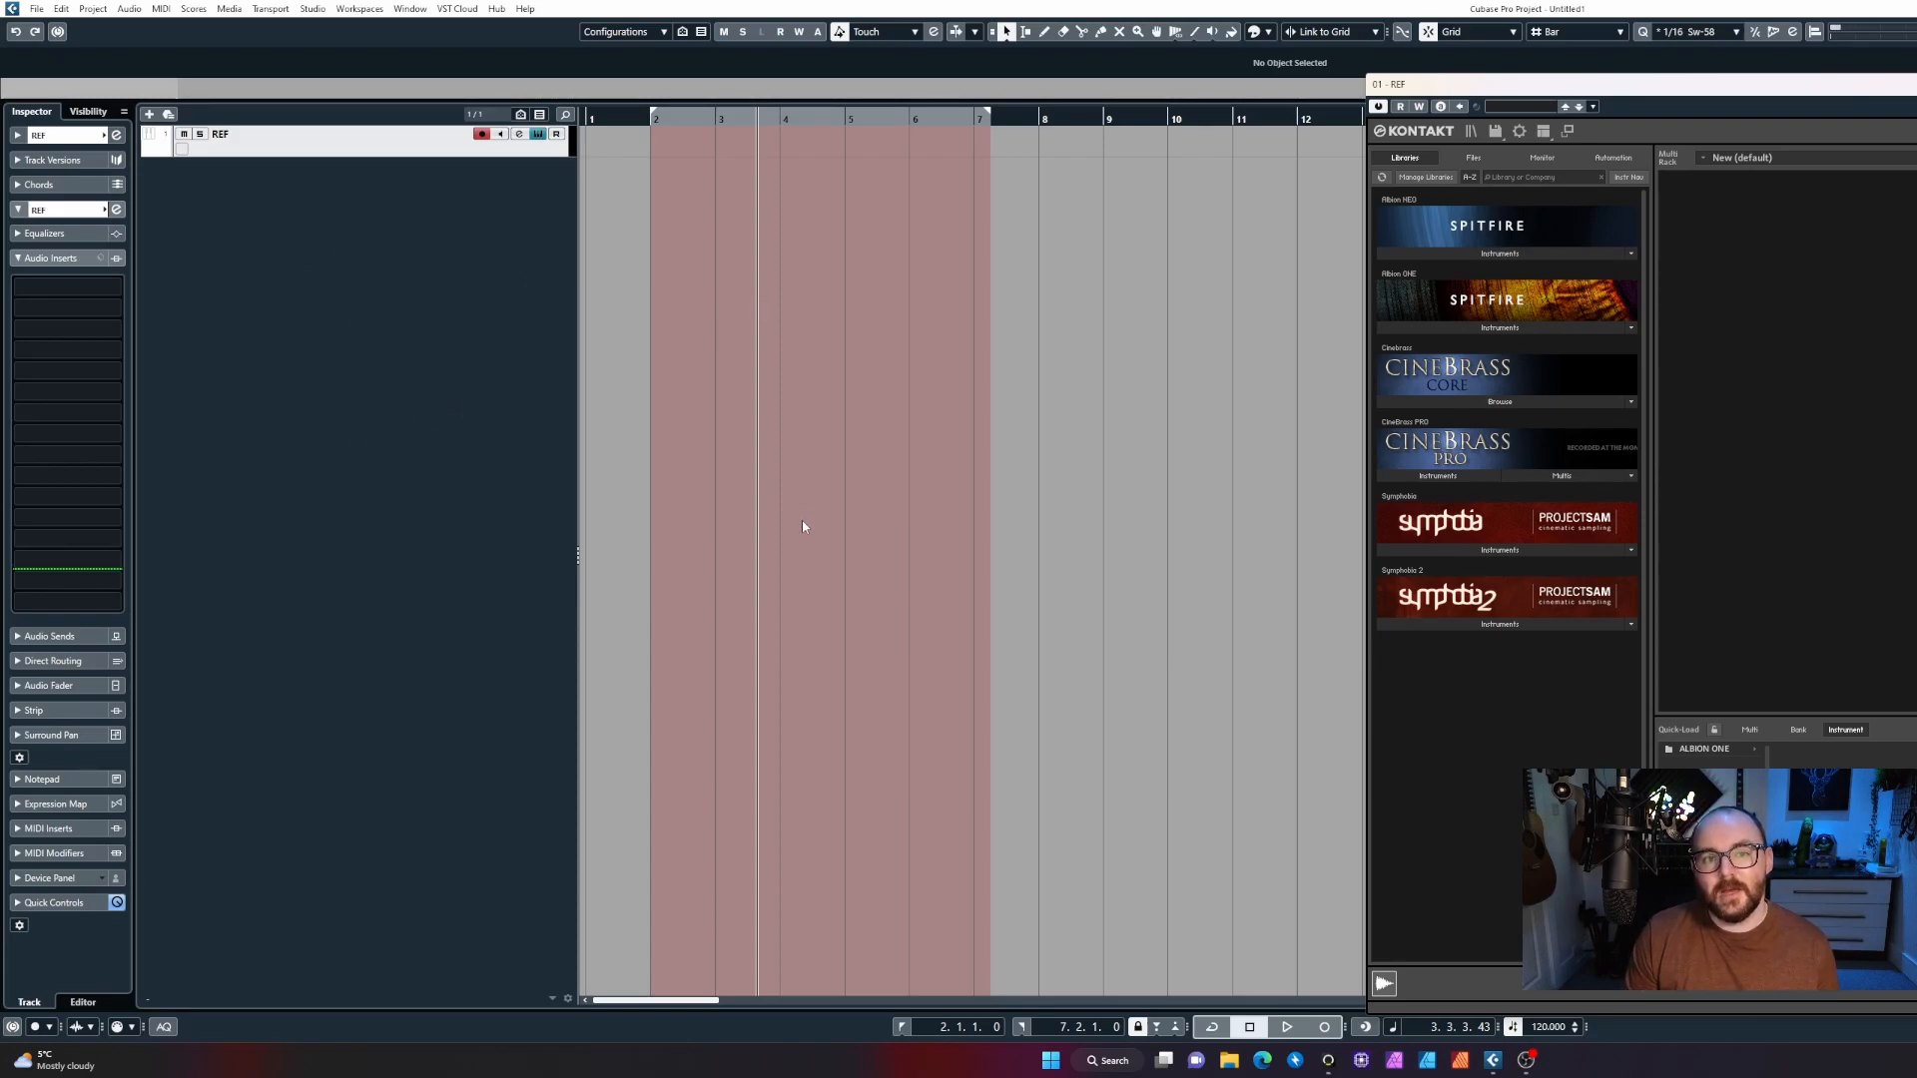
mouse_move(877, 479)
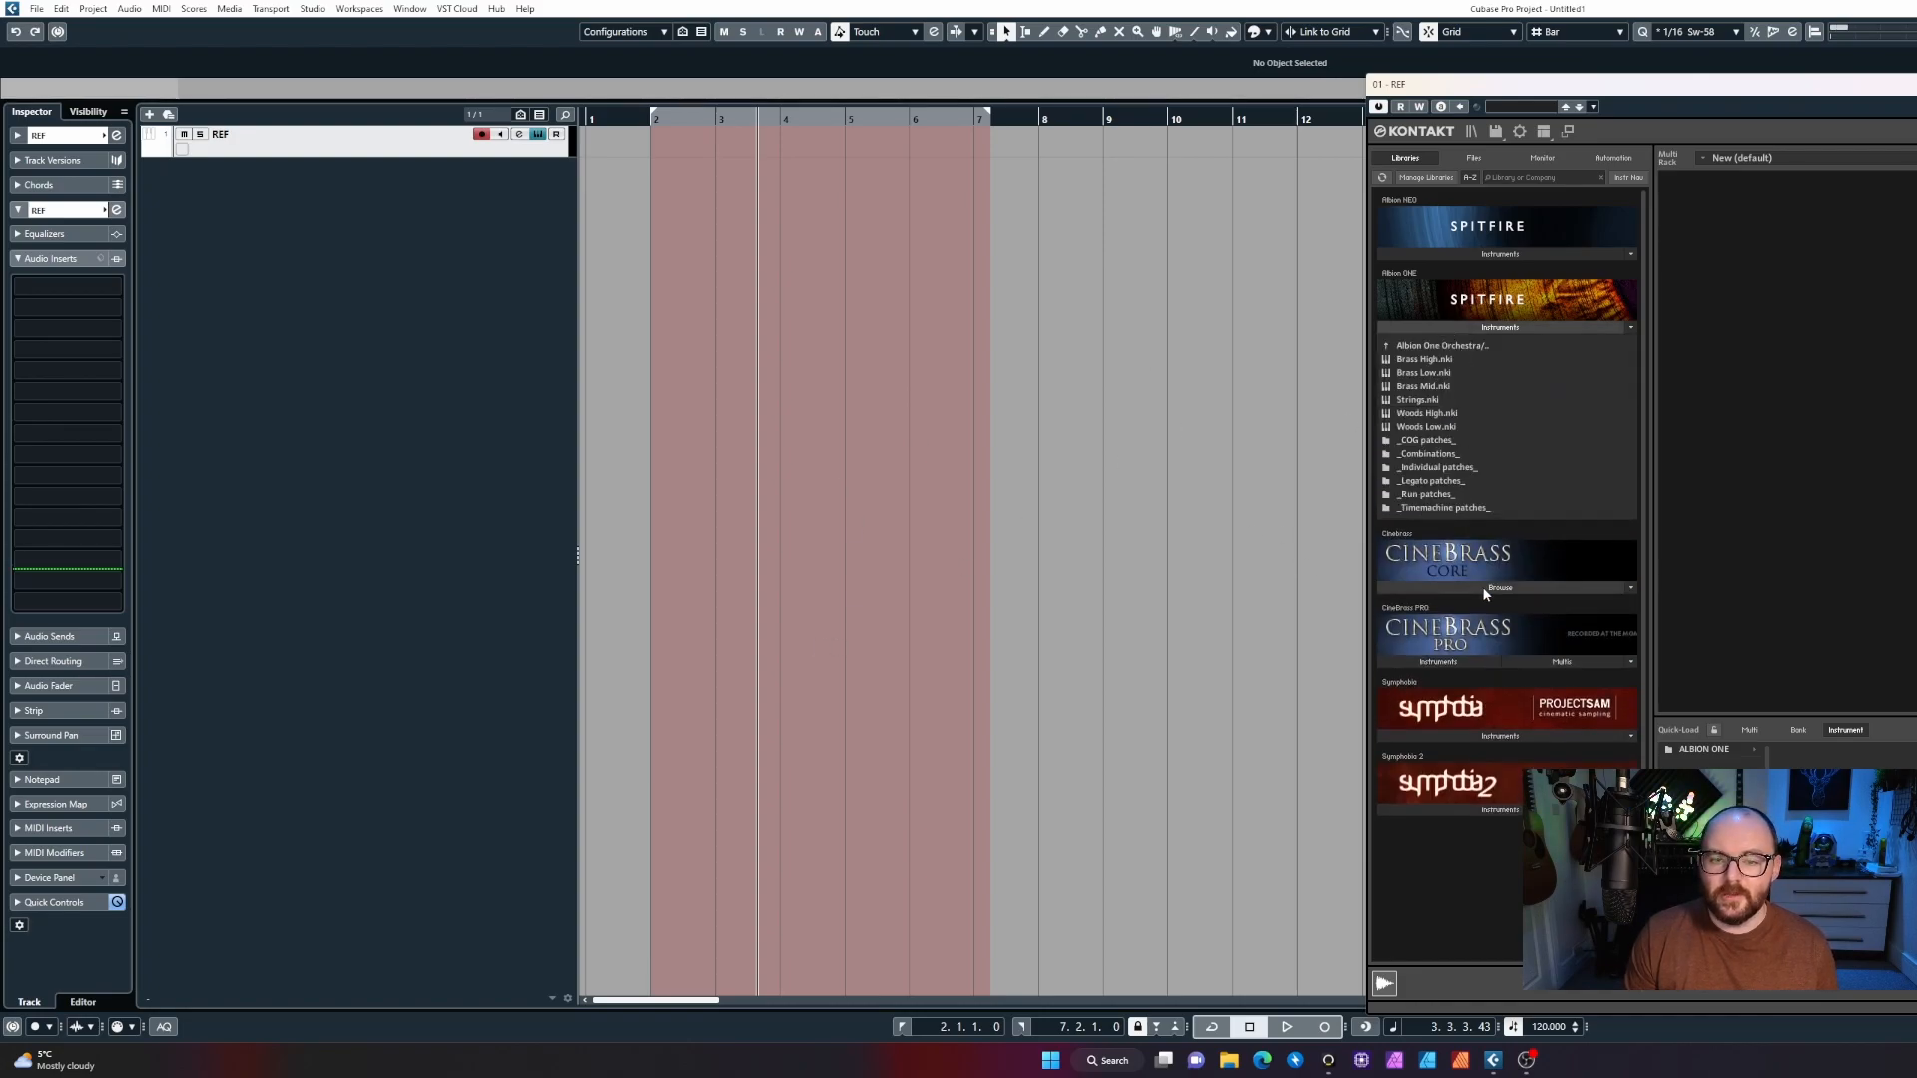
left_click(1500, 587)
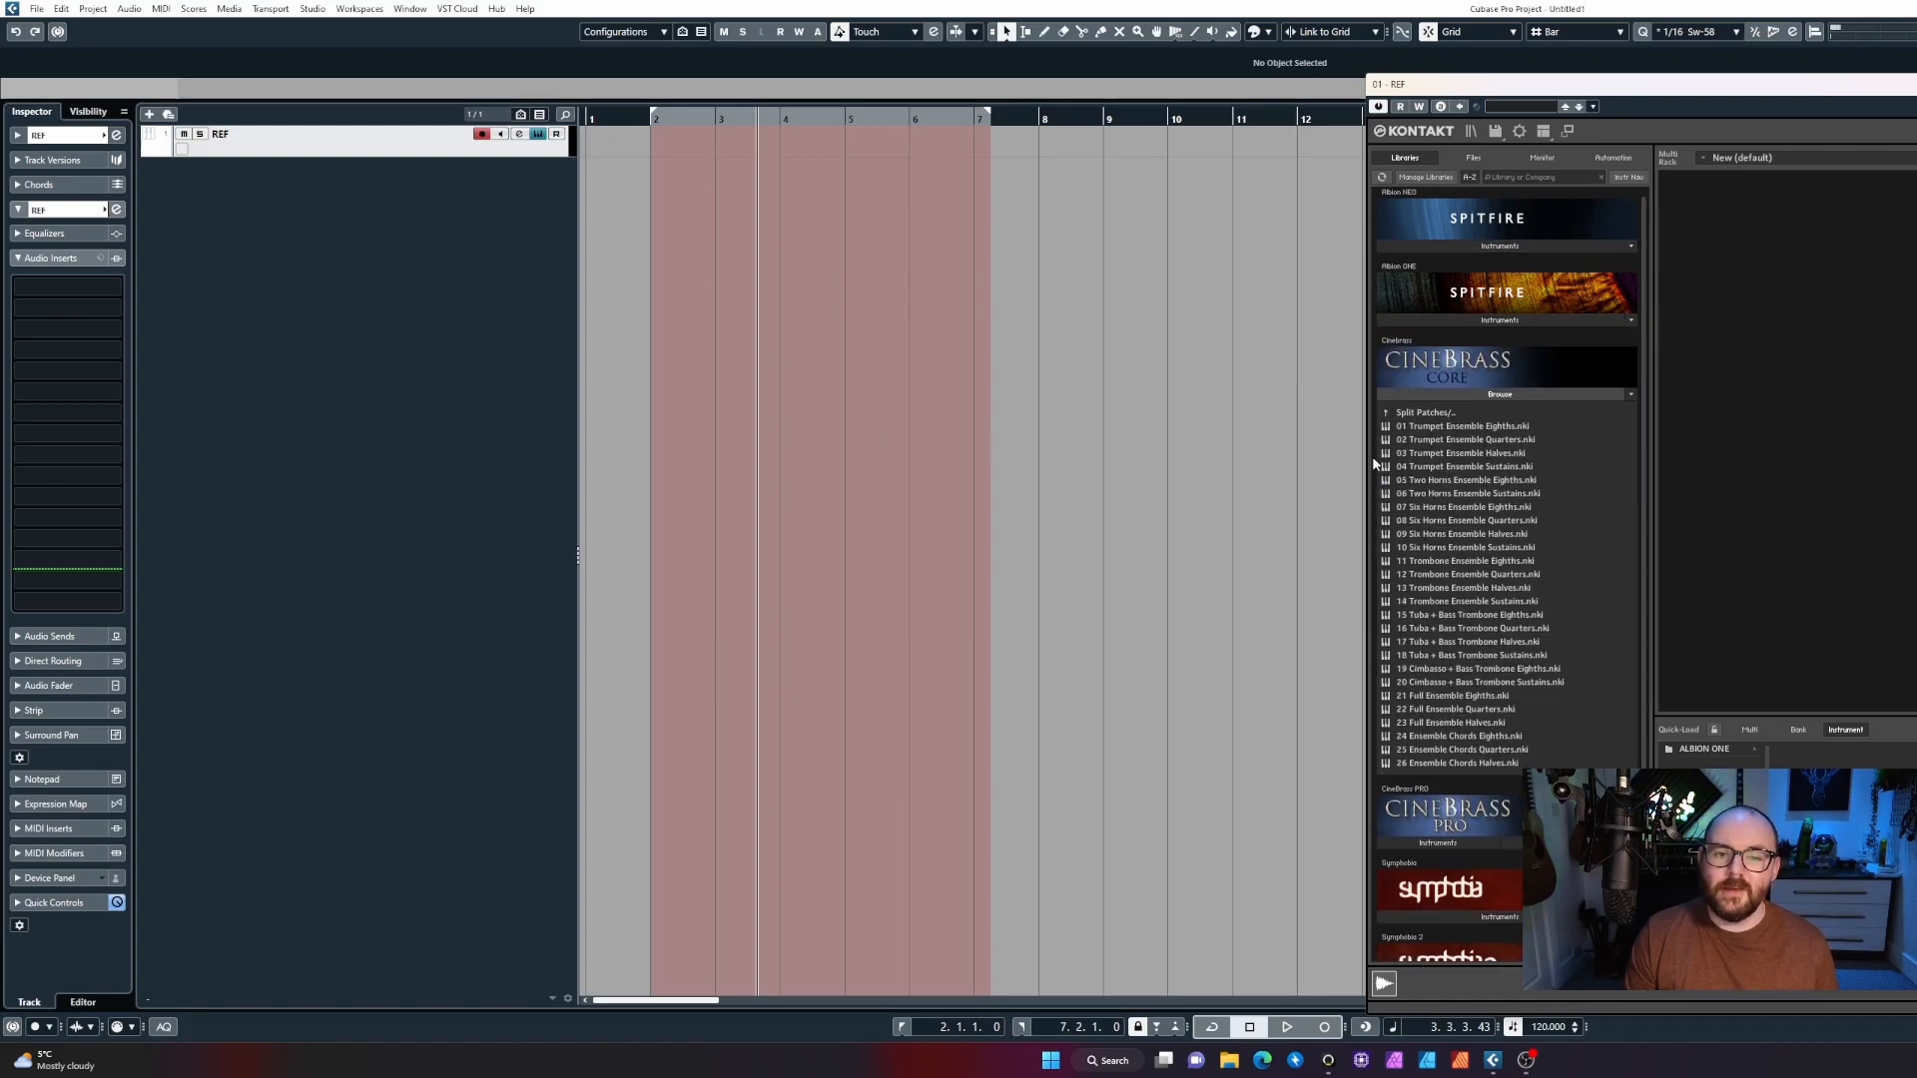
mouse_move(799, 531)
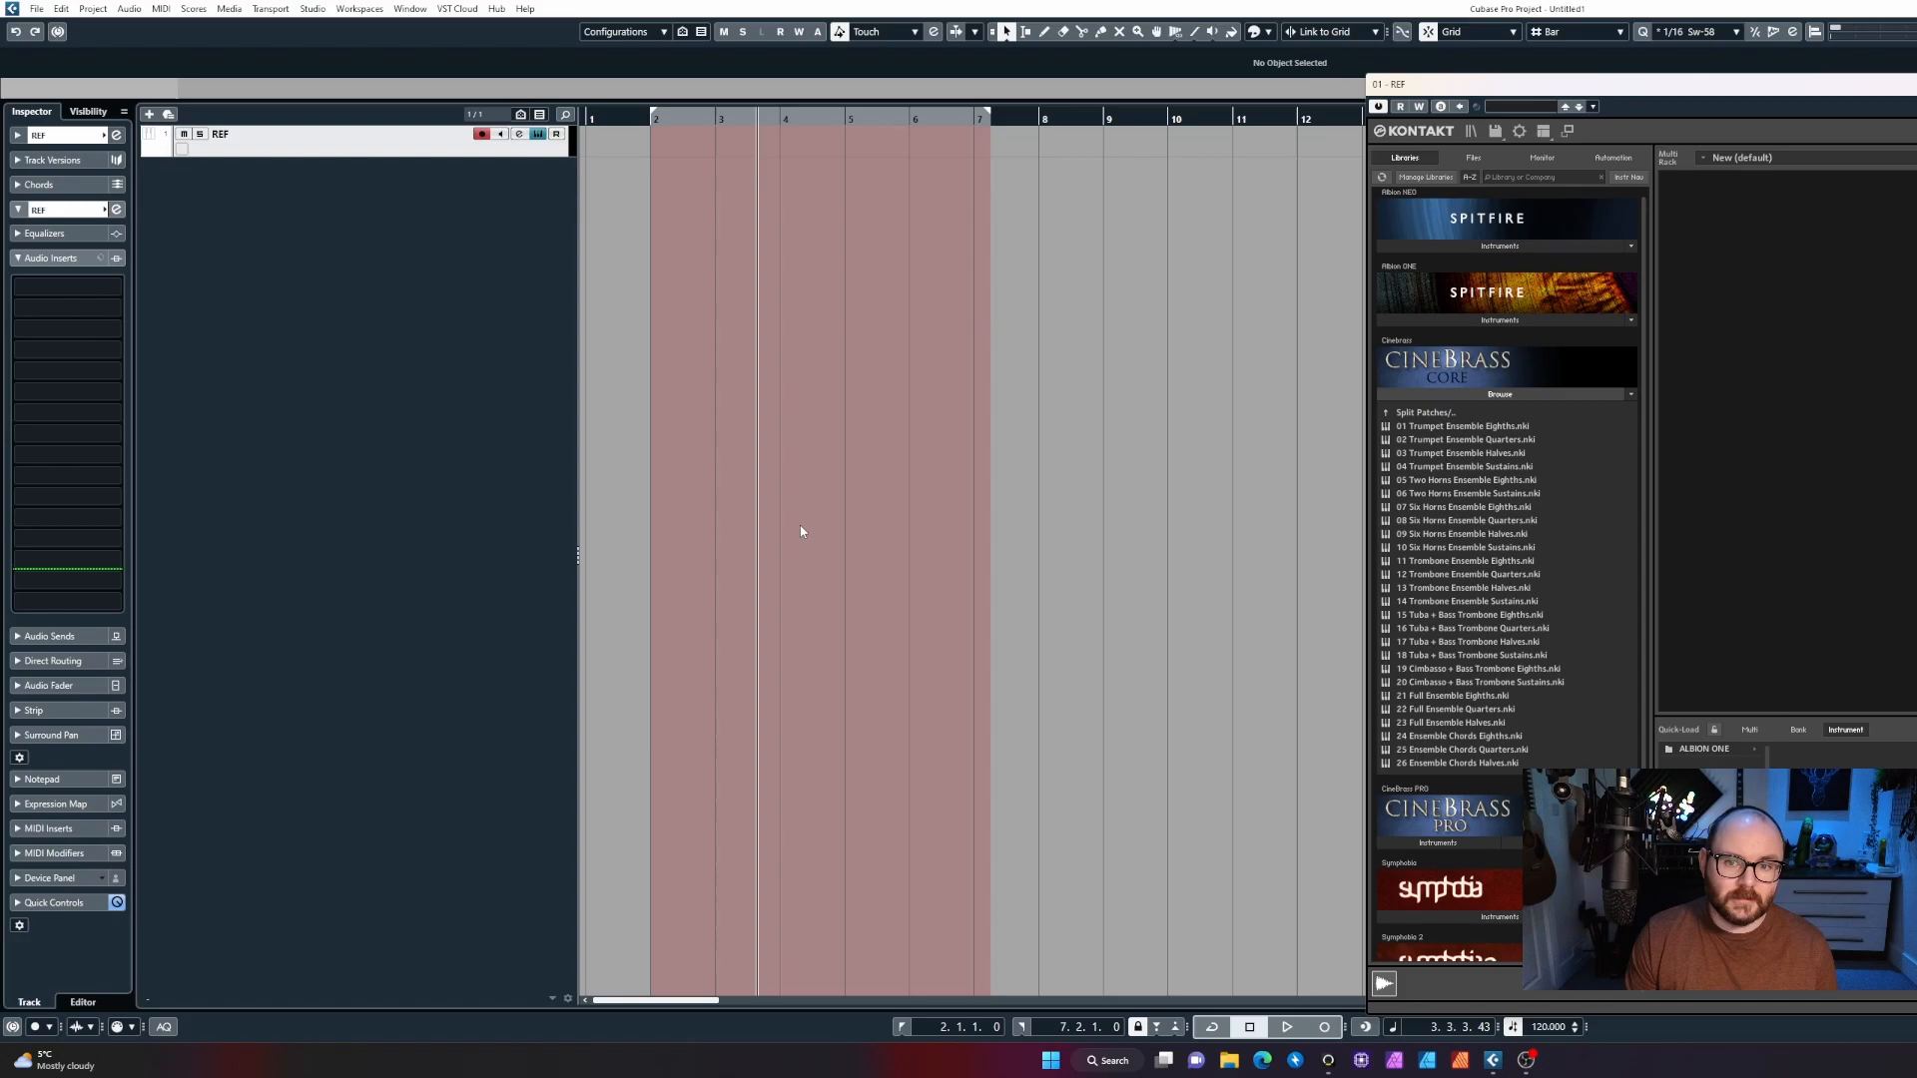
mouse_move(491, 415)
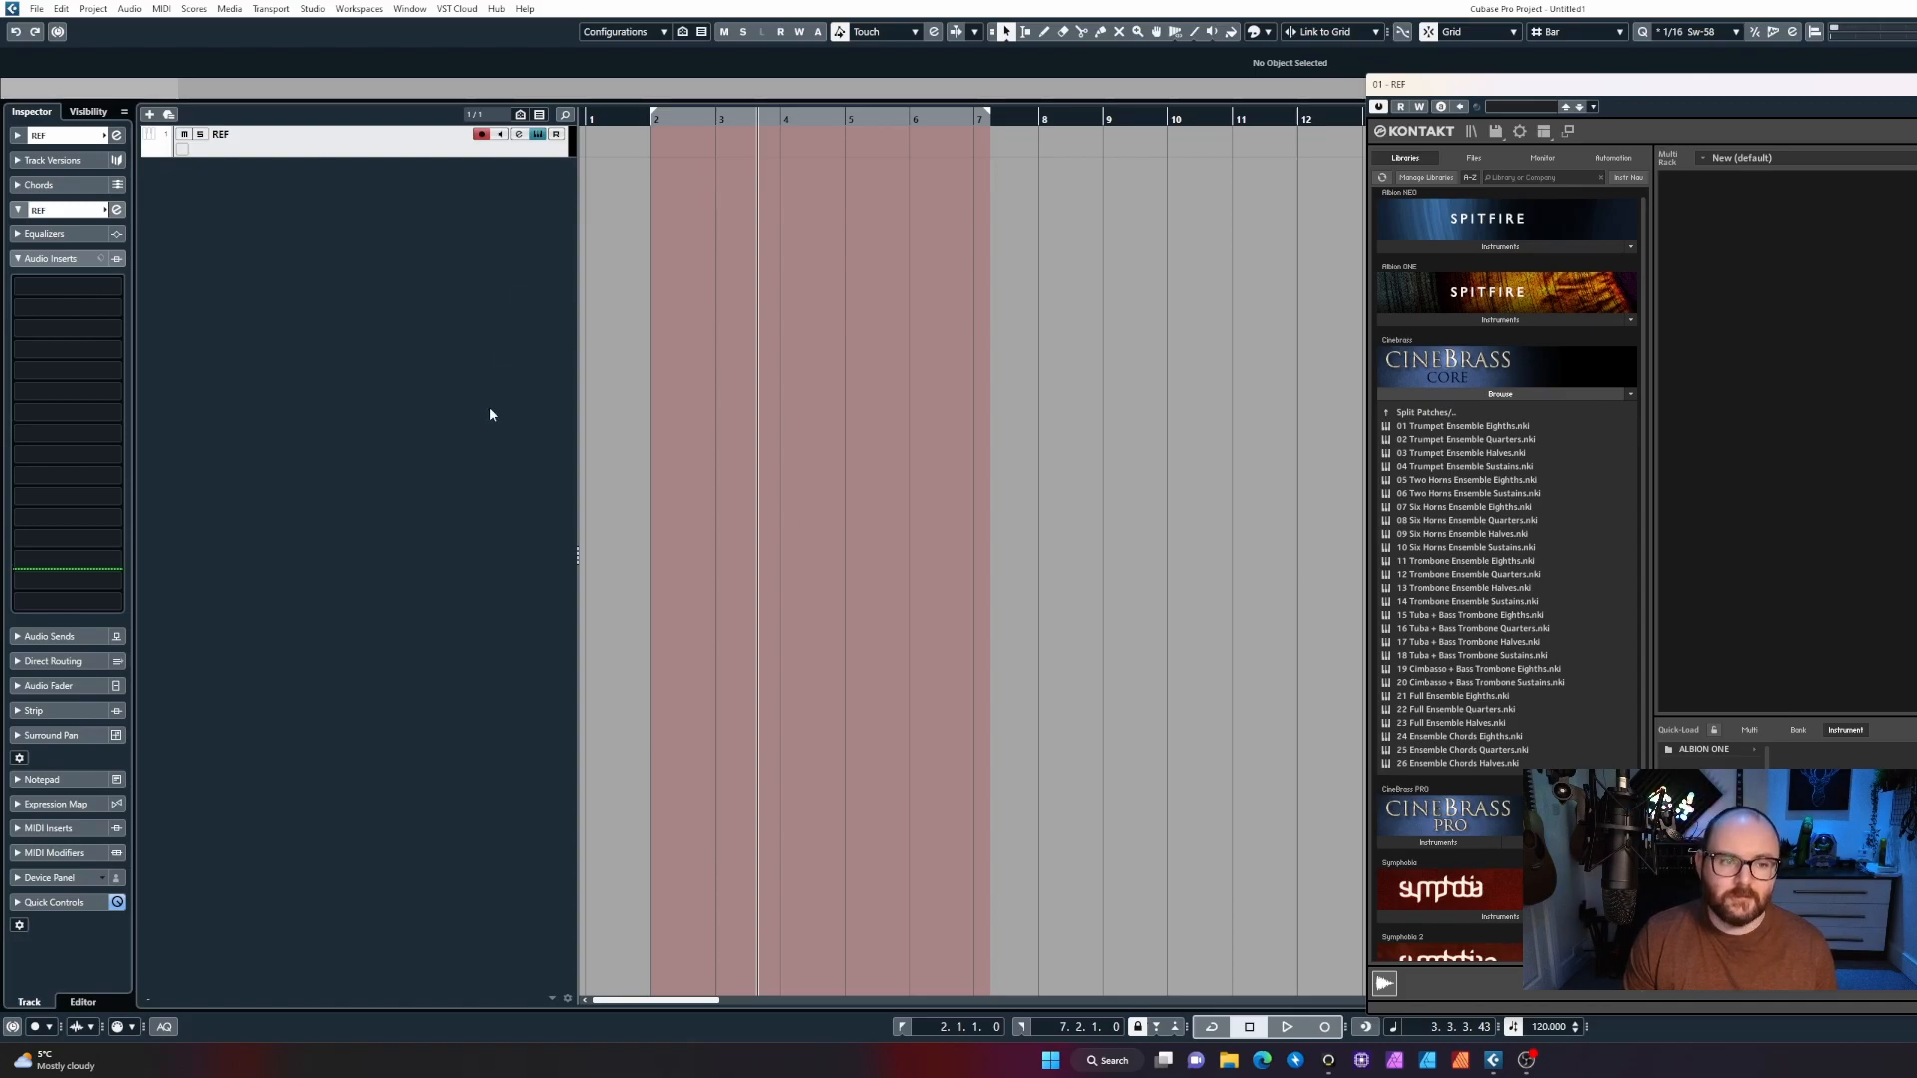
mouse_move(1538, 605)
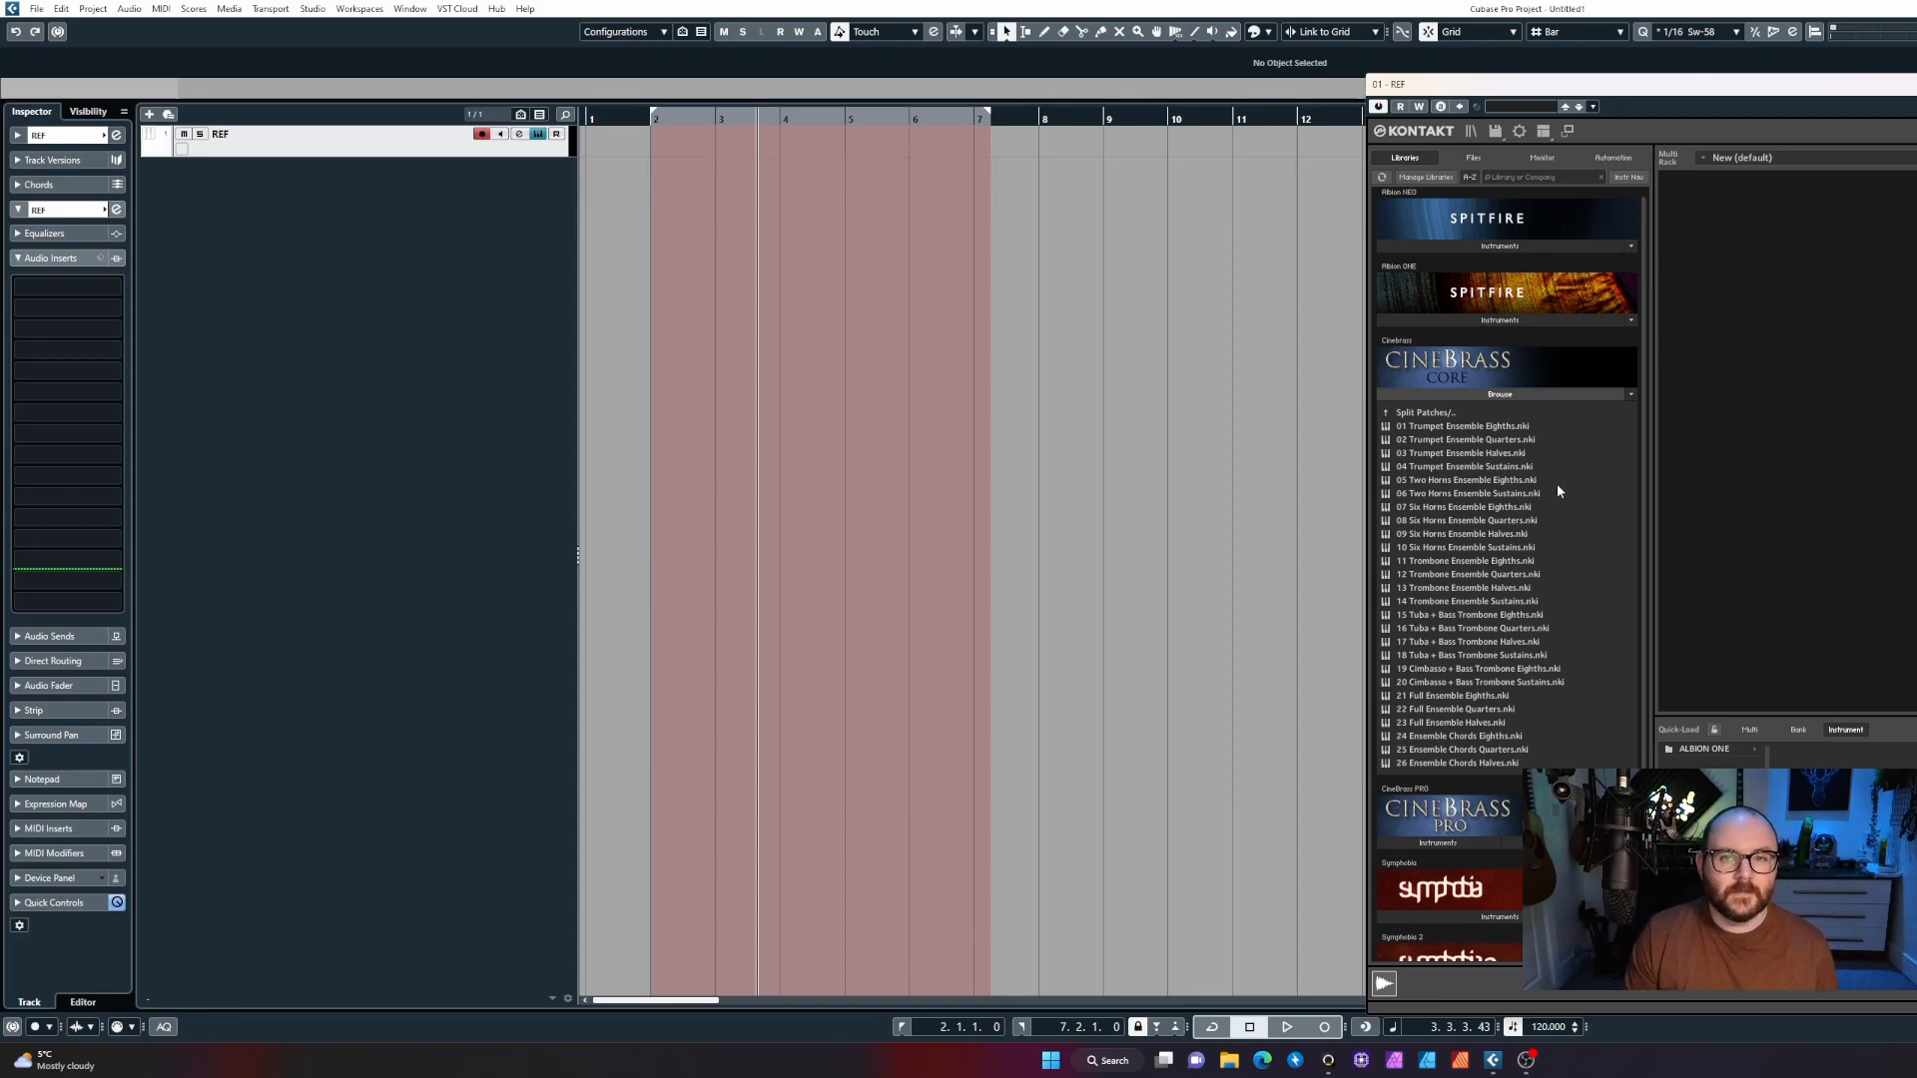
mouse_move(415, 318)
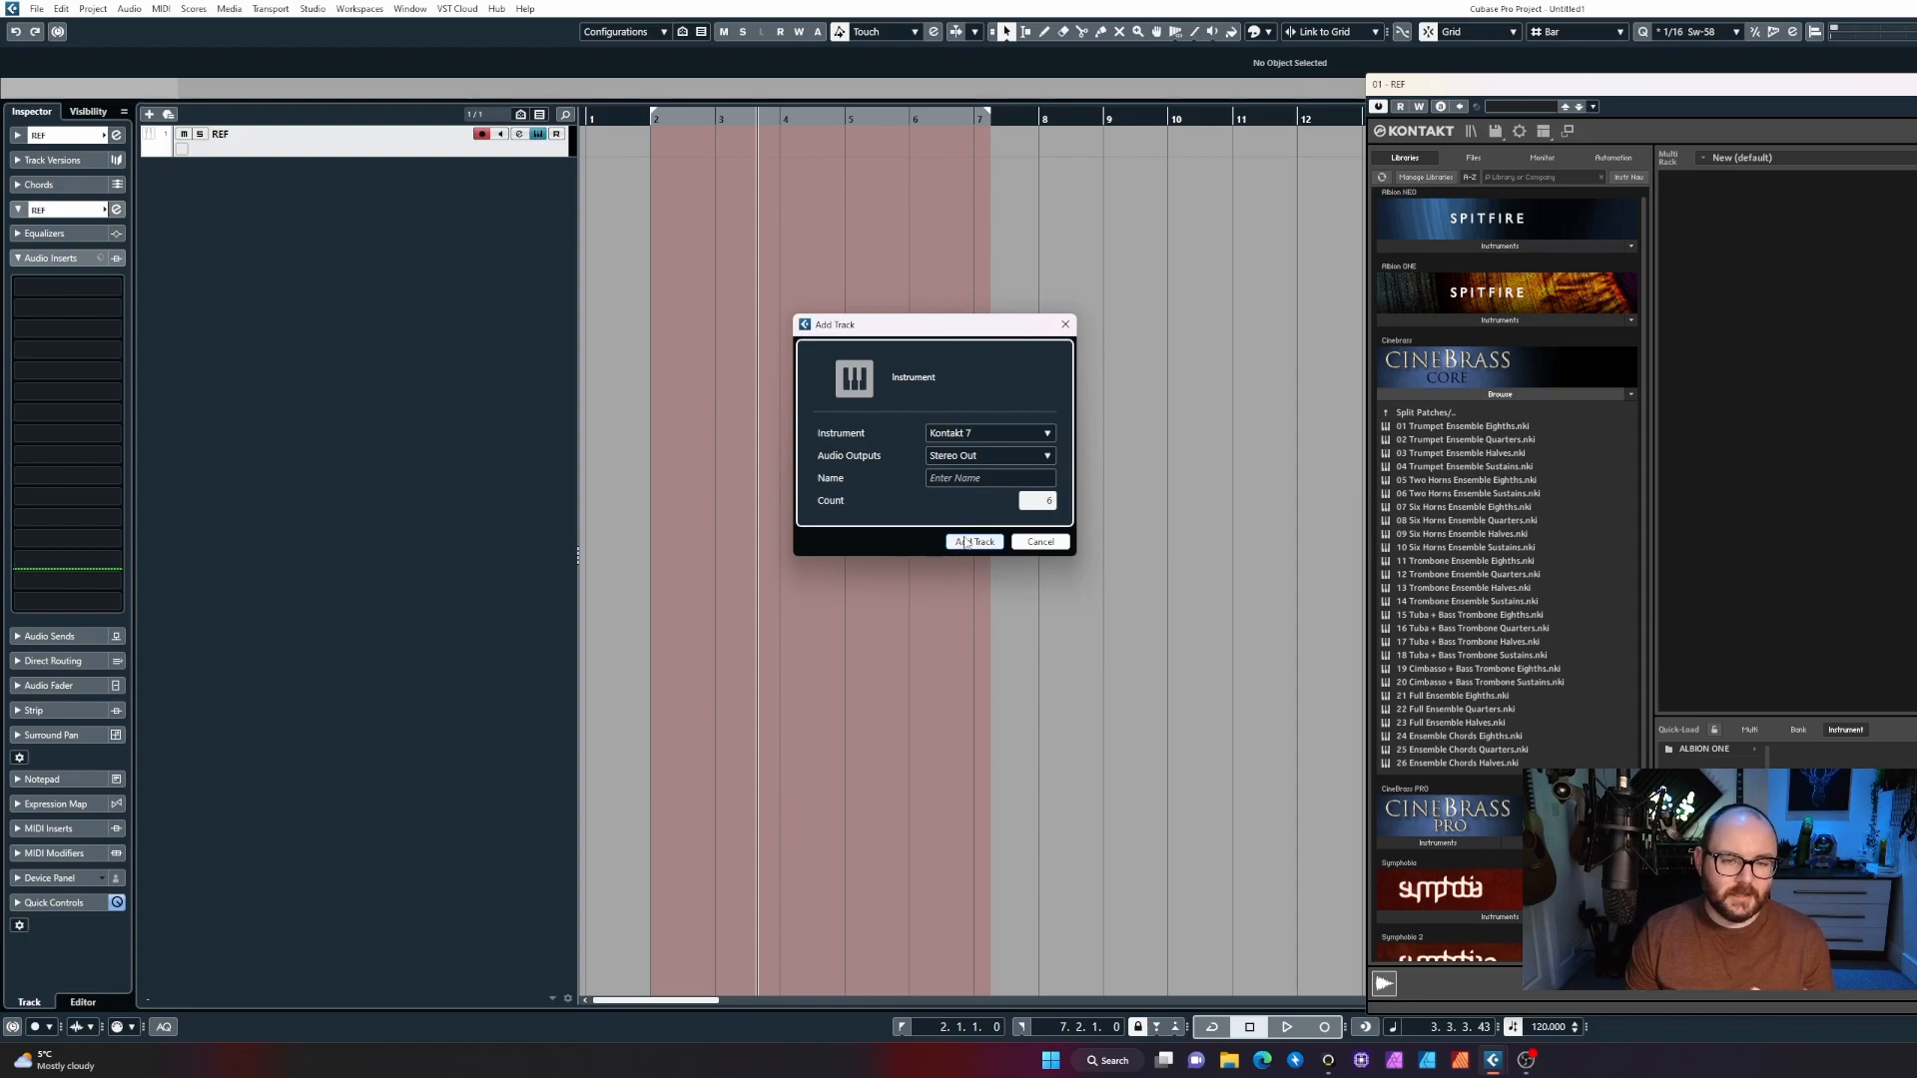
Create six Kontakt 7 instrument tracks in a folder named TAG + Name - 01 to 06.
left_click(975, 541)
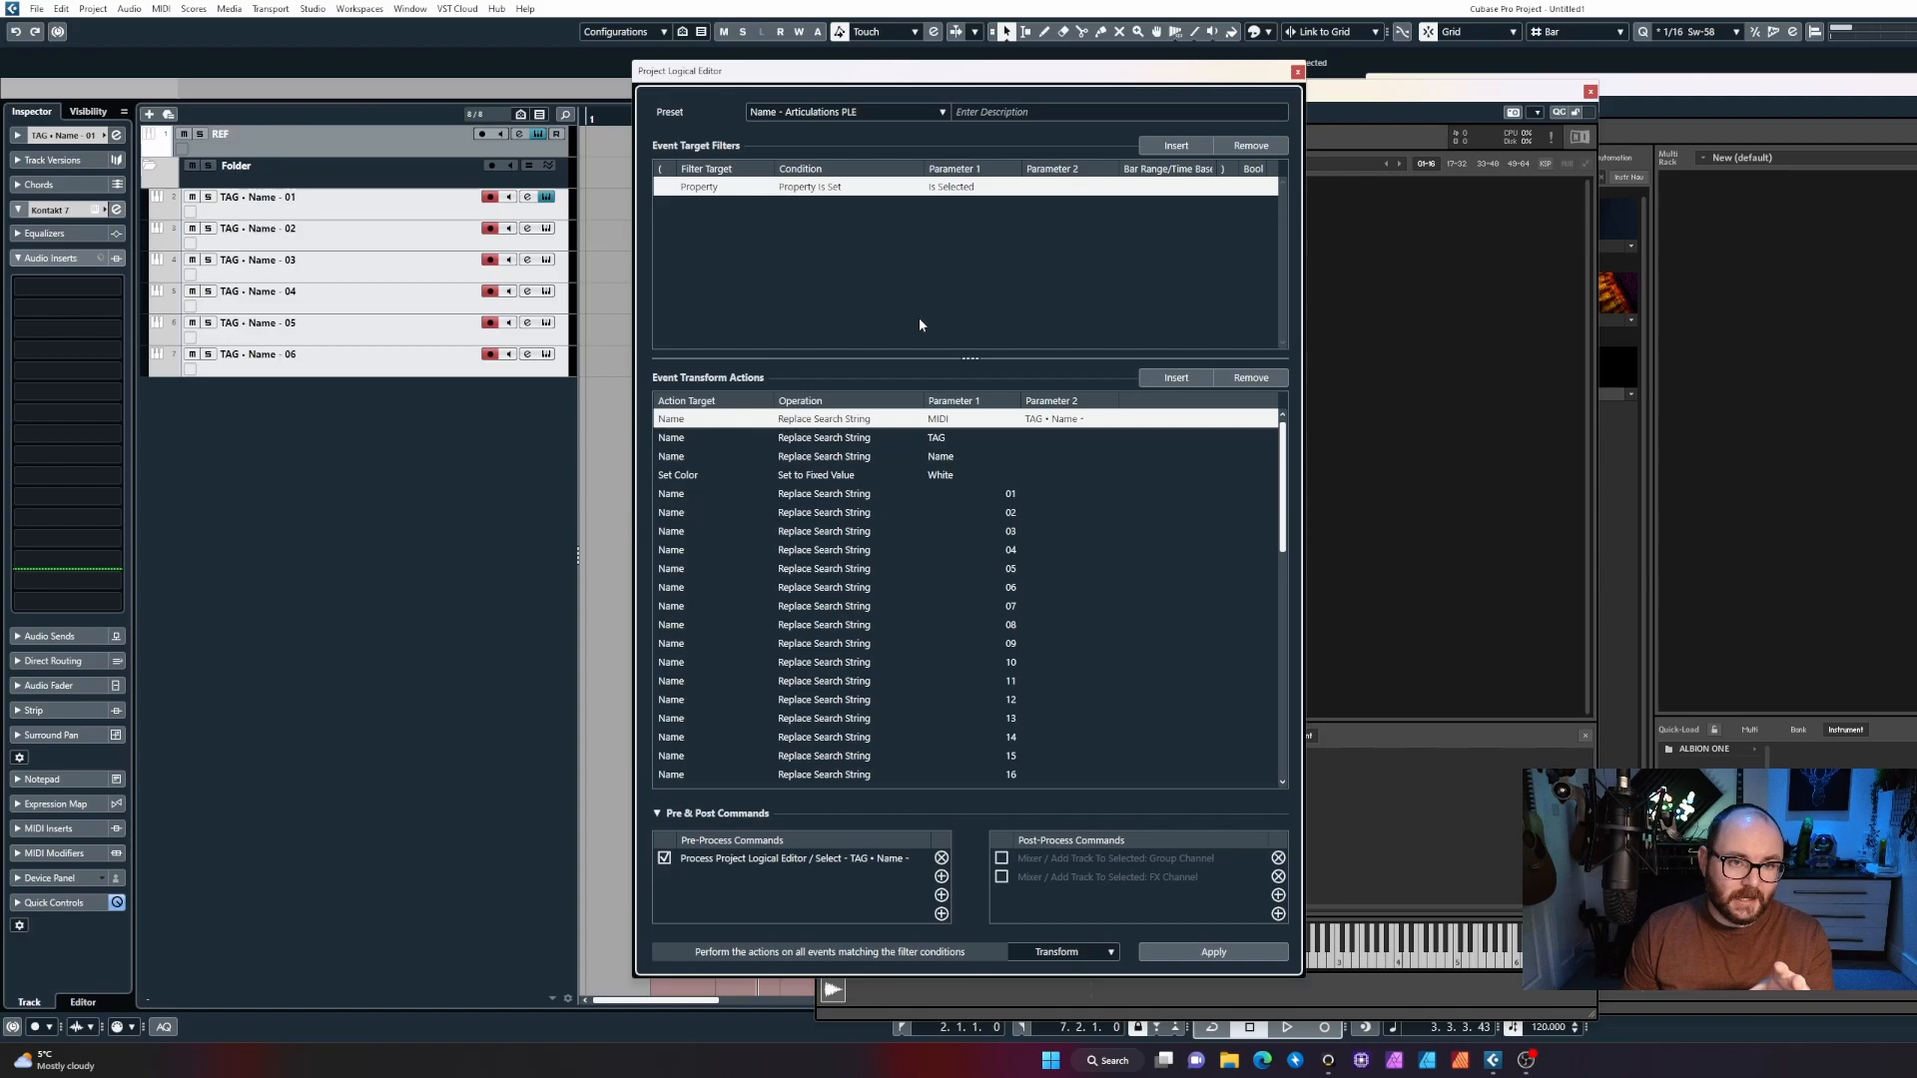
mouse_move(927, 476)
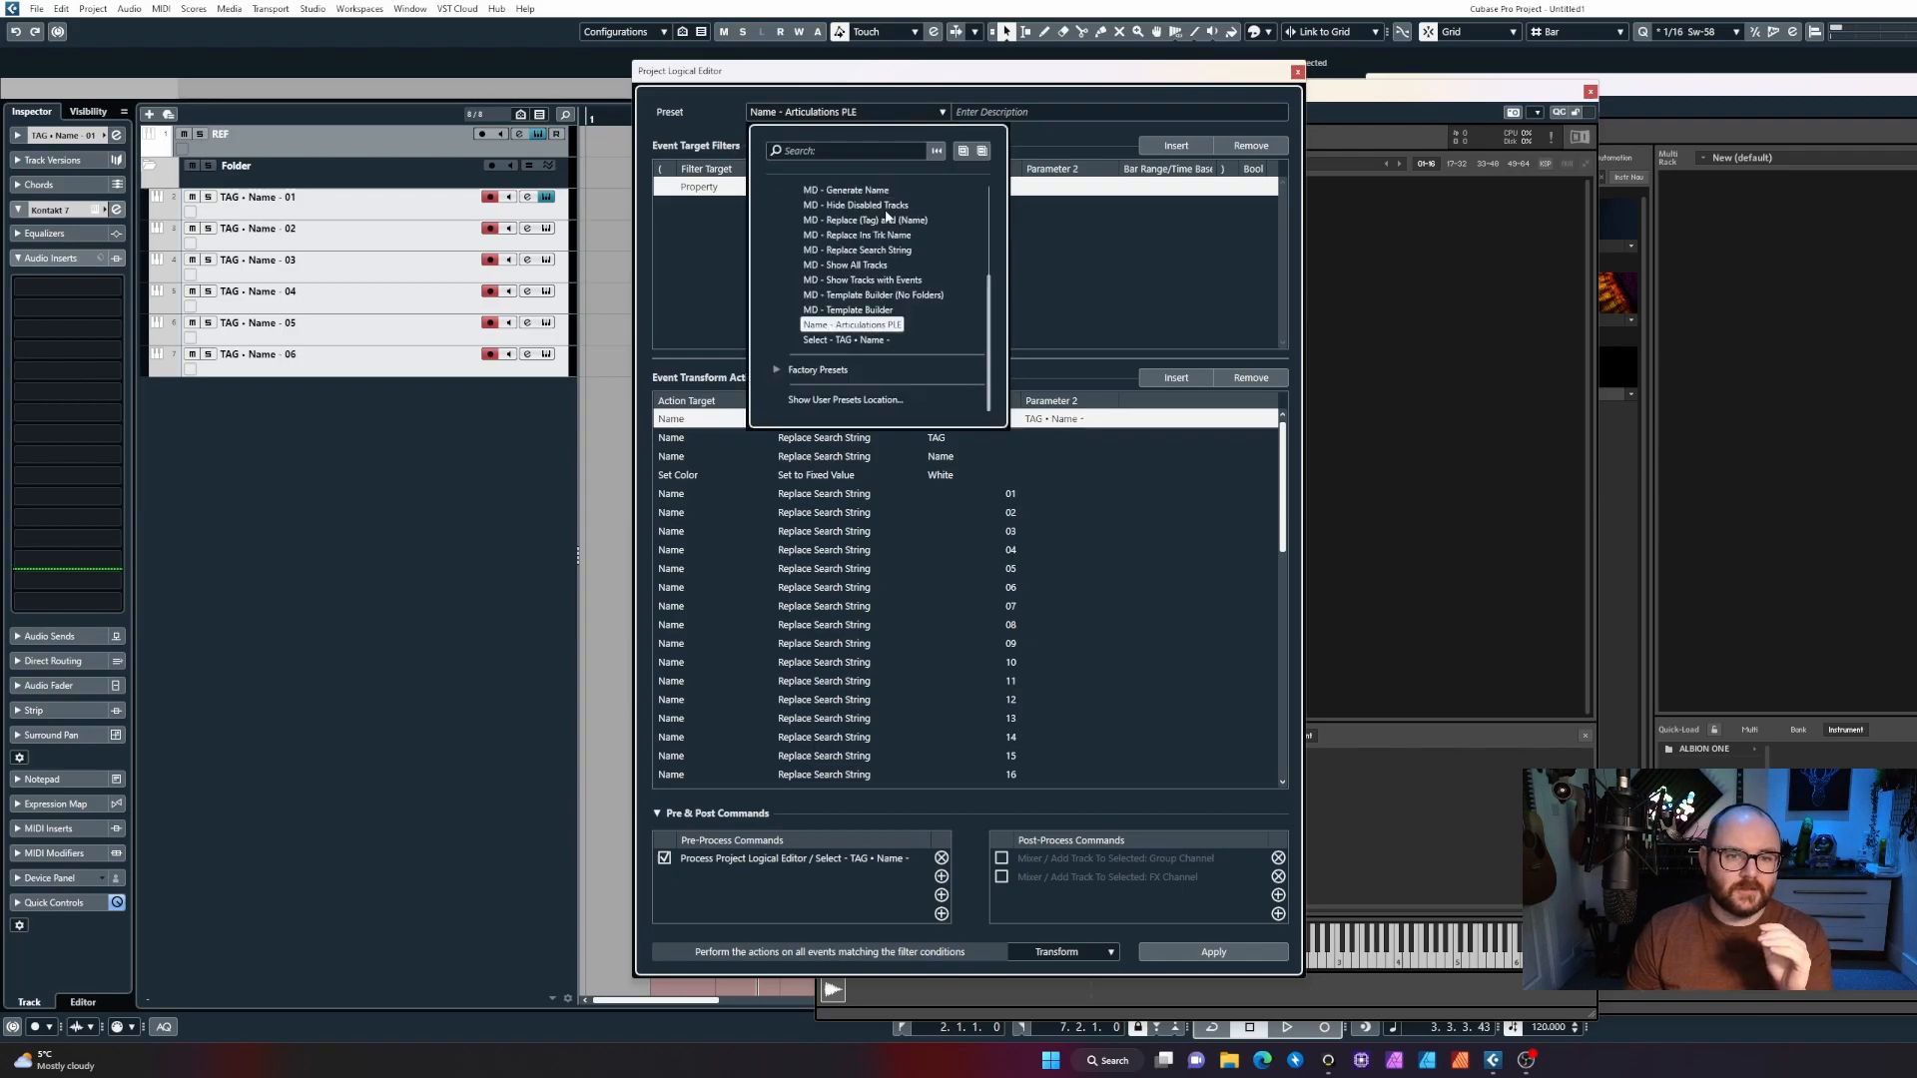
Load the MD - Template Builder preset showing Kontakt and Opus track-name filters.
left_click(863, 310)
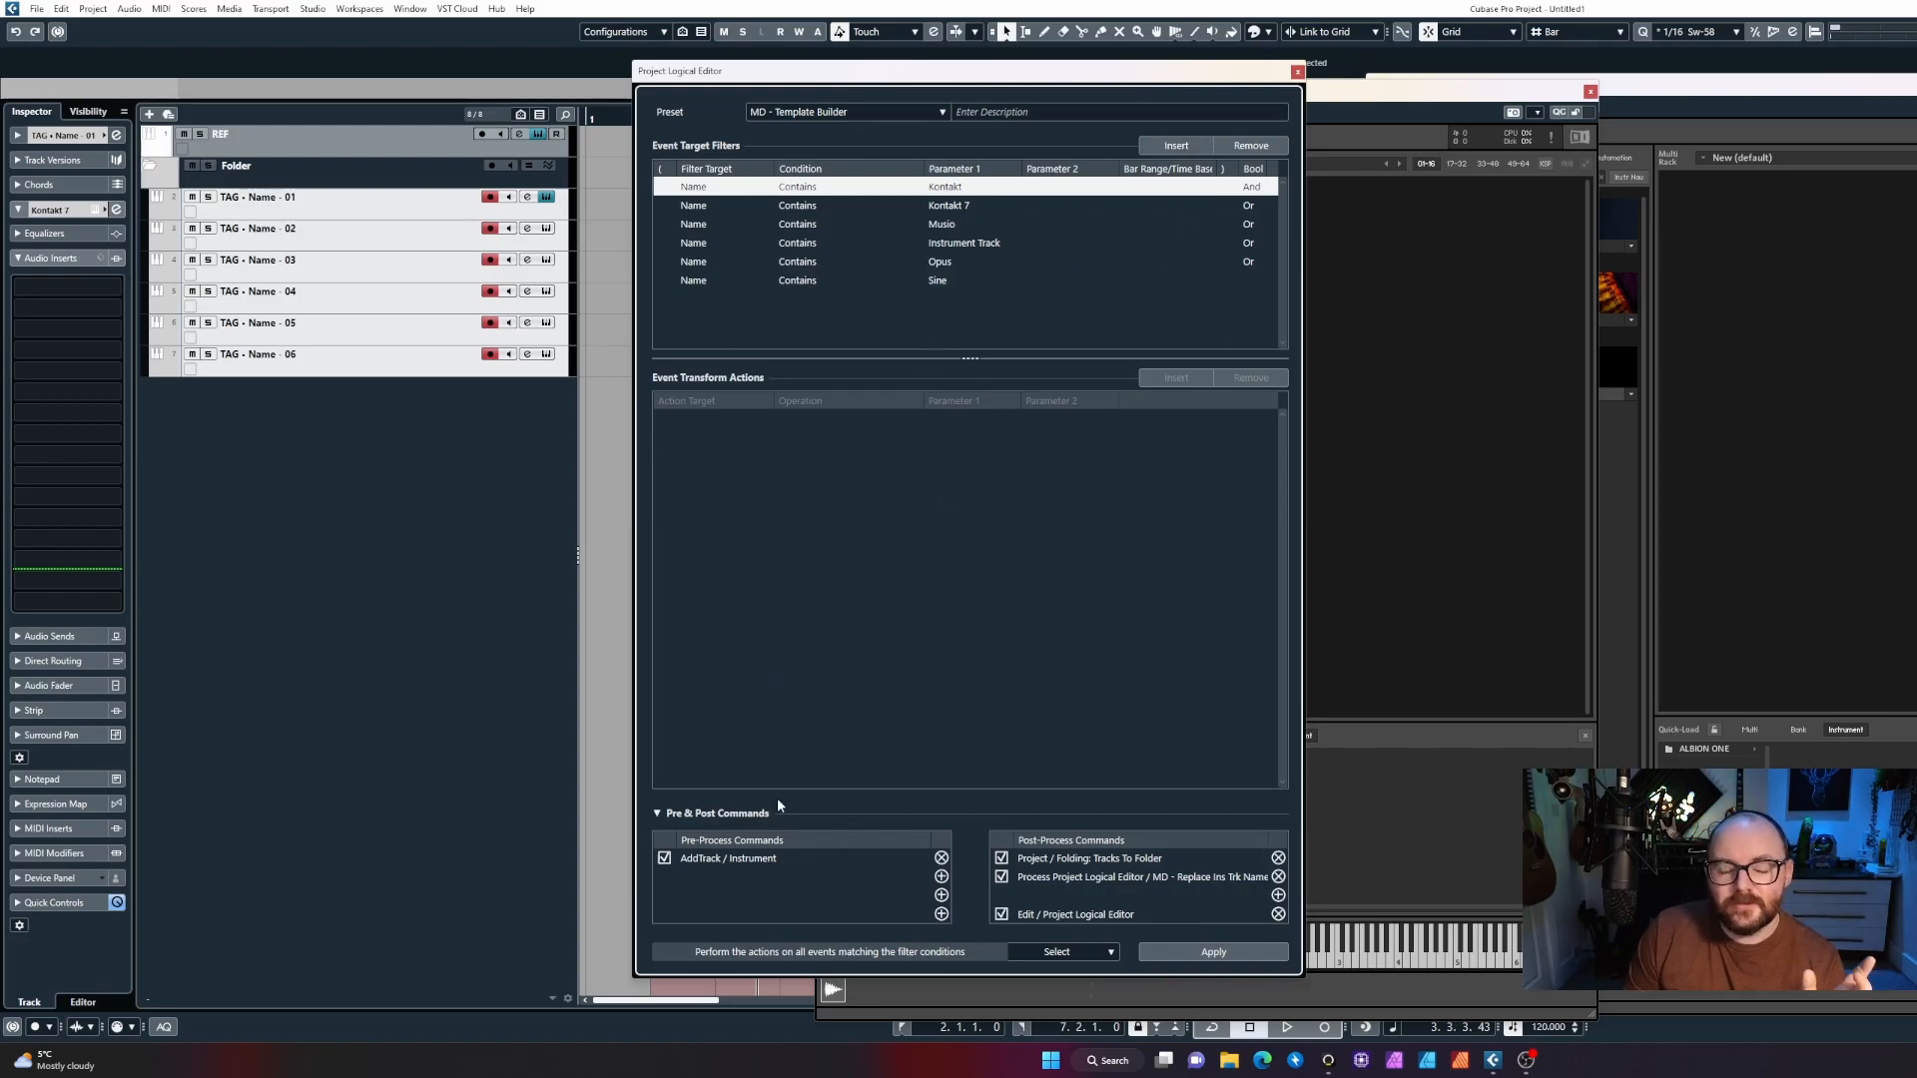
mouse_move(774, 859)
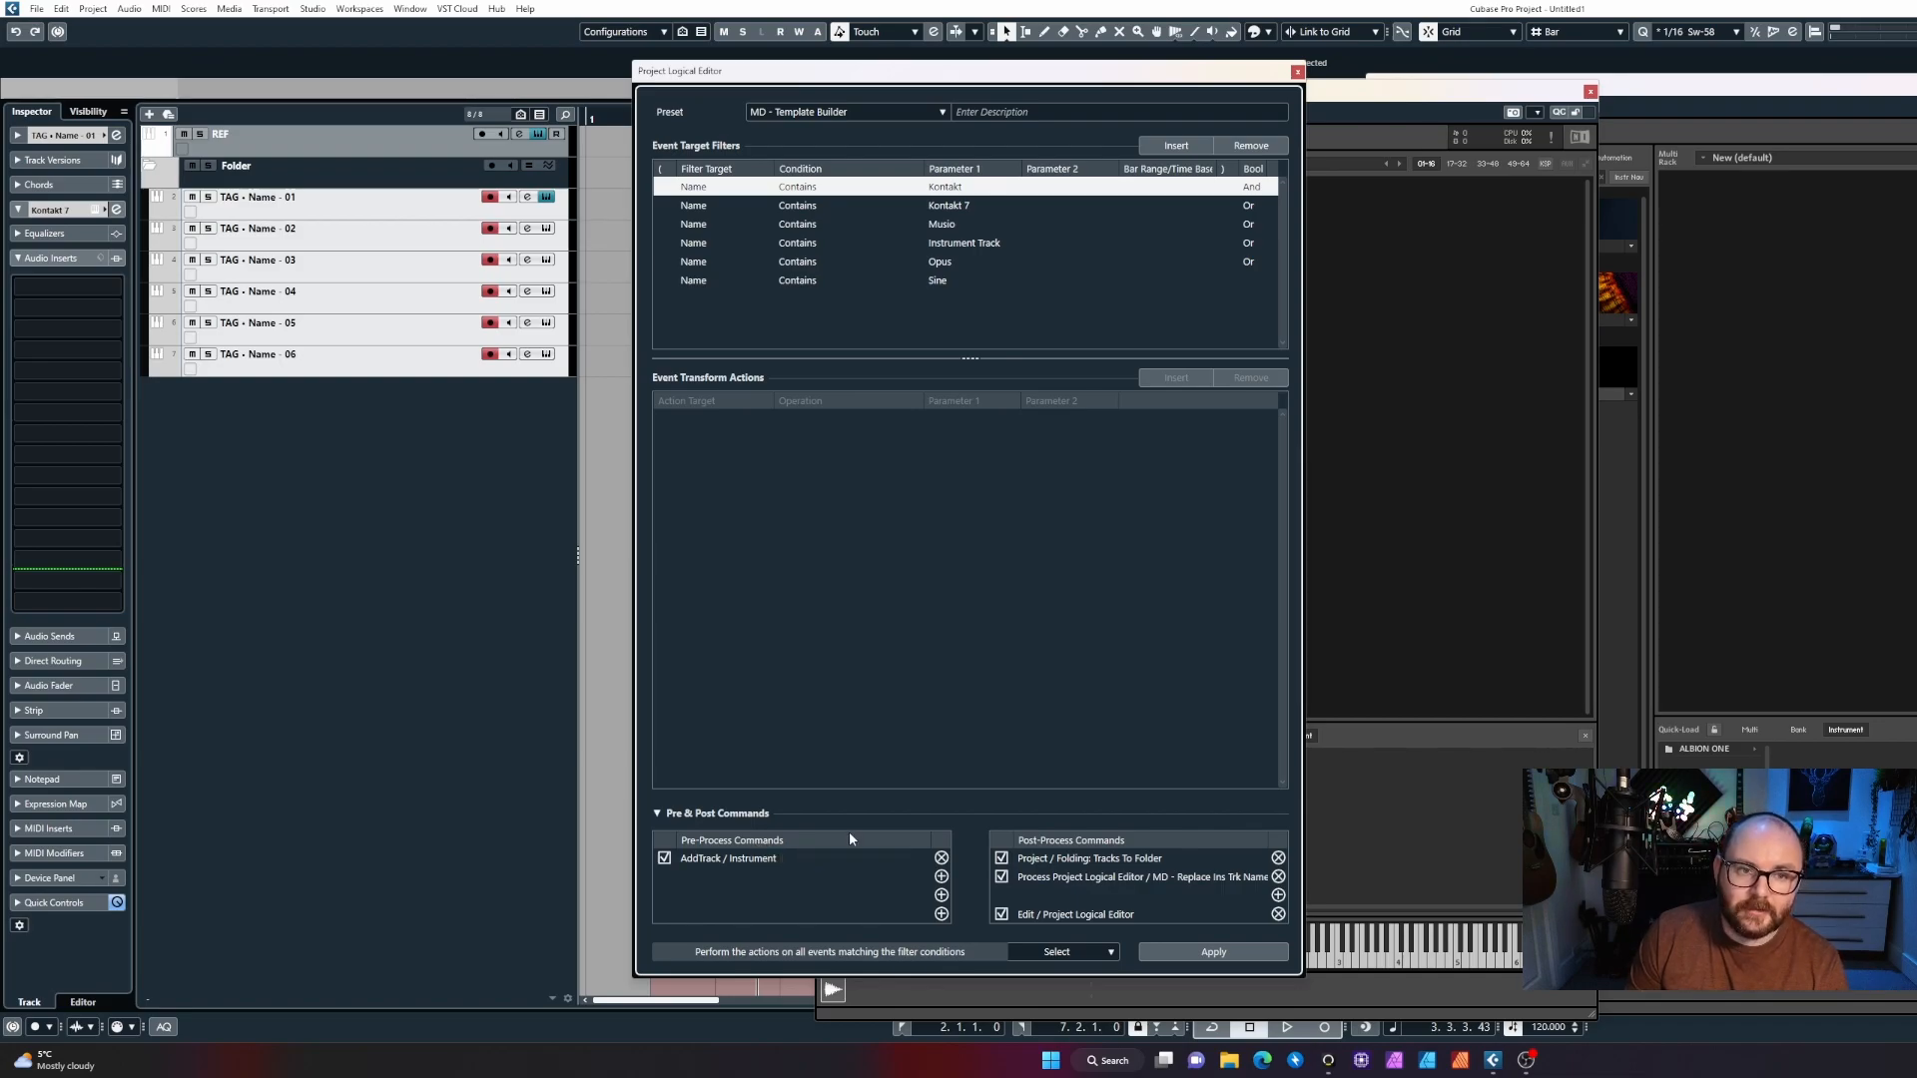
mouse_move(990, 415)
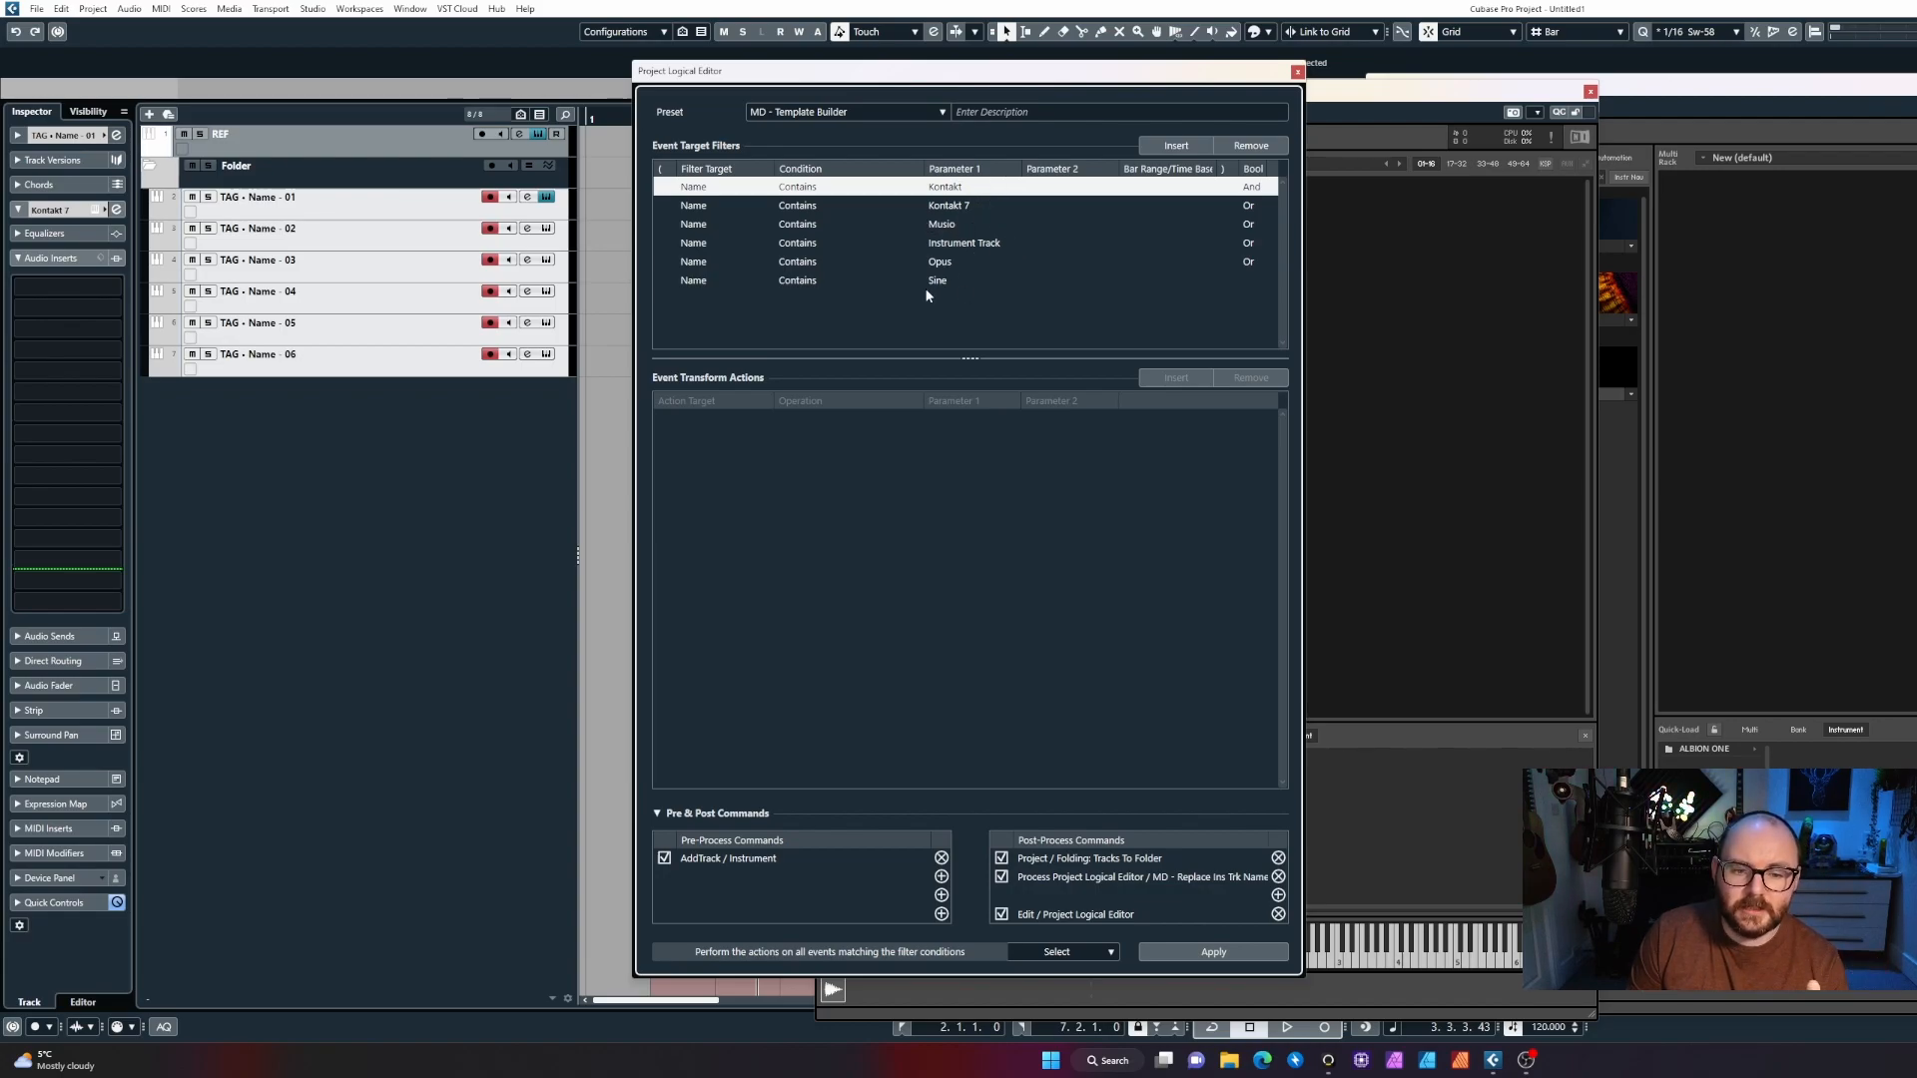
mouse_move(1016, 467)
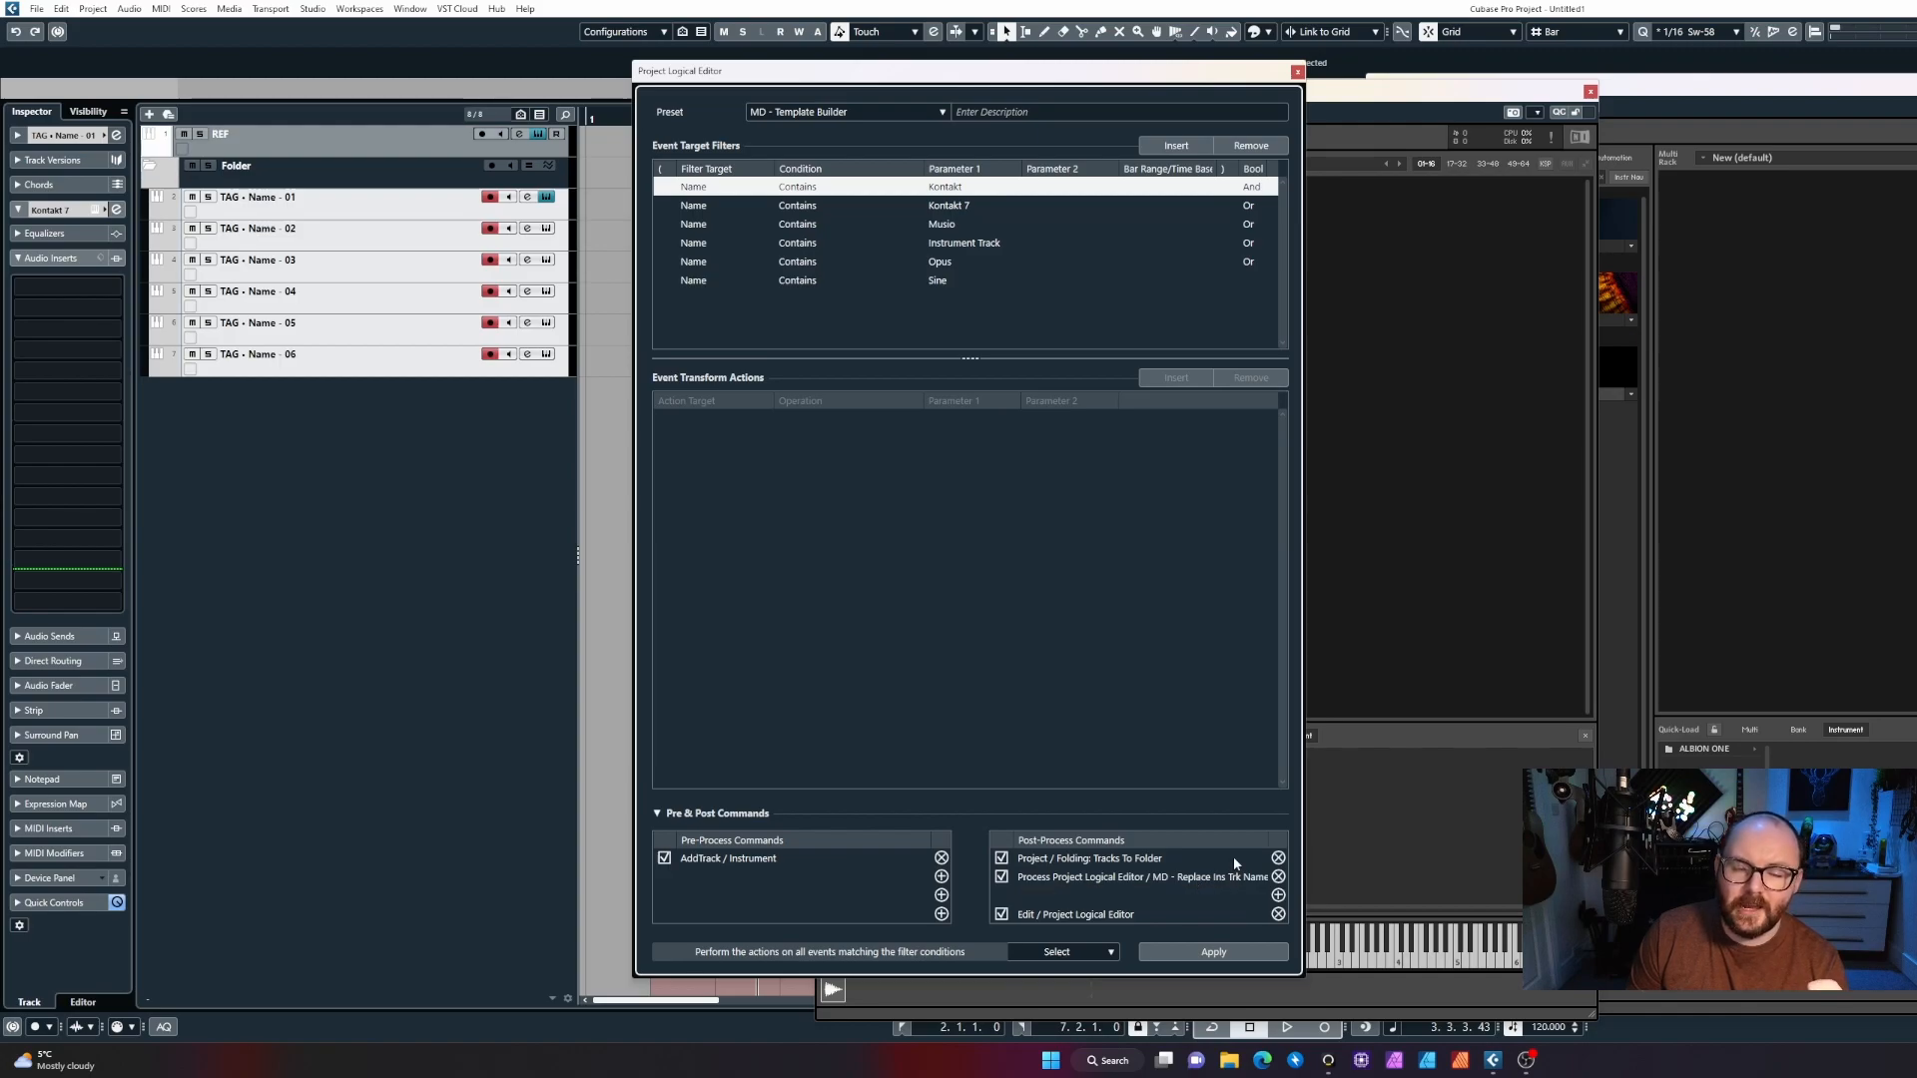
mouse_move(1162, 701)
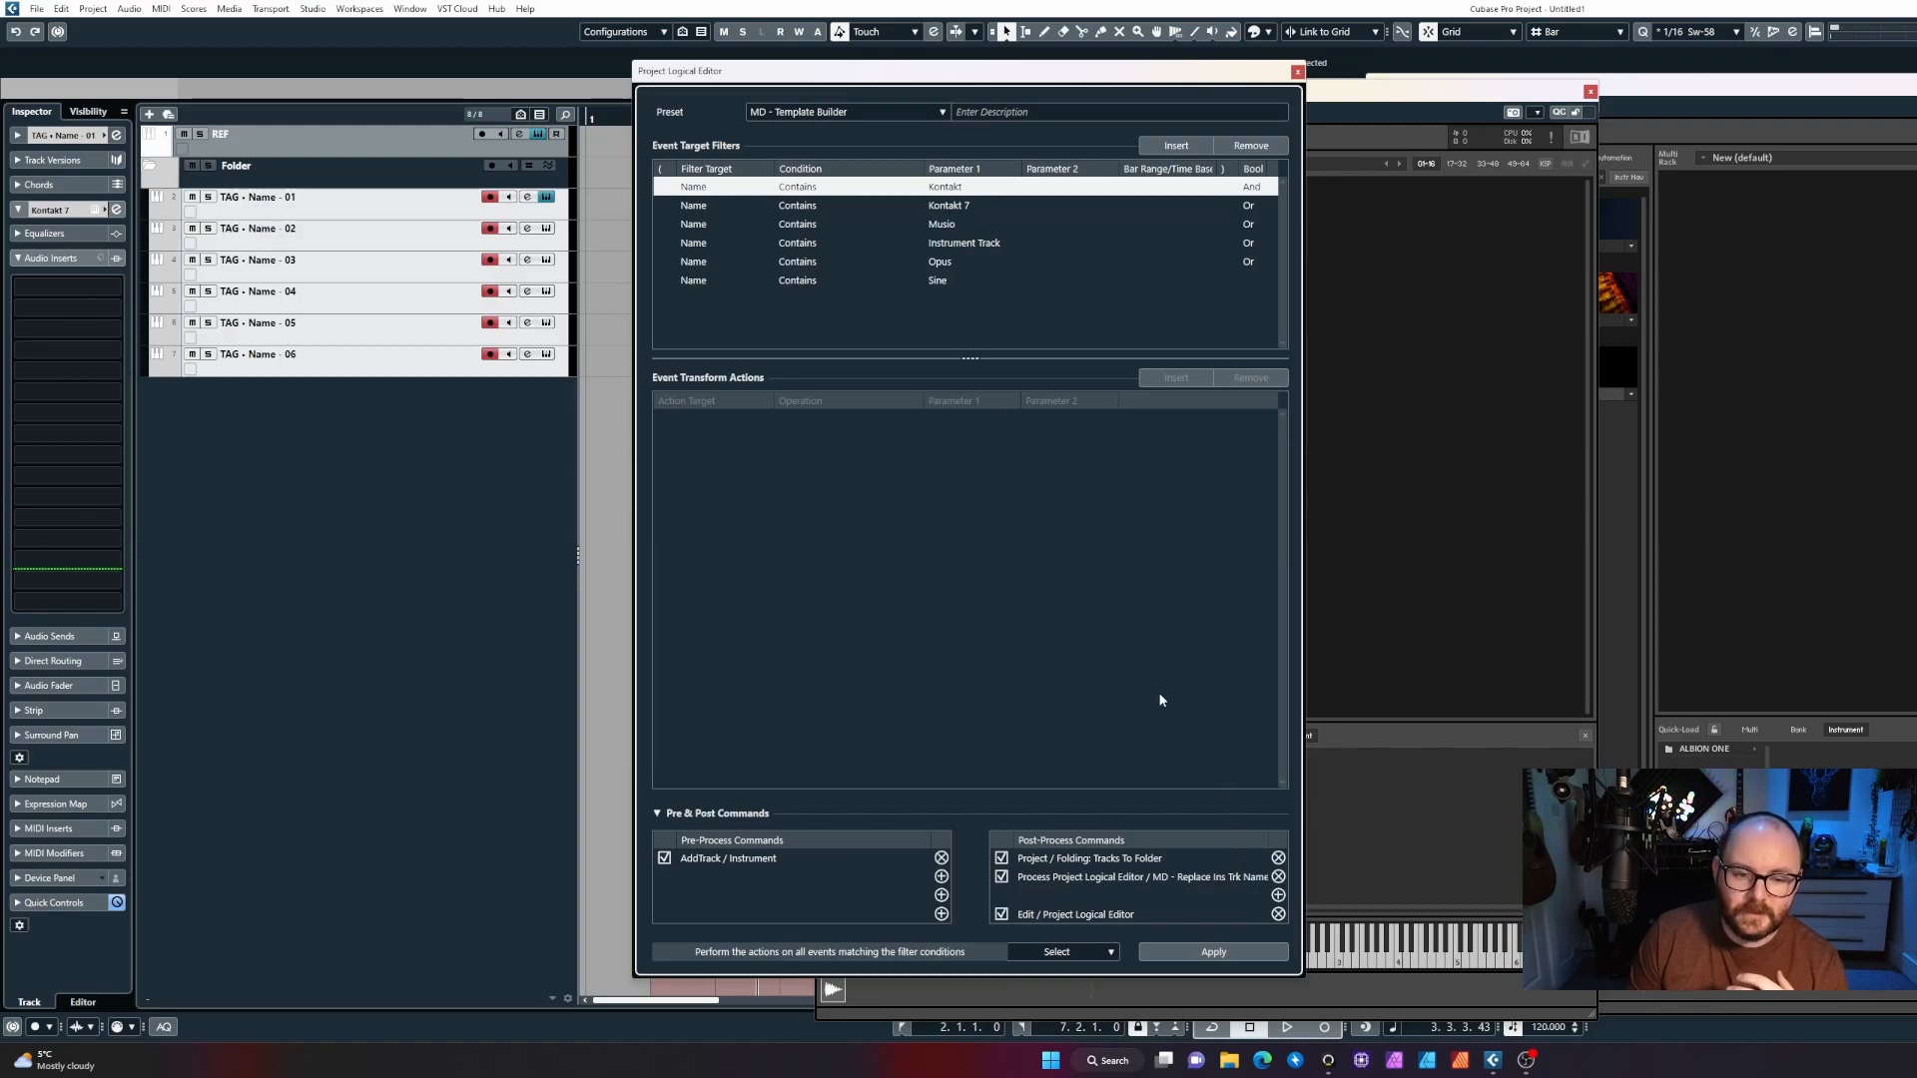
left_click(939, 112)
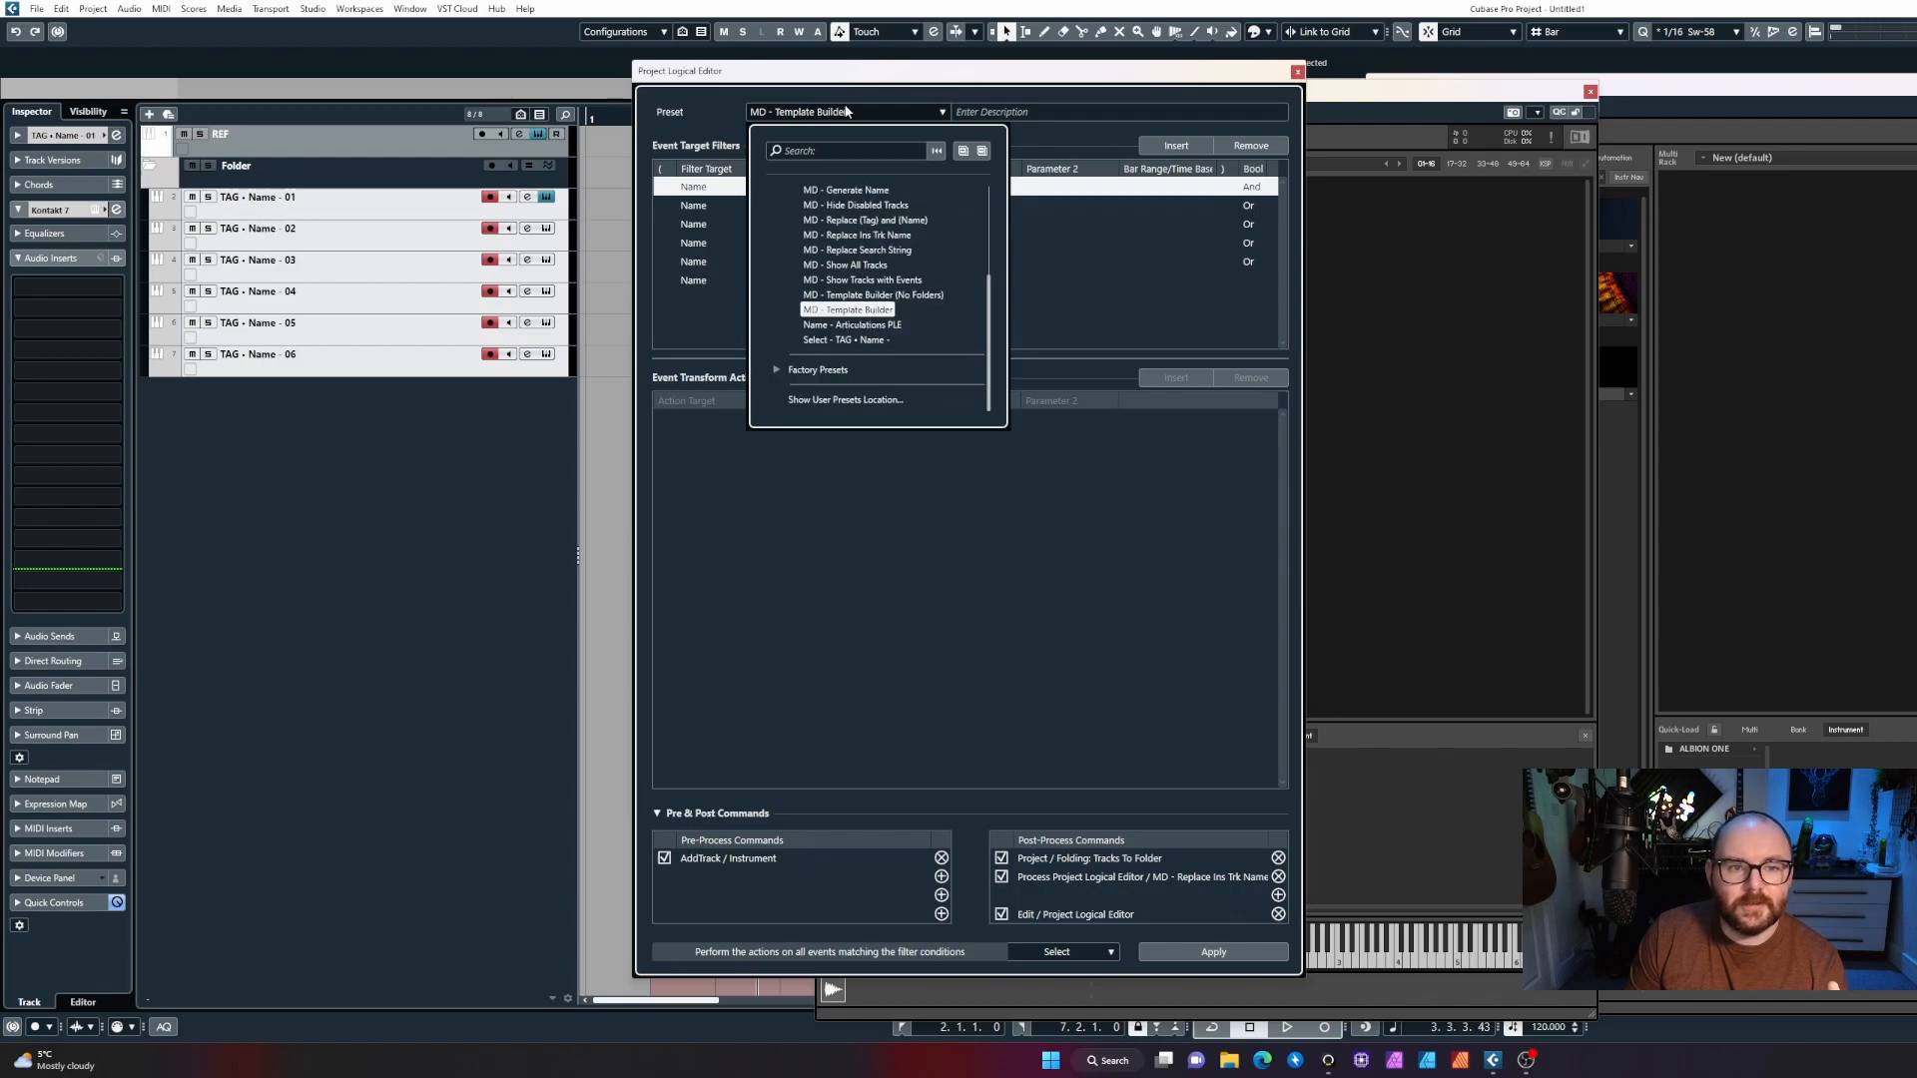
Load MD - Replace Ins Trk Name and review its Kontakt 7 and Music rename rules.
left_click(855, 236)
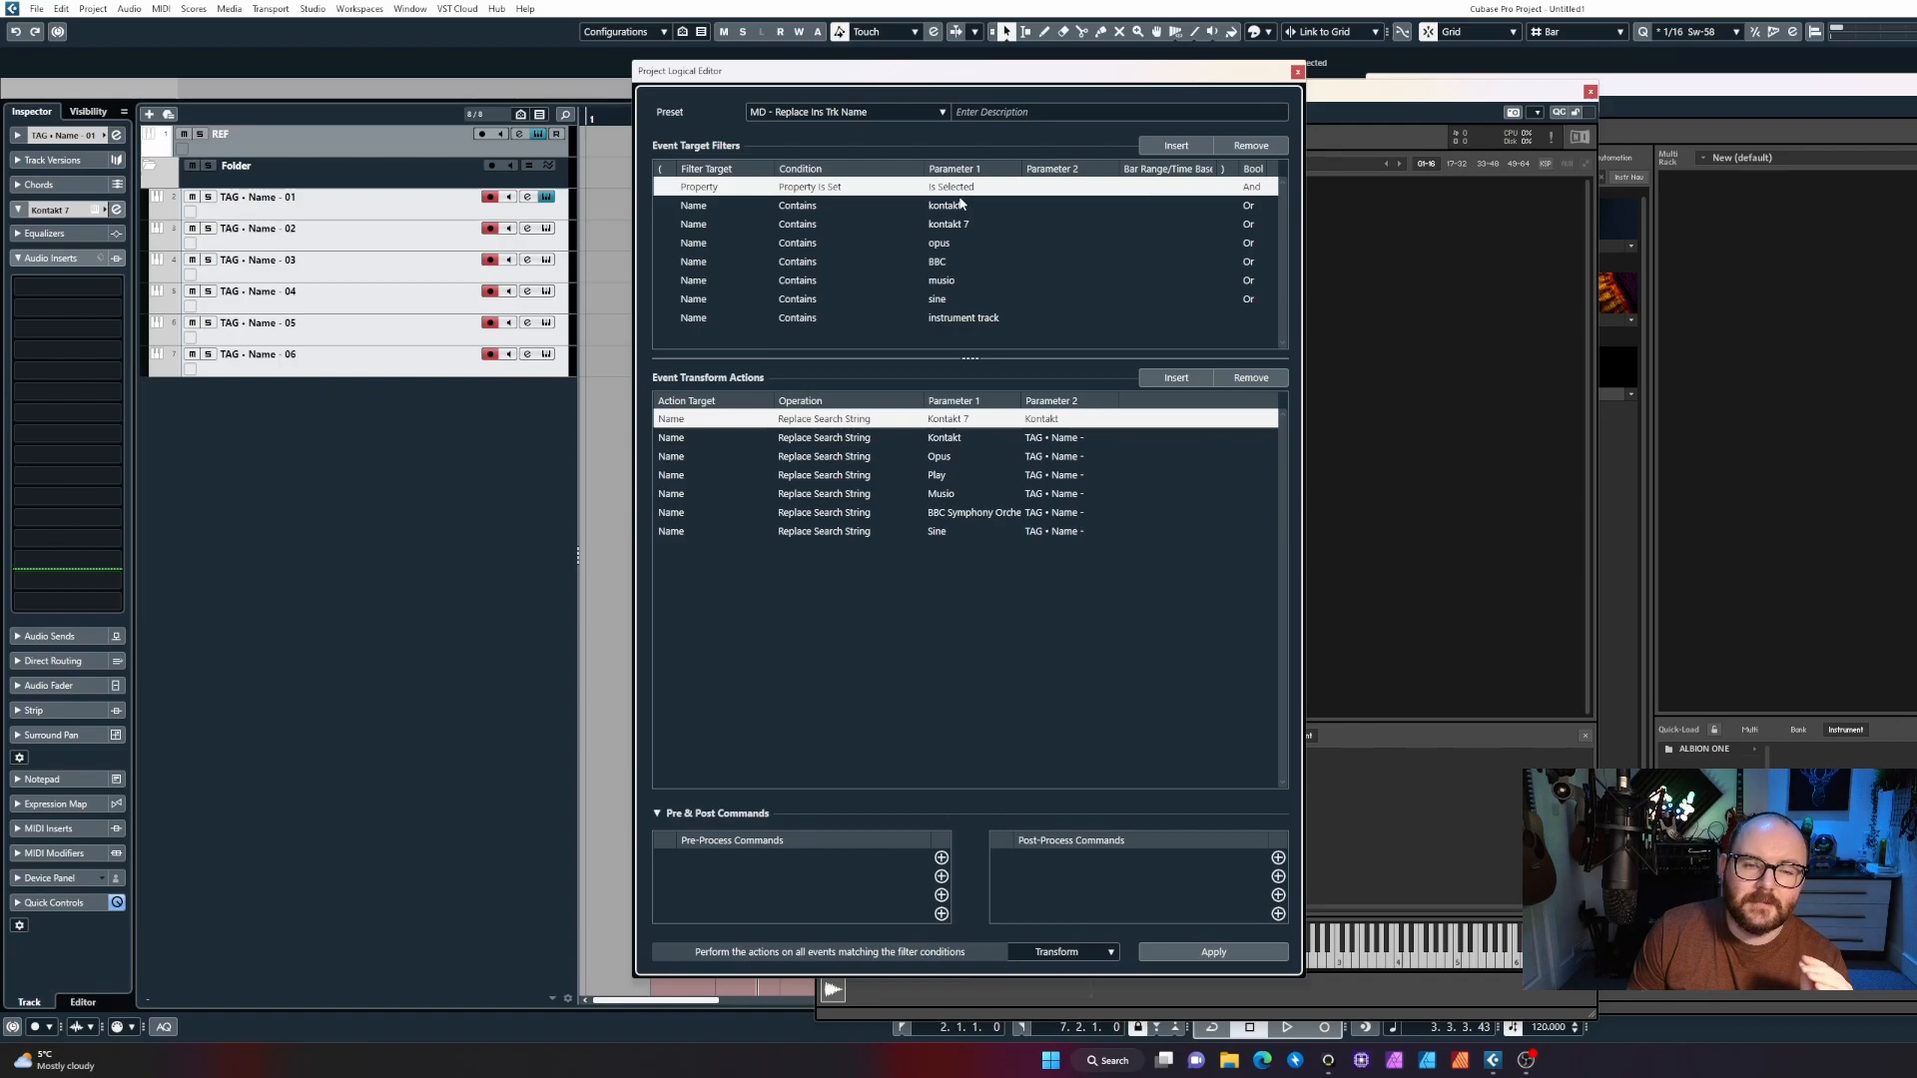
mouse_move(966, 296)
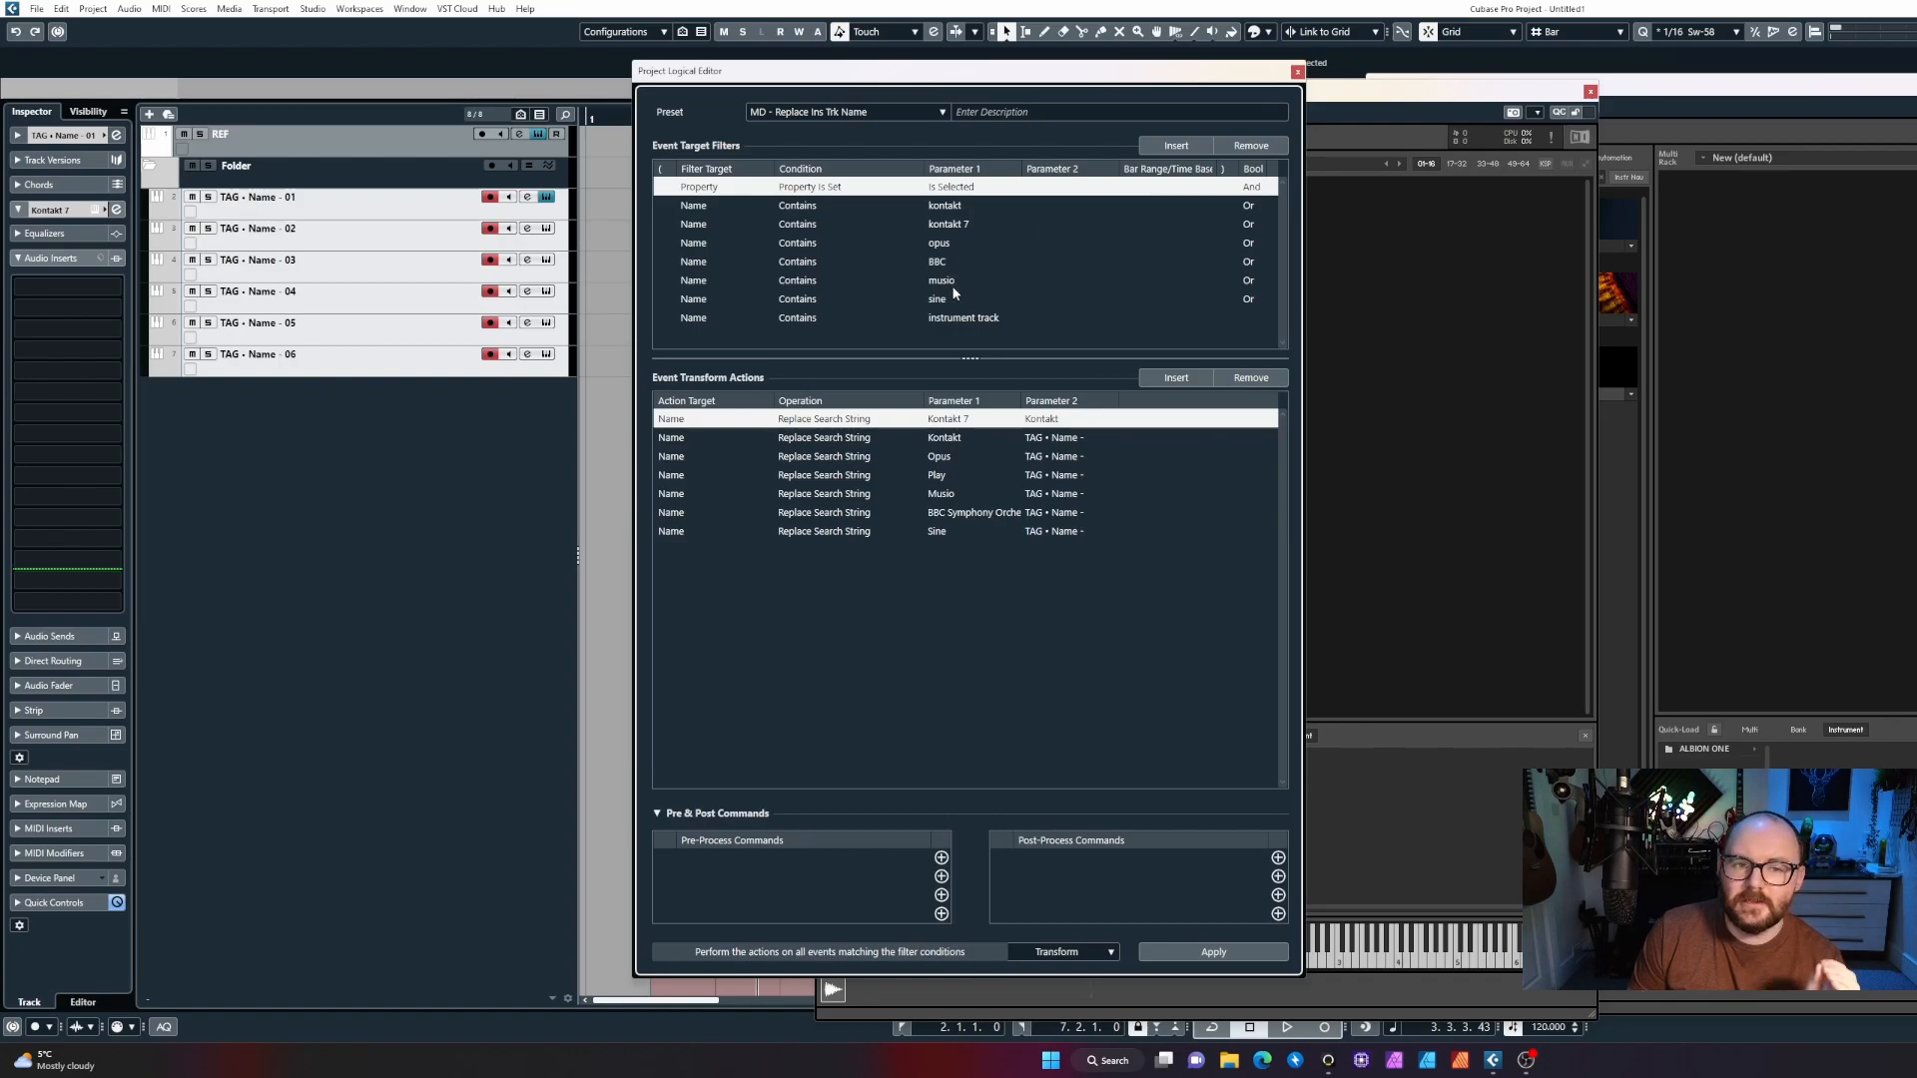
mouse_move(1110, 316)
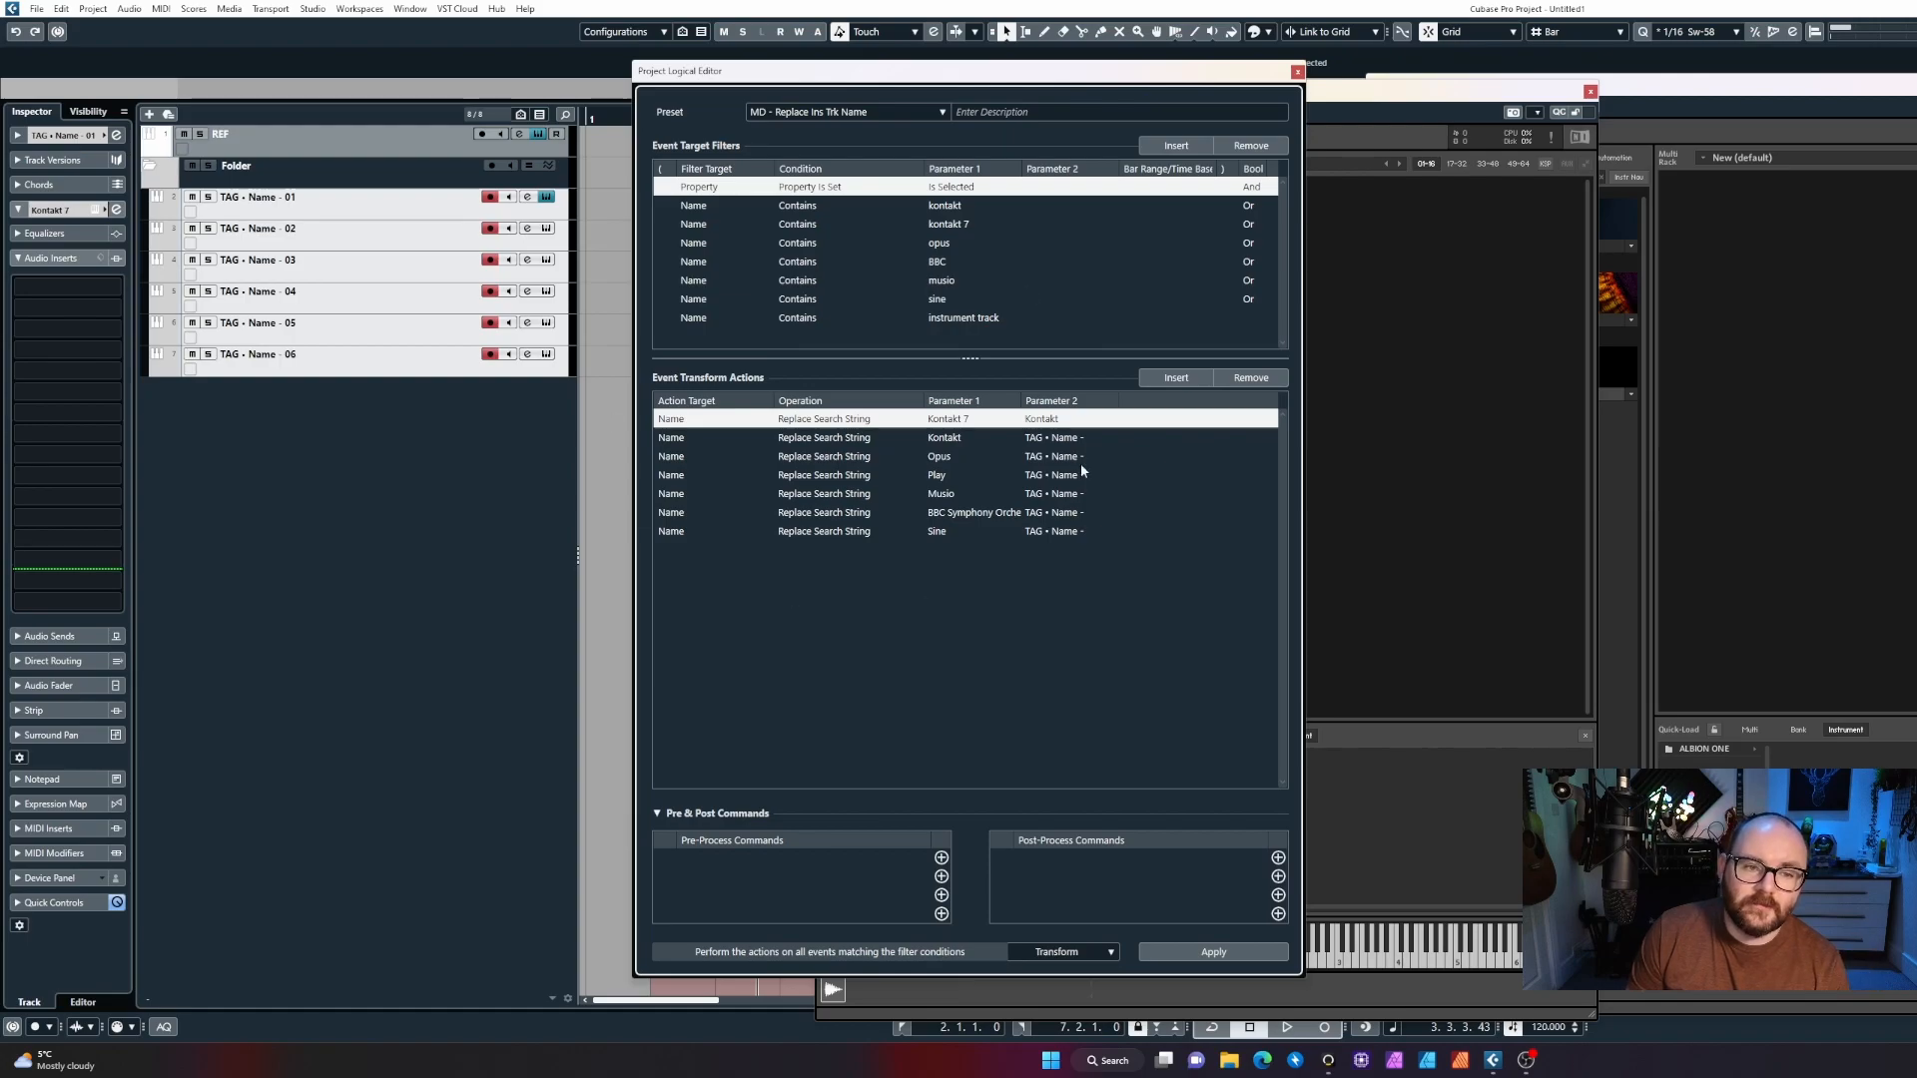
mouse_move(767, 429)
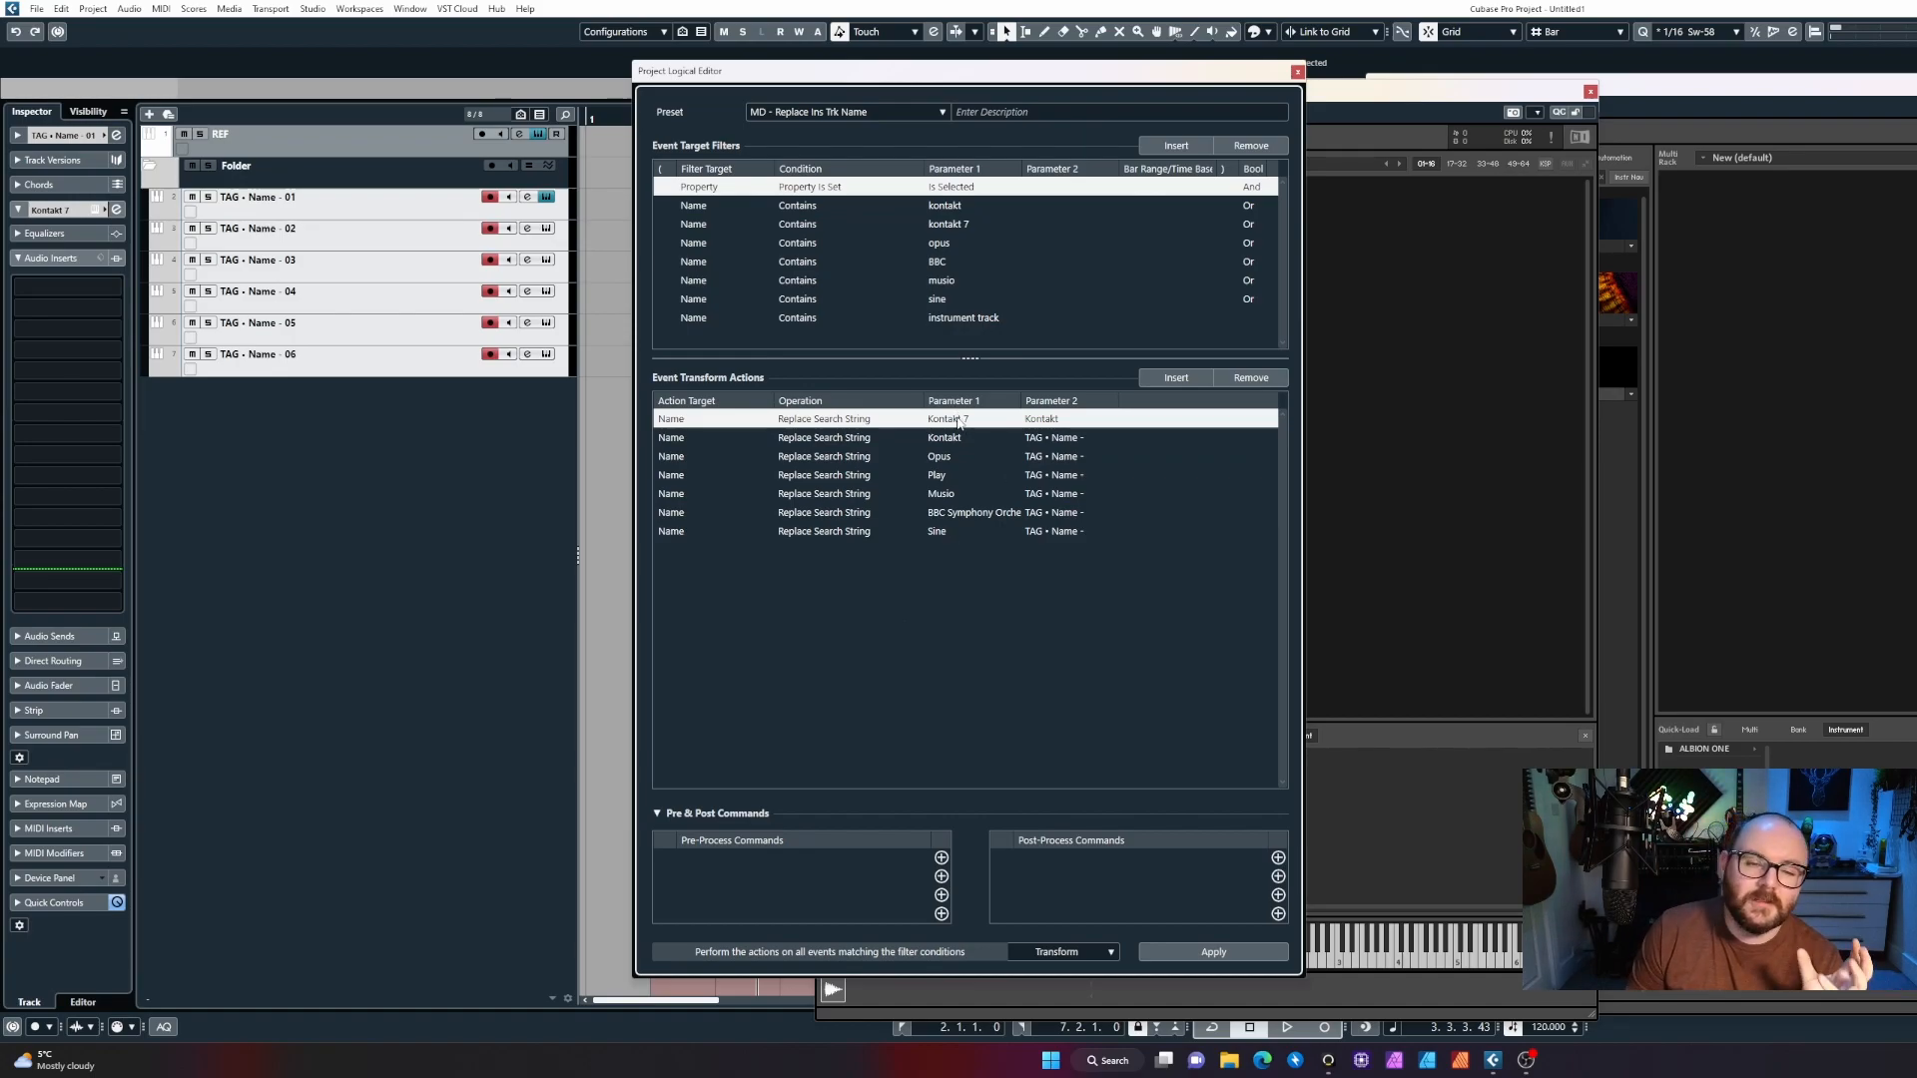
double_click(969, 419)
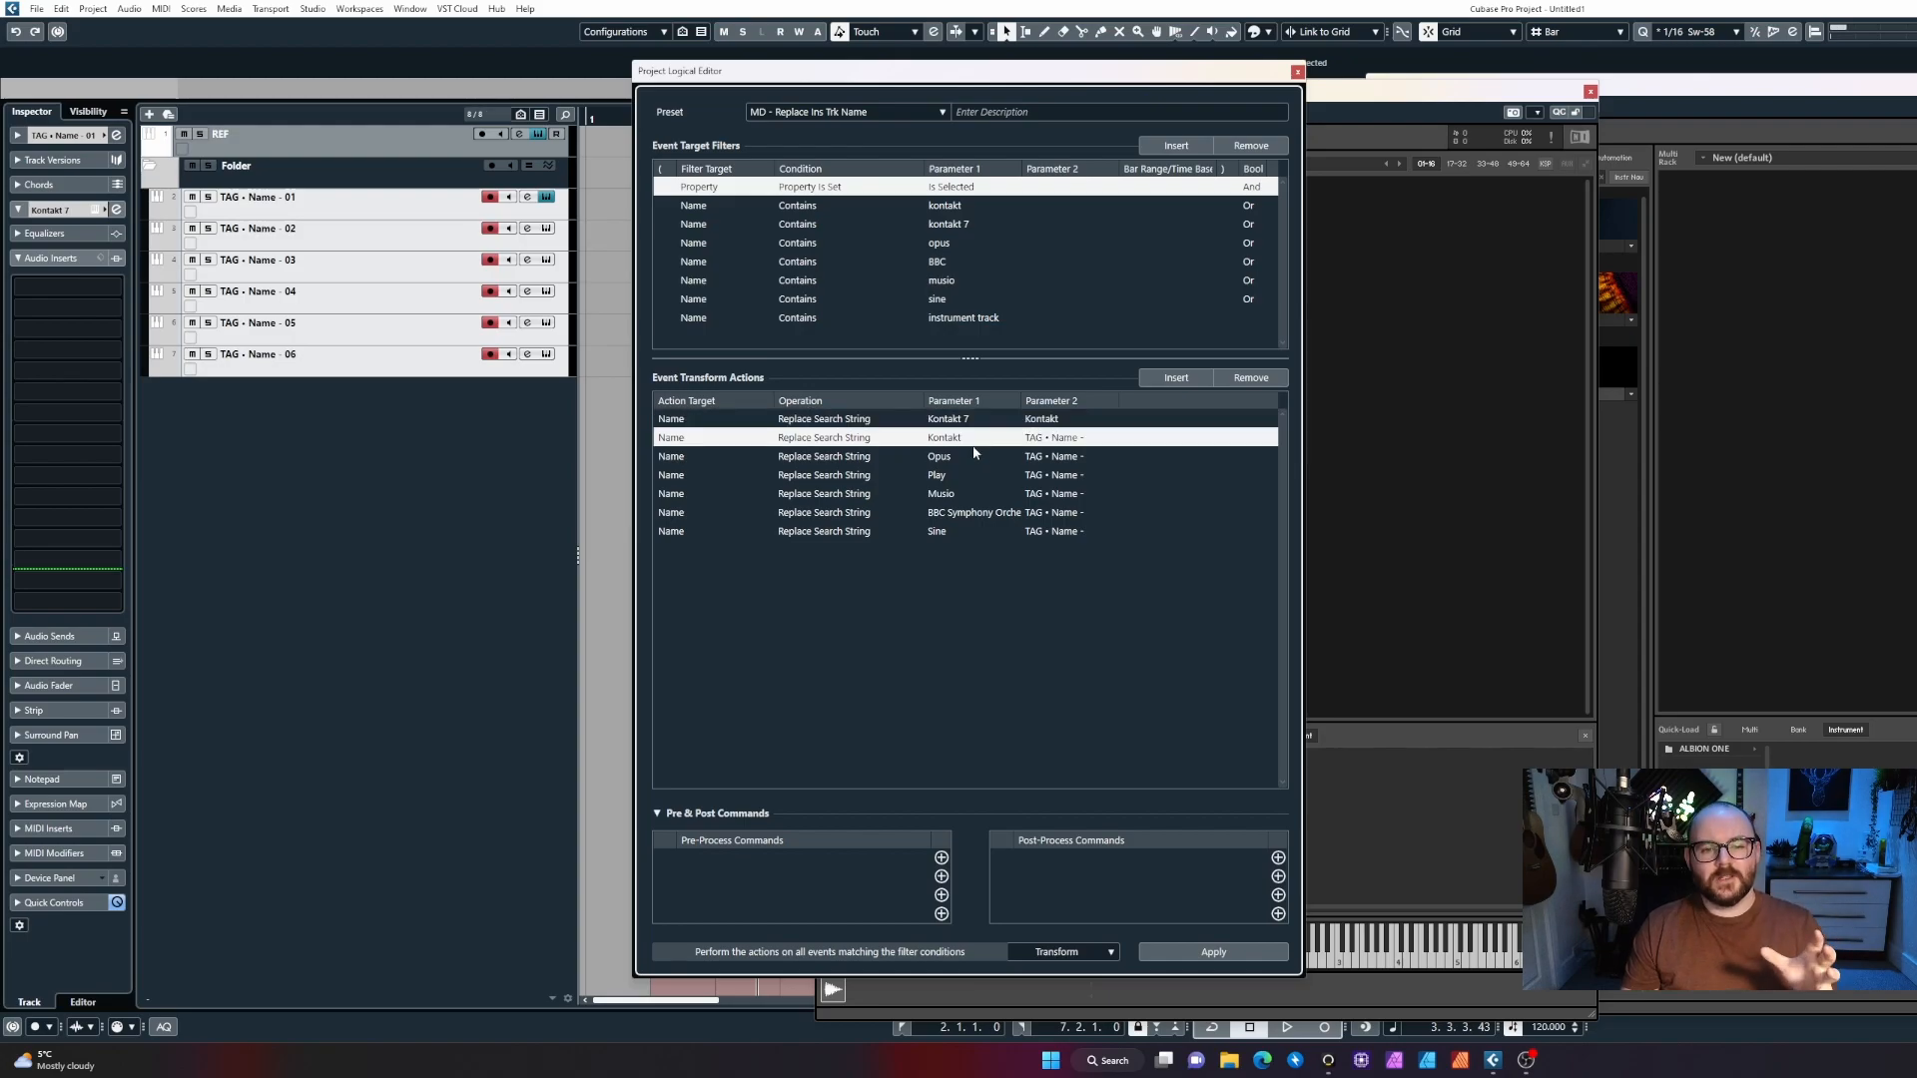
mouse_move(1019, 450)
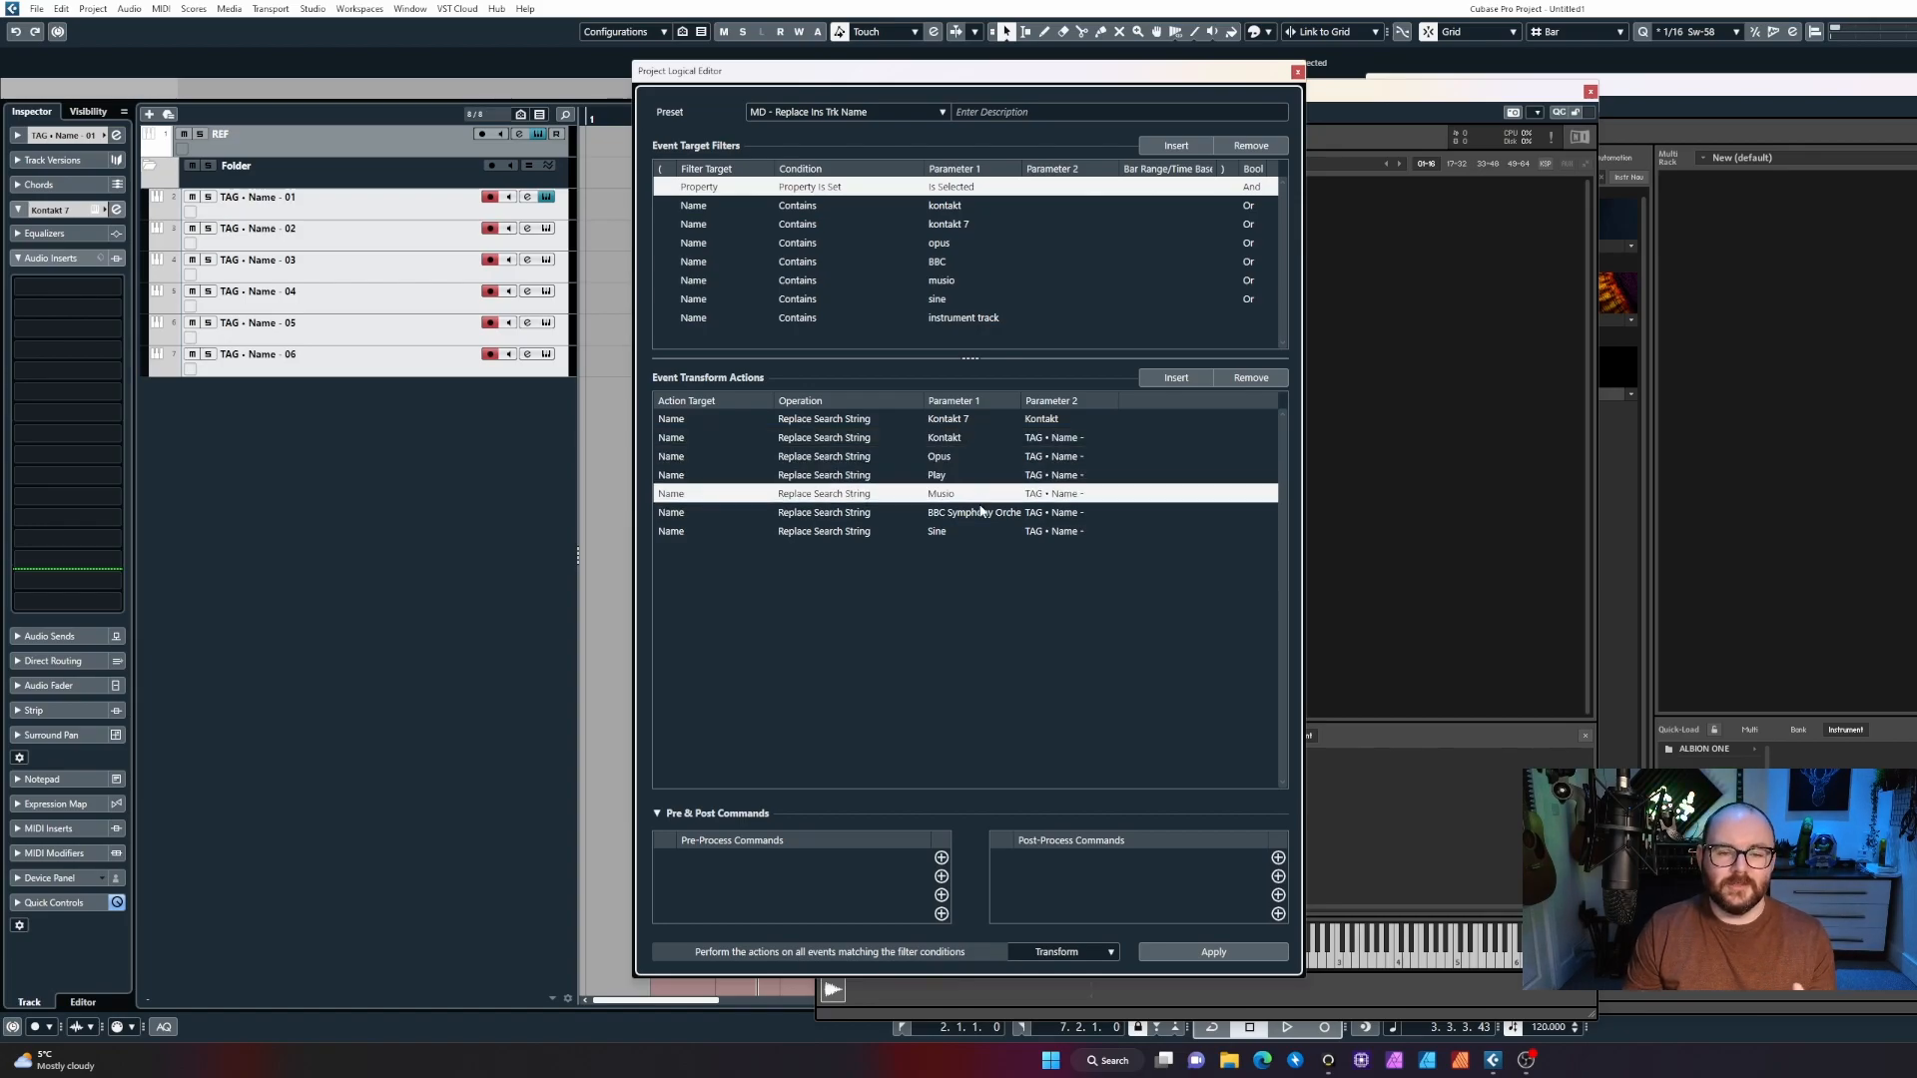
left_click(936, 531)
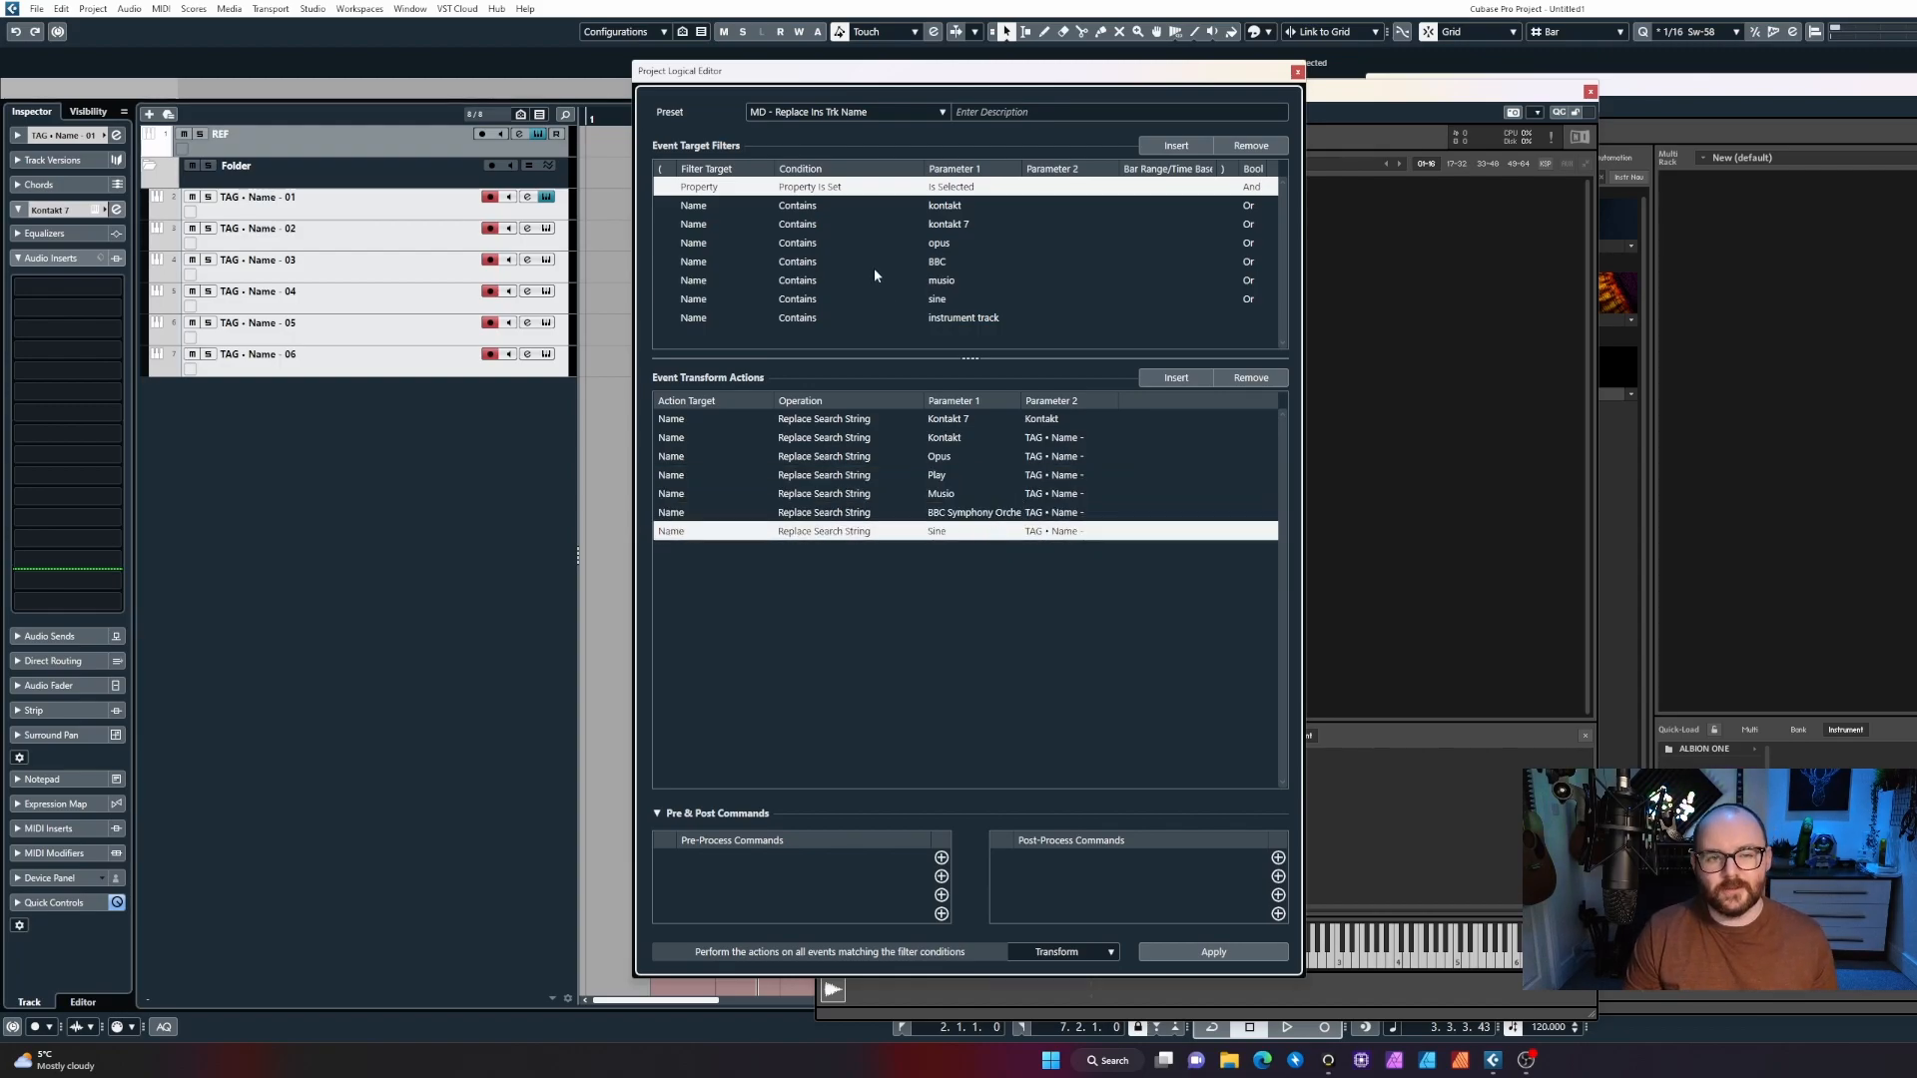
left_click(940, 112)
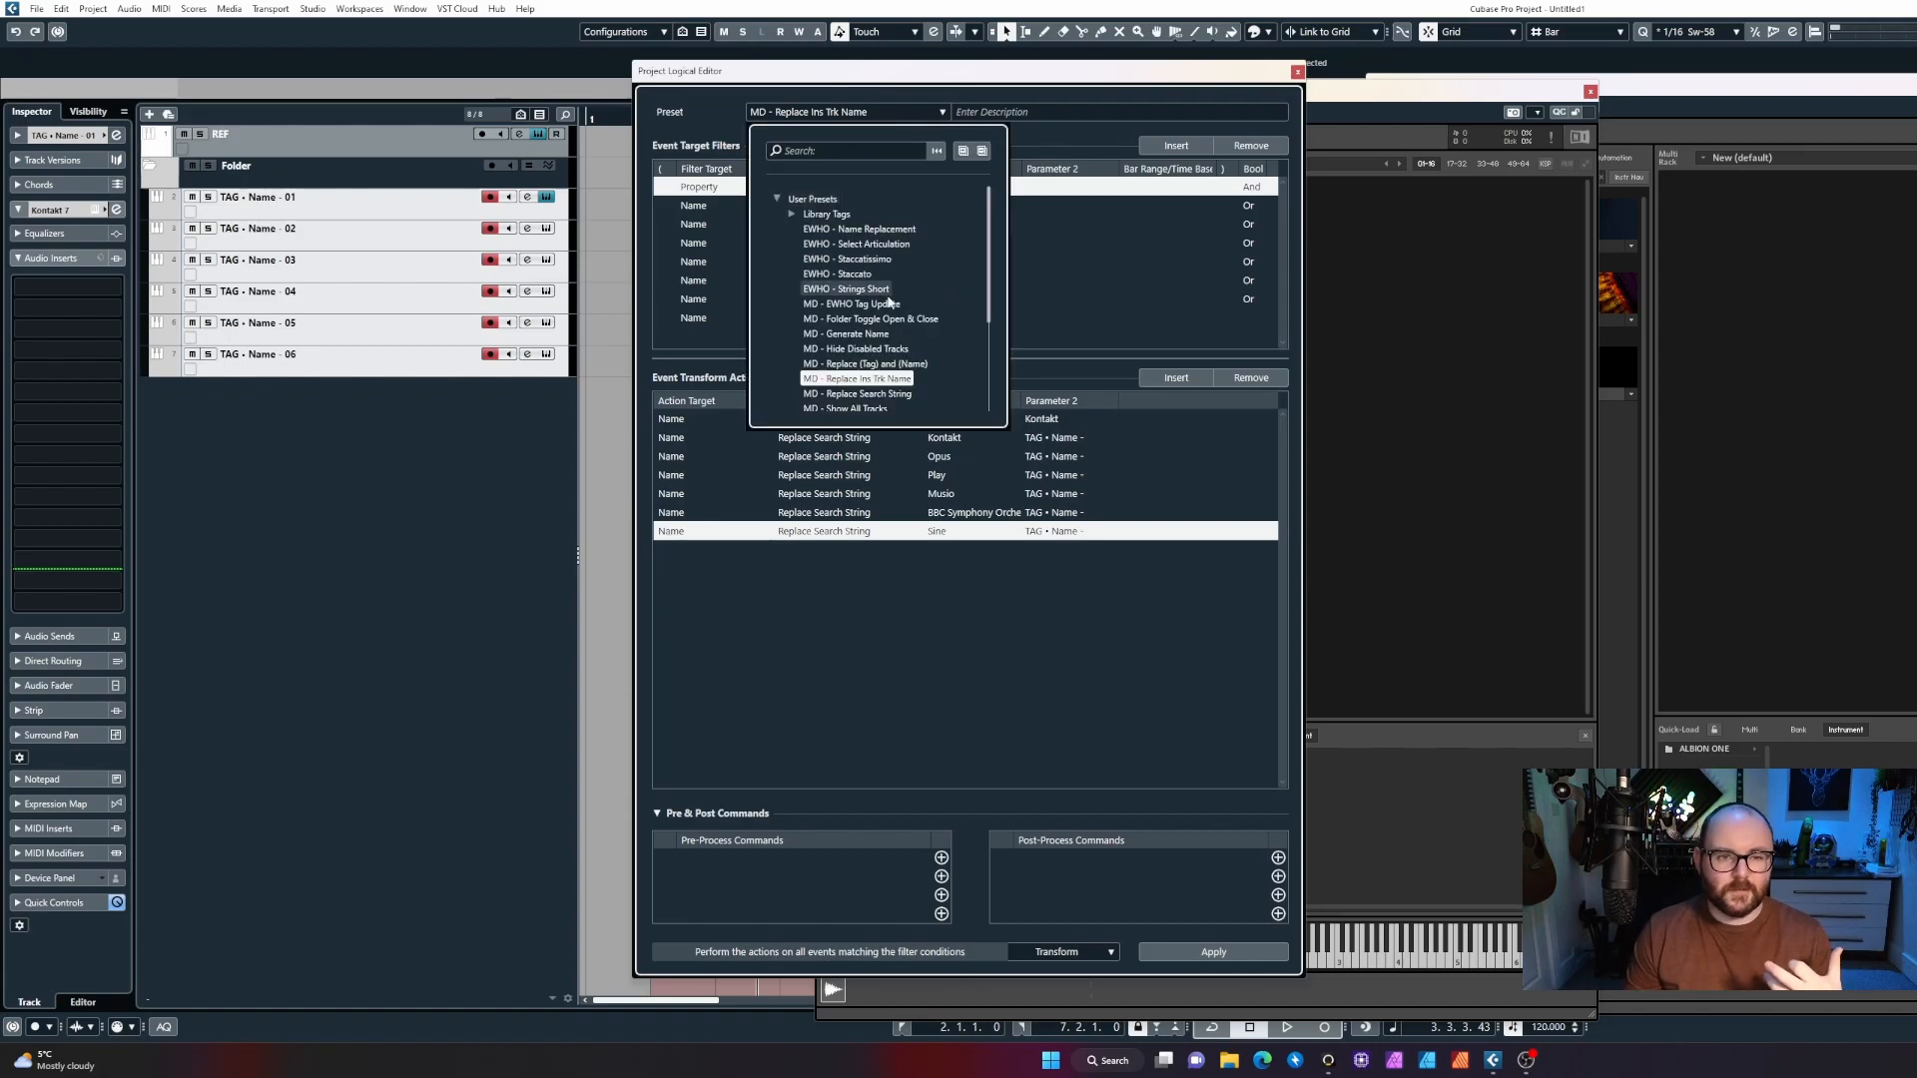
scroll("down", 3)
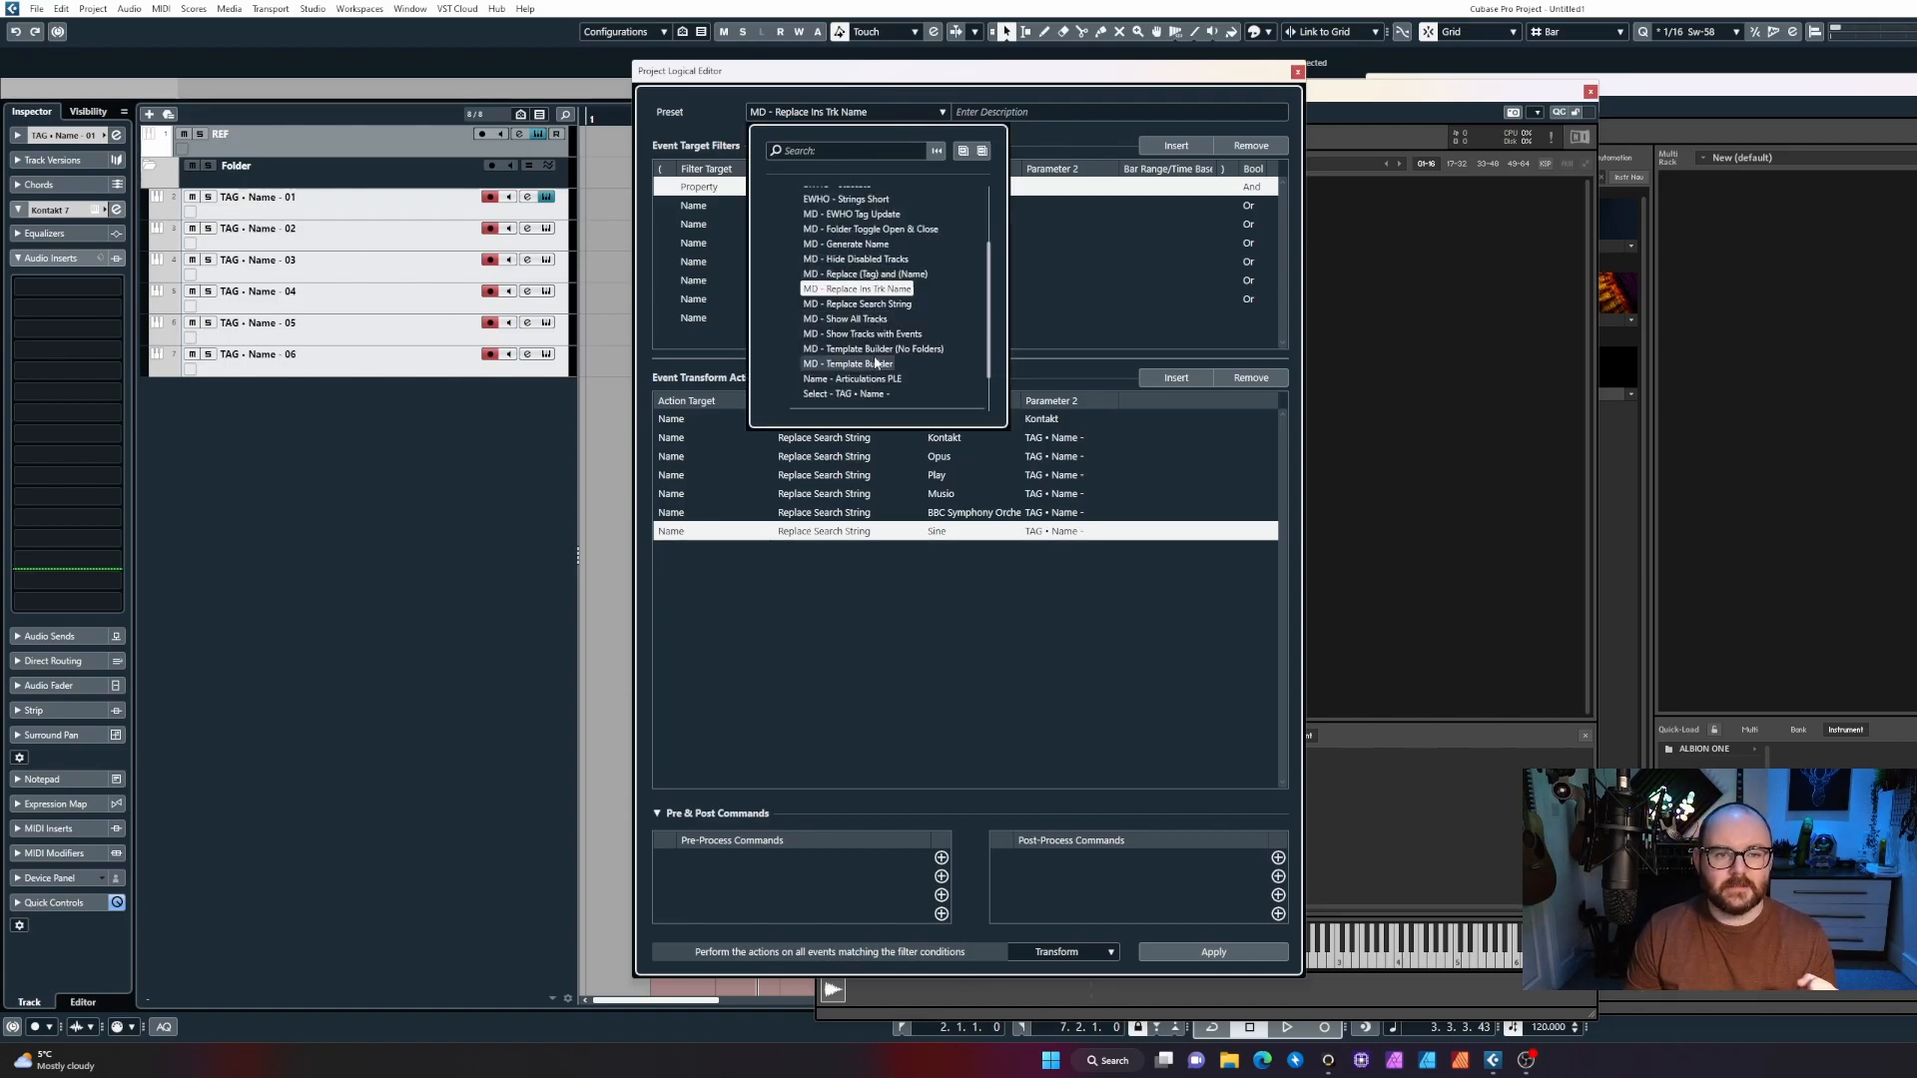
left_click(850, 380)
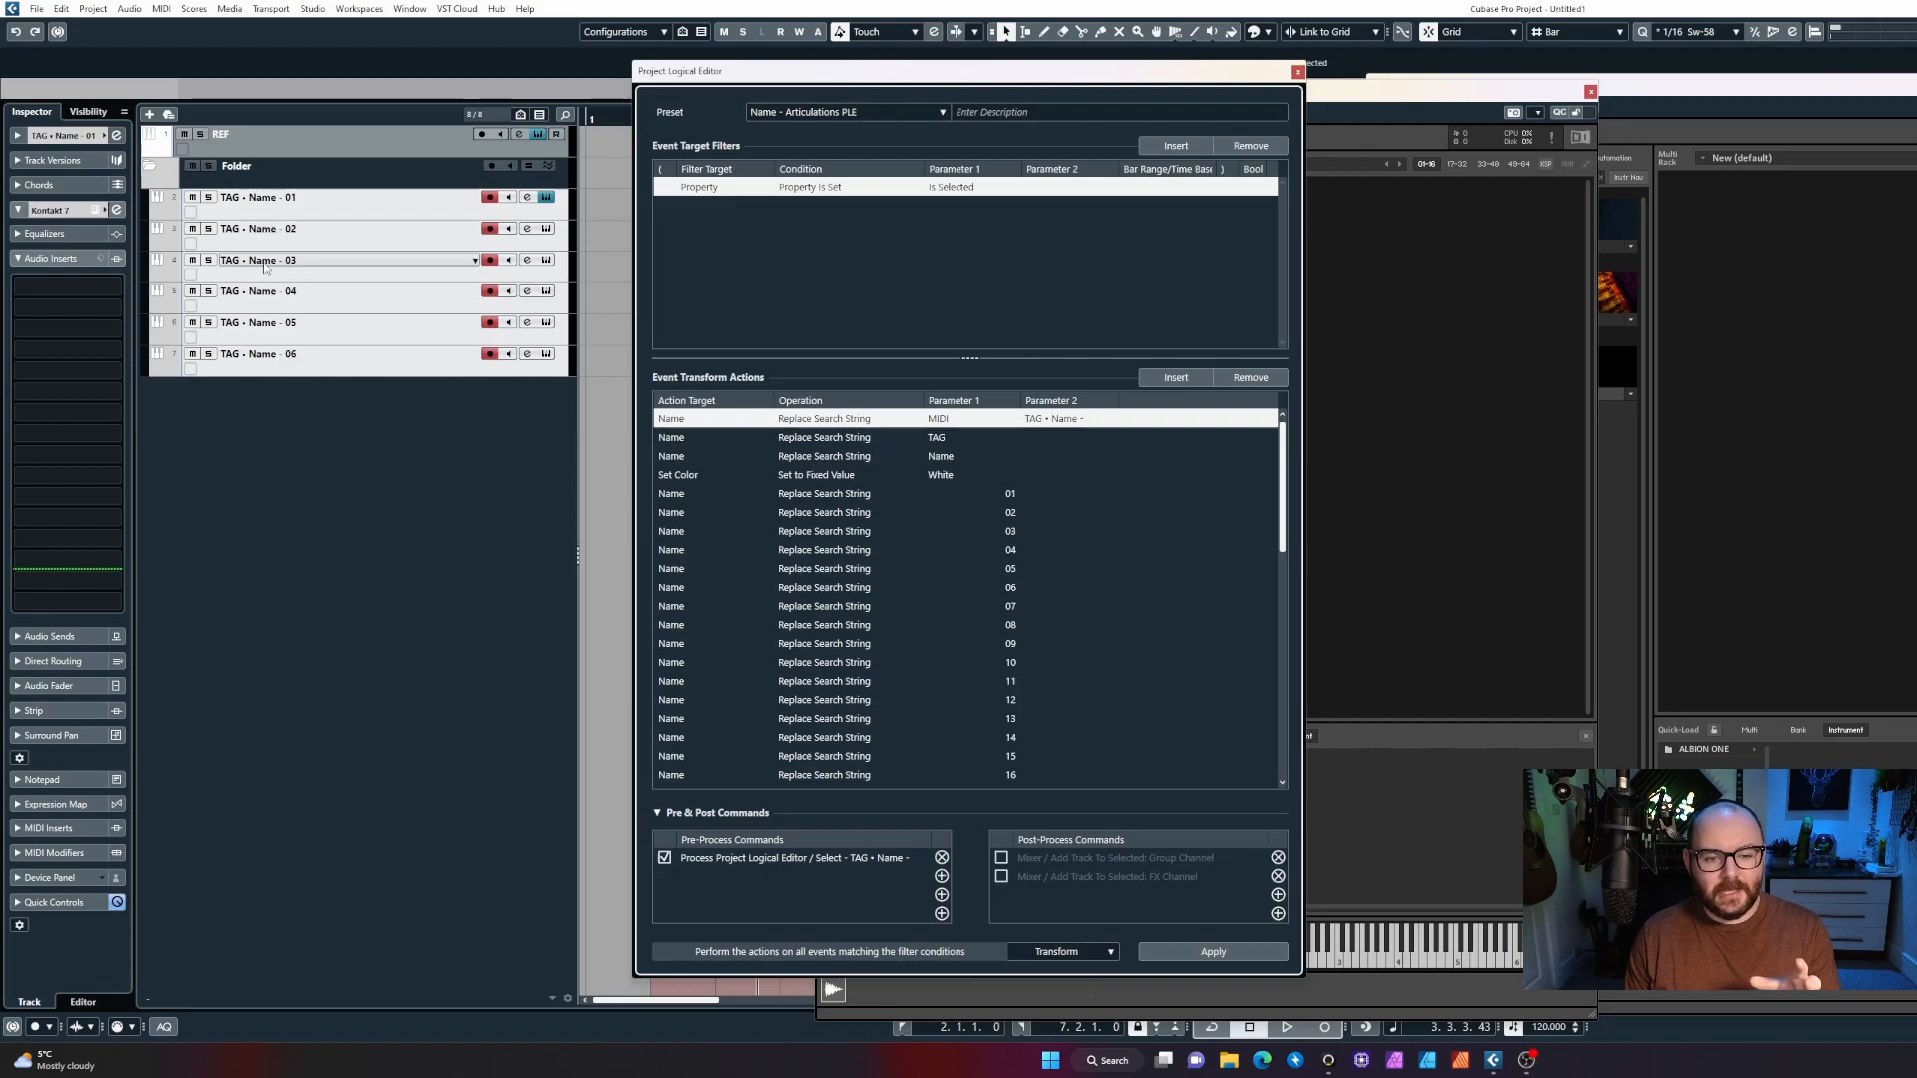
left_click(938, 112)
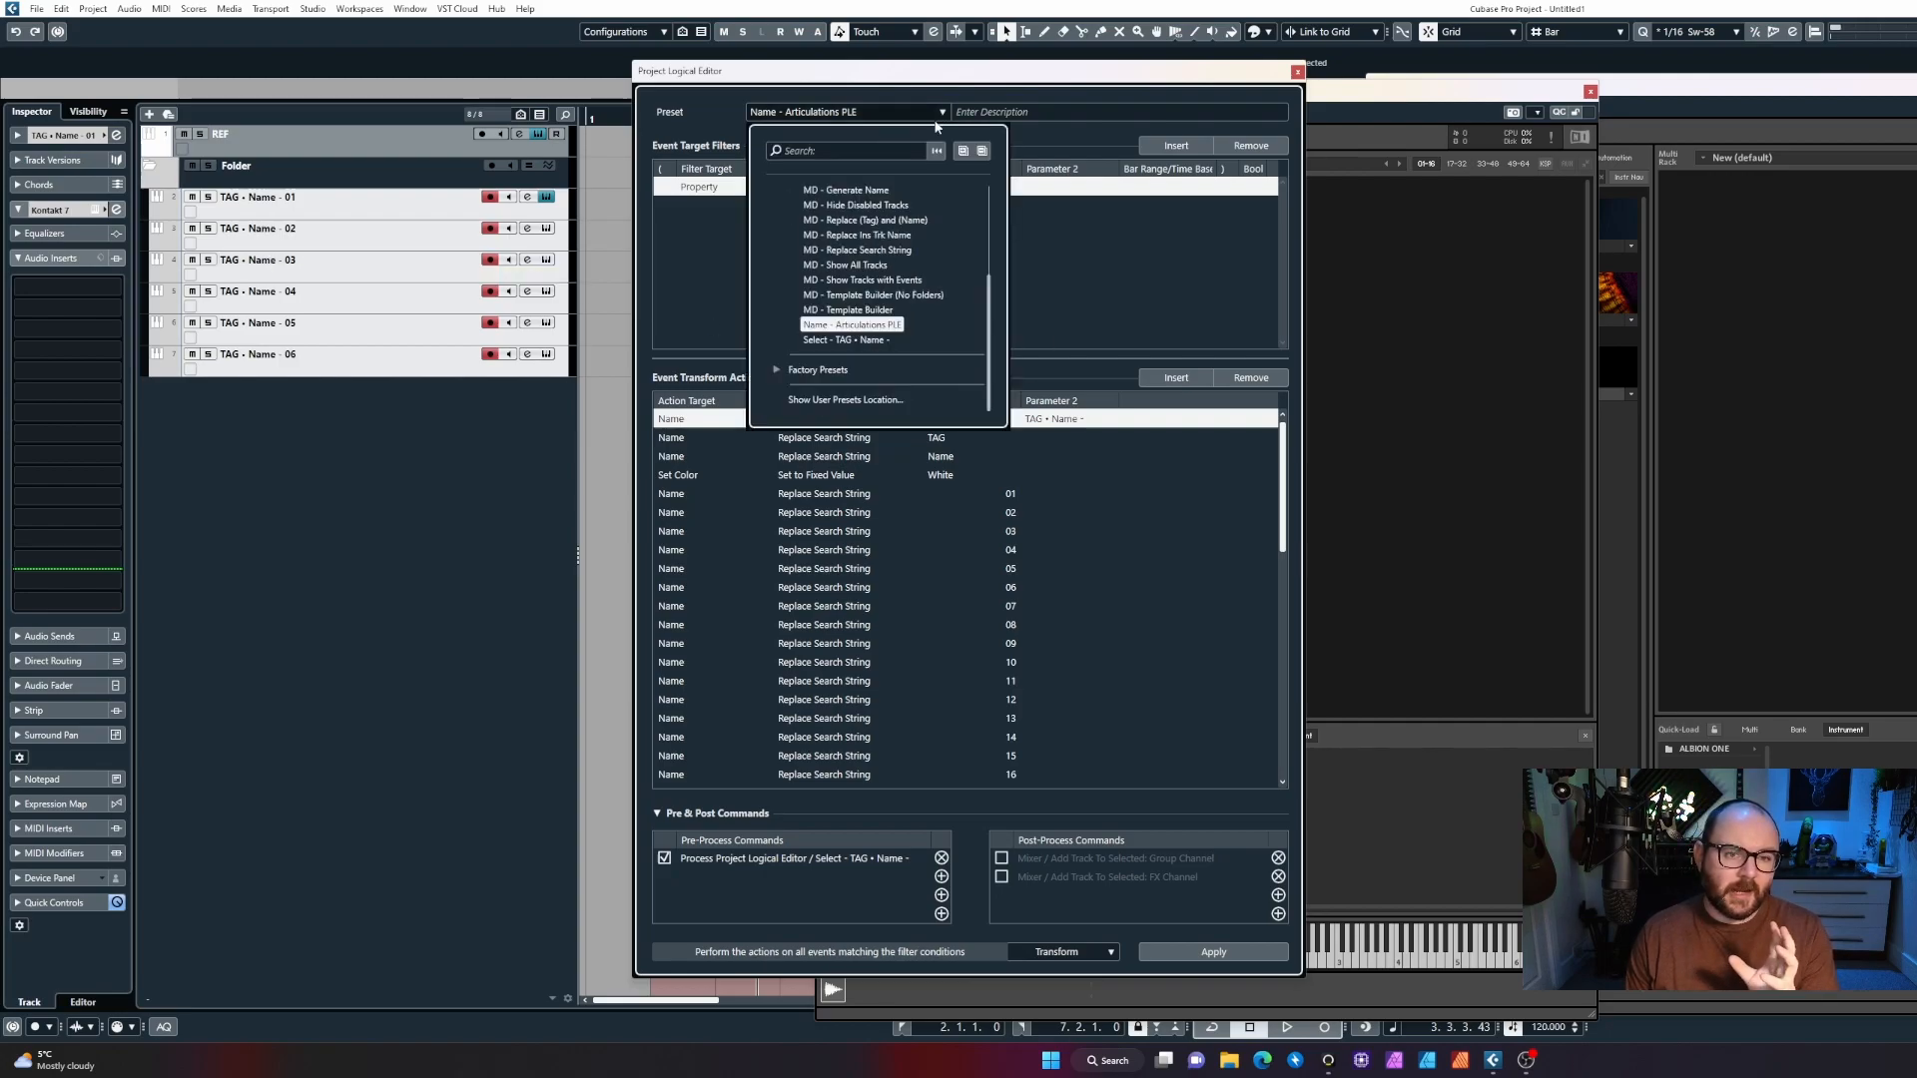
left_click(846, 339)
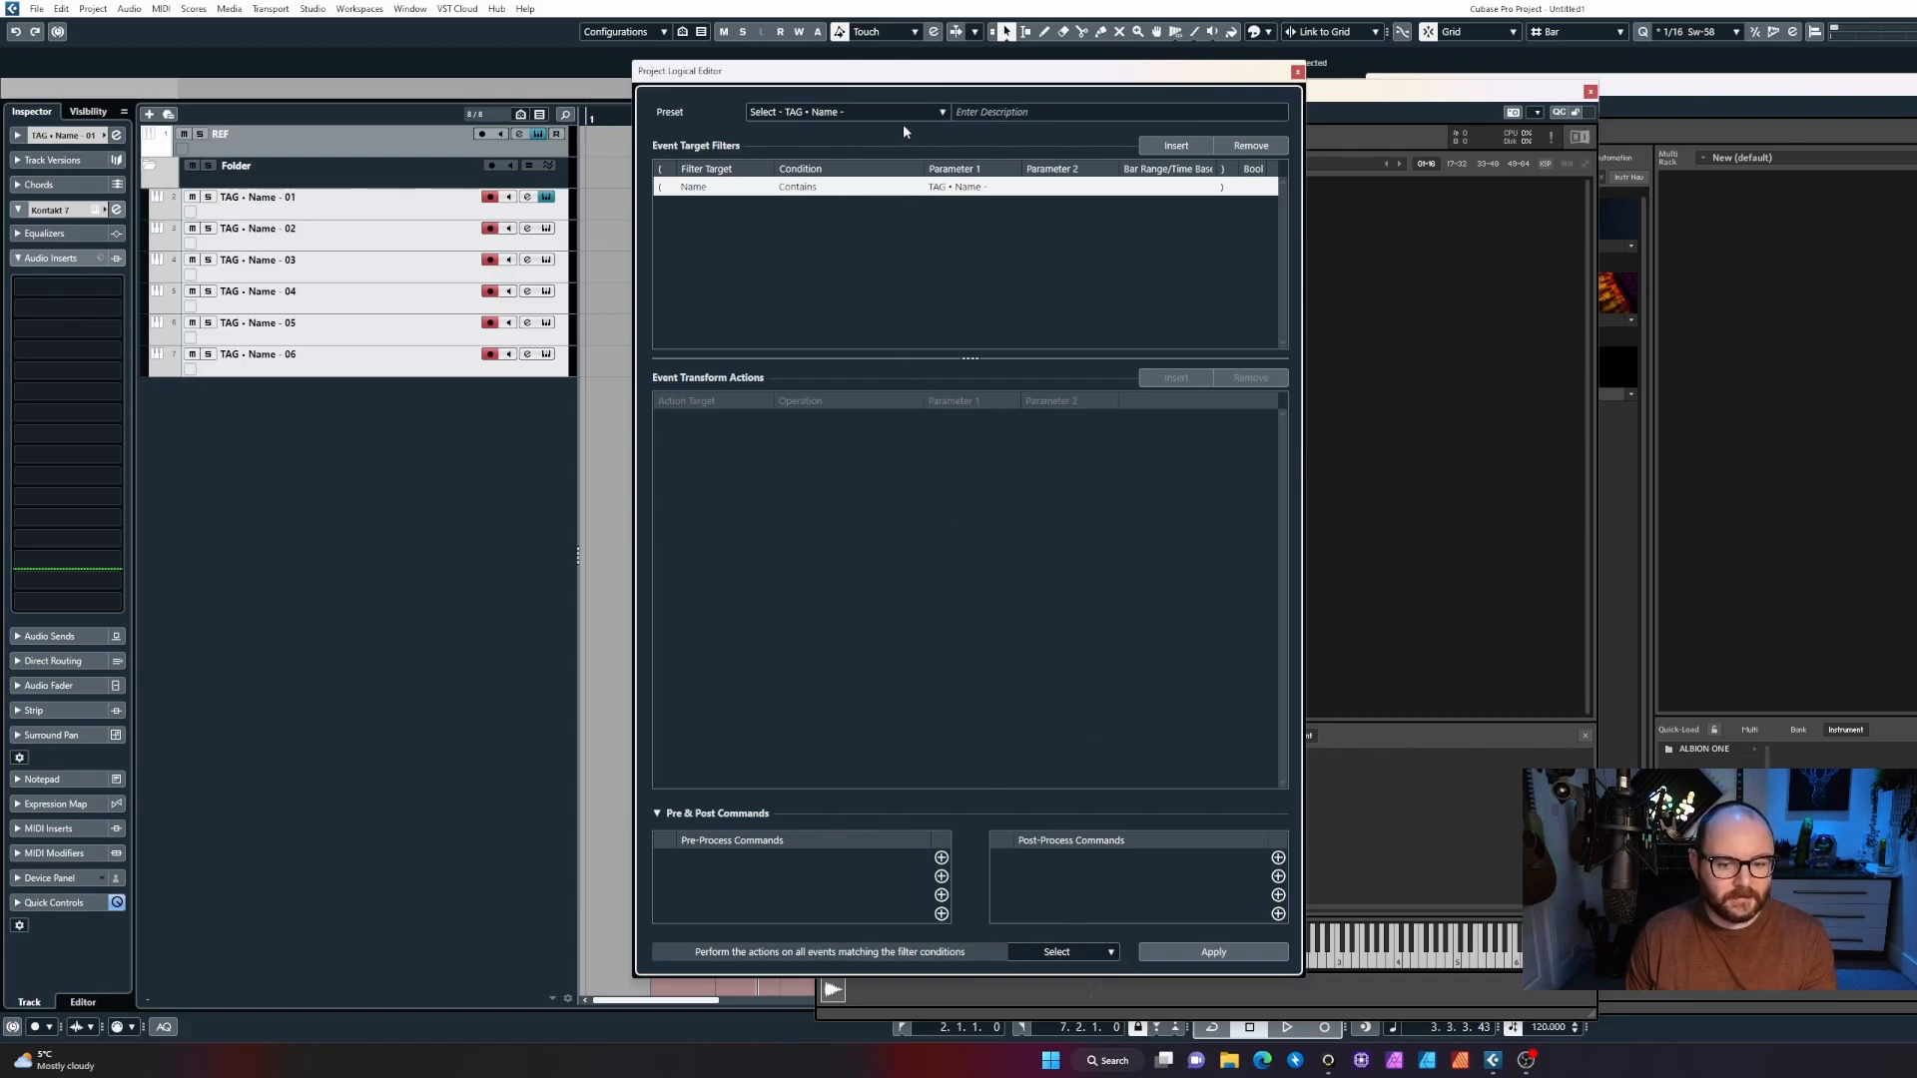
left_click(939, 112)
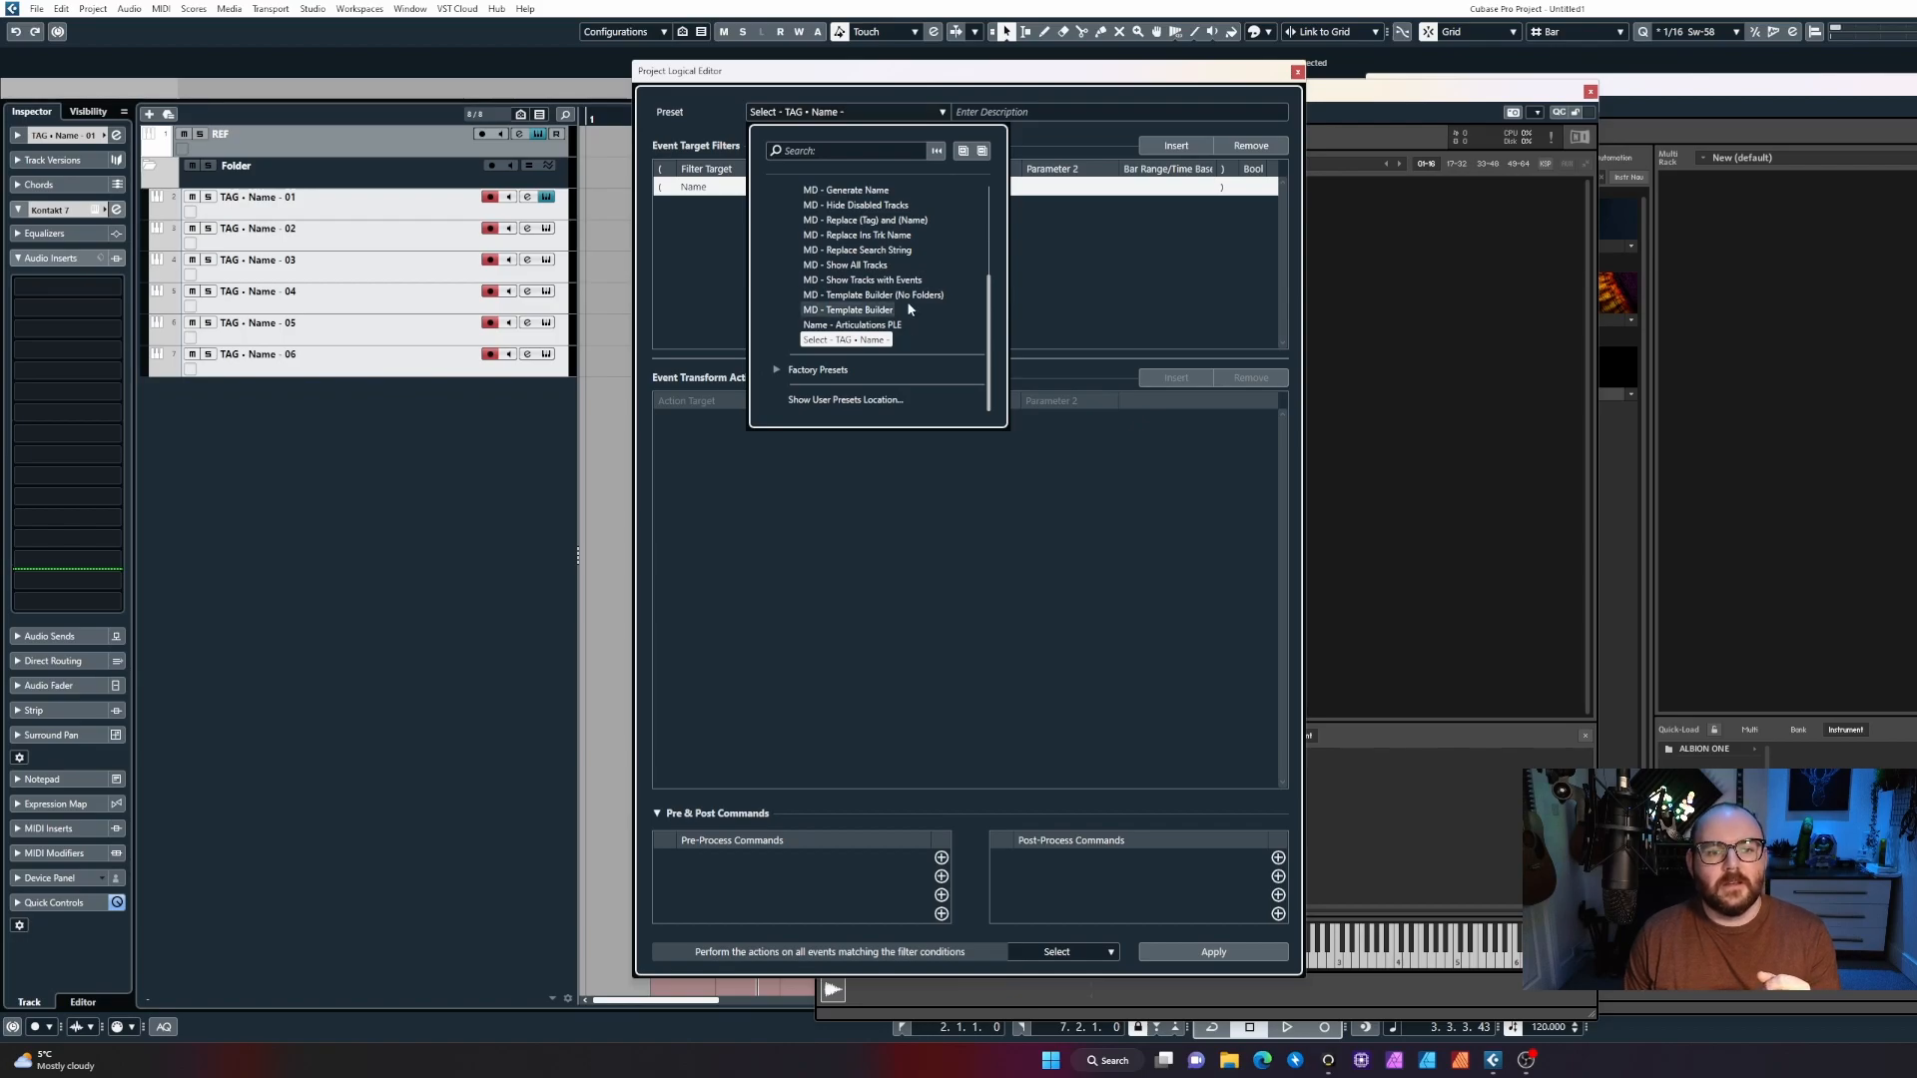
left_click(850, 324)
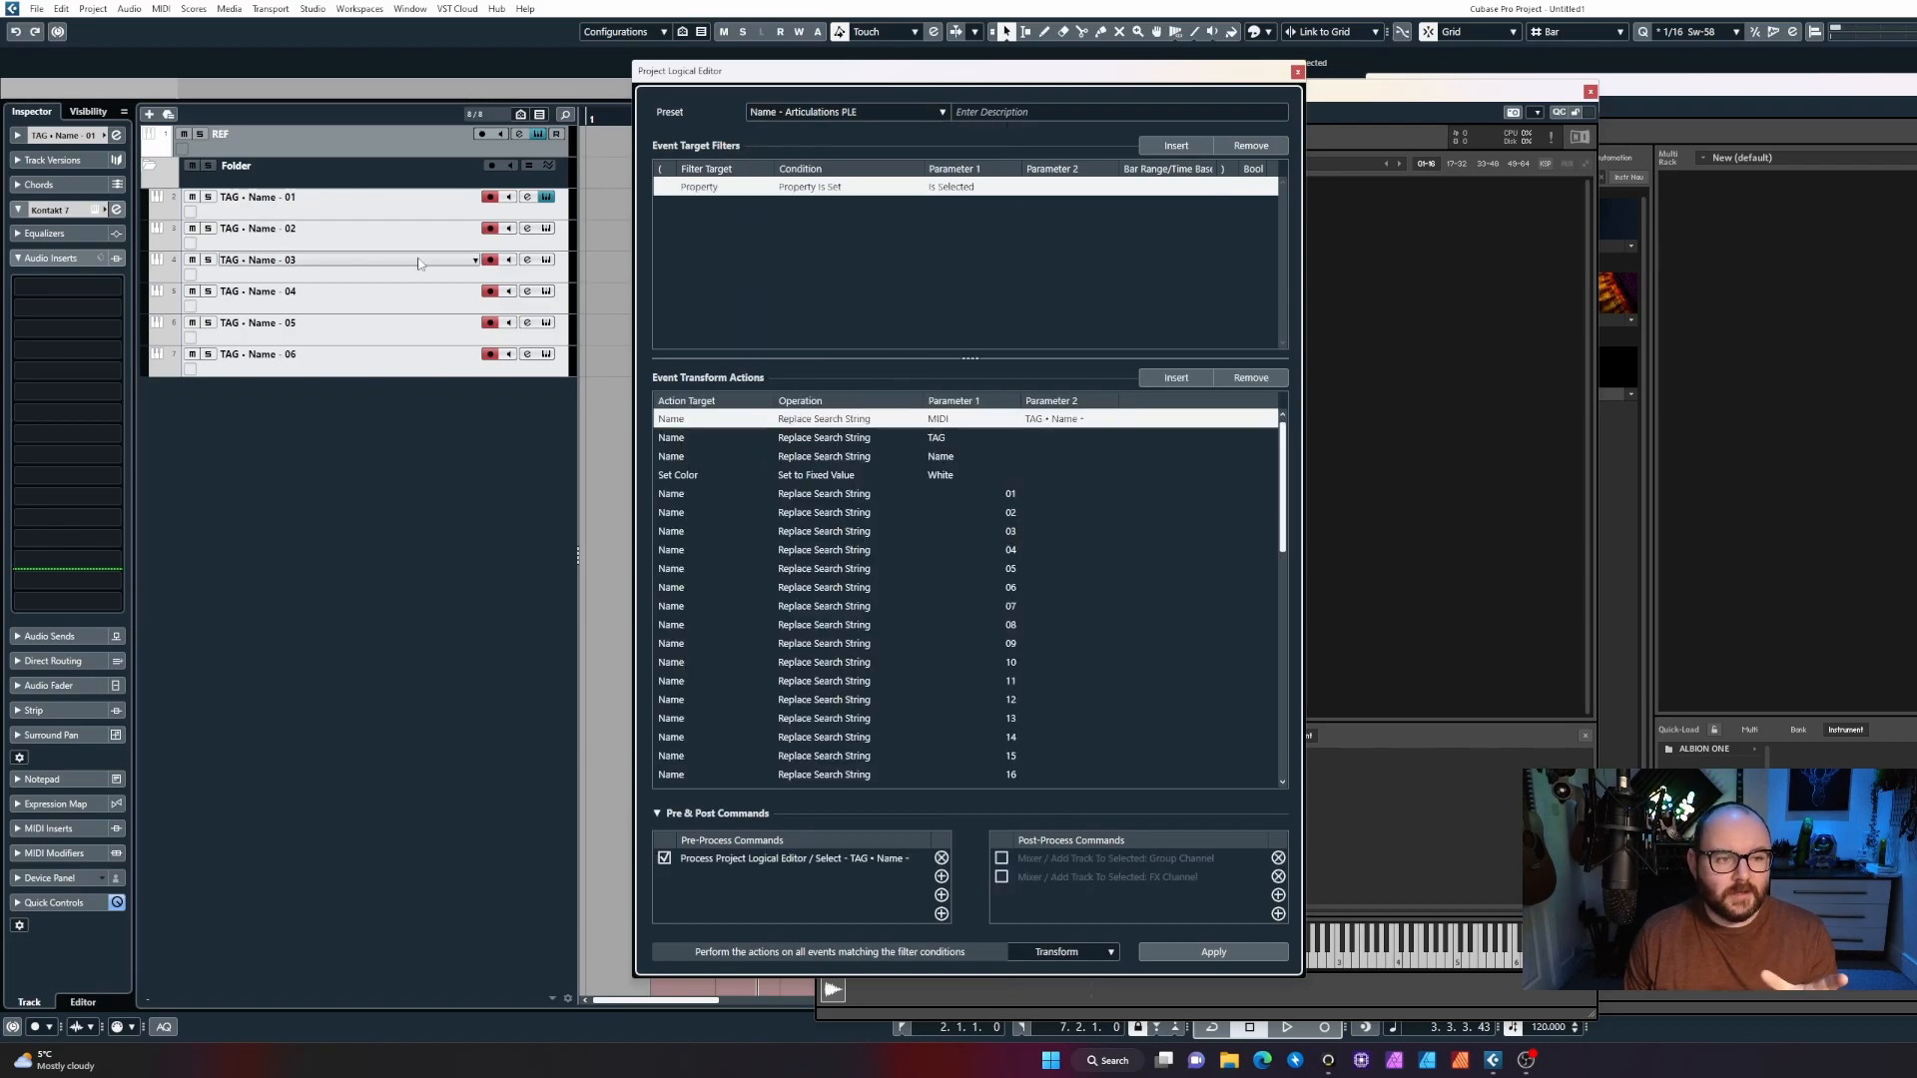
mouse_move(419, 322)
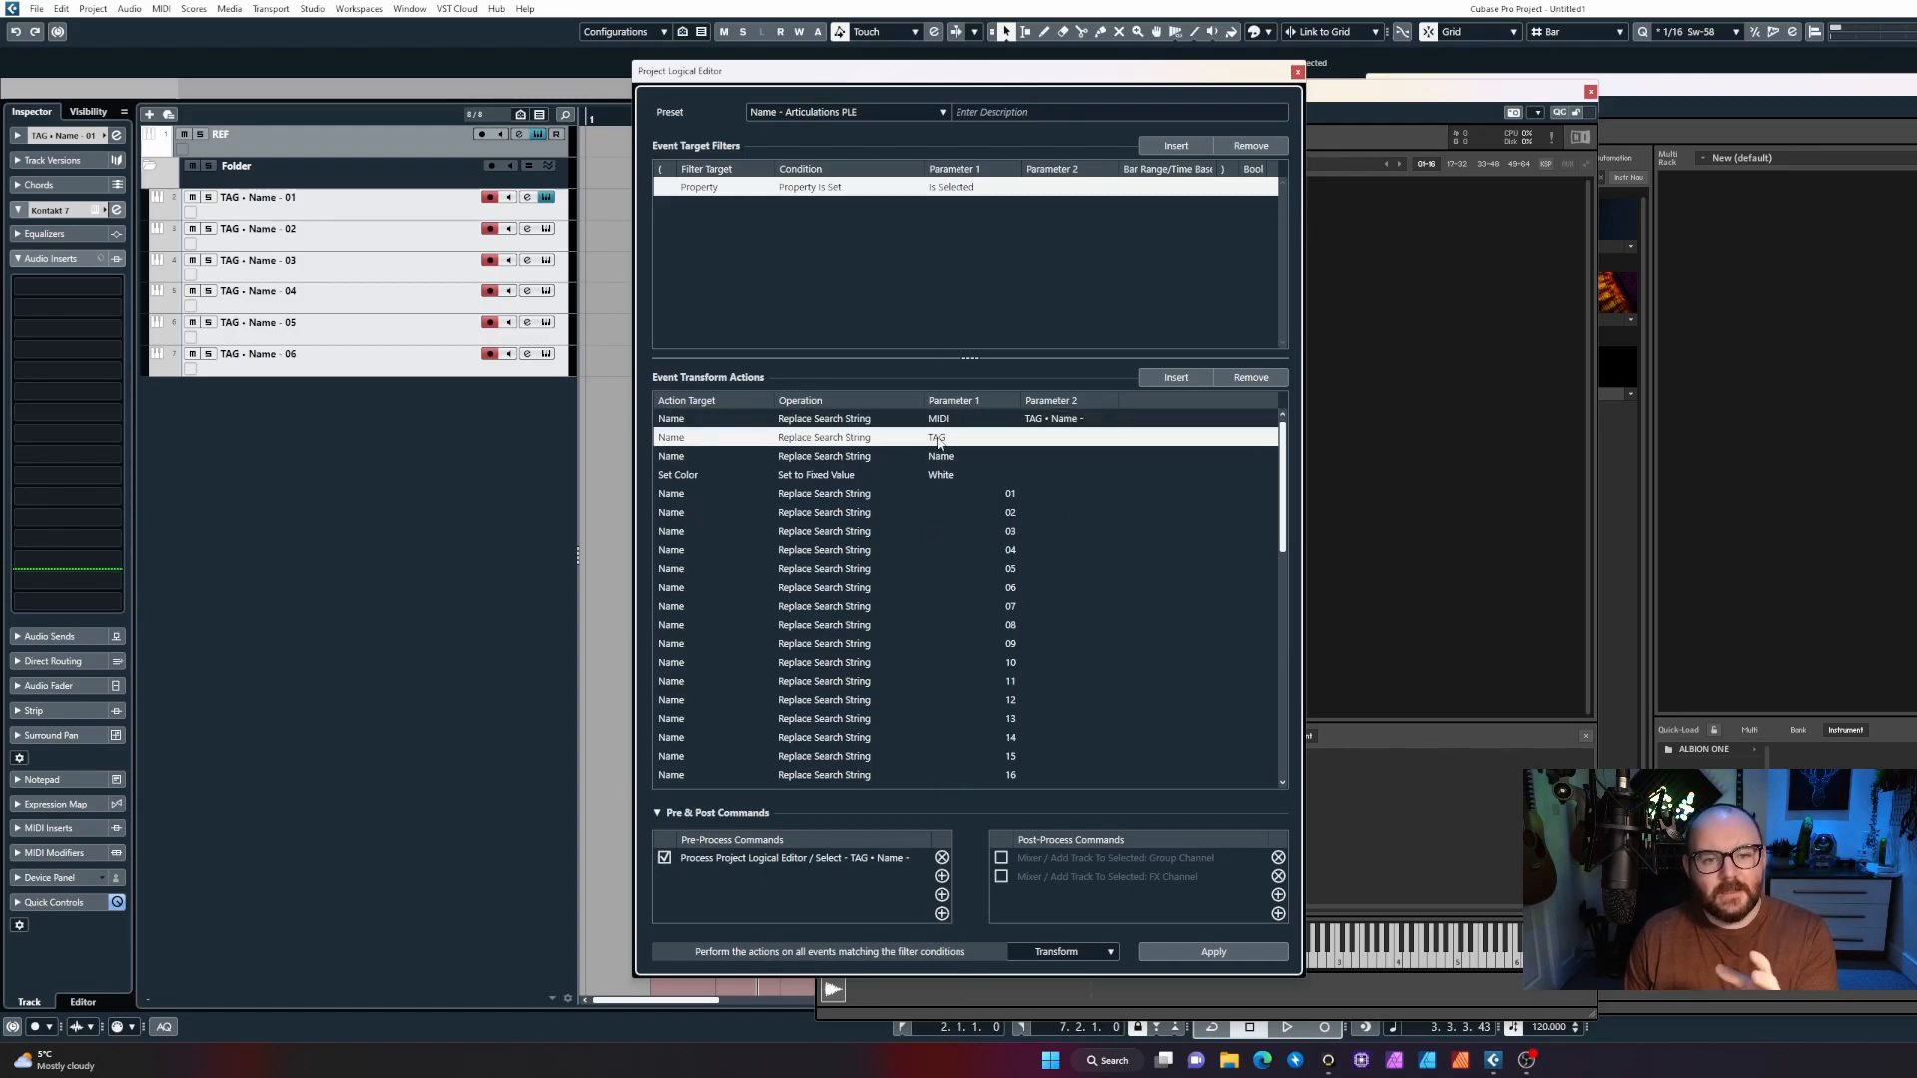
Set the TAG replacement to Trumpets and the track colour to Red 6.
left_click(1090, 437)
type("CBC")
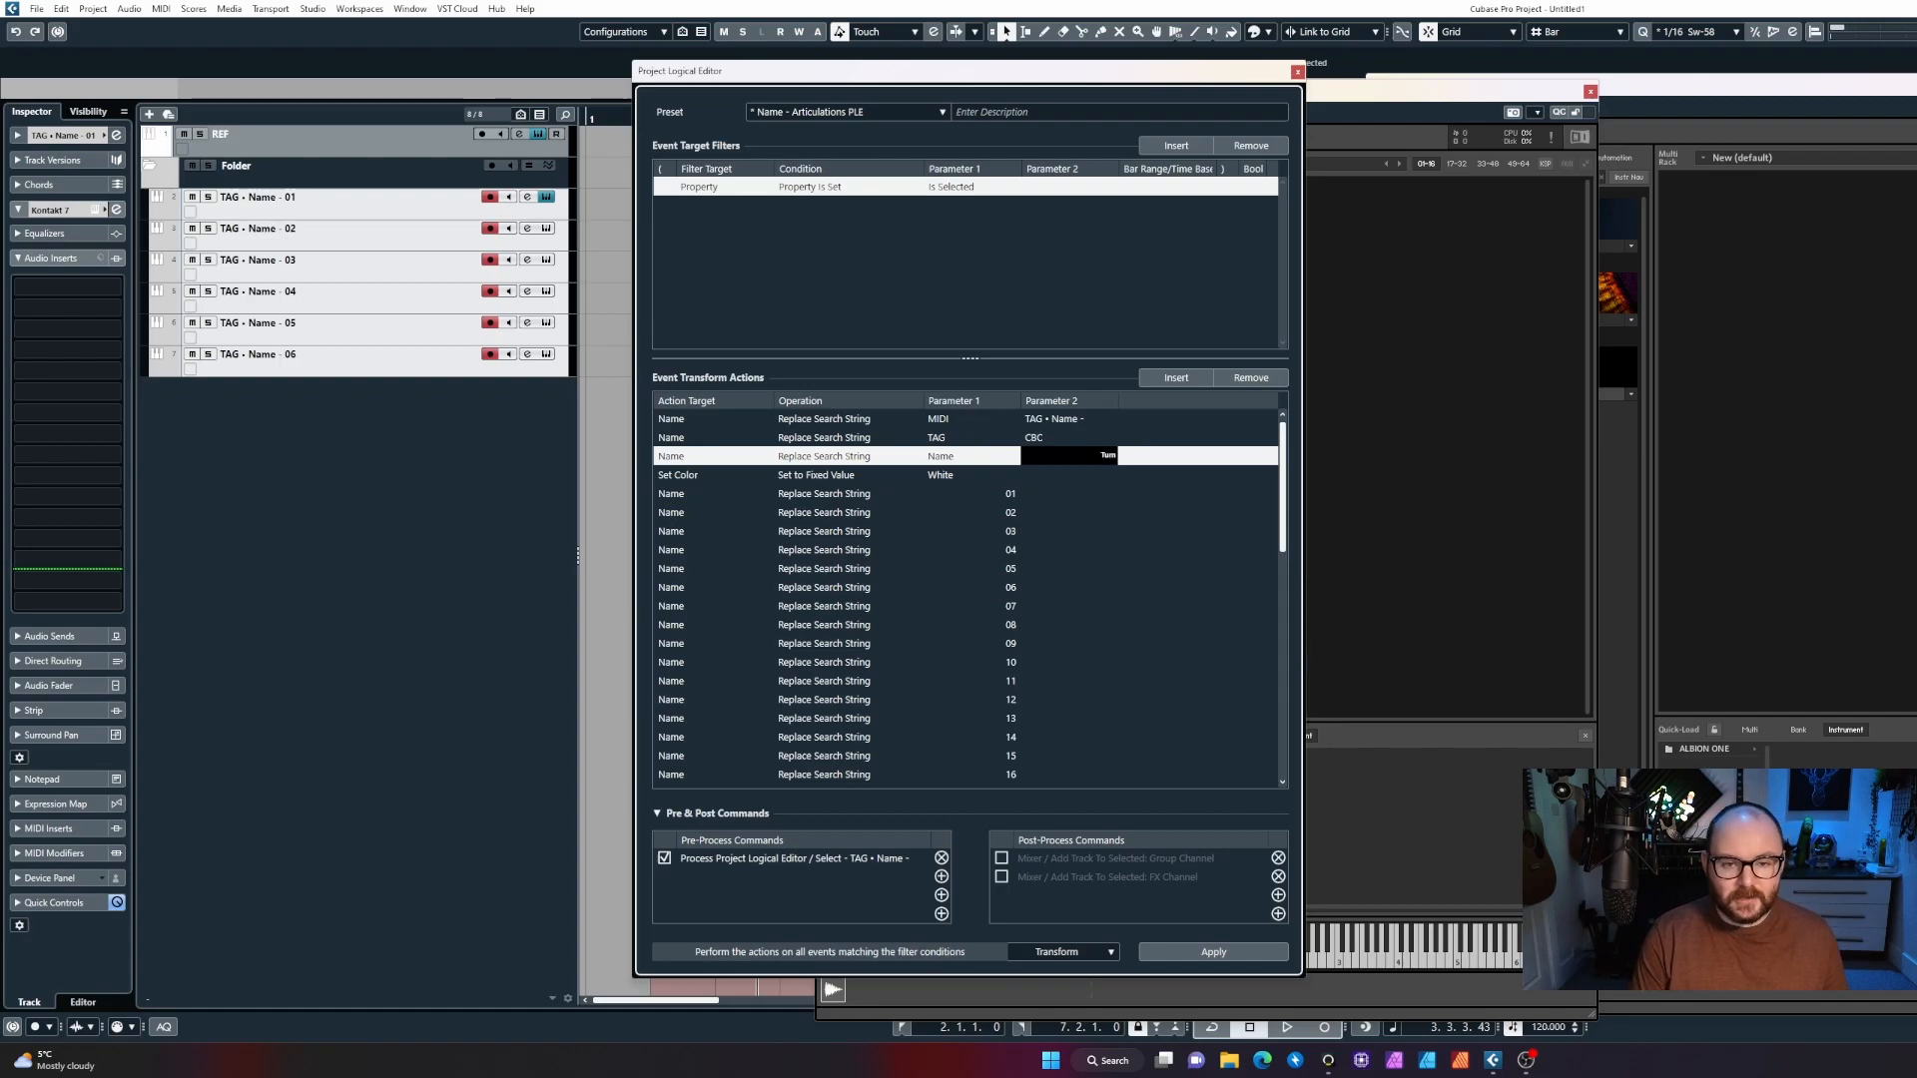
type("Trumpets")
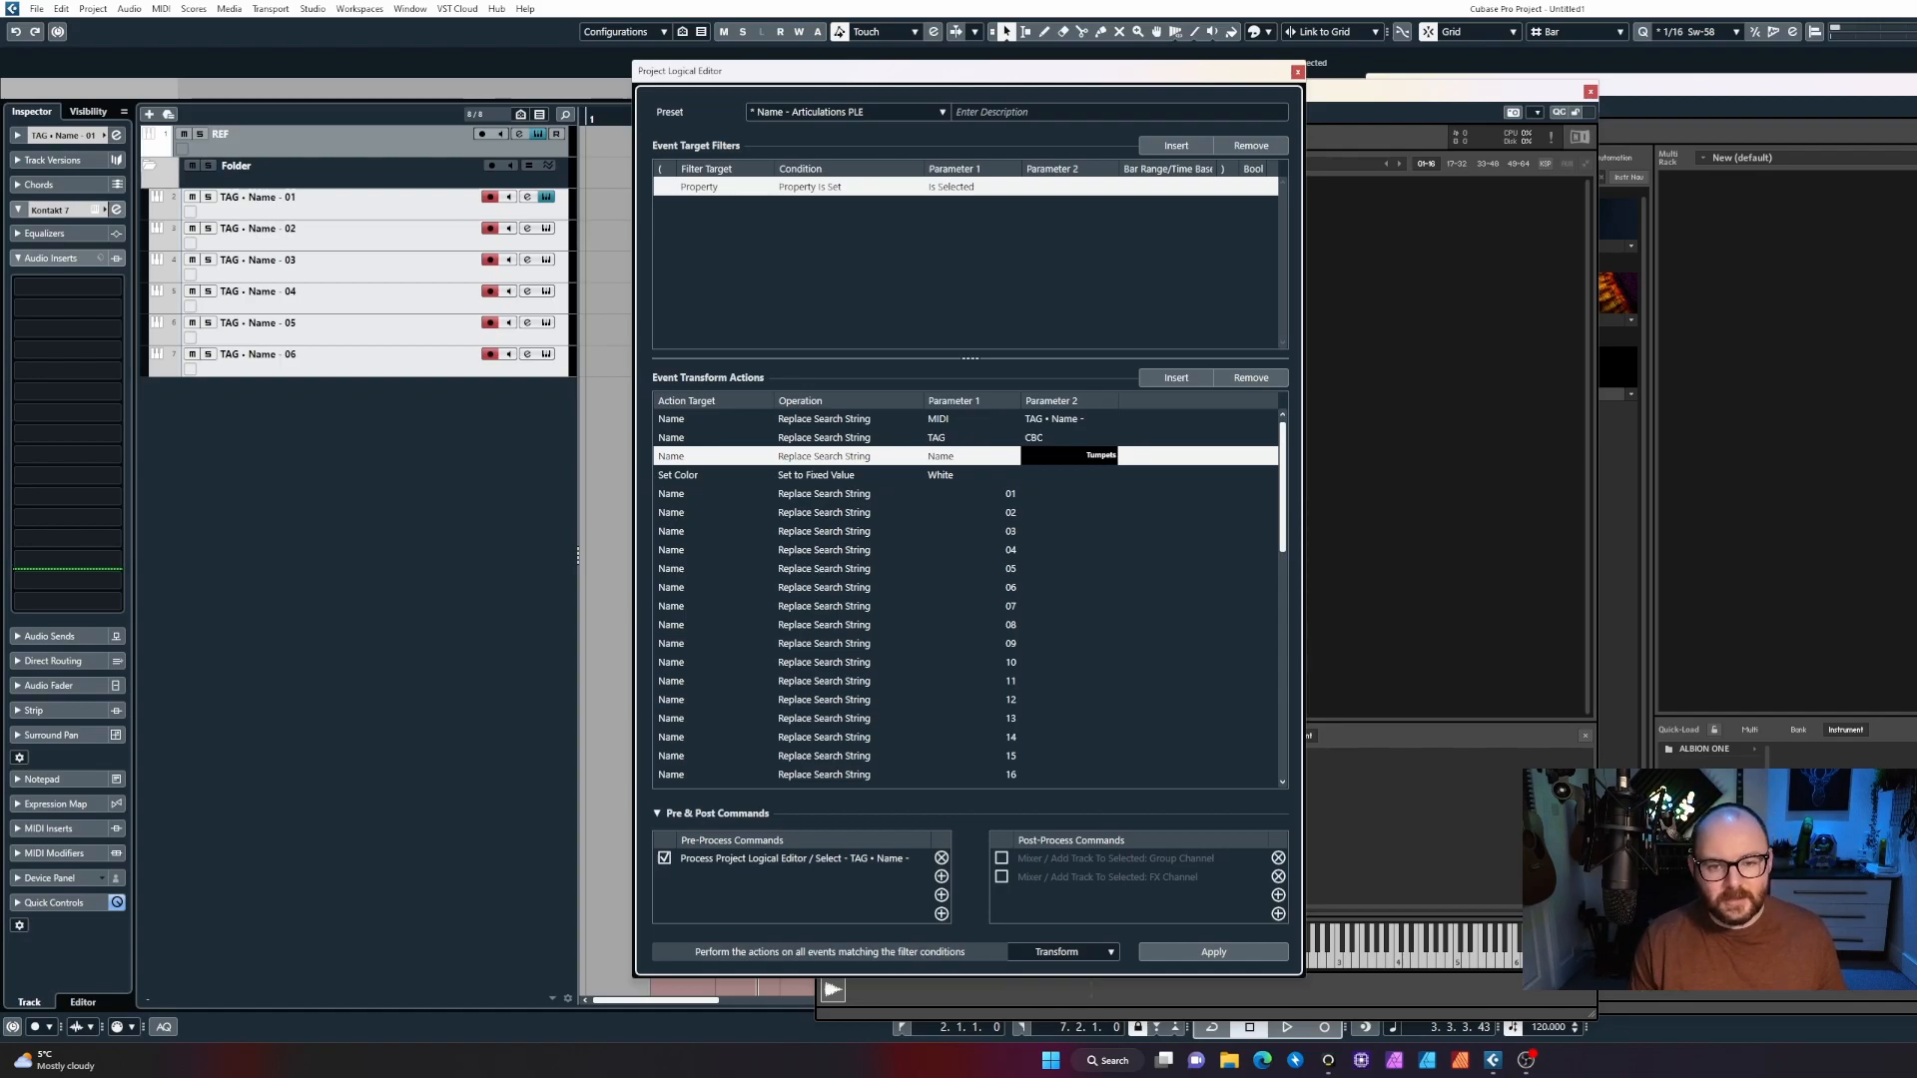
mouse_move(1047, 475)
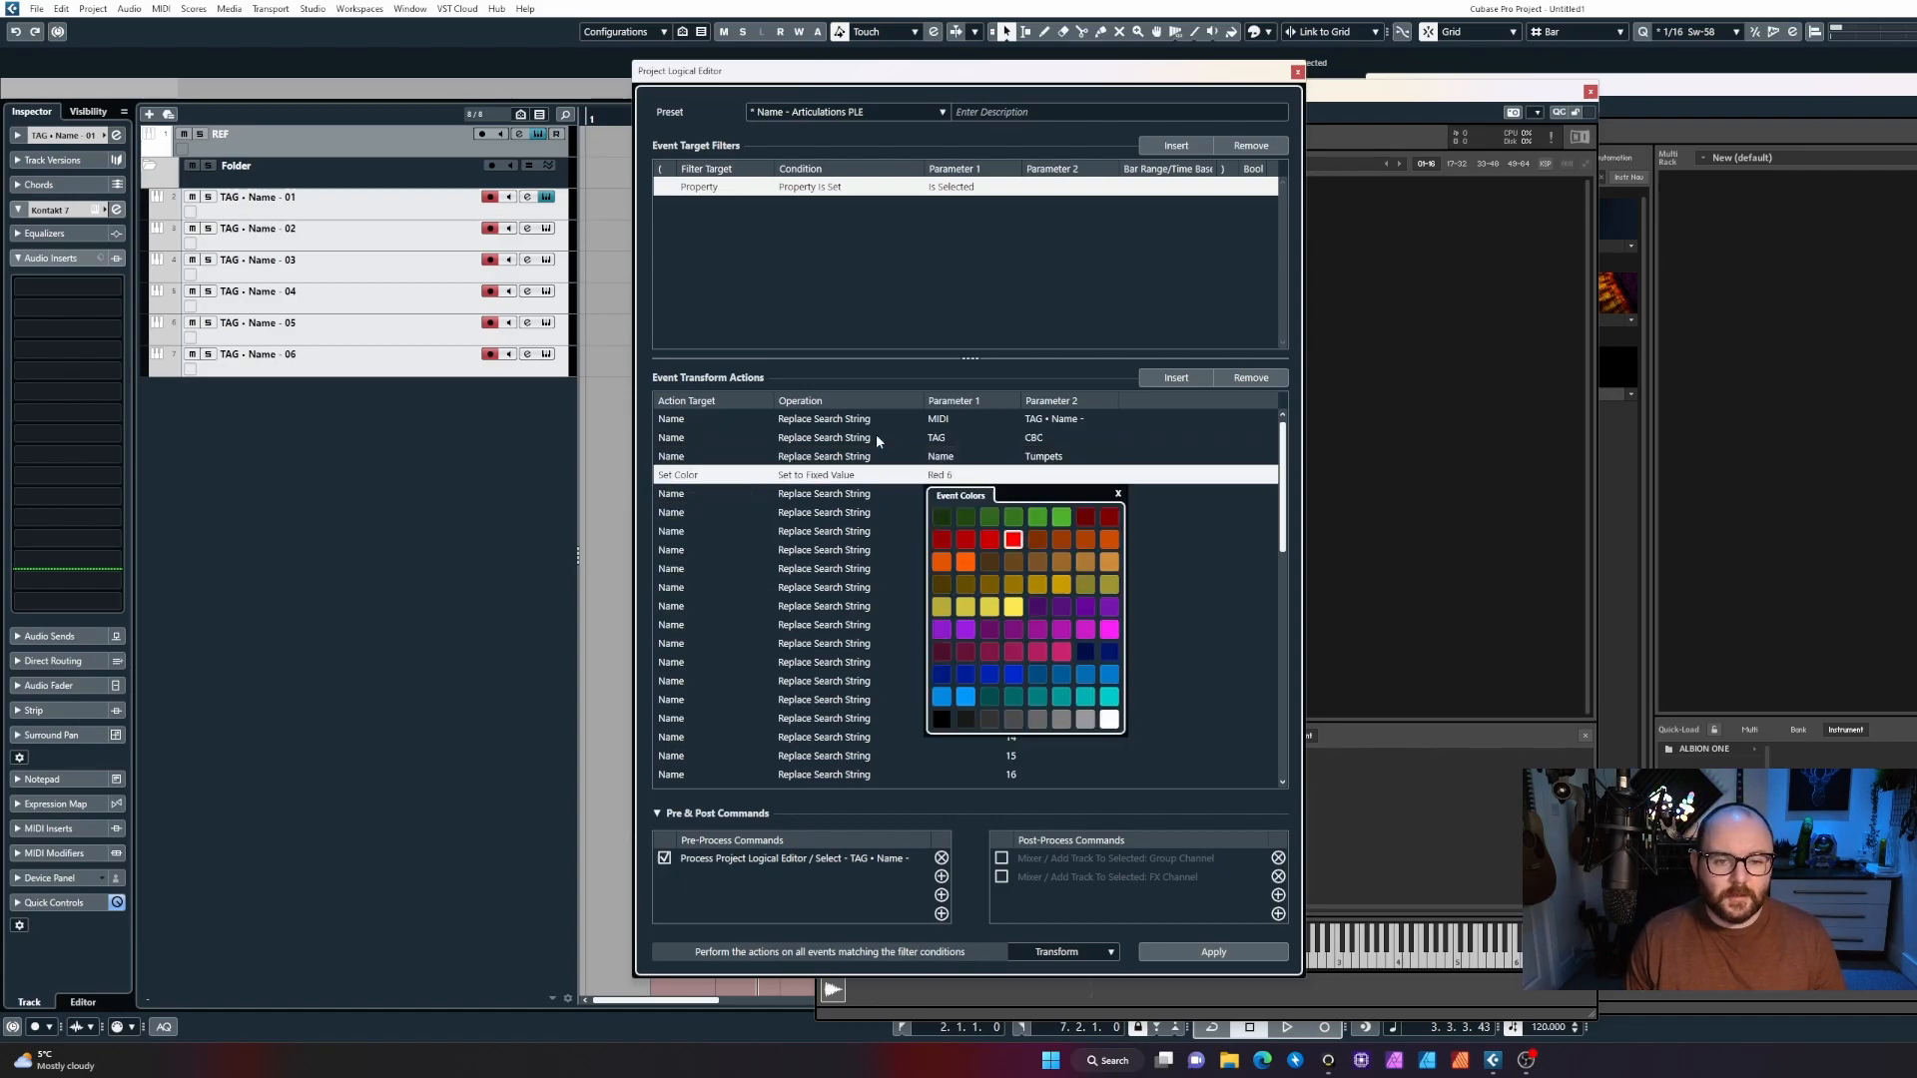
left_click(1118, 494)
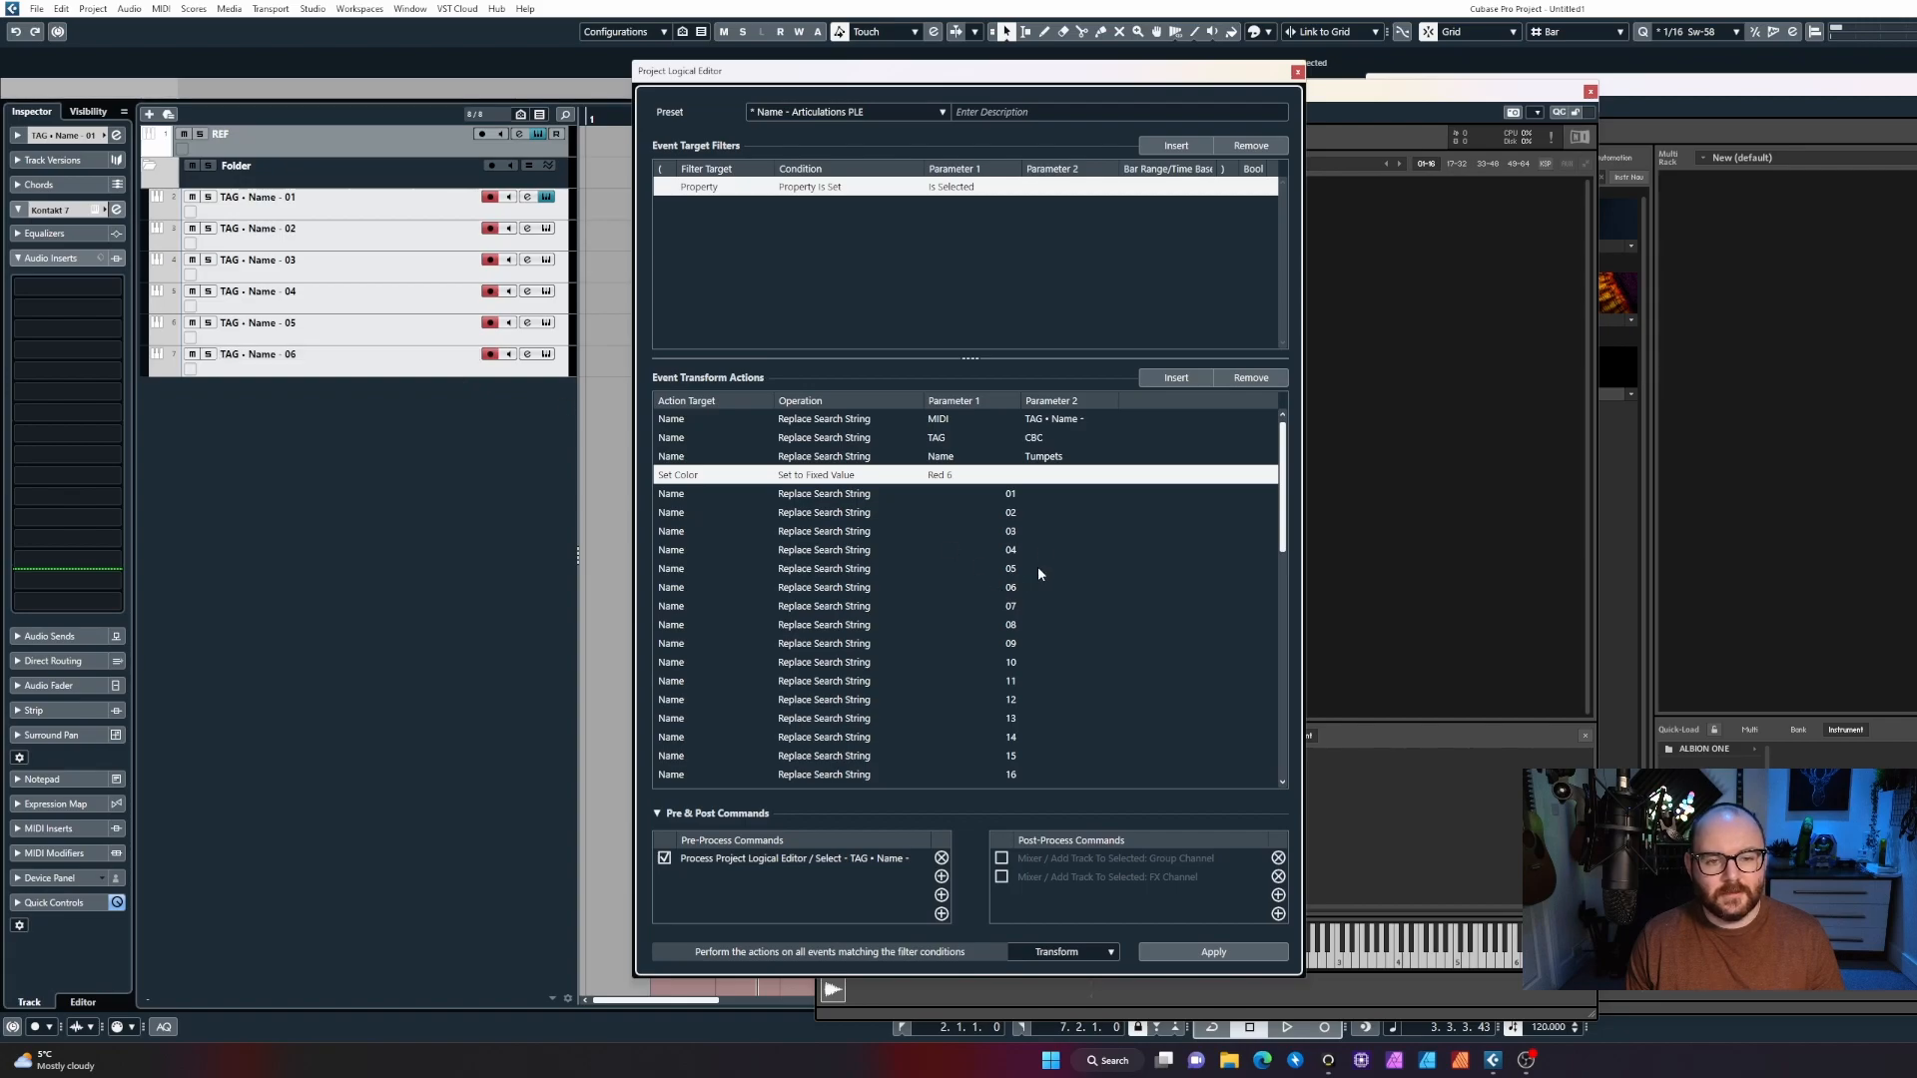
Map placeholders to Articulations, Eights, Quaters and Halves articulation names.
left_click(1066, 493)
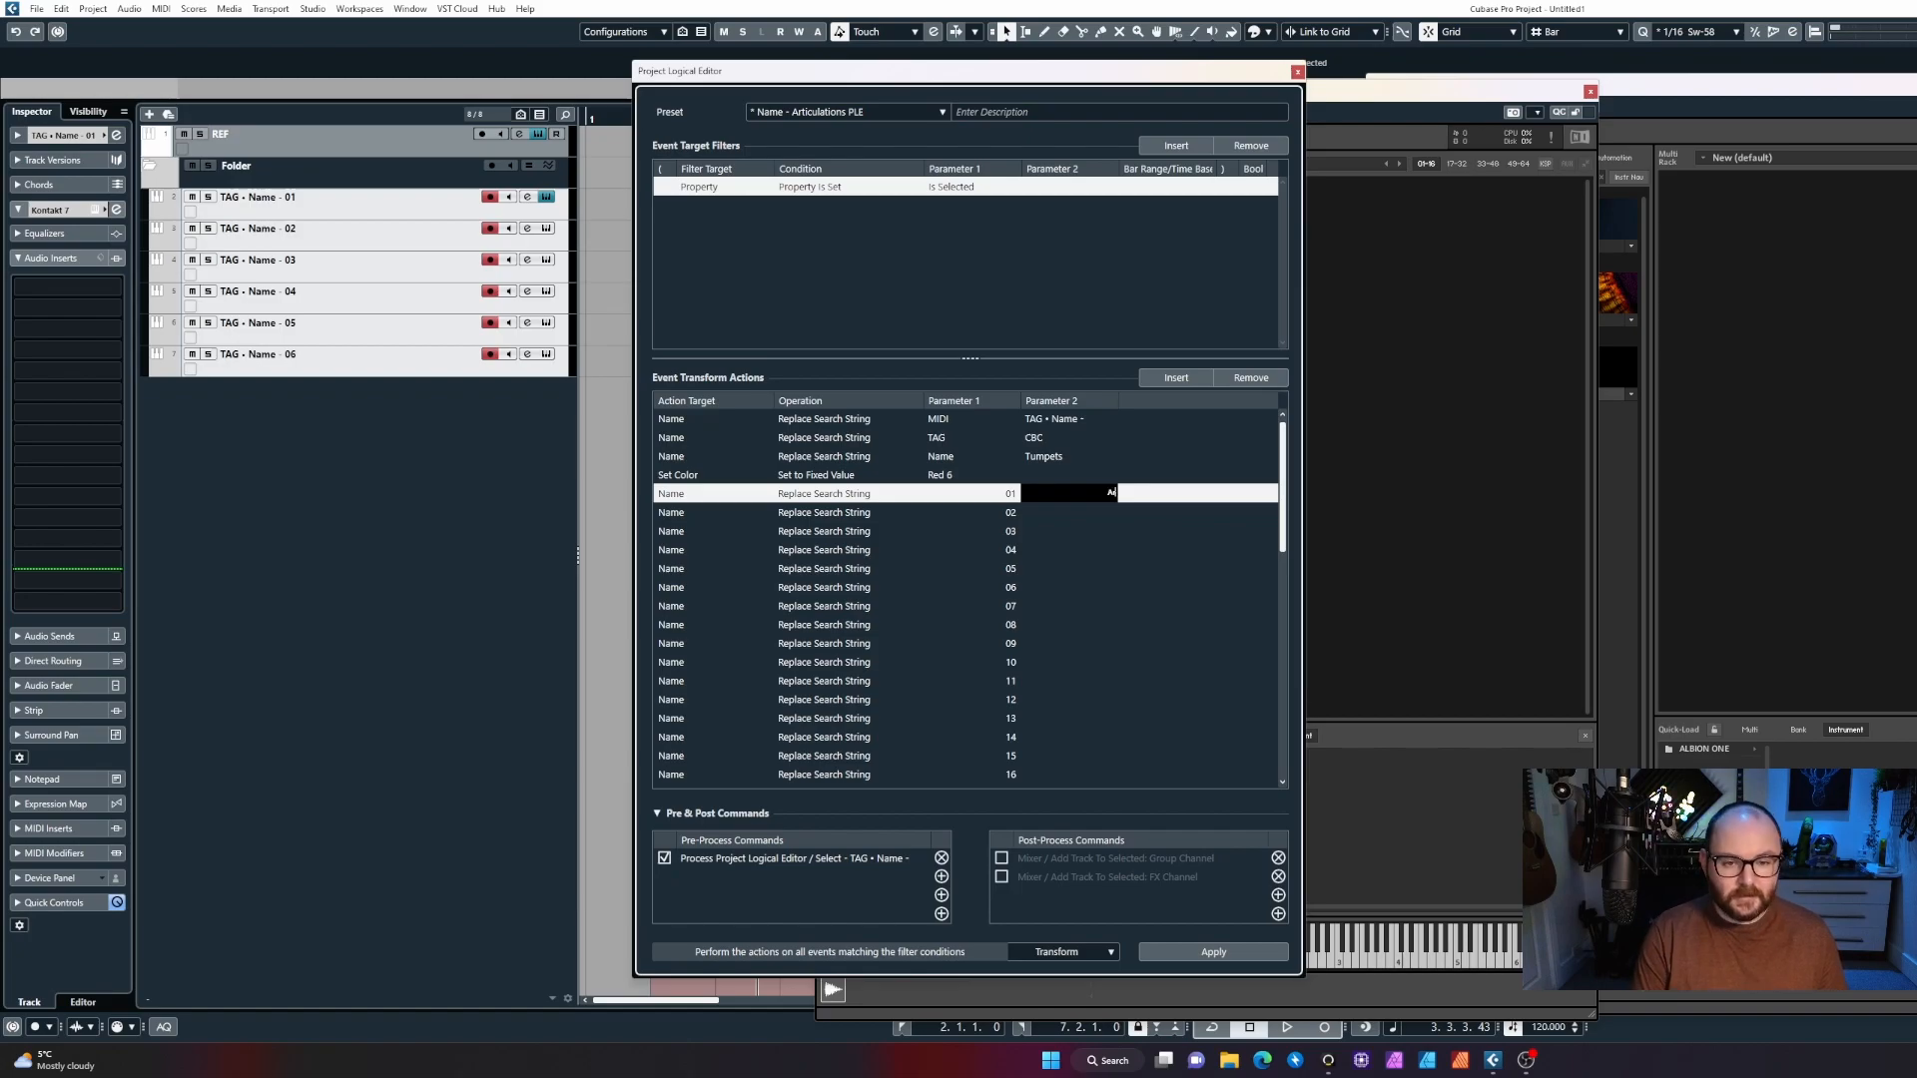
type("Articulations")
left_click(1150, 532)
type("Sustains")
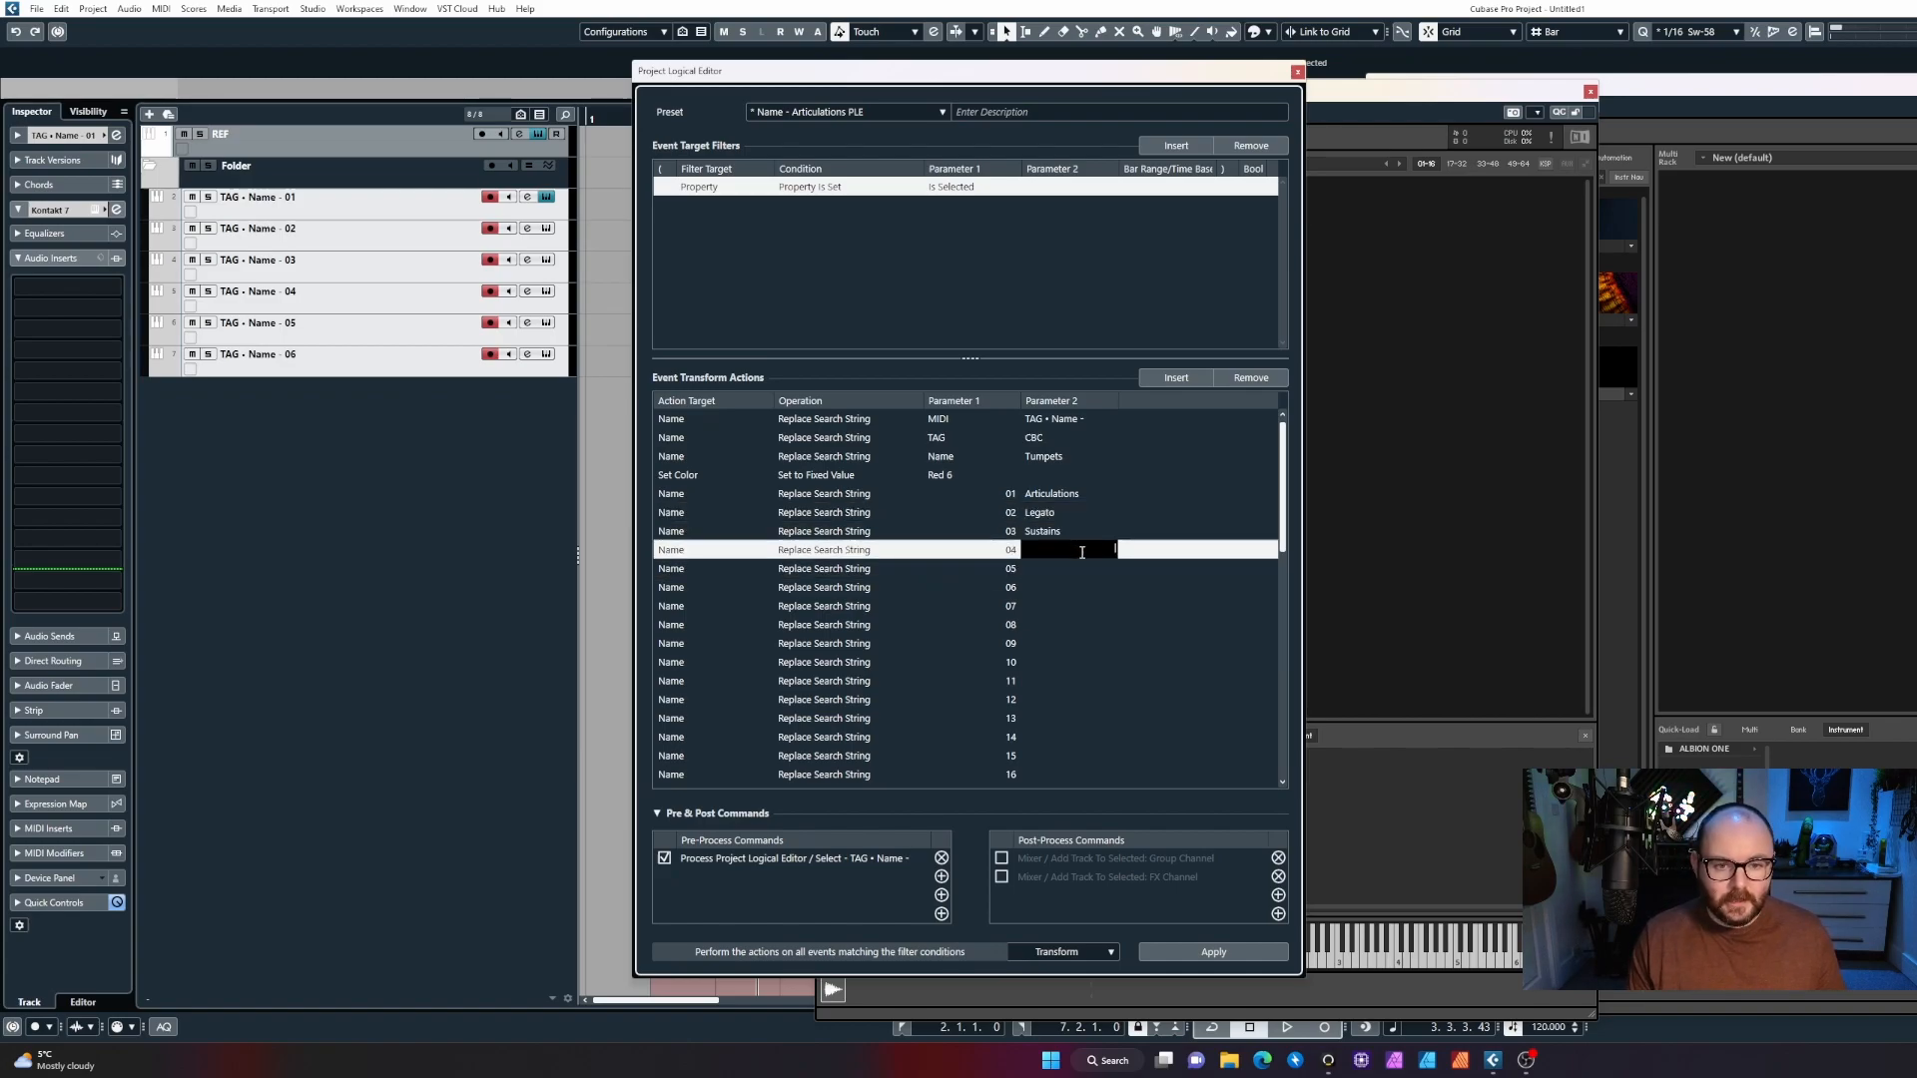
type("Eights")
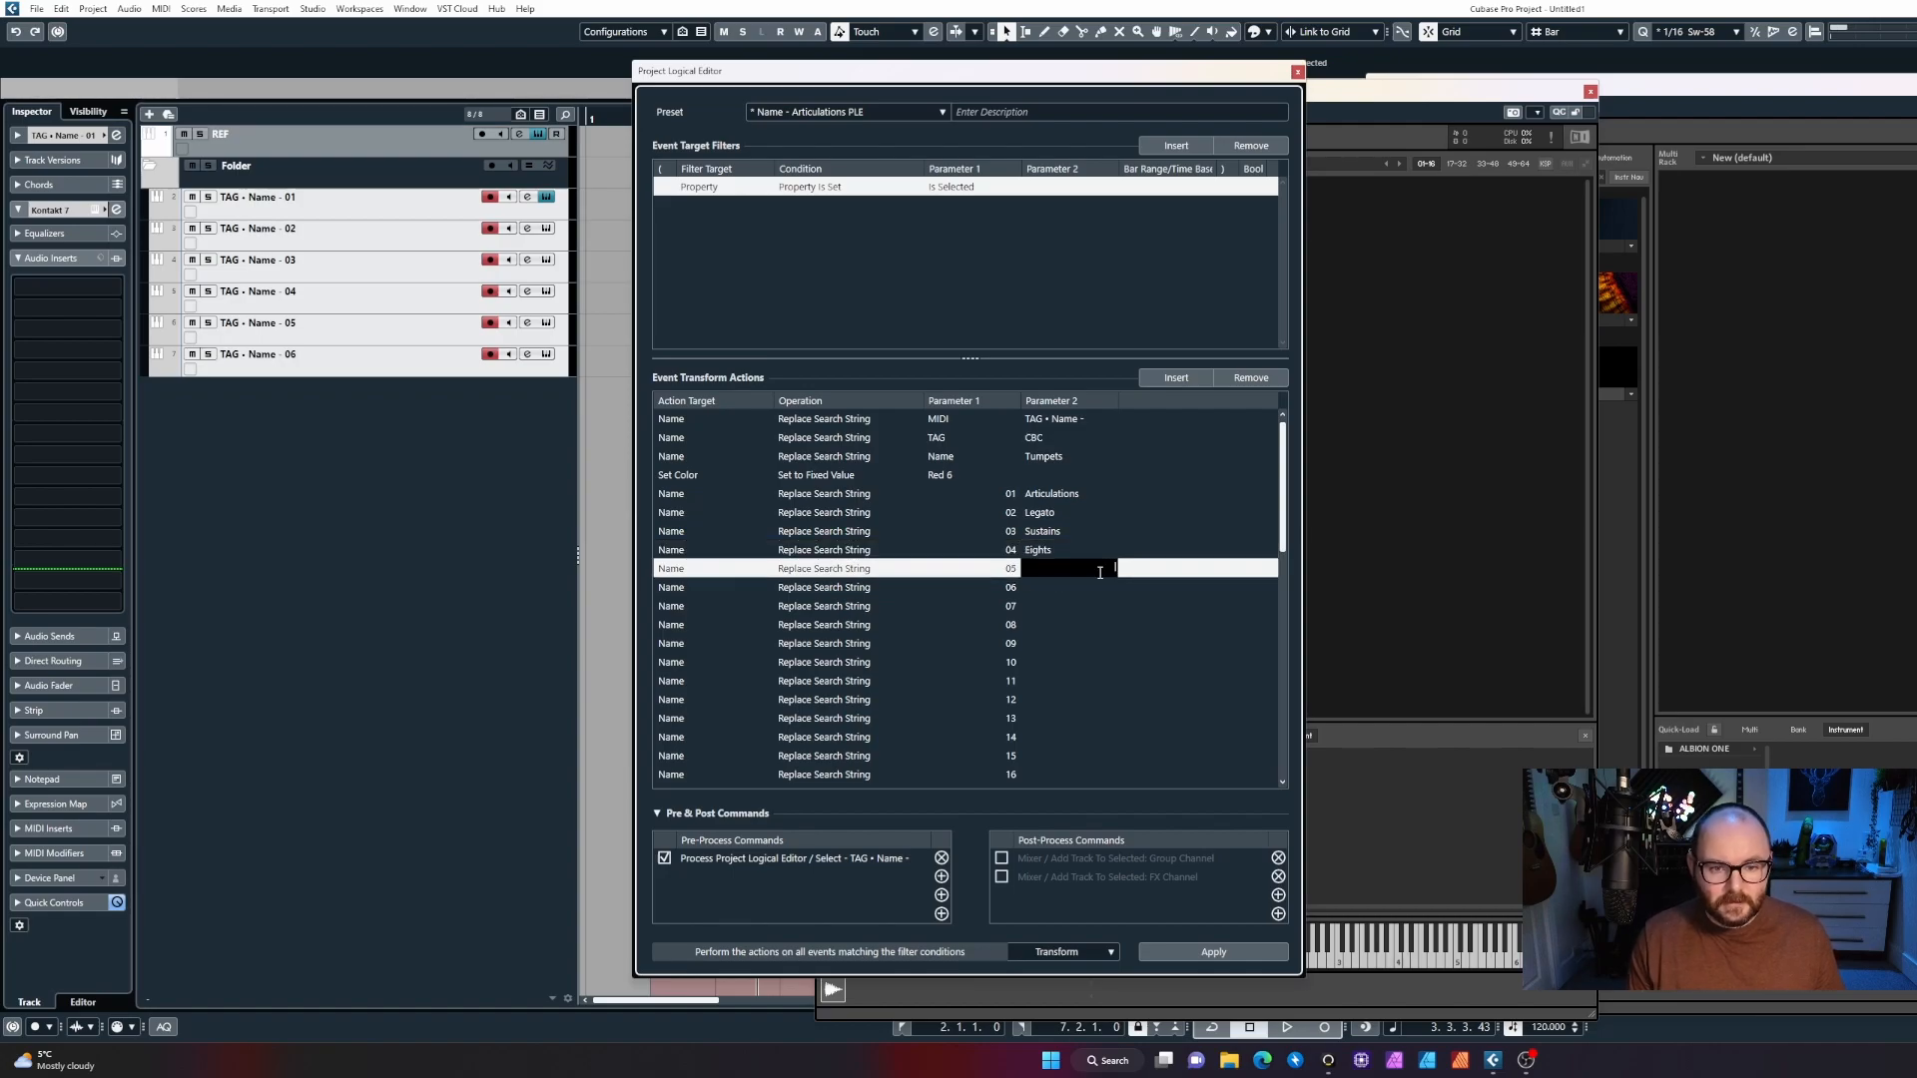
type("Quaters")
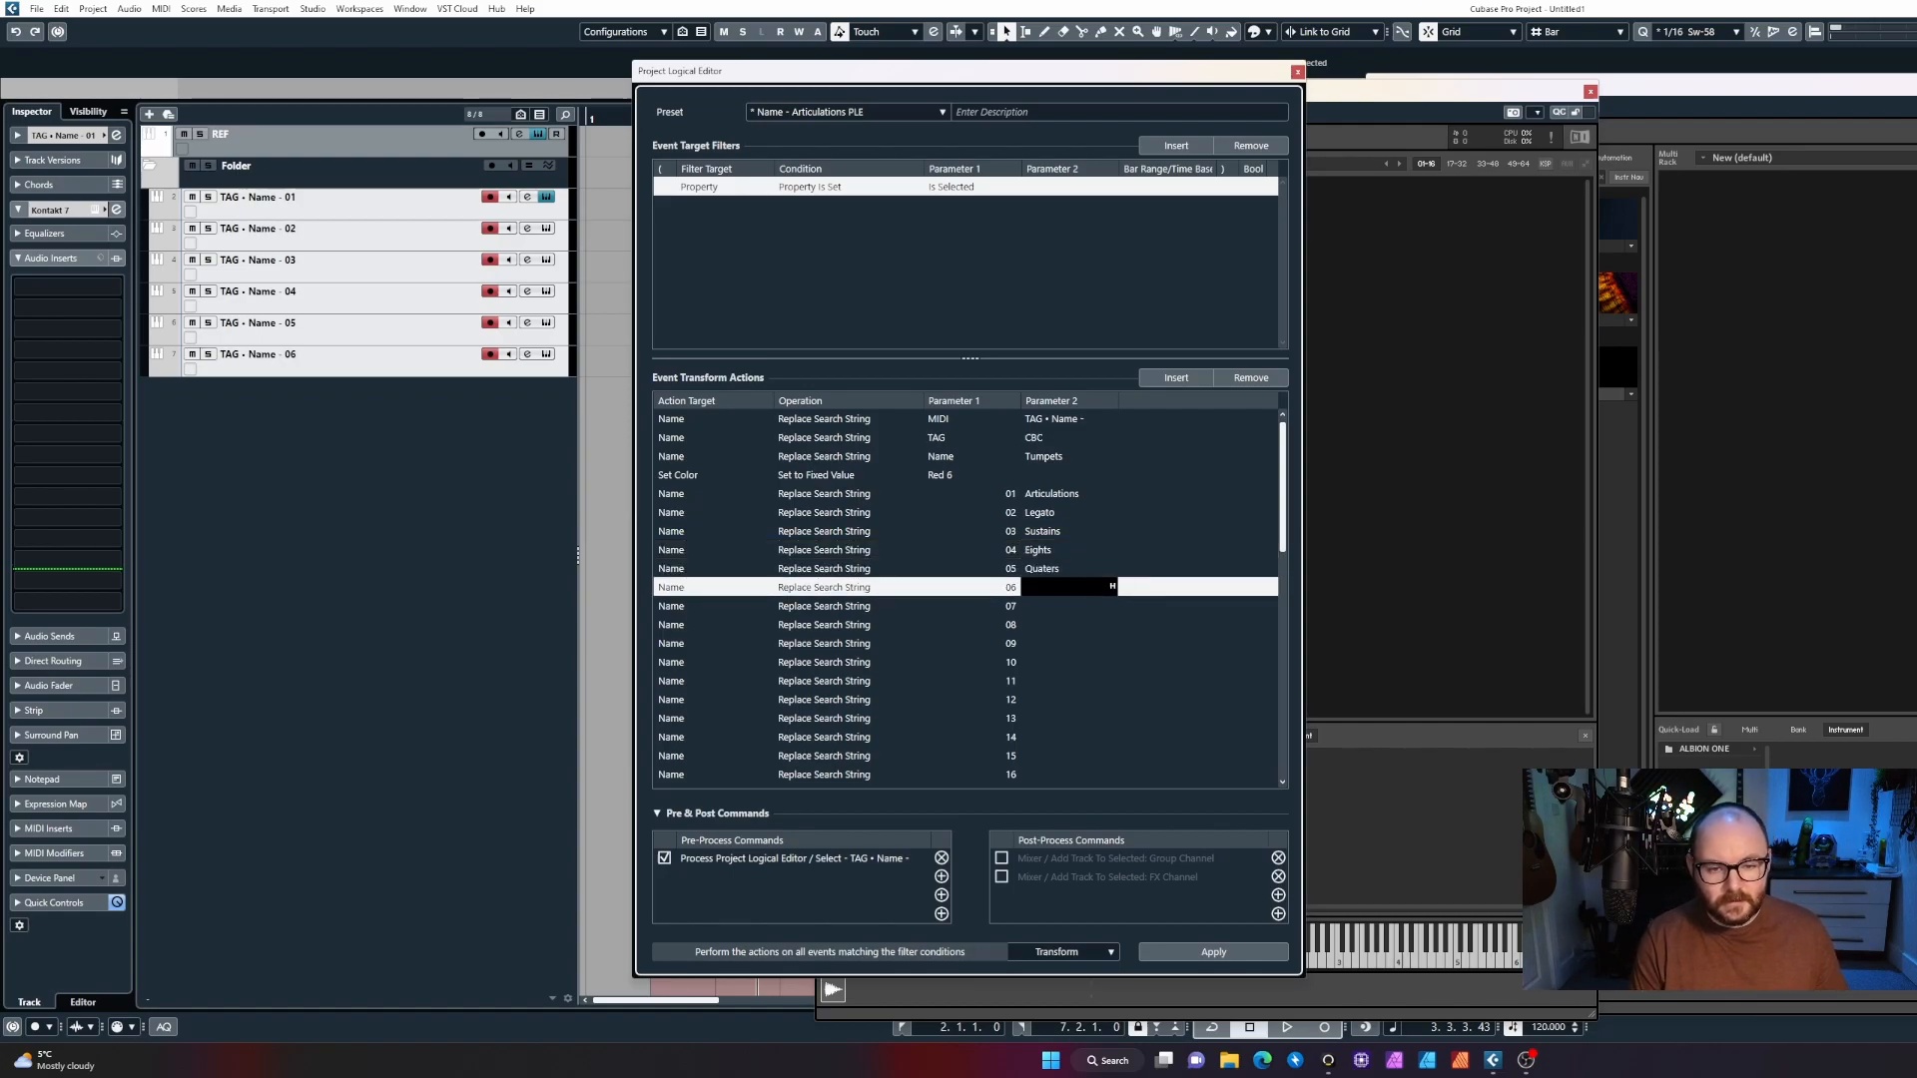
type("Halves")
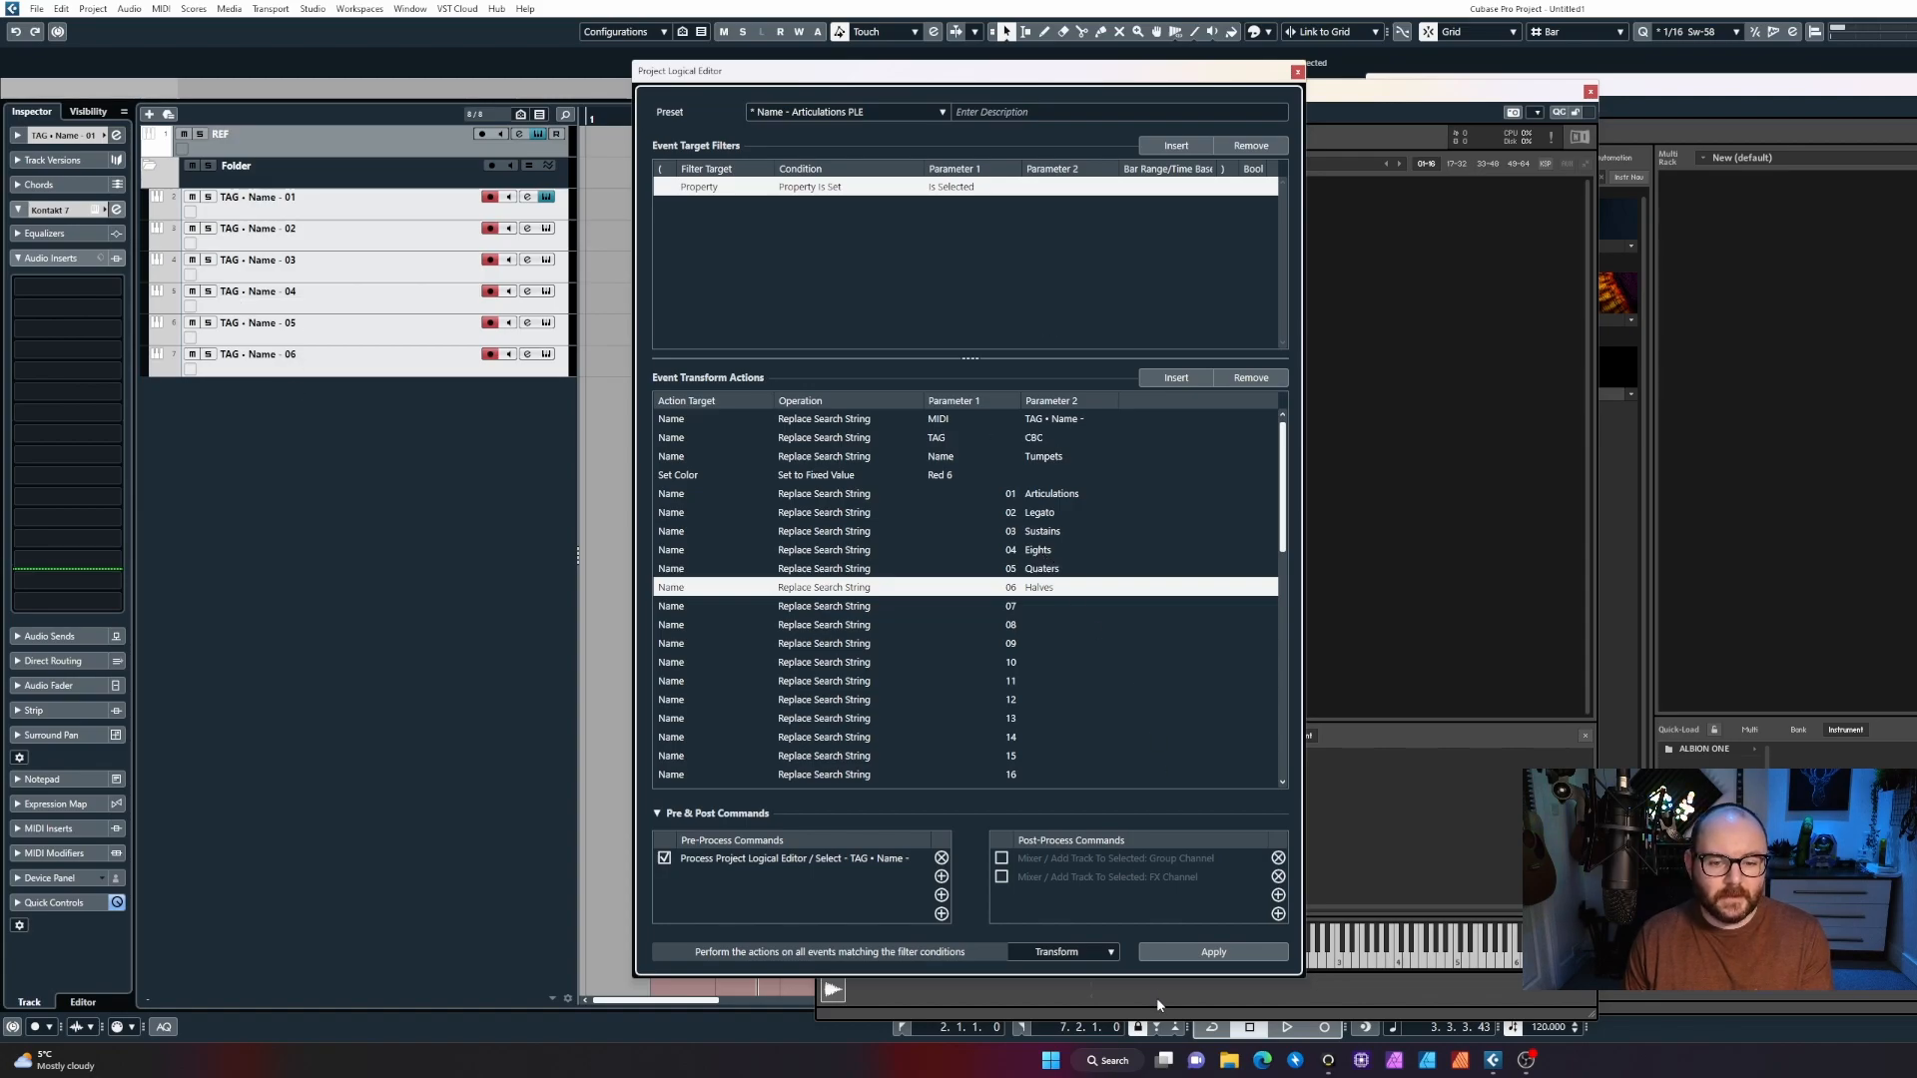
Test the preset with Apply, undo, and enable the Group Channel post-process command.
left_click(1214, 951)
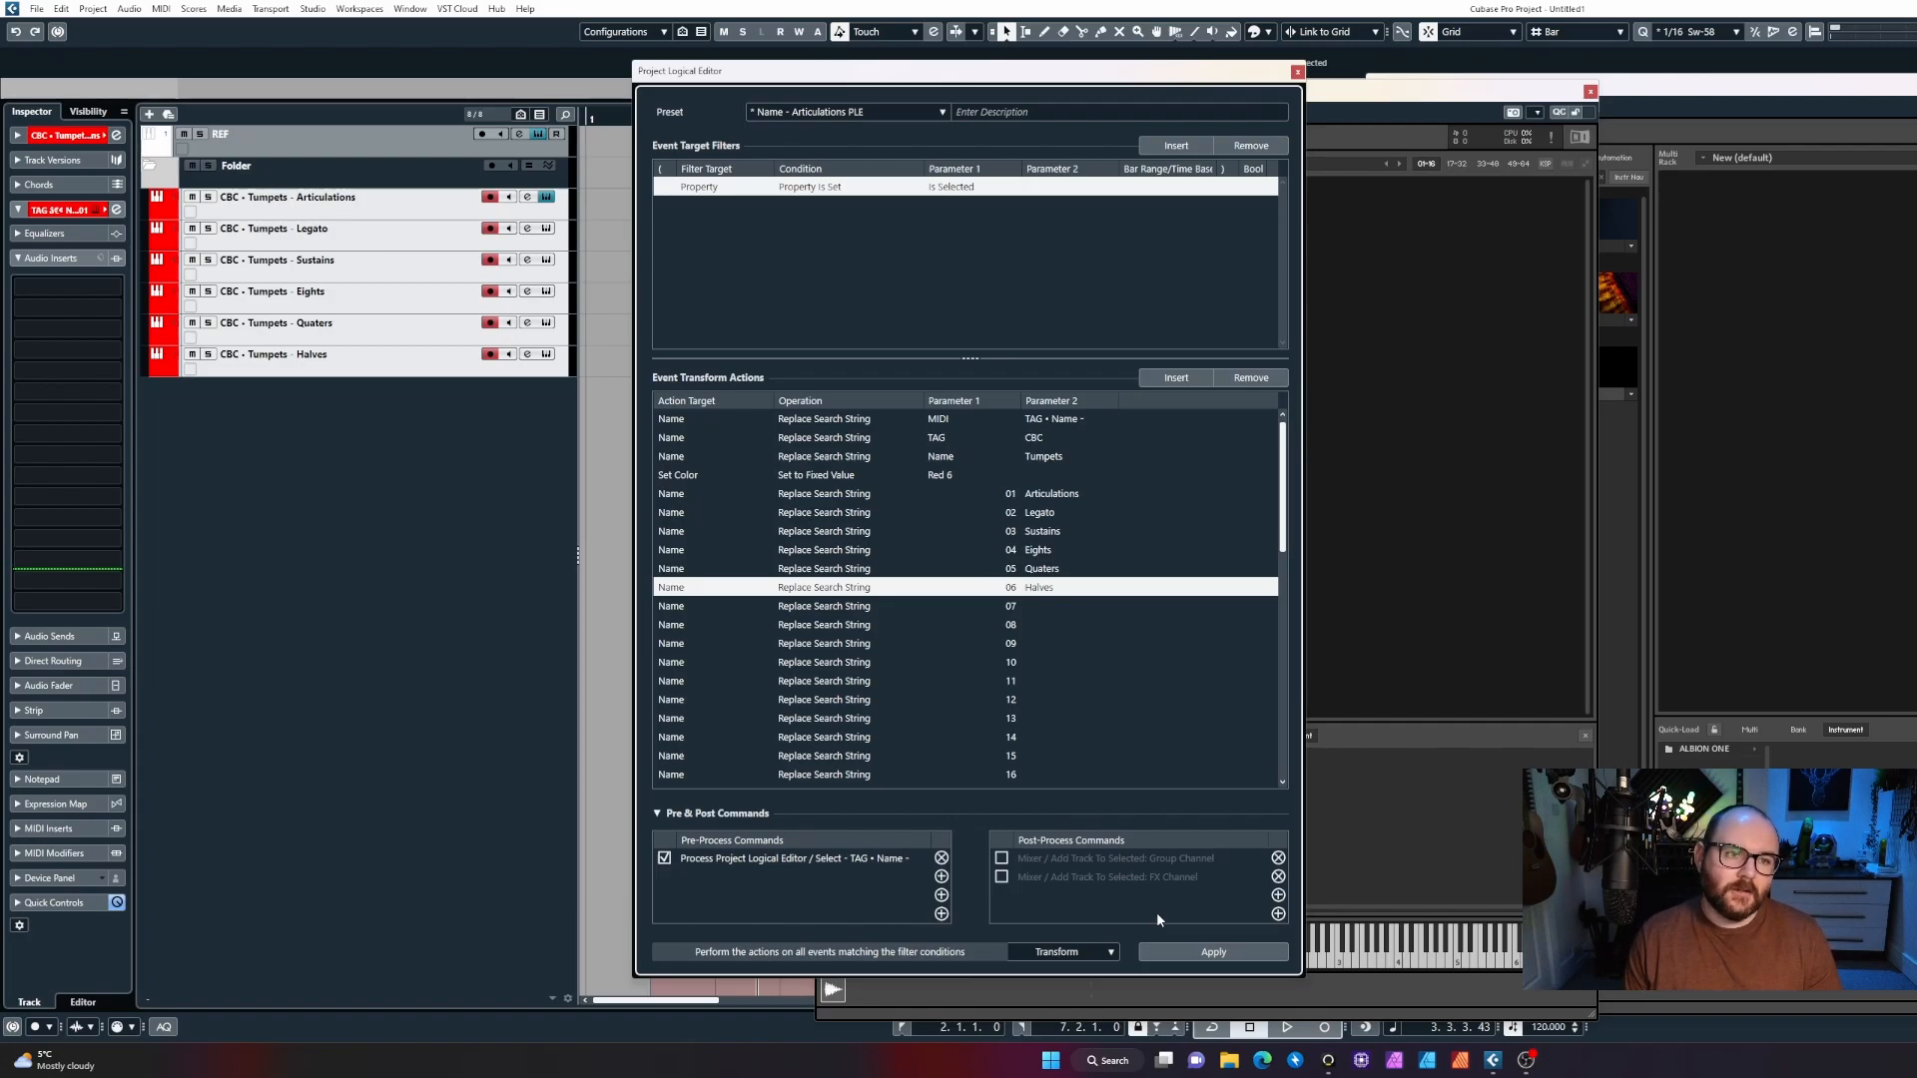
mouse_move(659, 723)
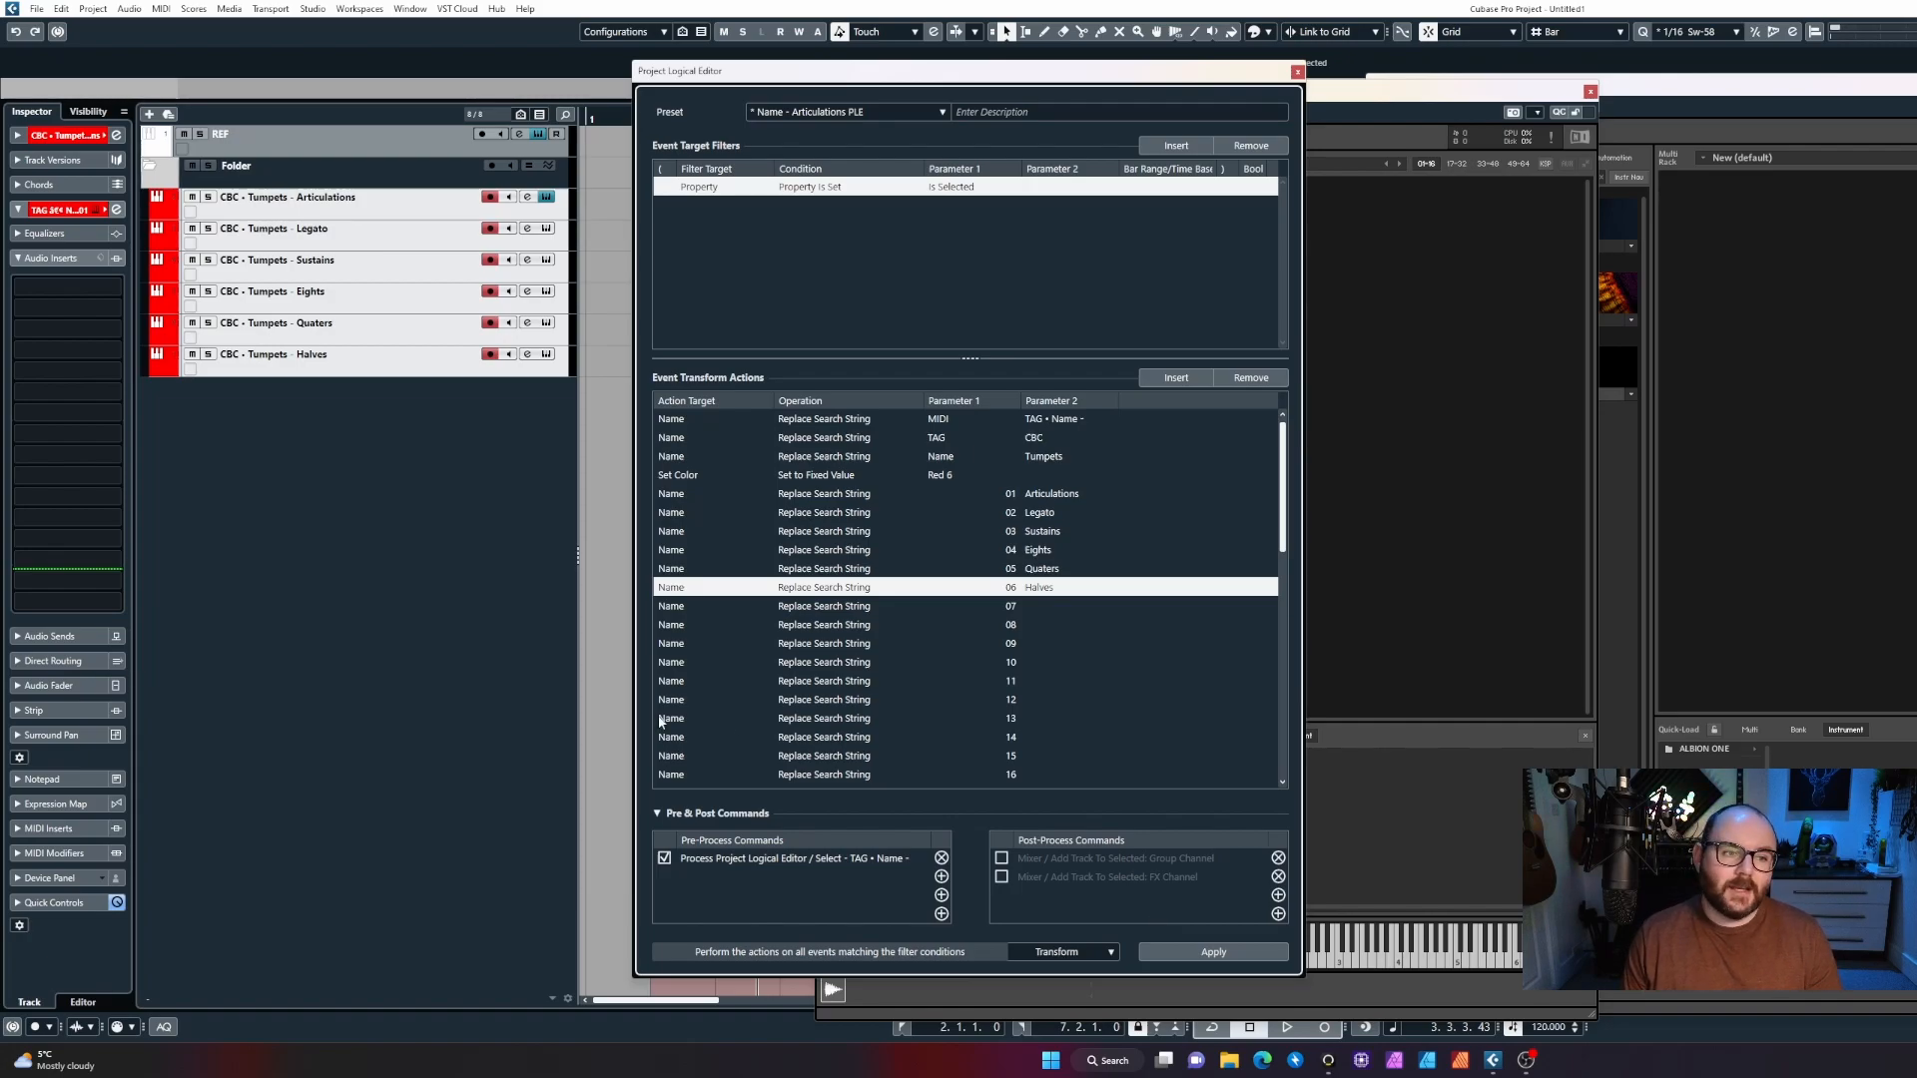
left_click(1214, 951)
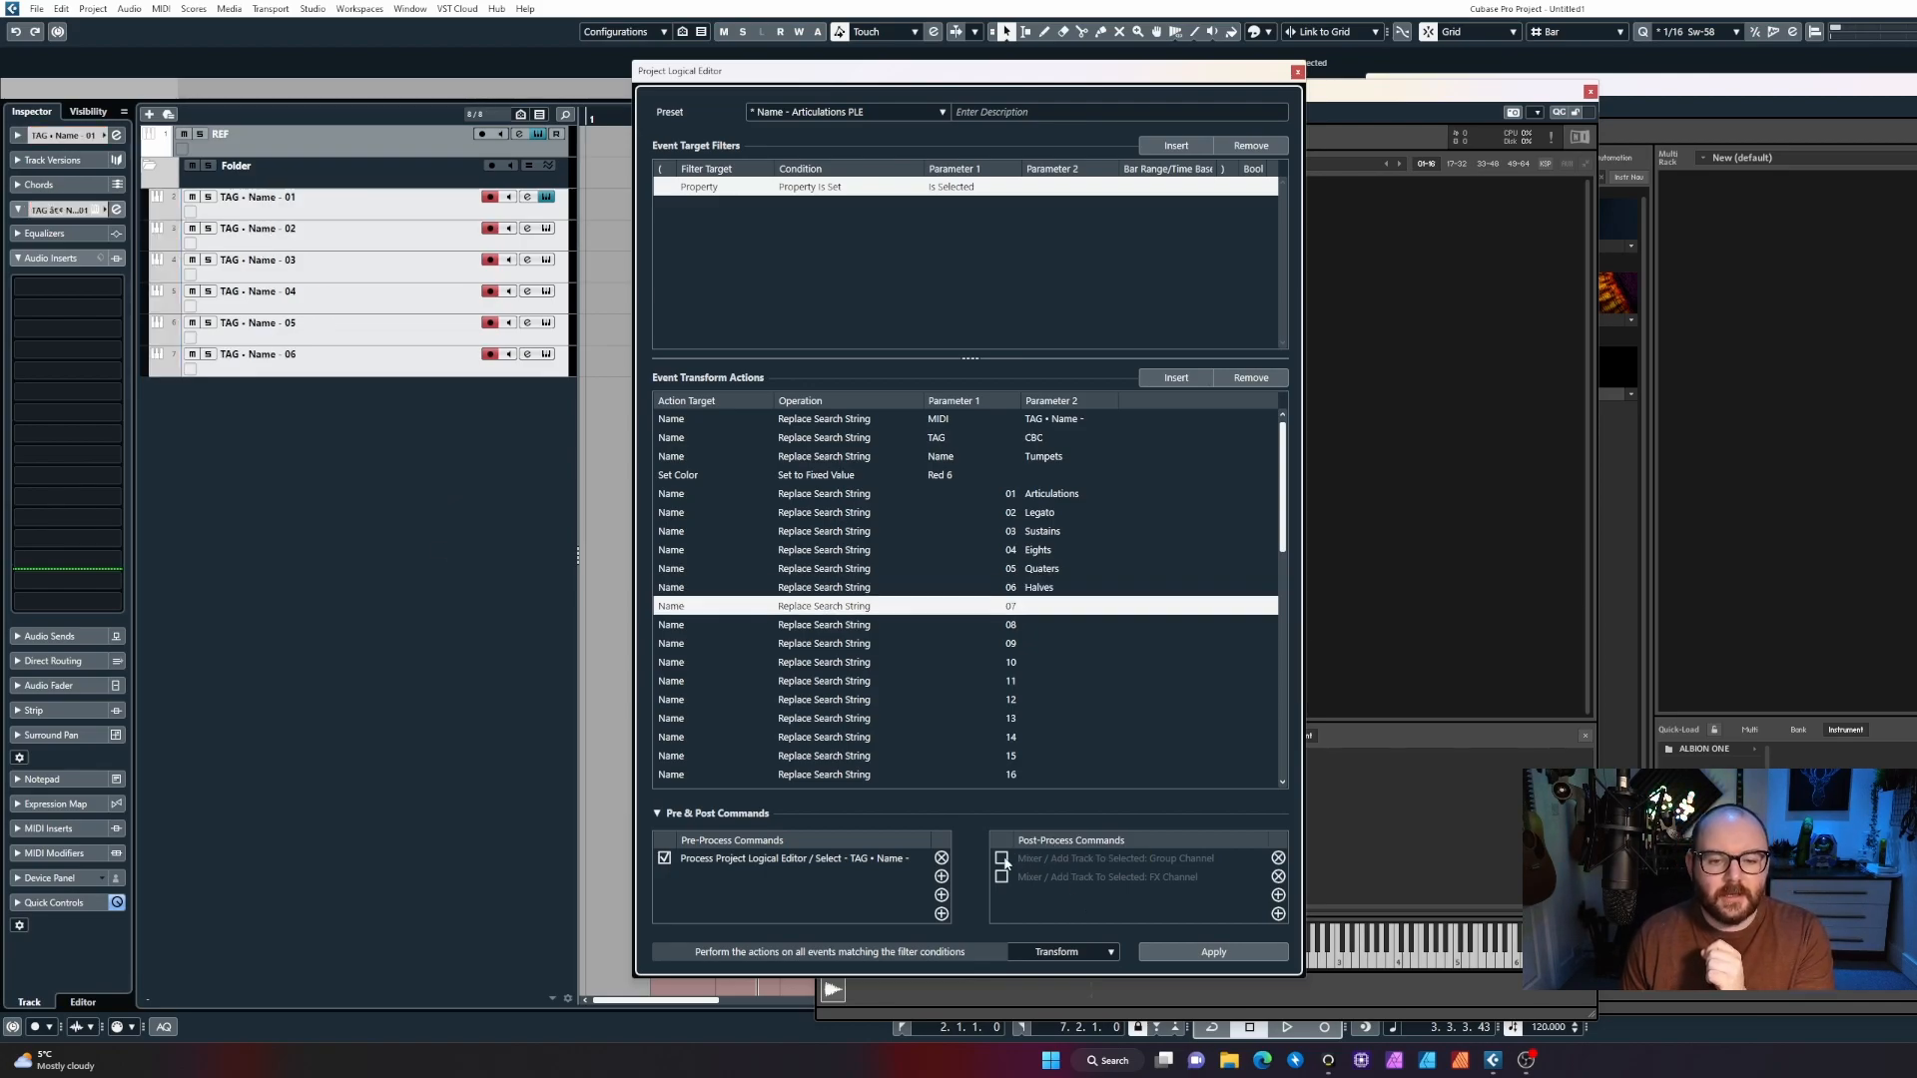
left_click(1003, 859)
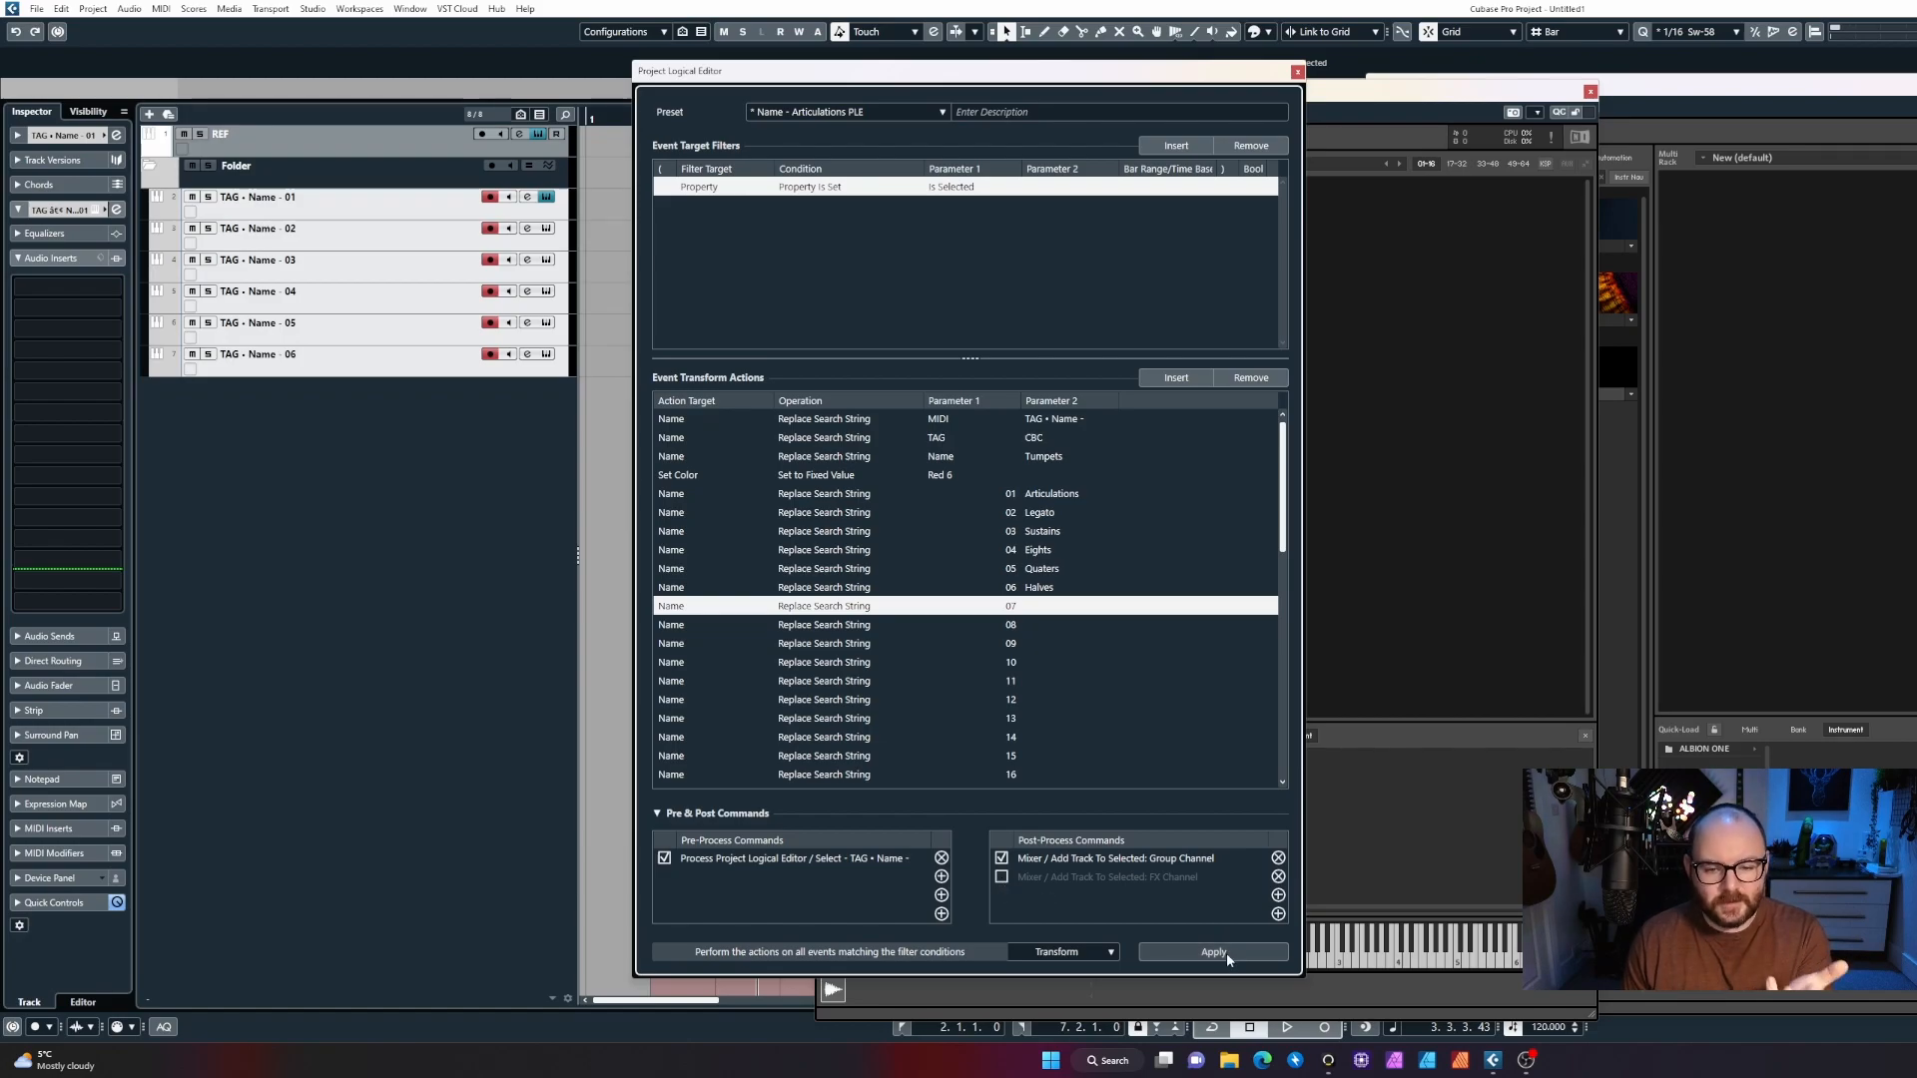
Apply the preset and add the group track named Trumpets for the six red CBC tracks.
left_click(1214, 950)
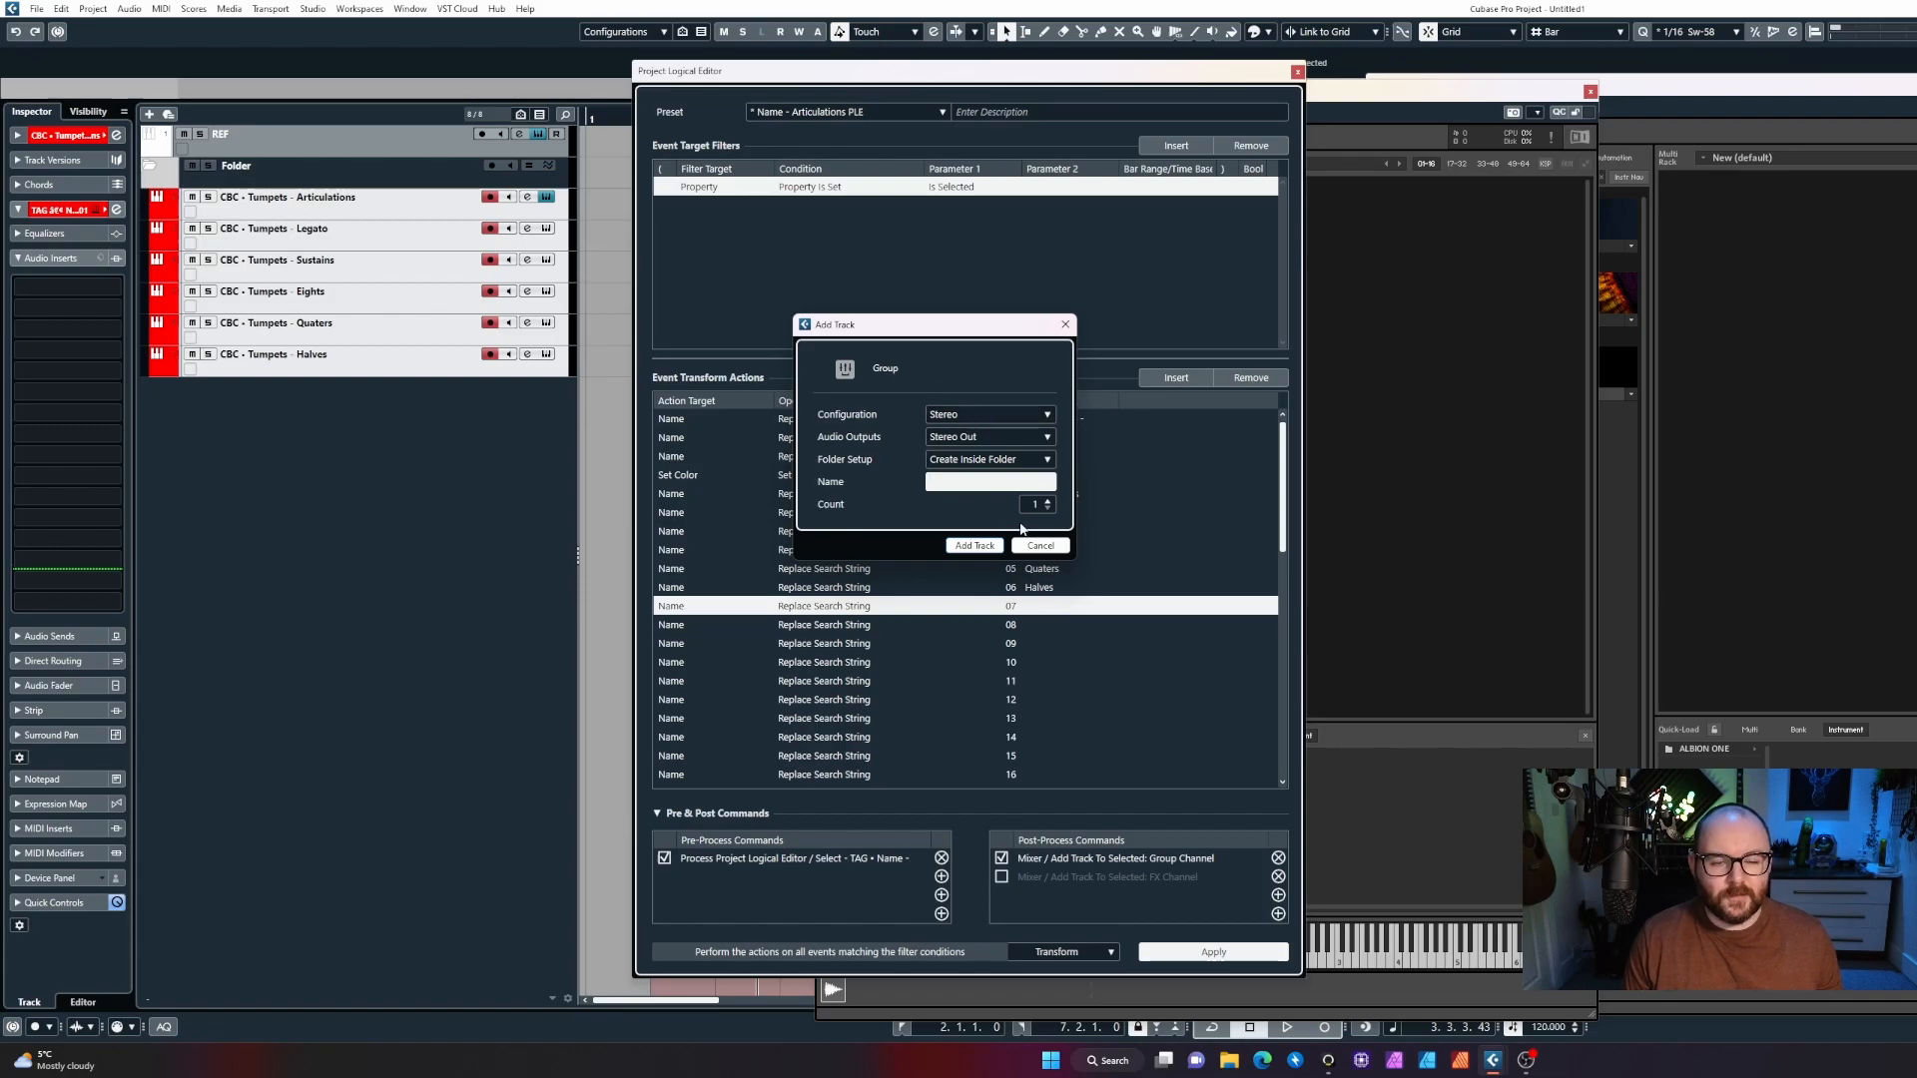
type("Trumpets")
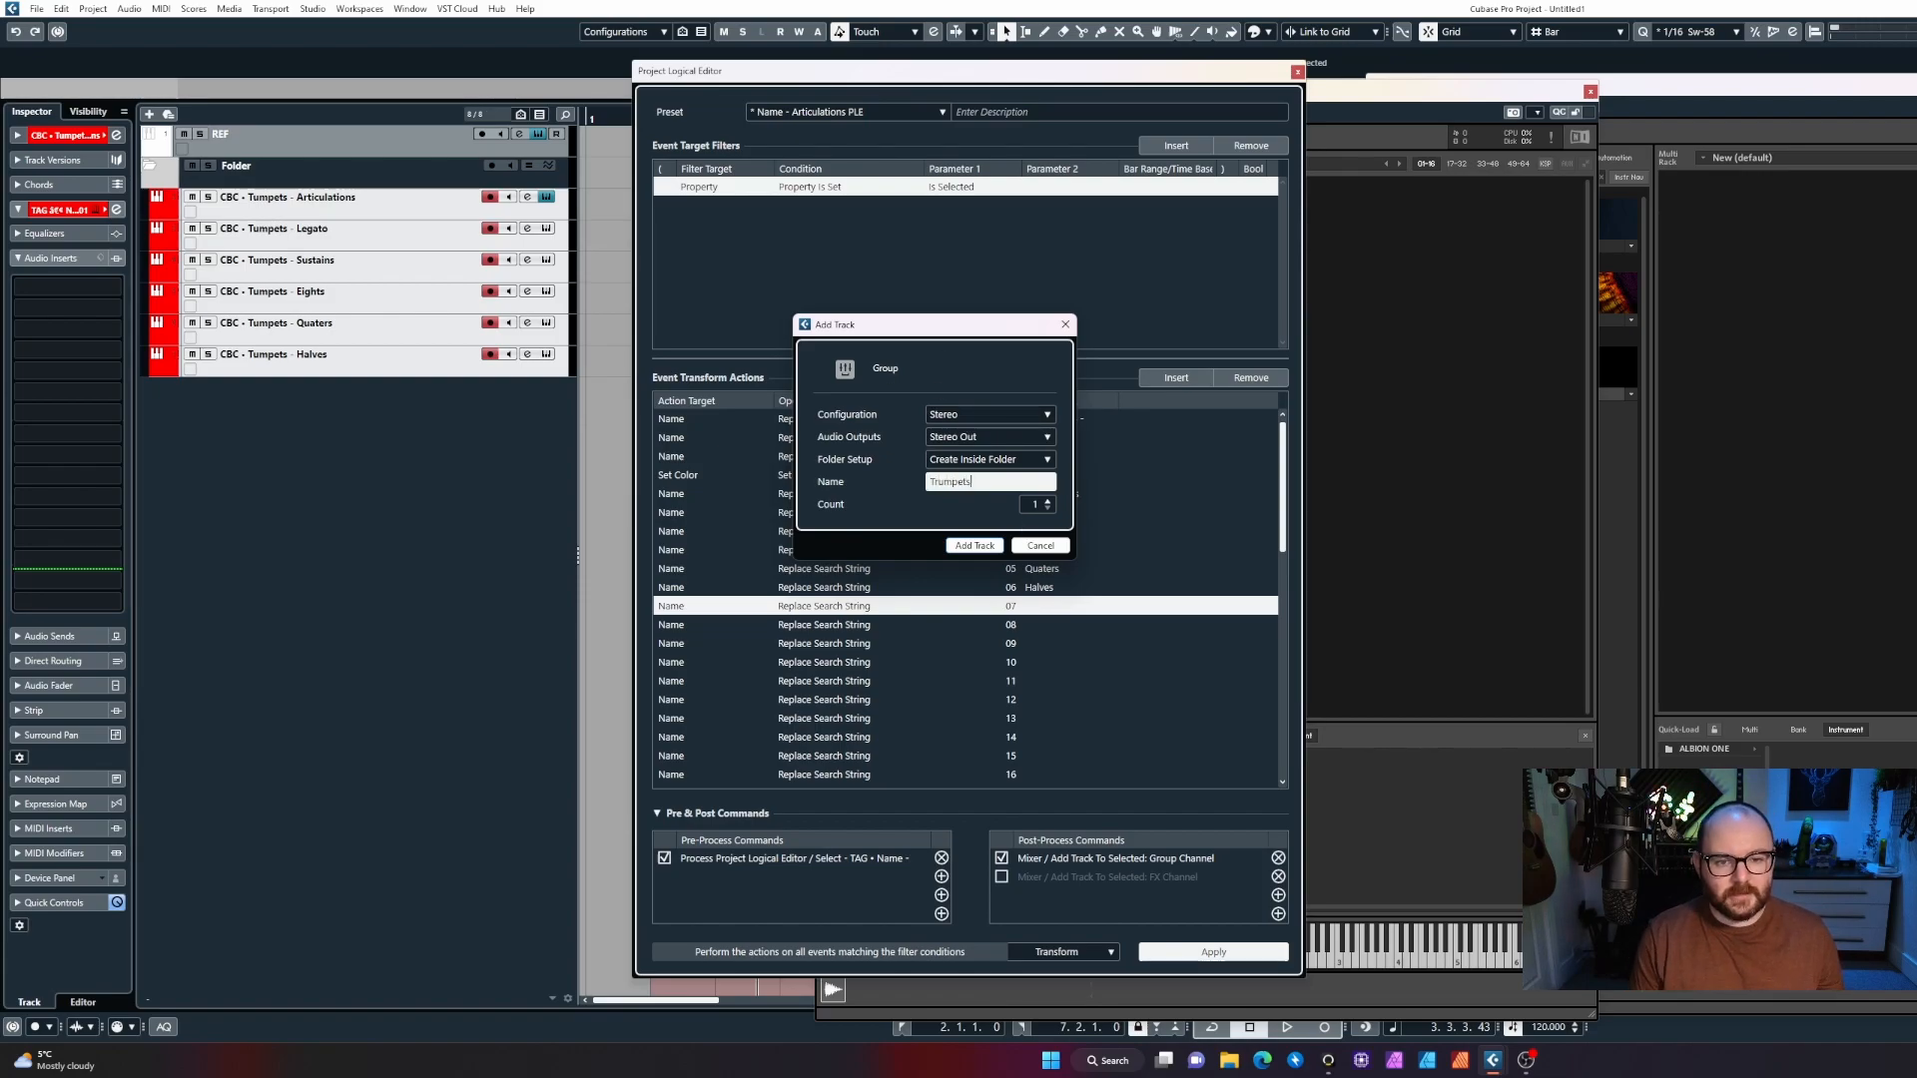
left_click(974, 545)
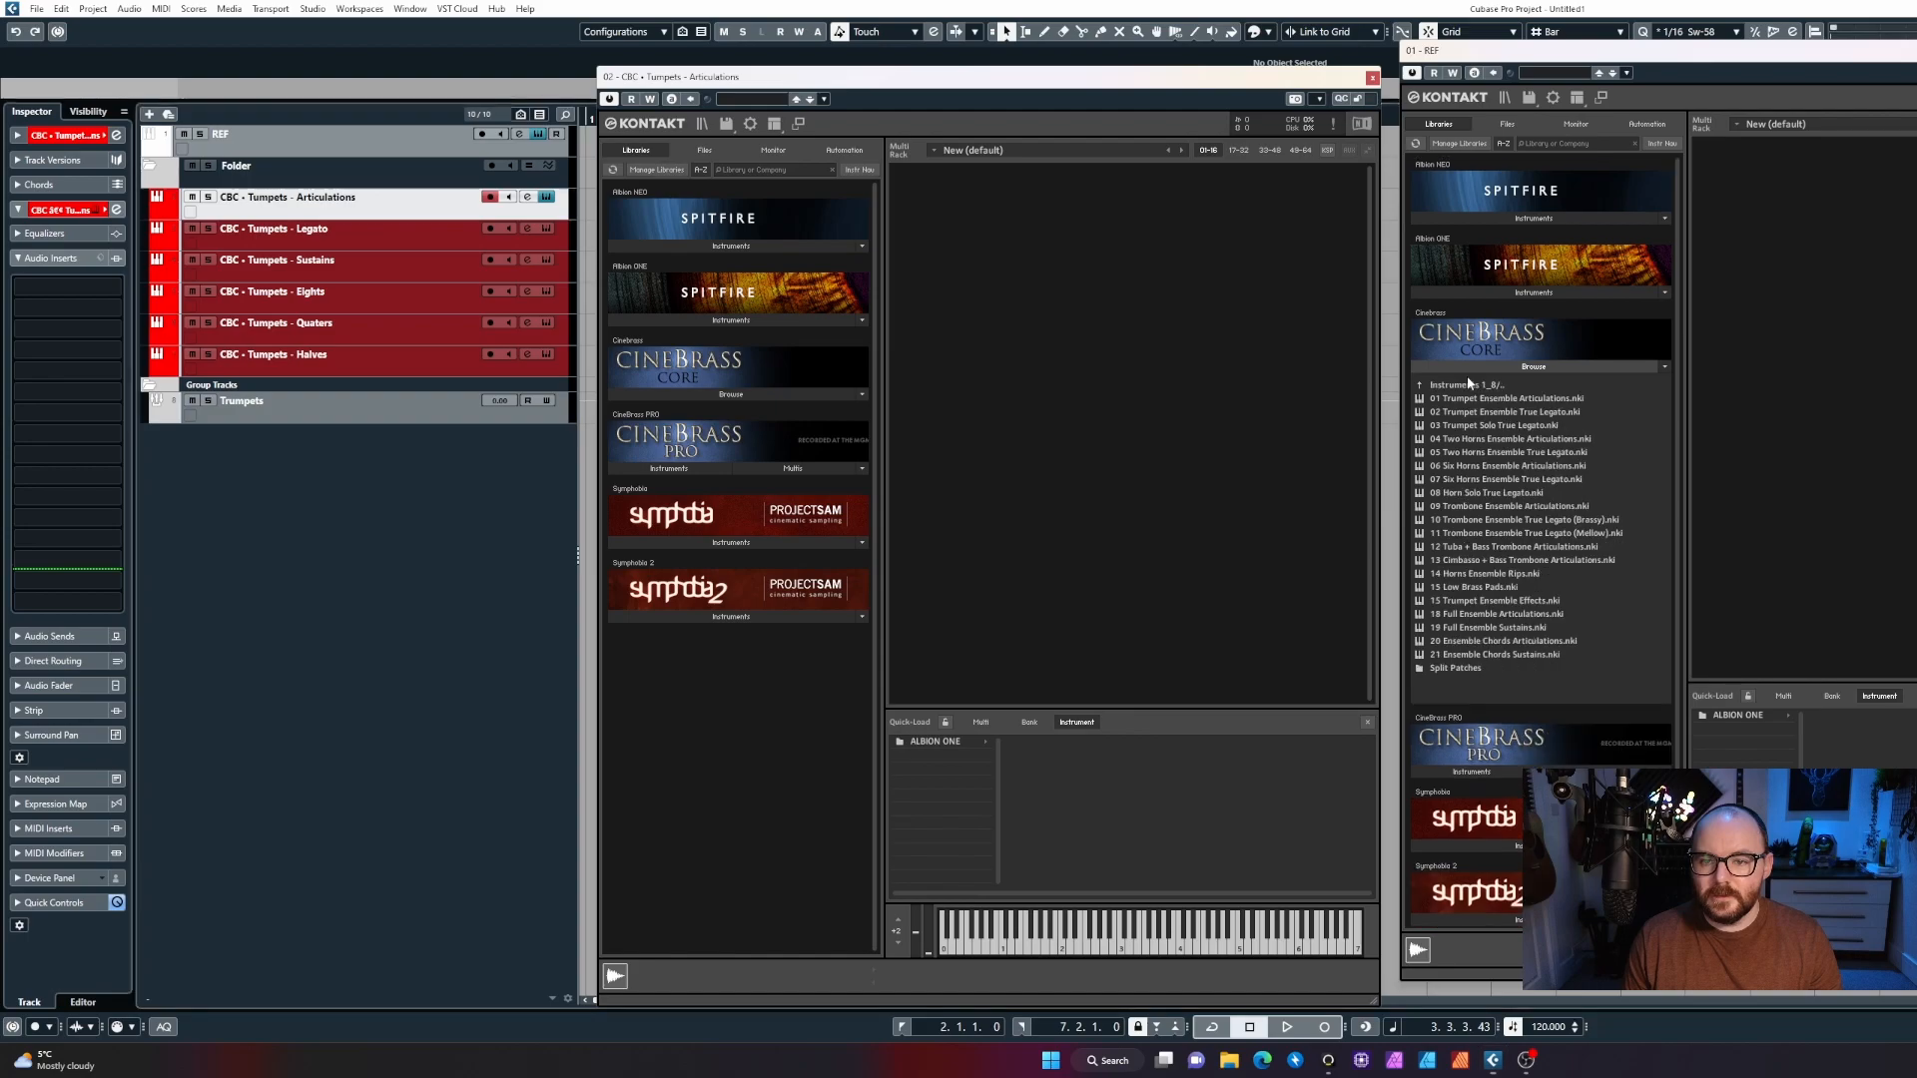
Load CineBrass trumpet ensemble patches, including Legato and Halves, into the matching Kontakt tracks.
double_click(1506, 399)
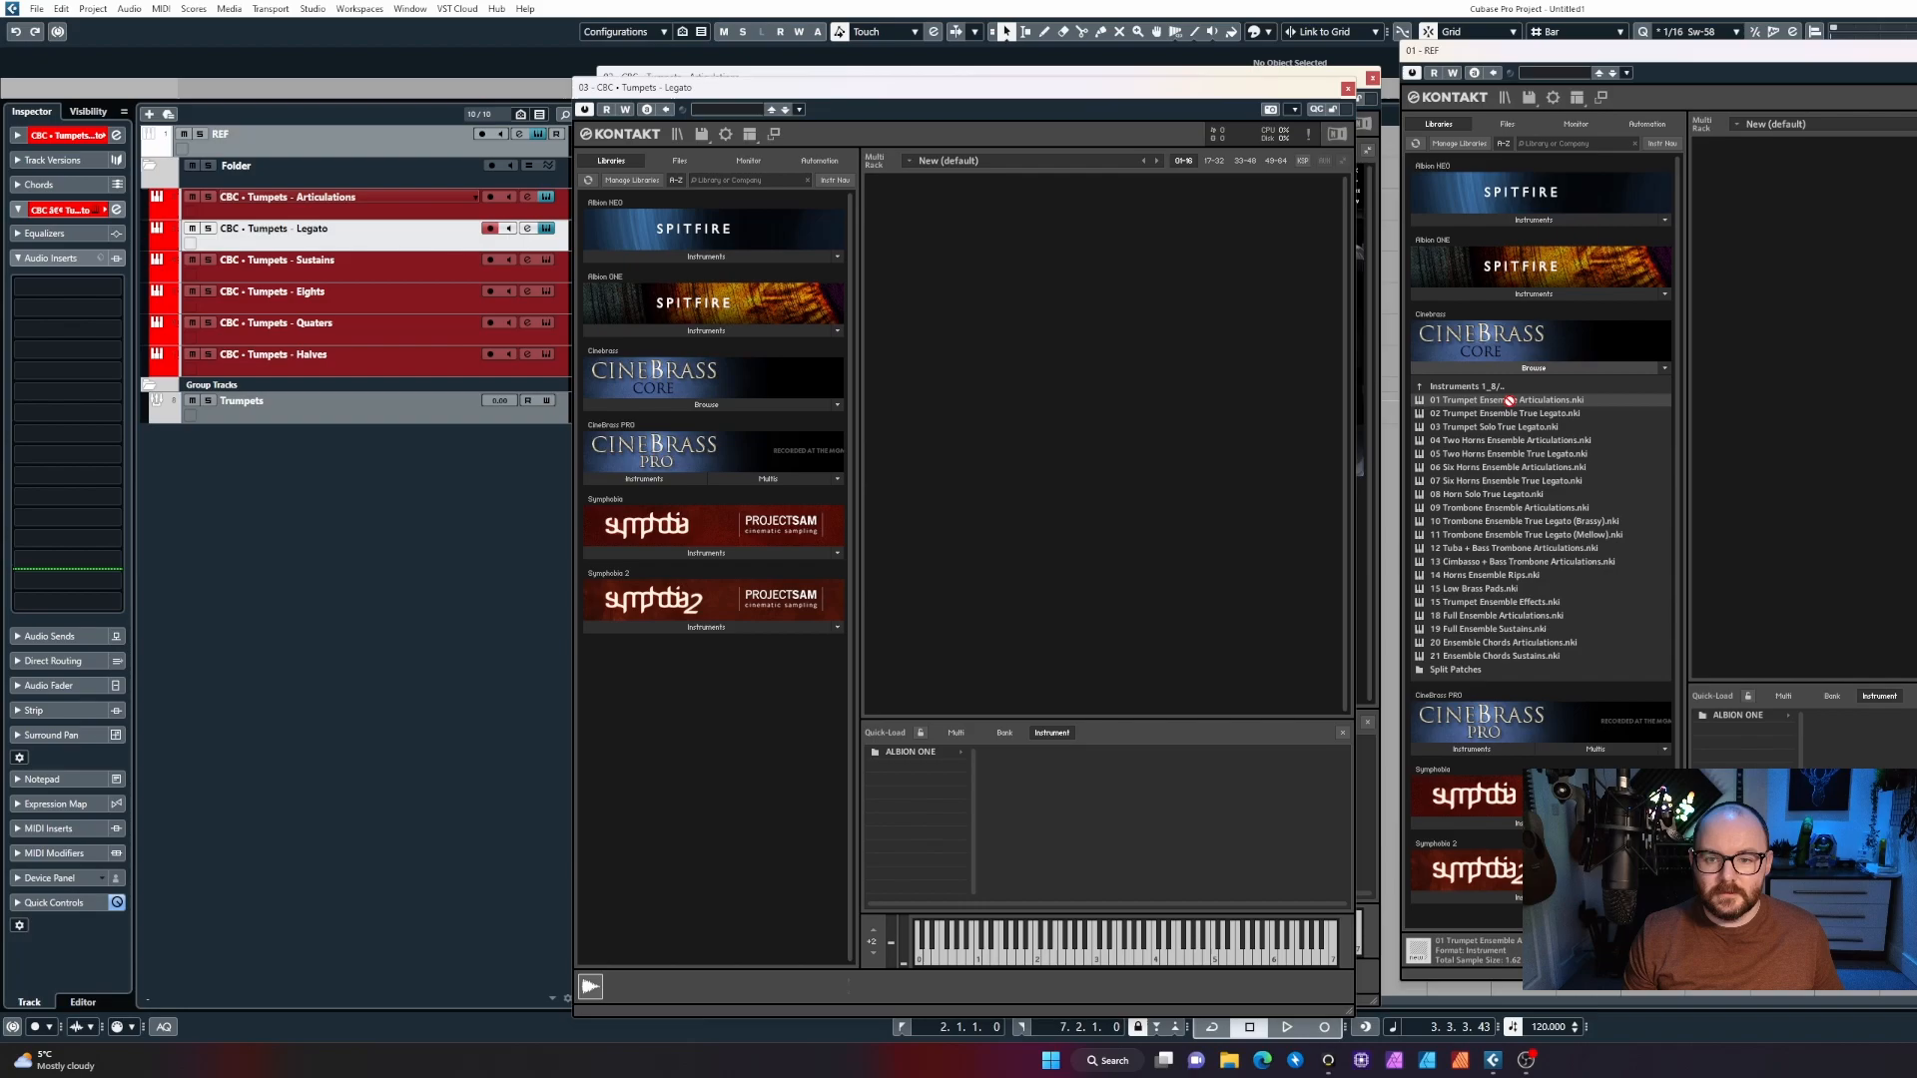
double_click(1506, 412)
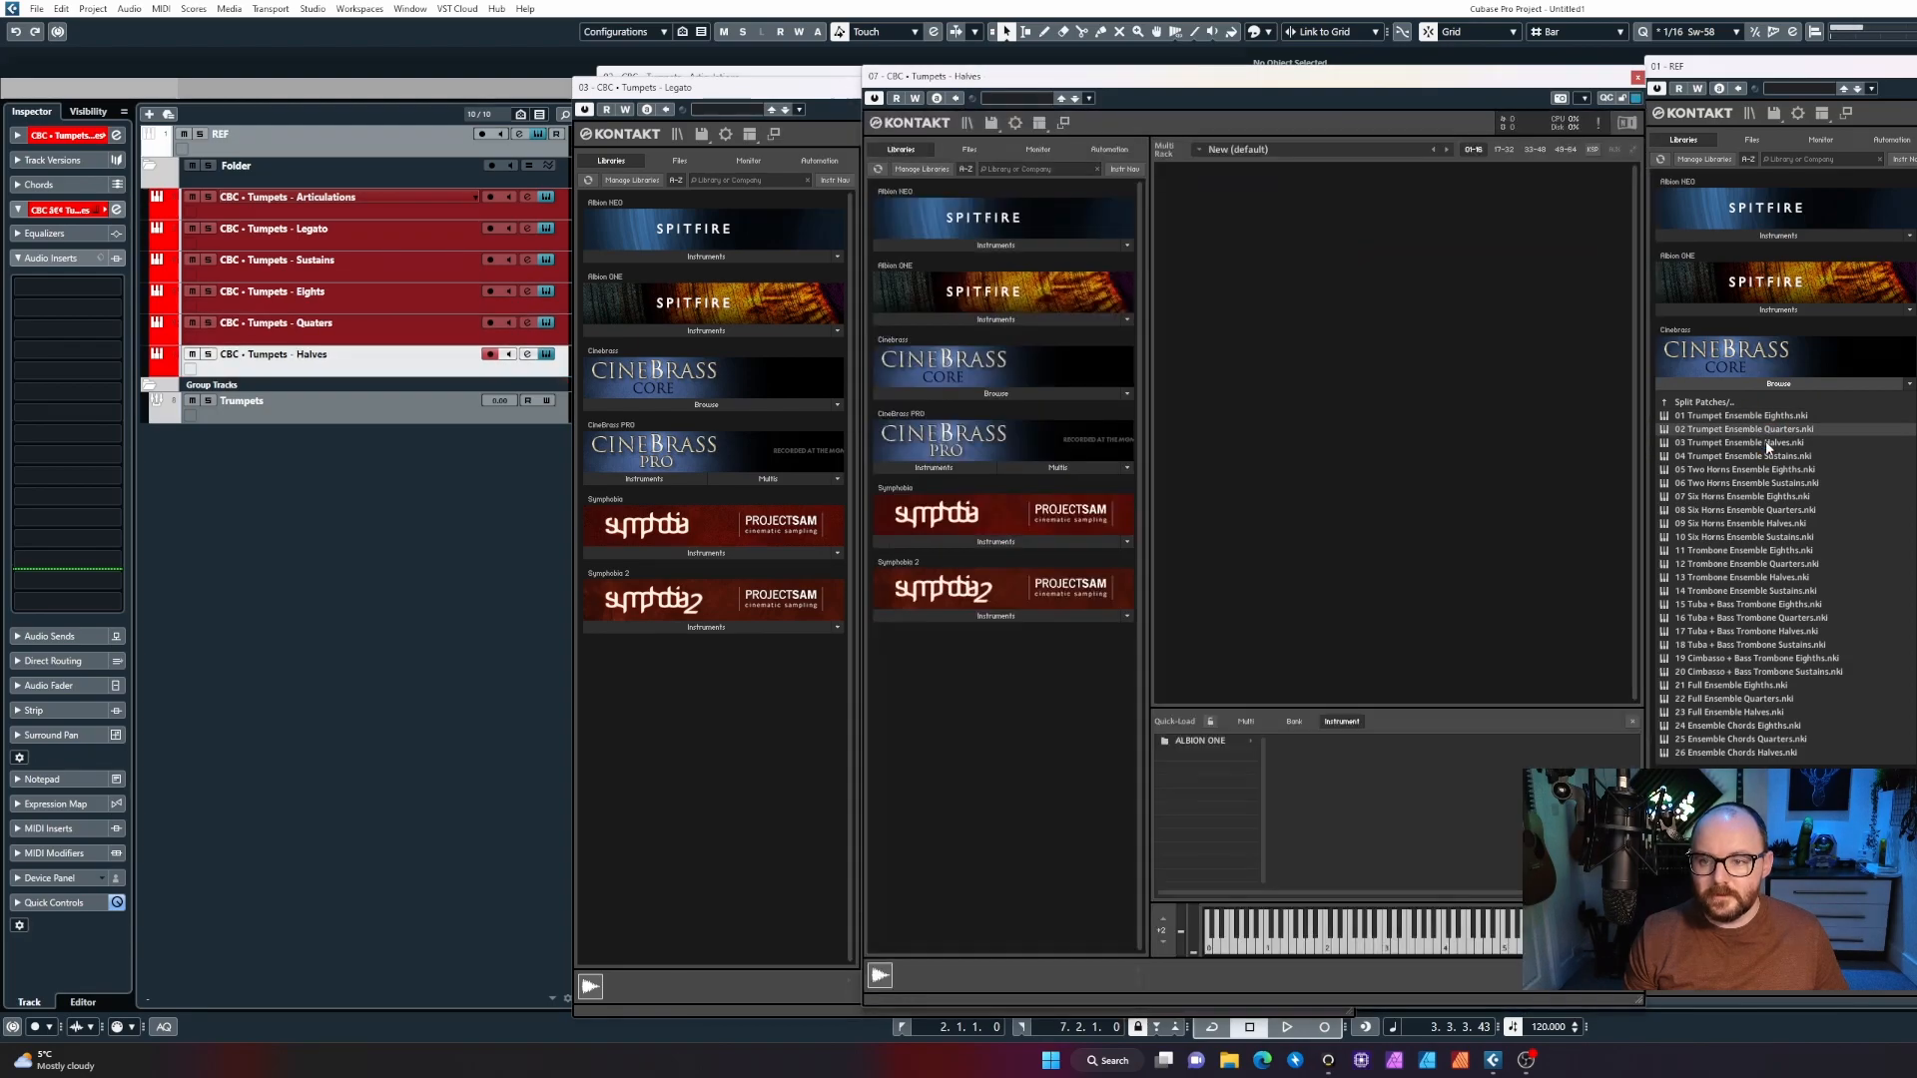
double_click(1741, 442)
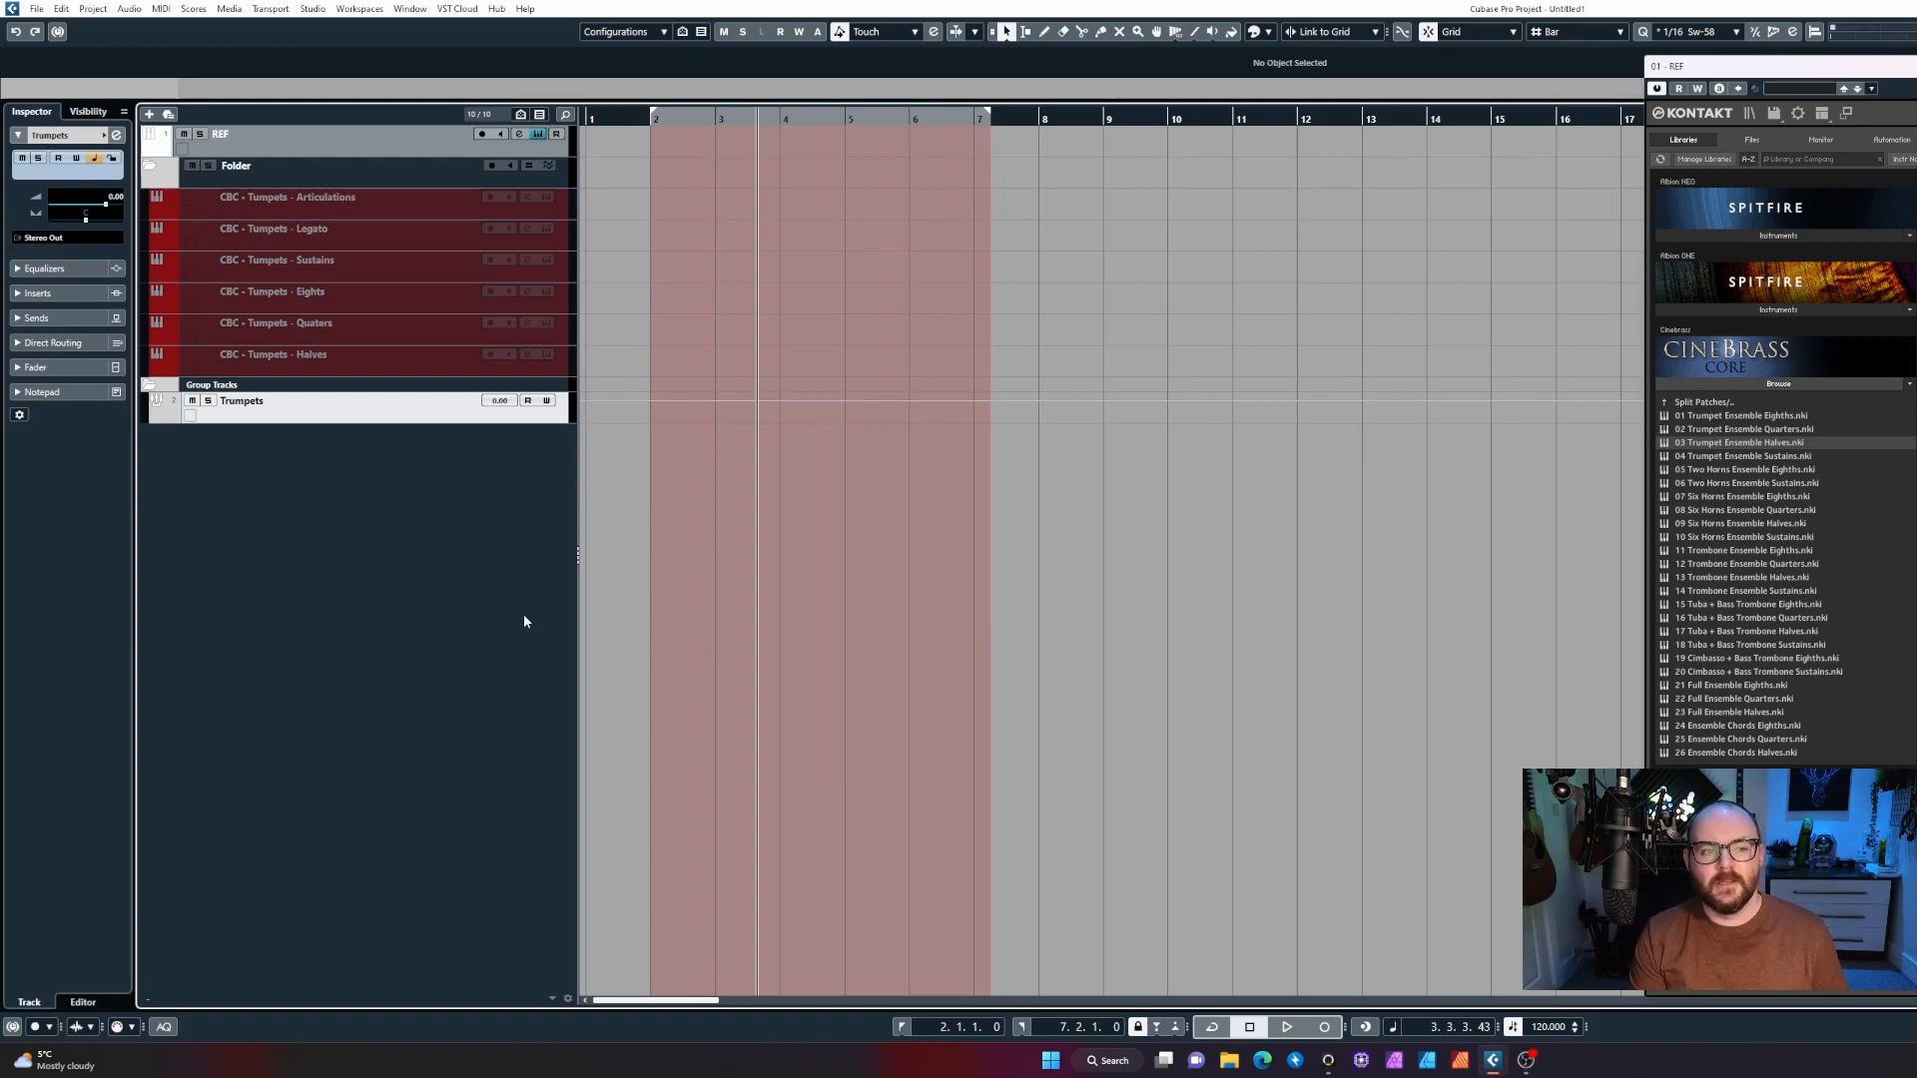
mouse_move(395, 471)
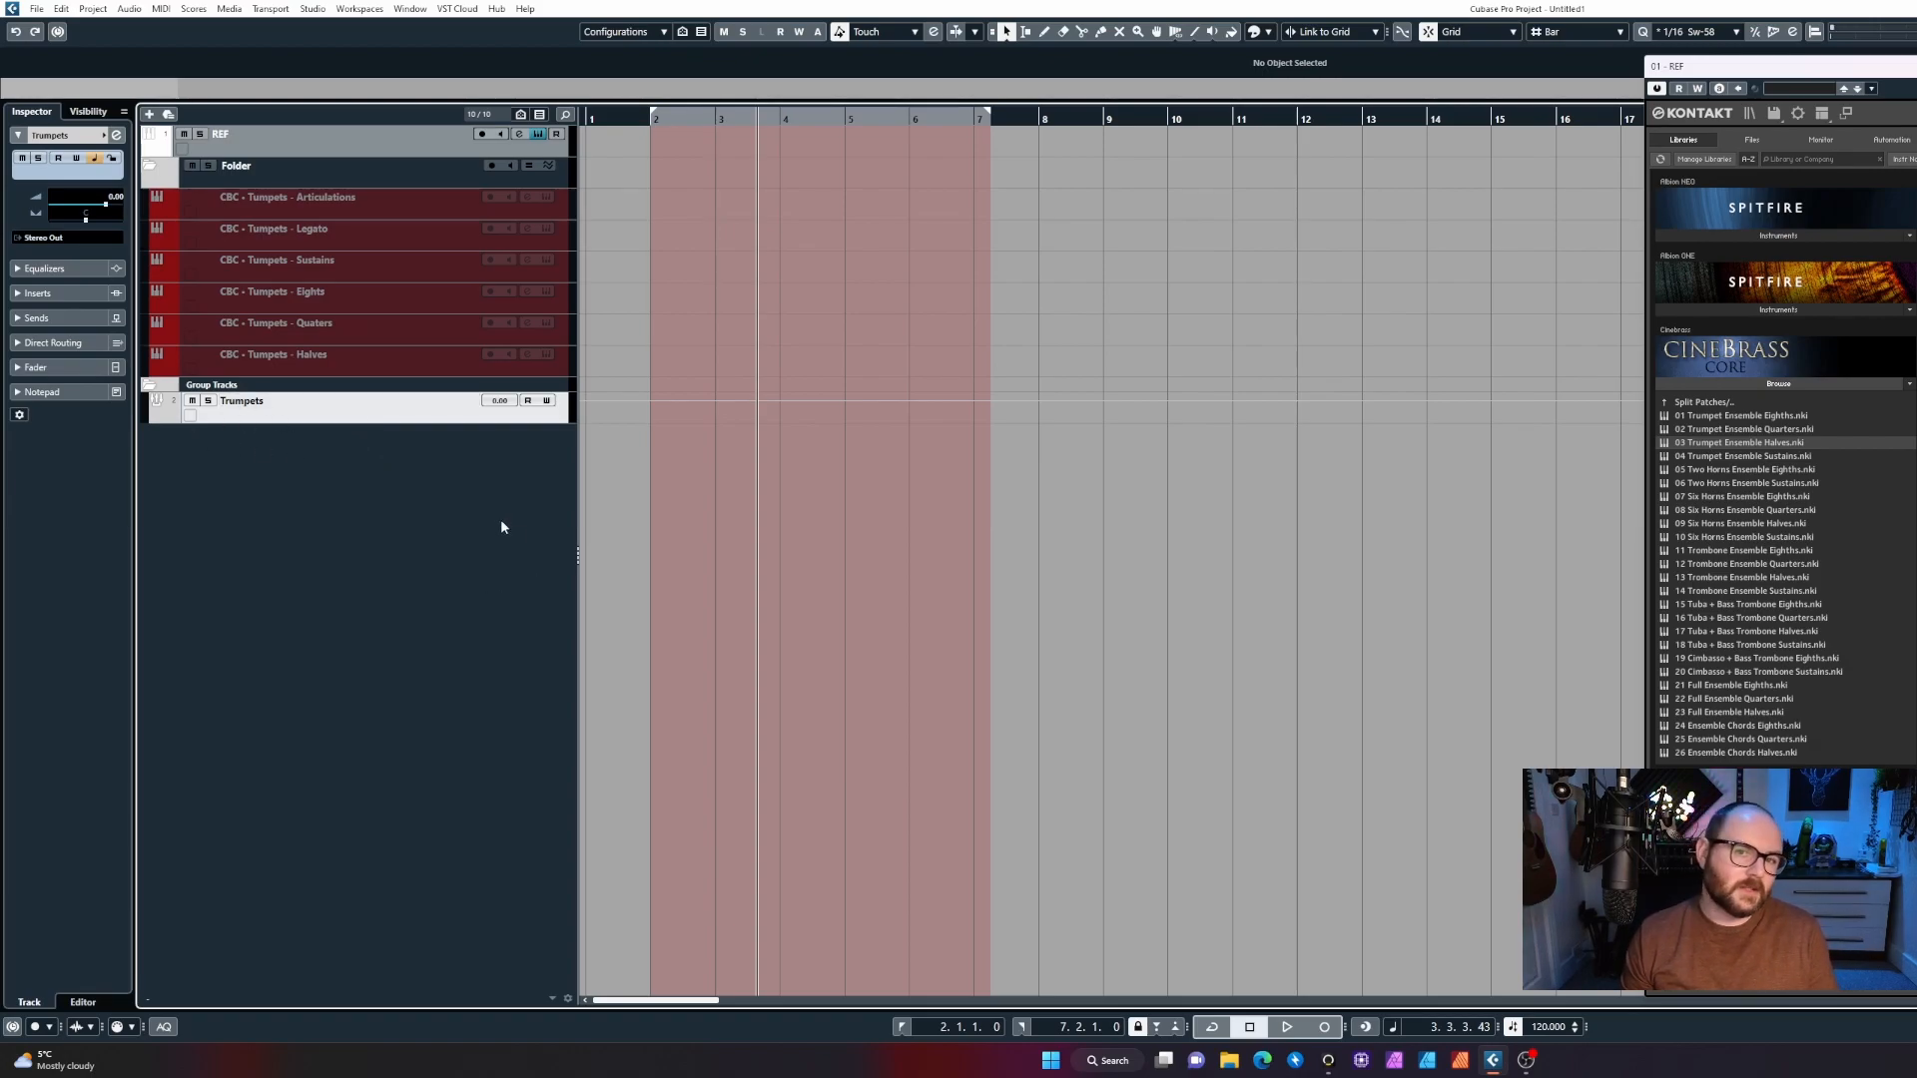
mouse_move(499, 535)
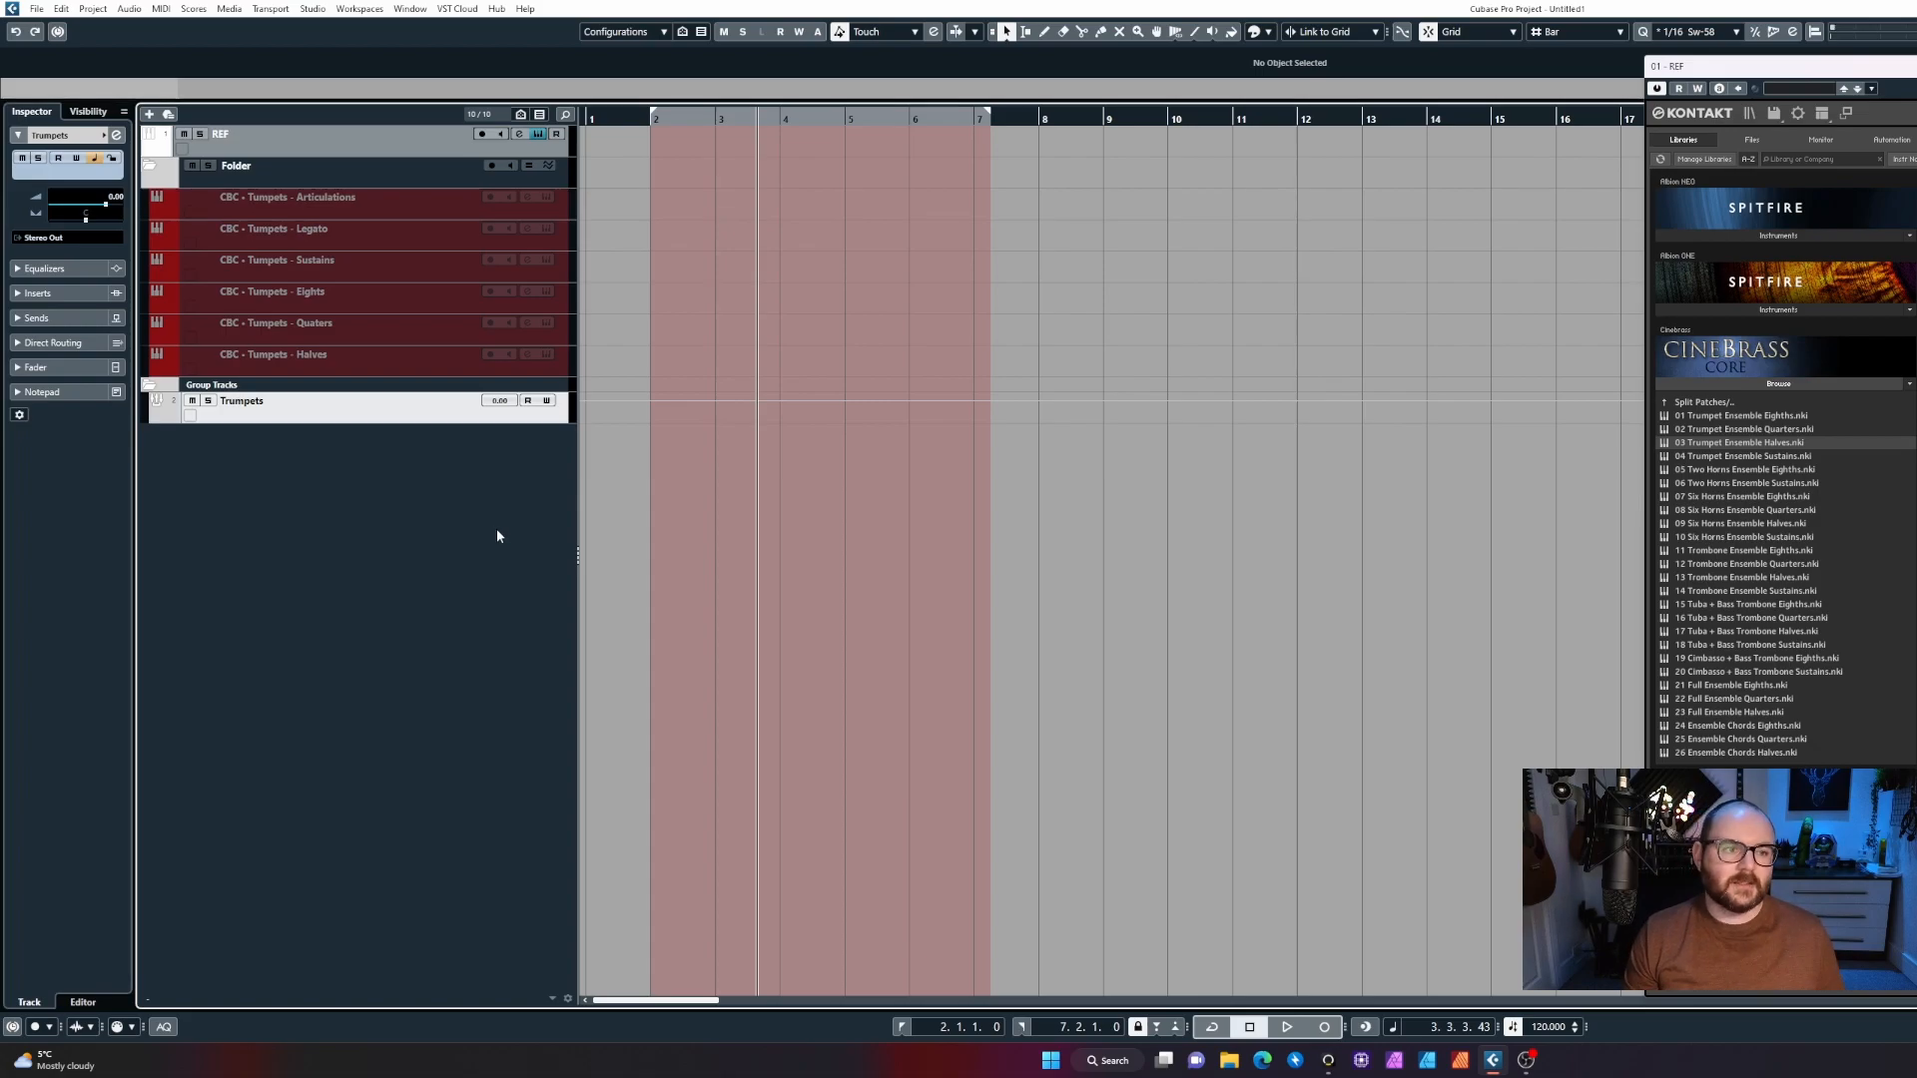
mouse_move(738, 467)
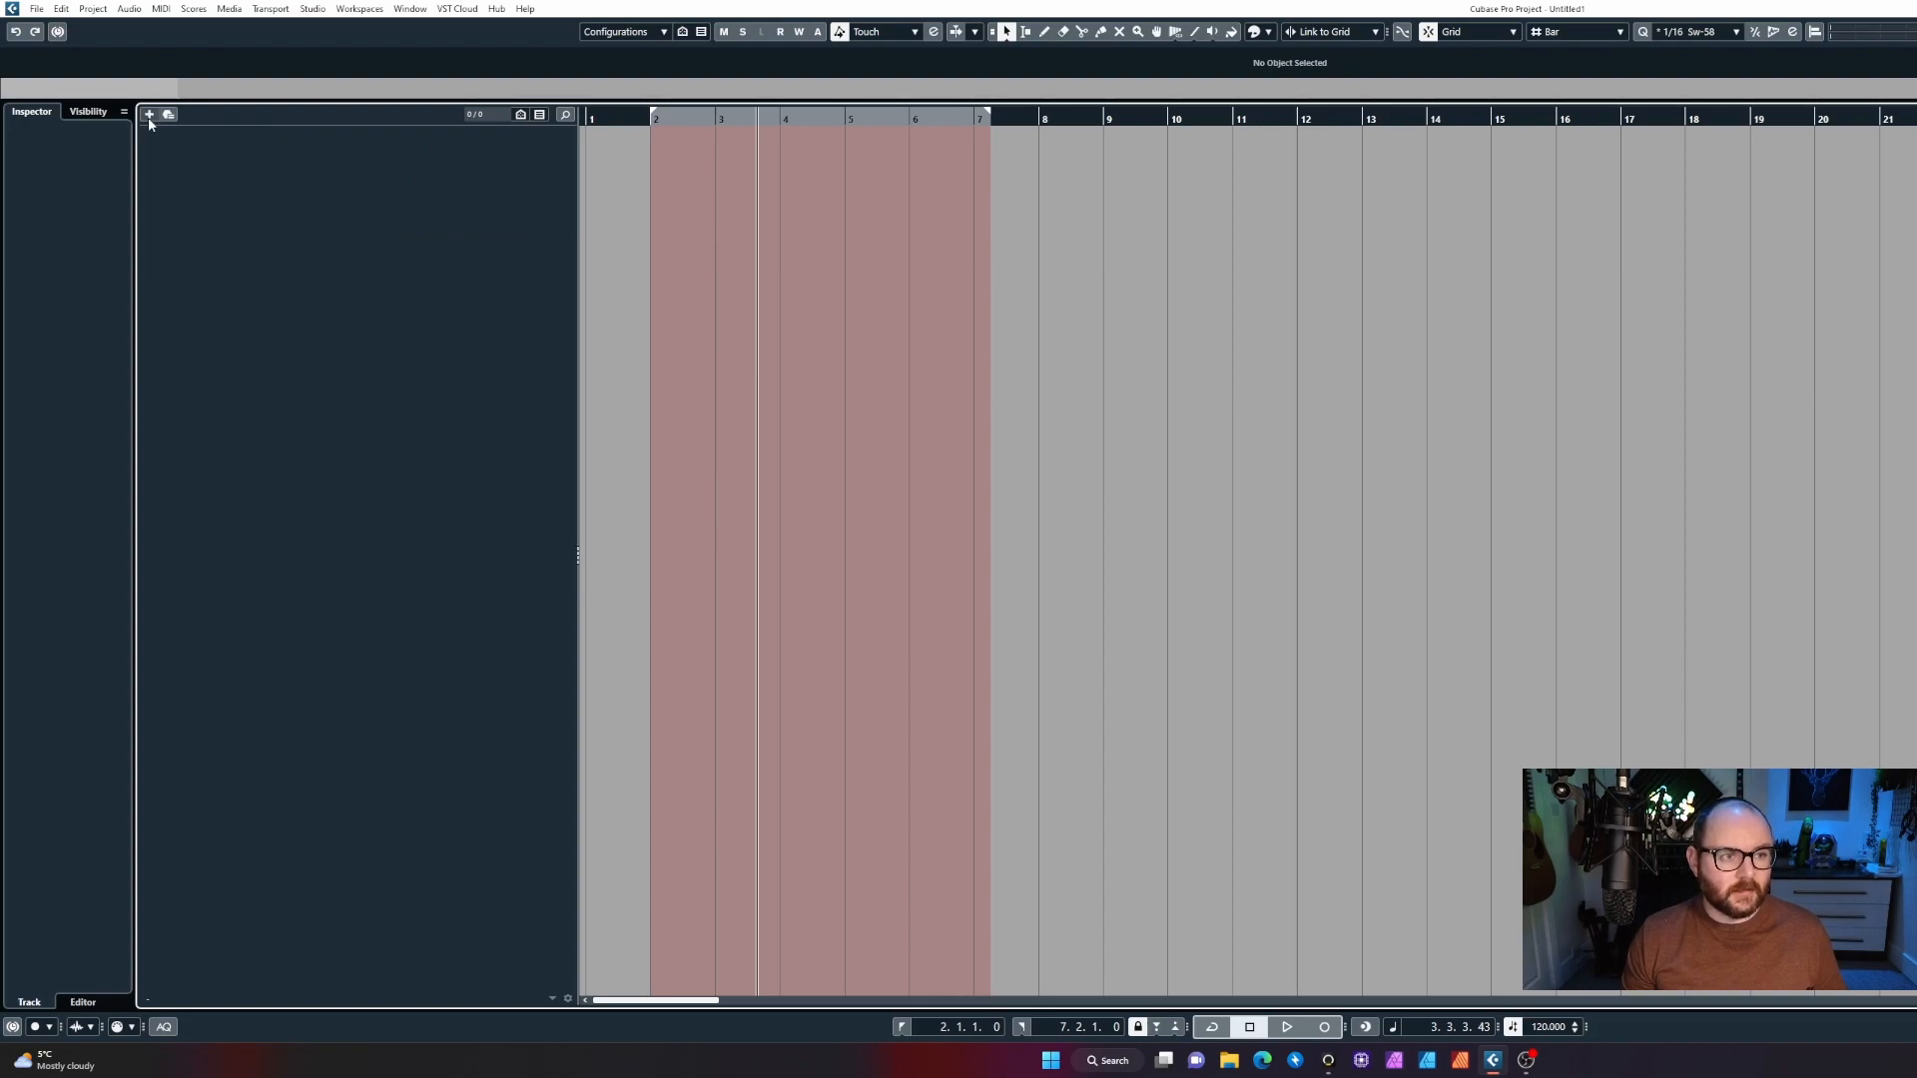
Add twenty Kontakt 7 instrument tracks via the Add Track dialog.
left_click(148, 118)
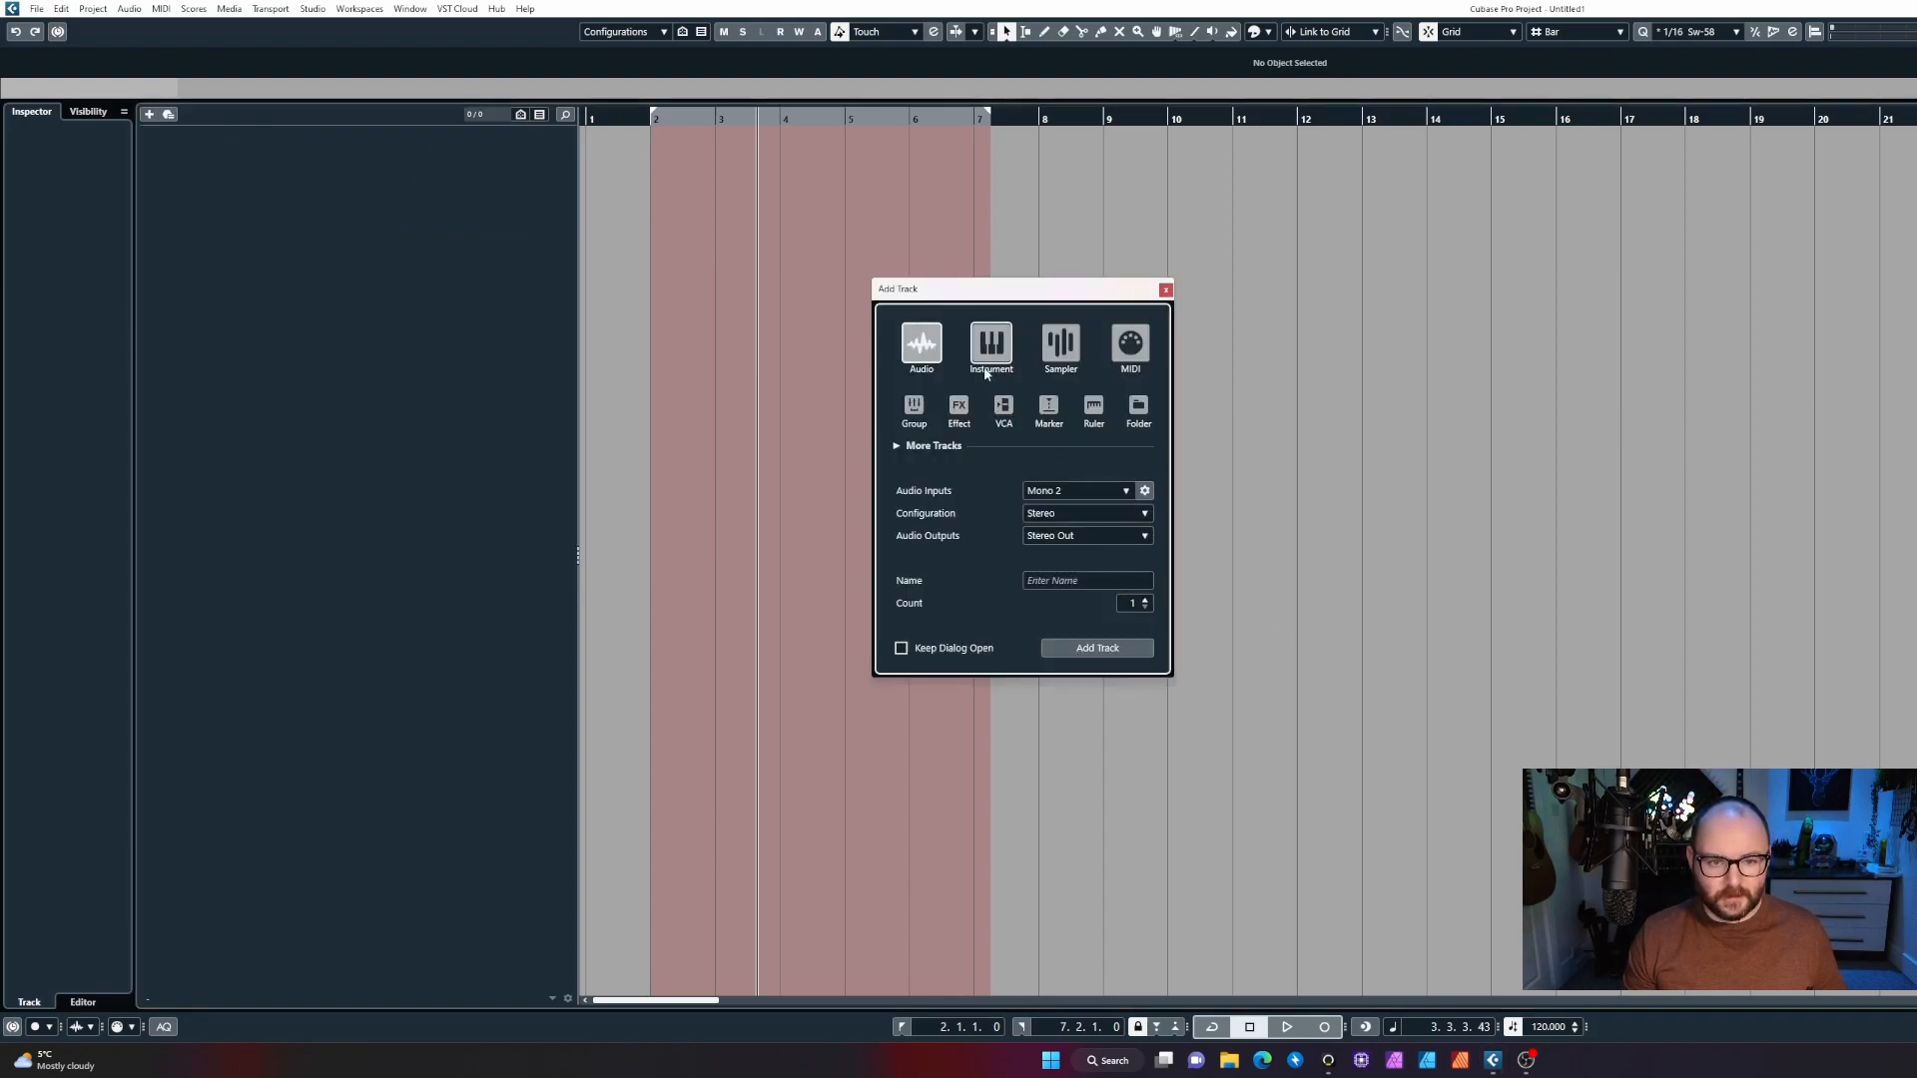
left_click(991, 348)
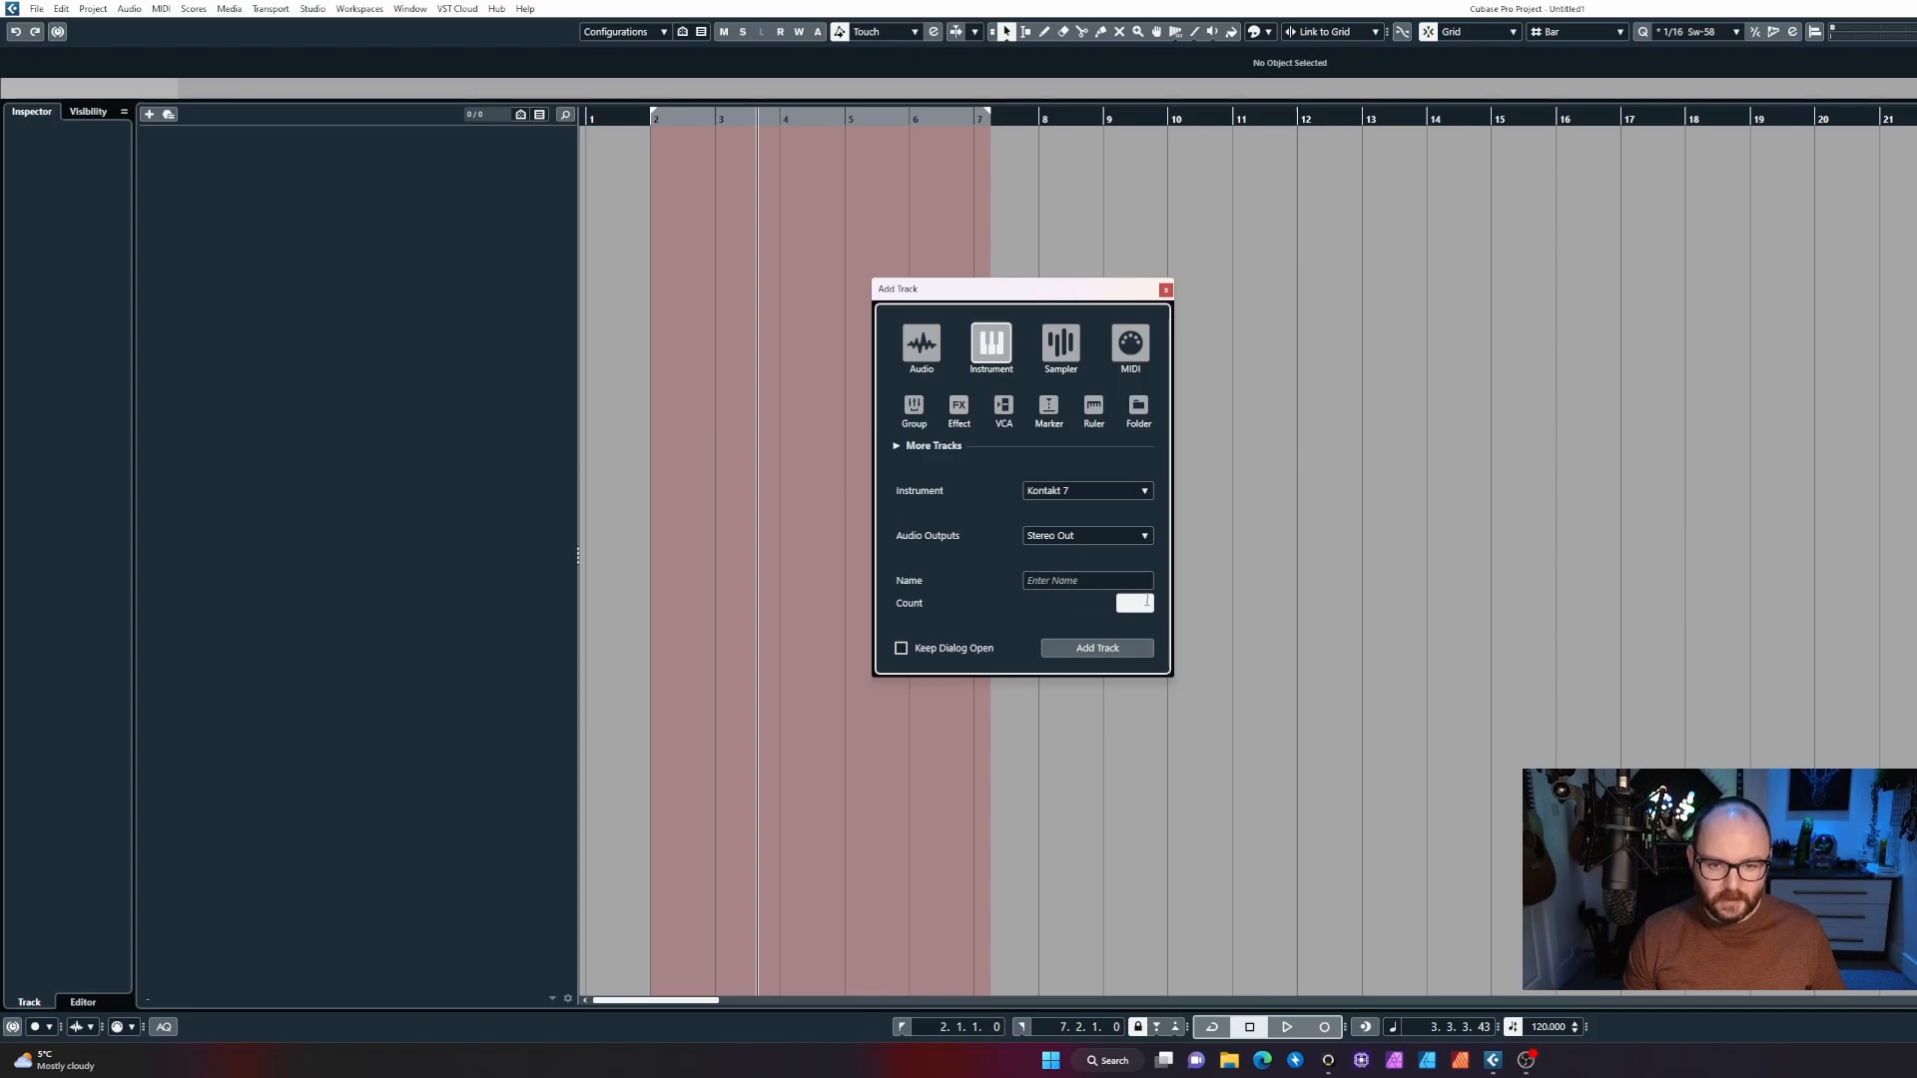
left_click(1146, 599)
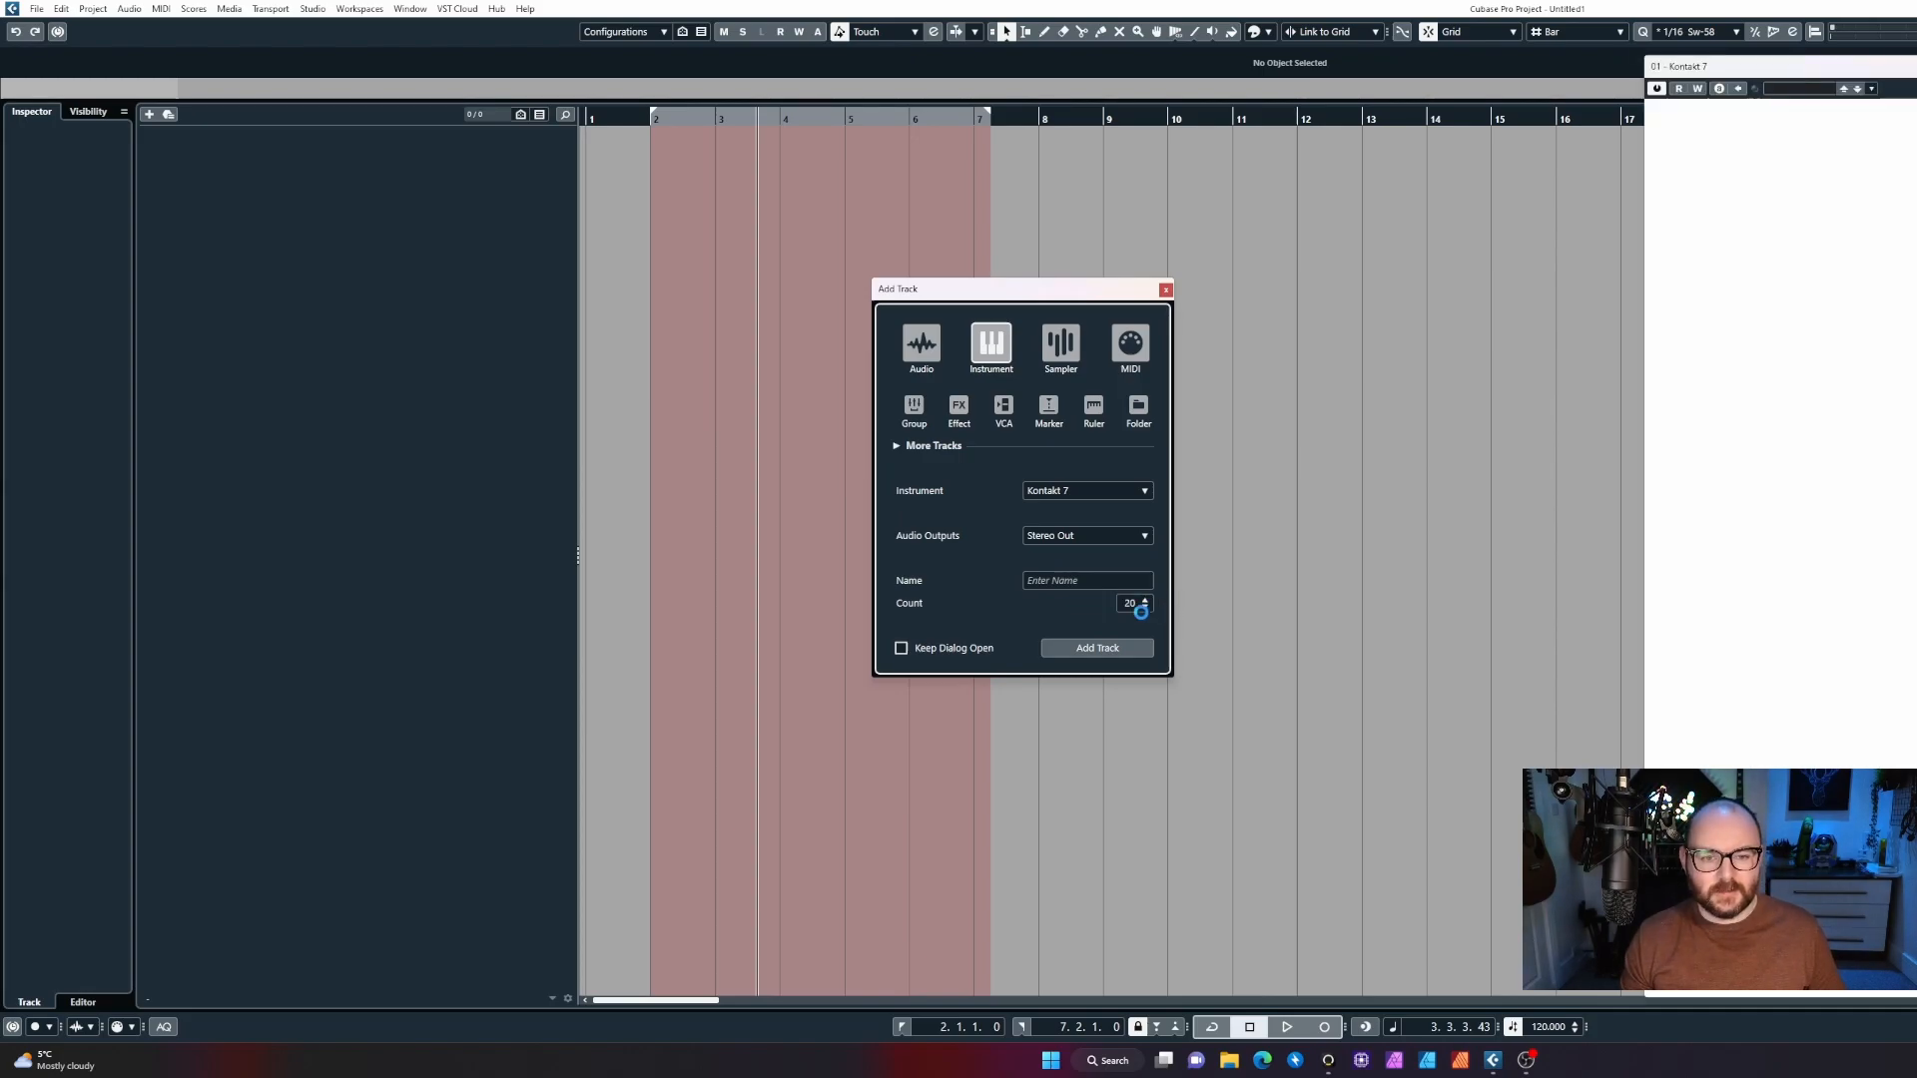
left_click(1097, 647)
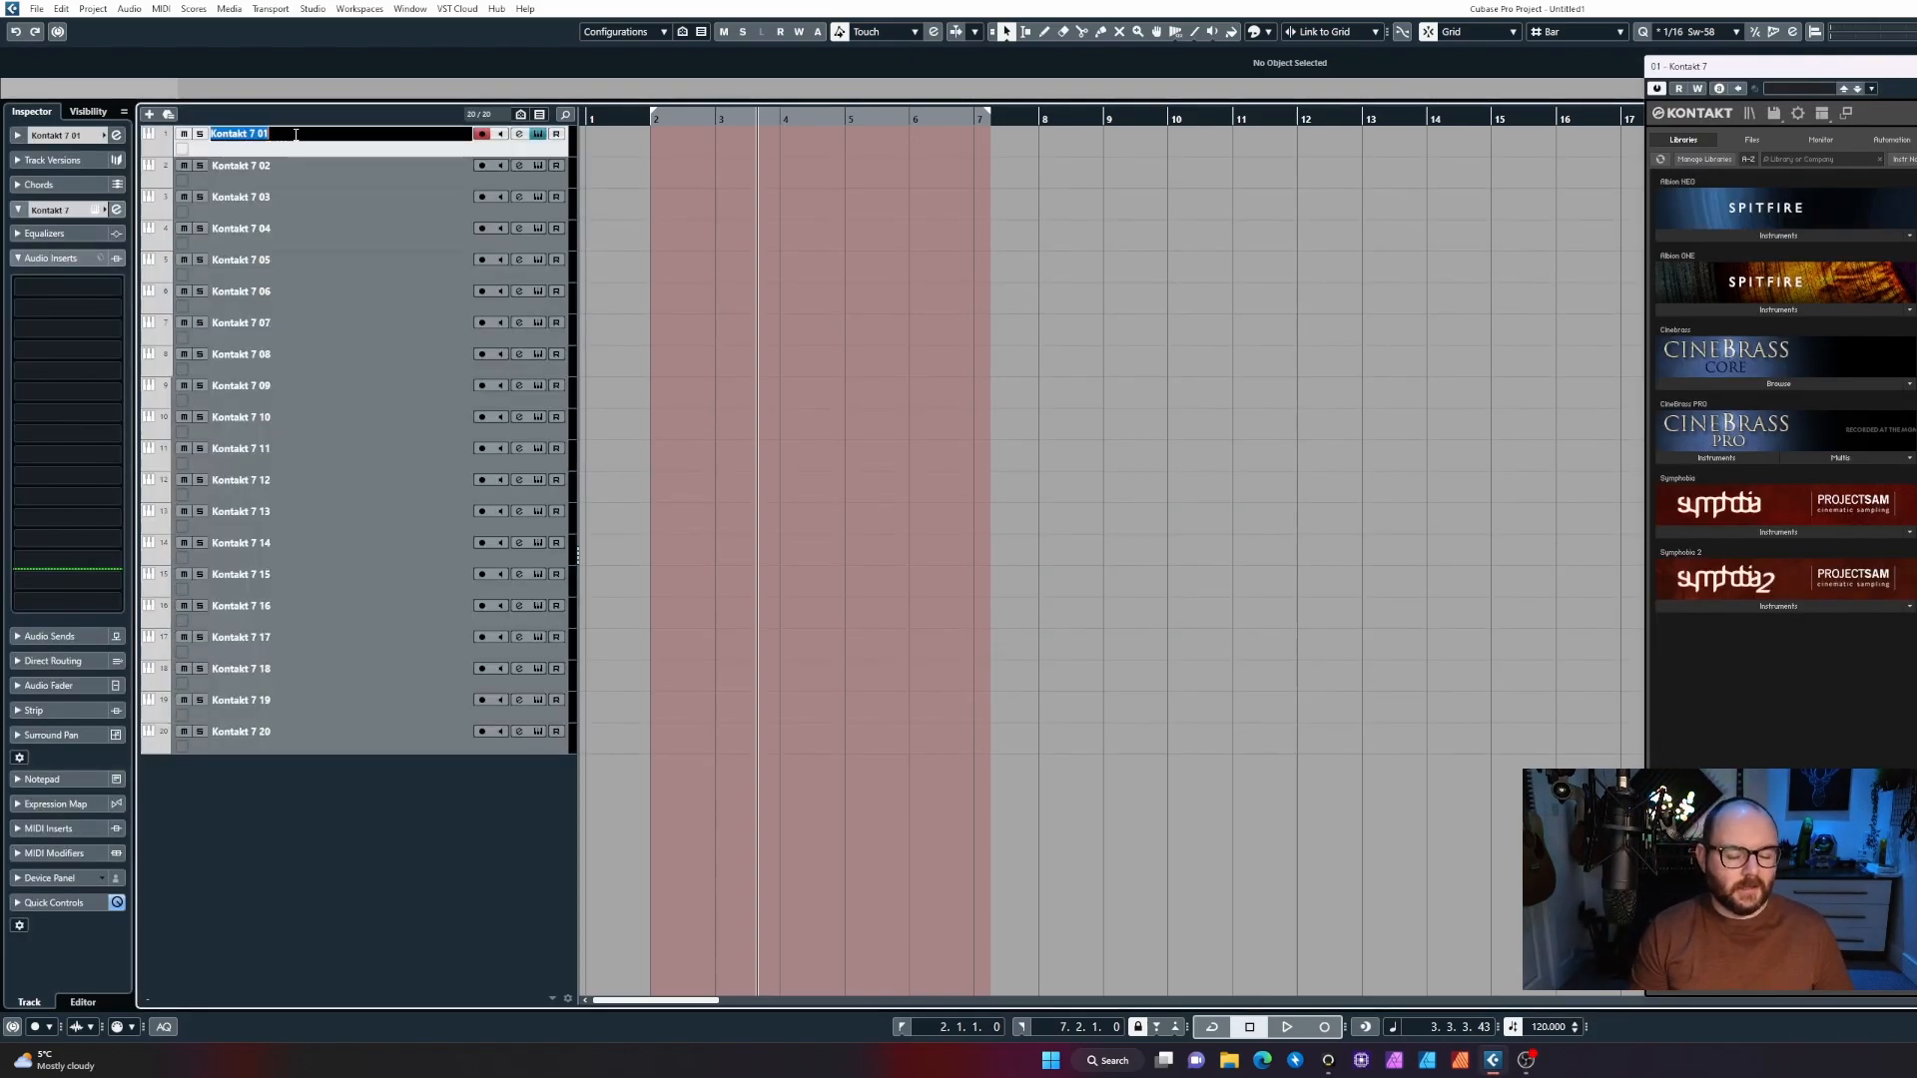
Hand-name the first tracks Brass Legato, Brass Short and Brass Pizz.
type("Brass Legato")
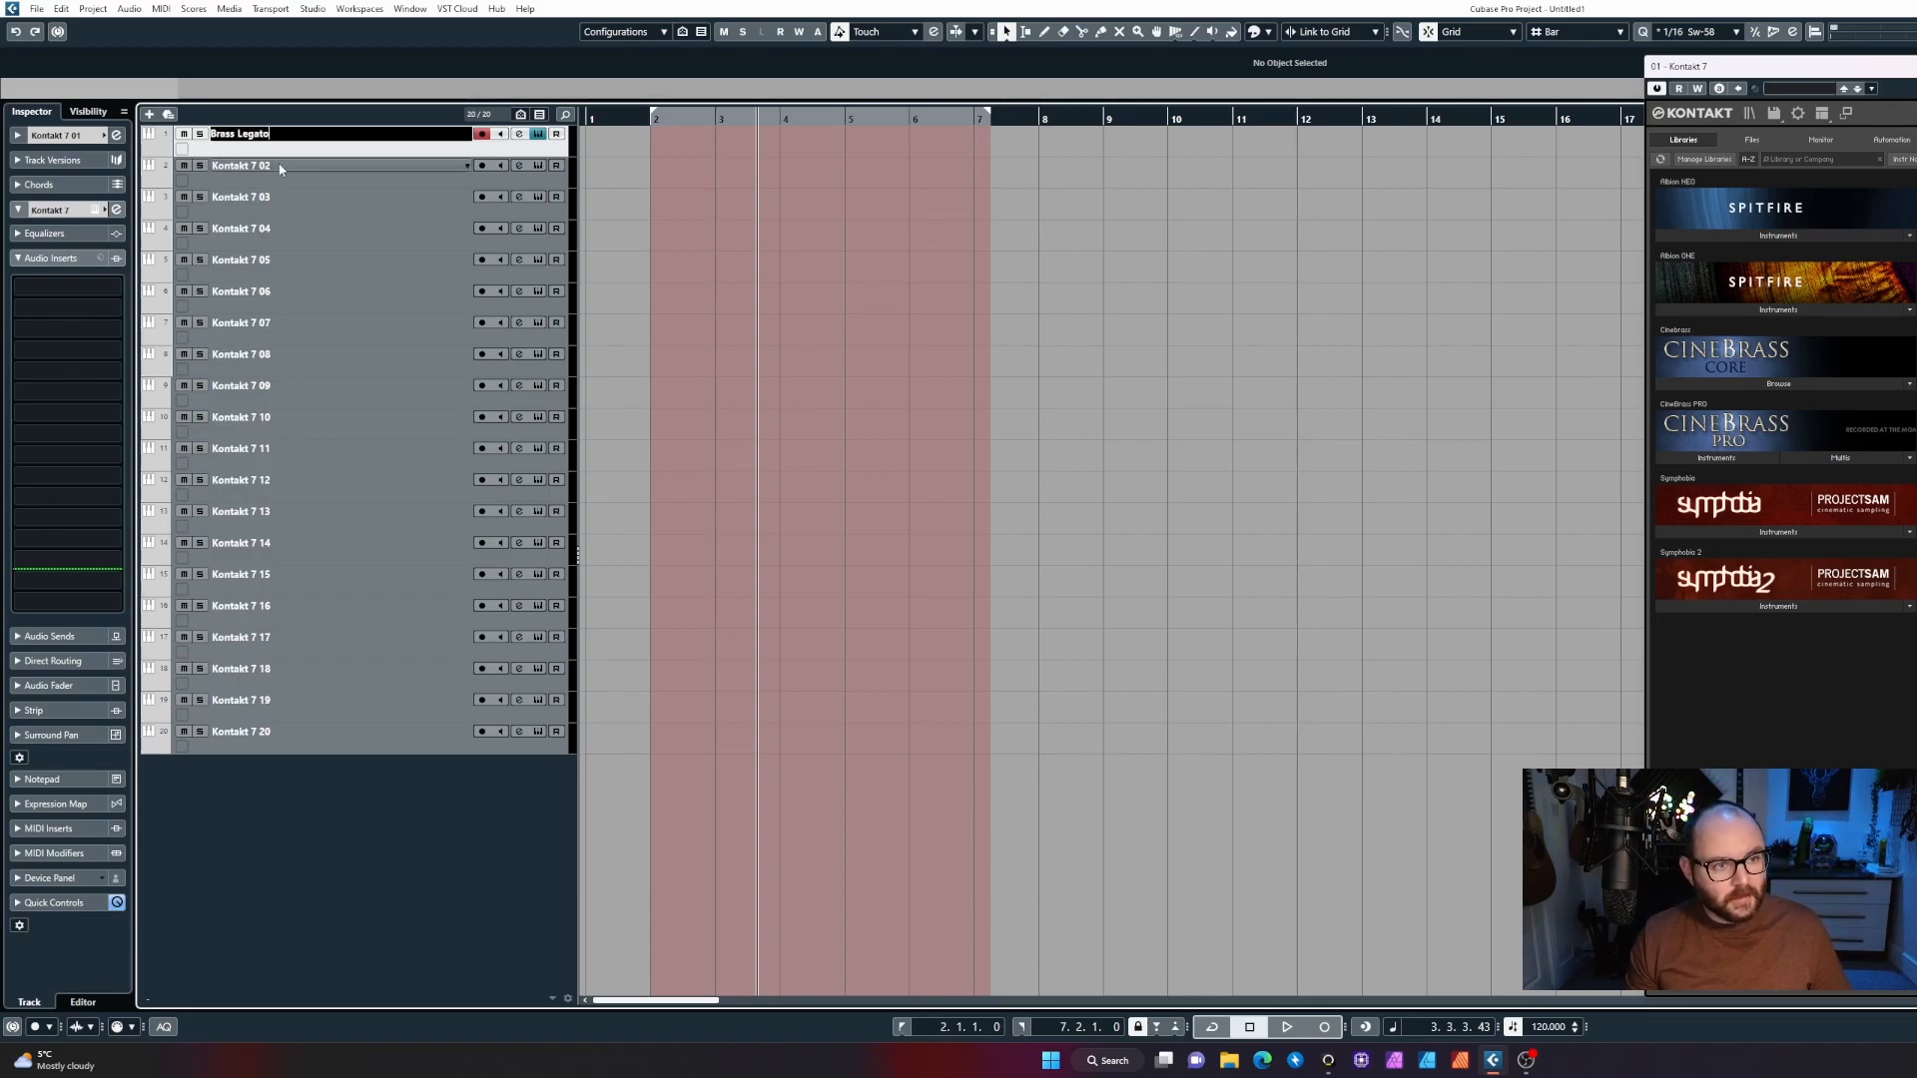
type("Brass Short")
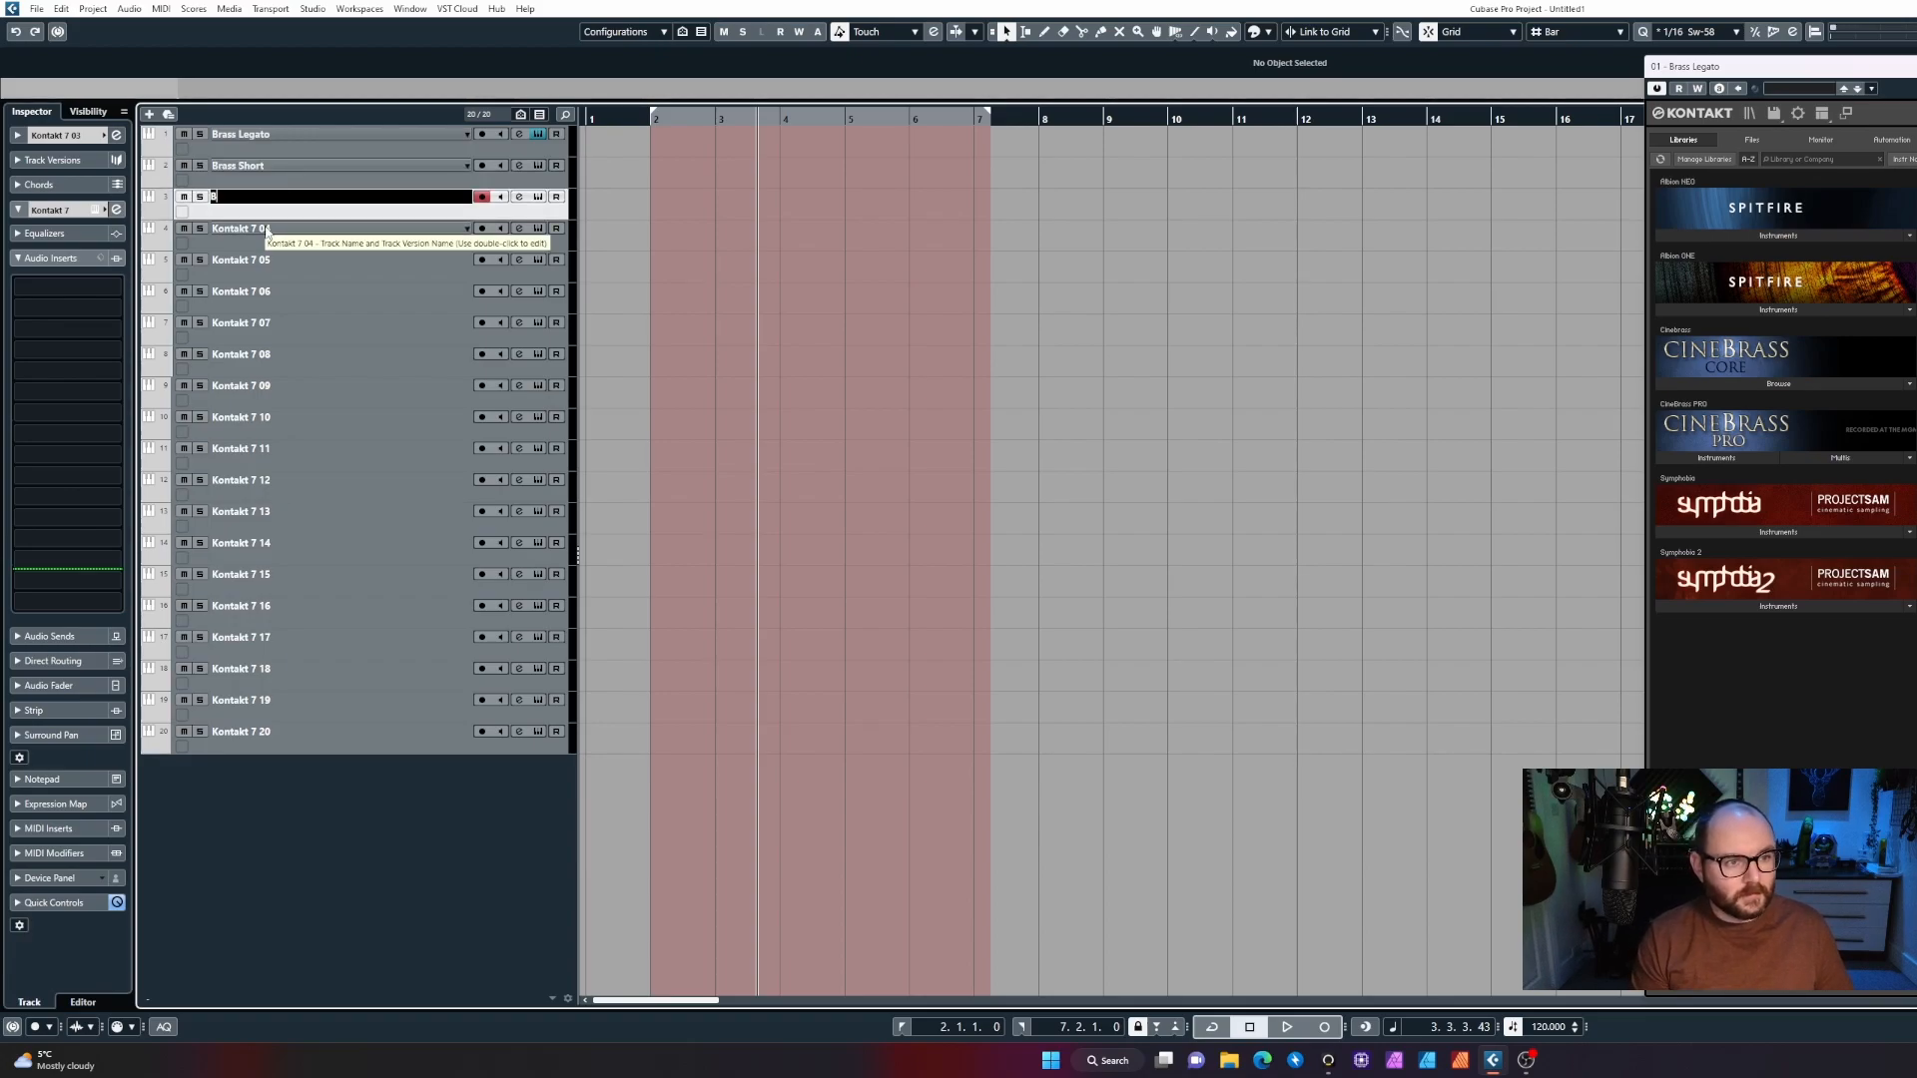
type("Brass Pizz")
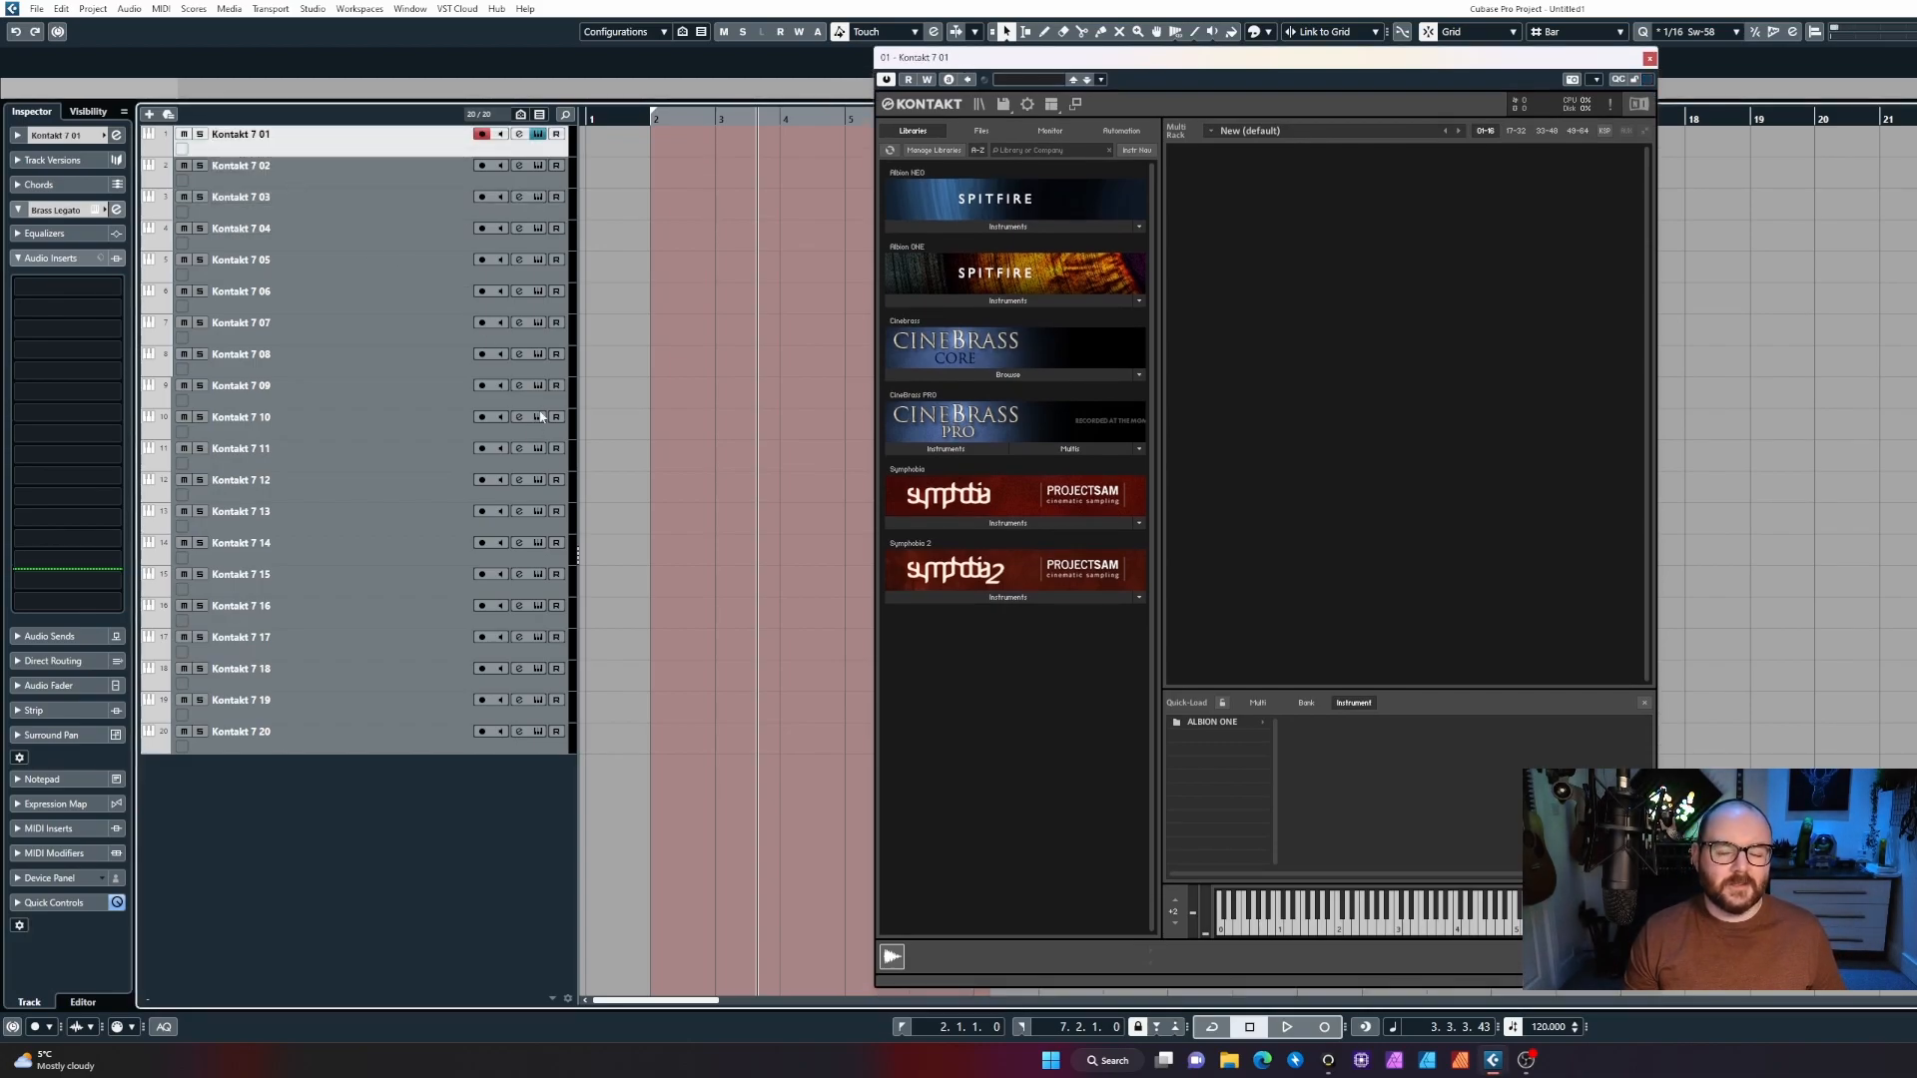
mouse_move(979, 308)
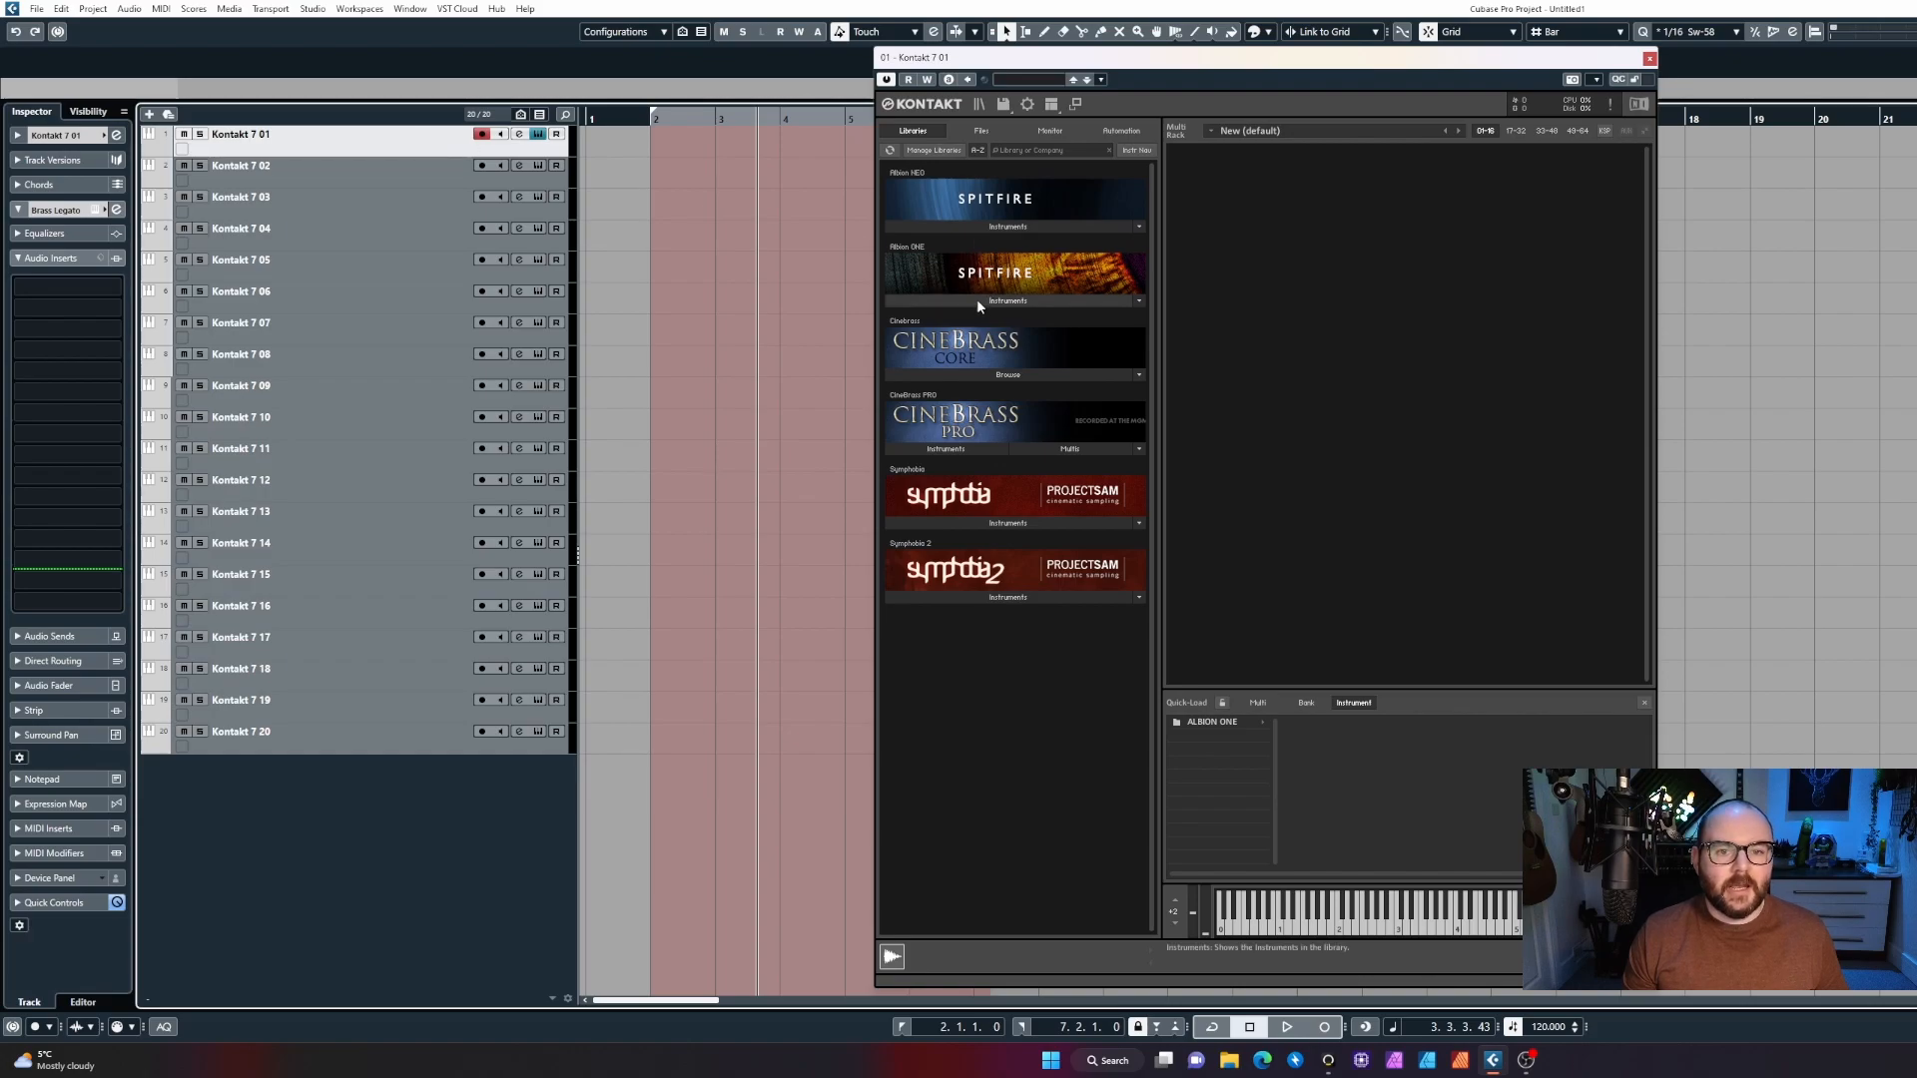
Load 01 Trumpet Solo Articulations from CineBrass Pro into track 1, then clear the track list.
left_click(946, 447)
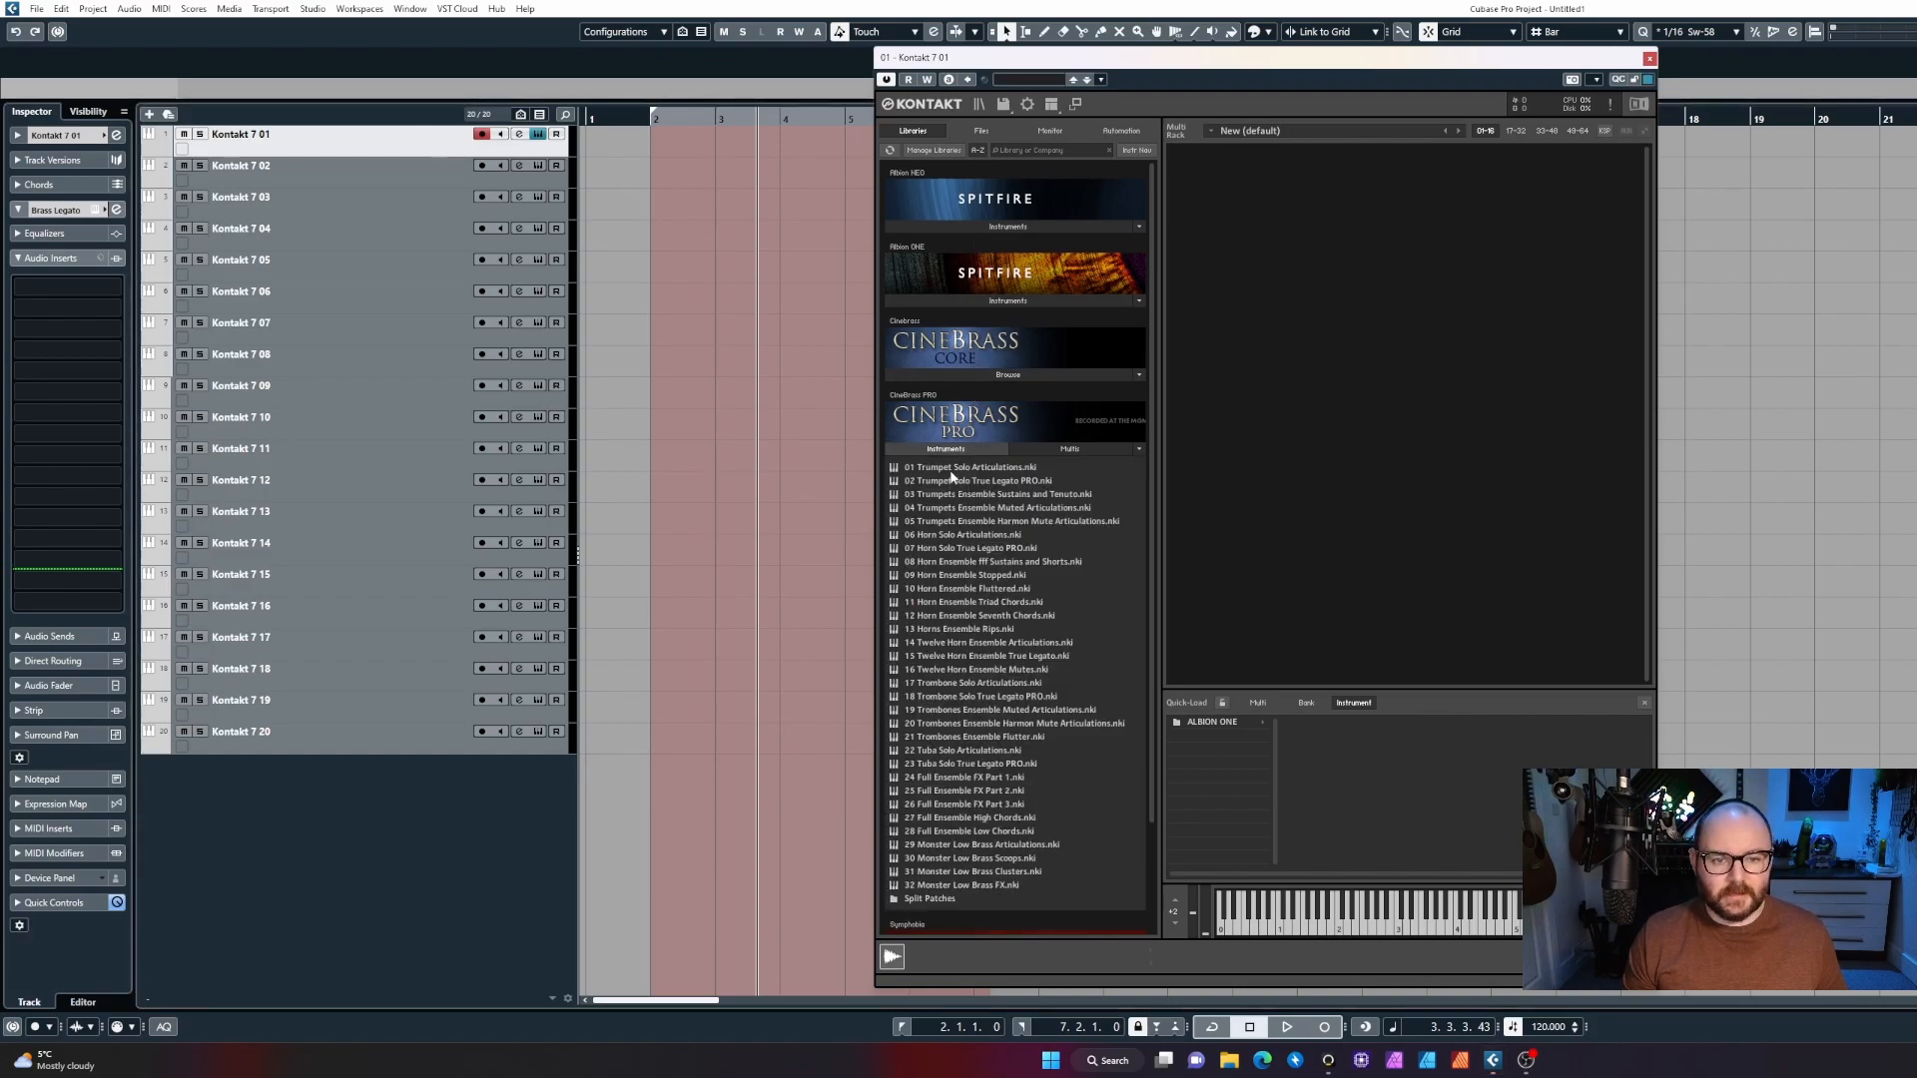
double_click(973, 467)
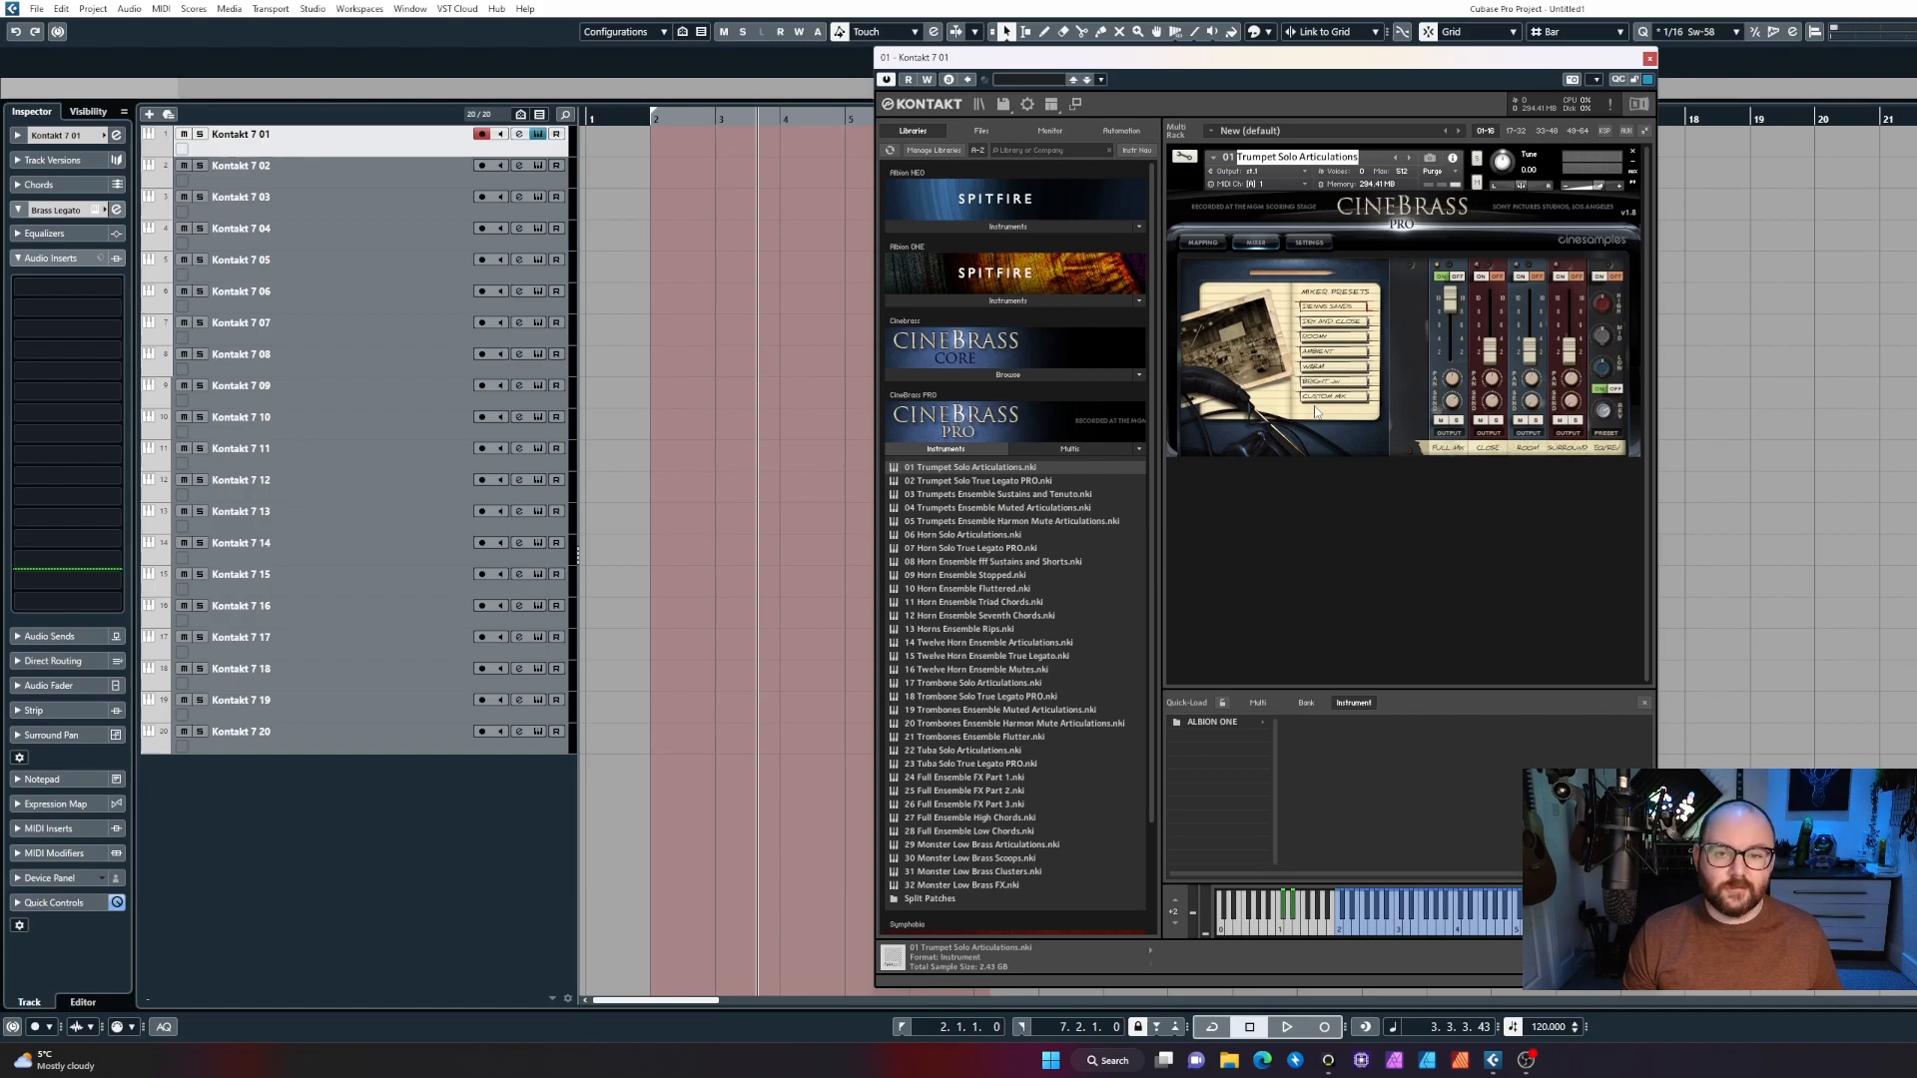
double_click(248, 134)
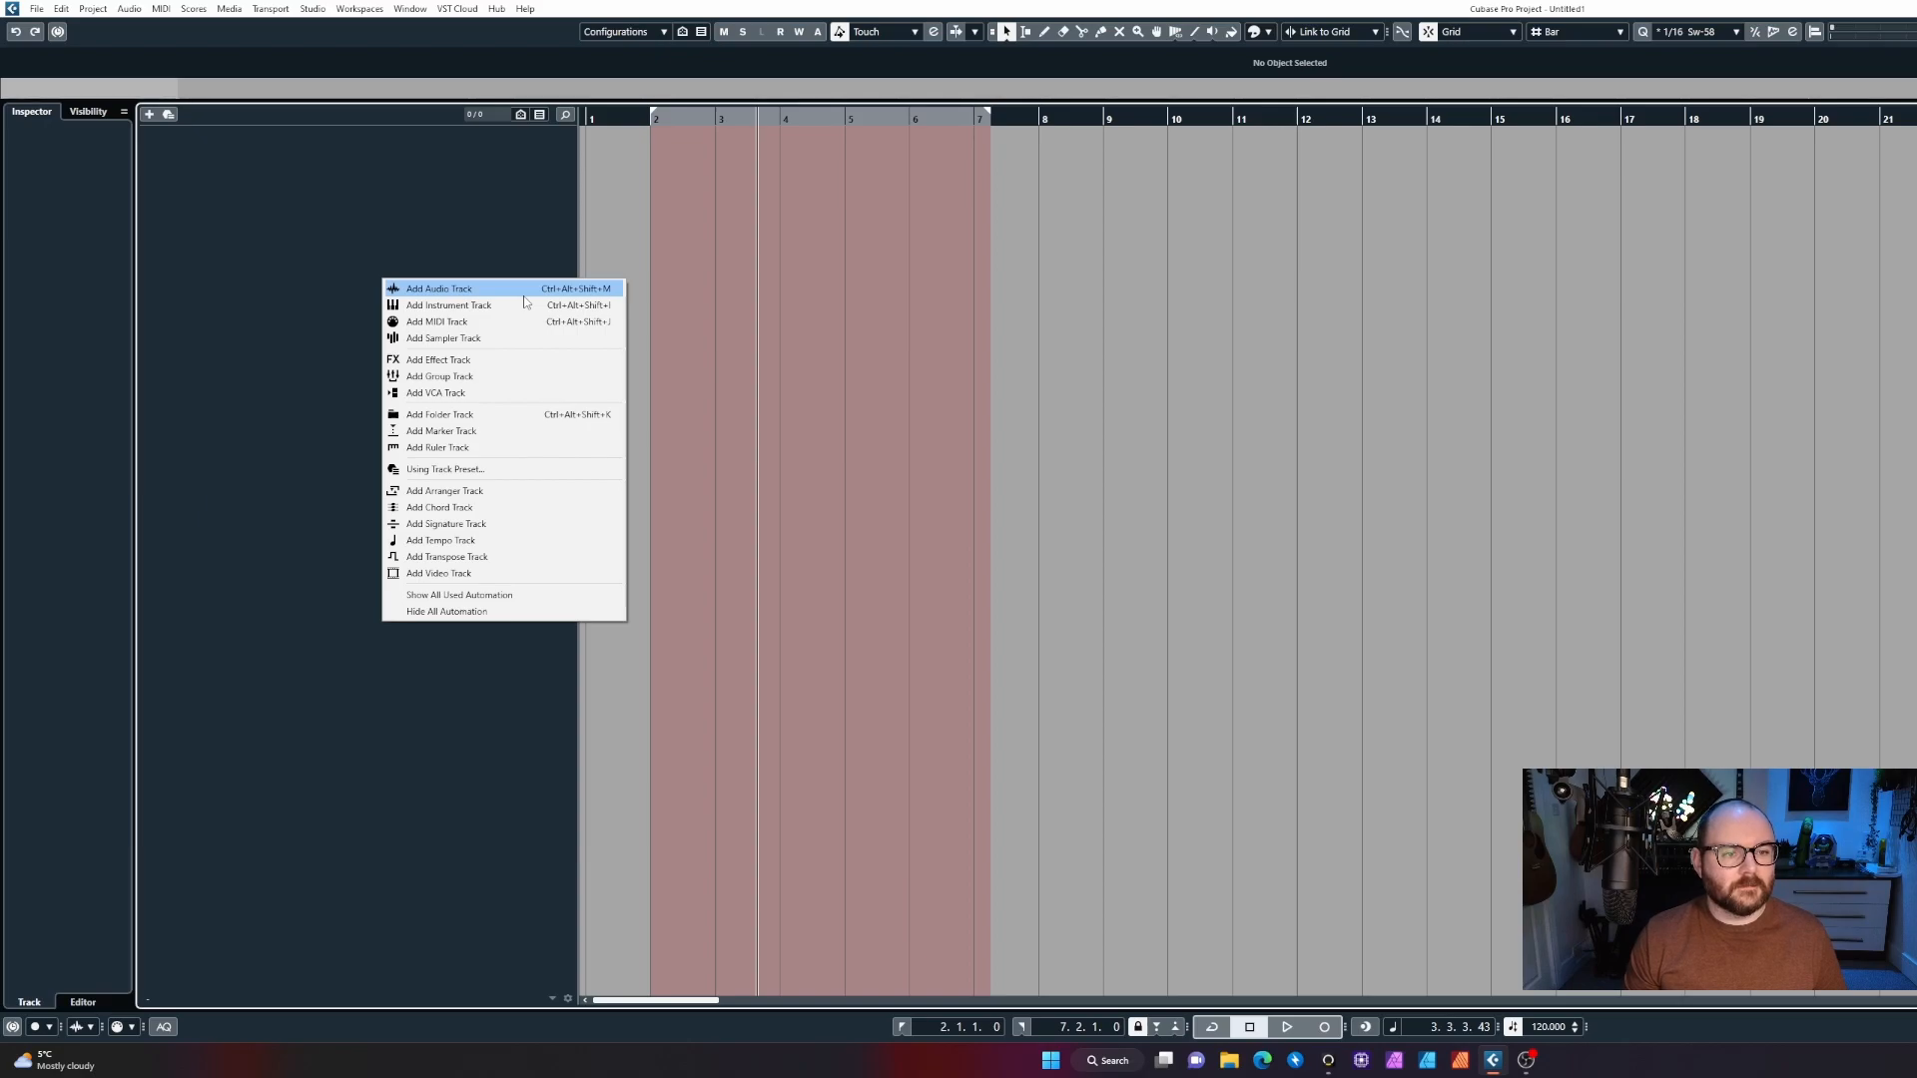
Add an Opus instrument track and browse Hollywood Brass 2 French Horns 01 Long patches.
left_click(447, 304)
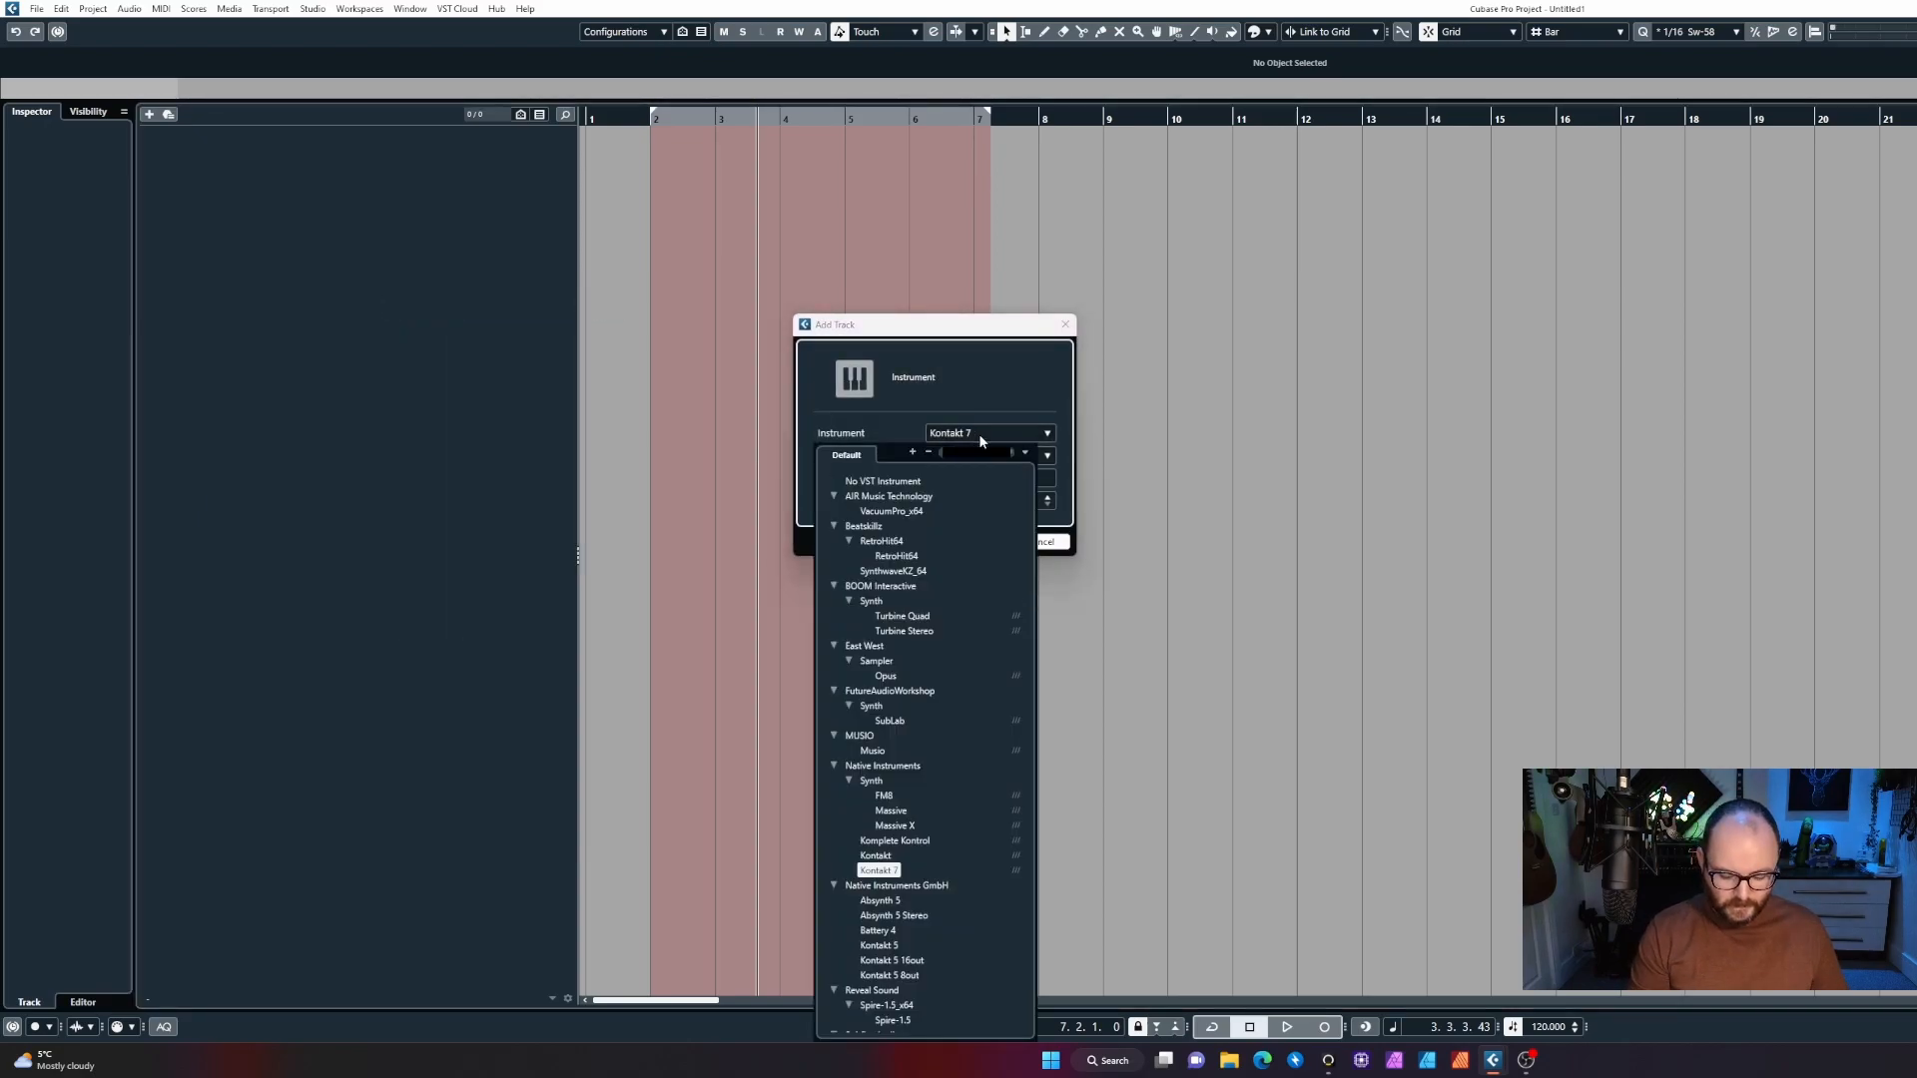
left_click(885, 675)
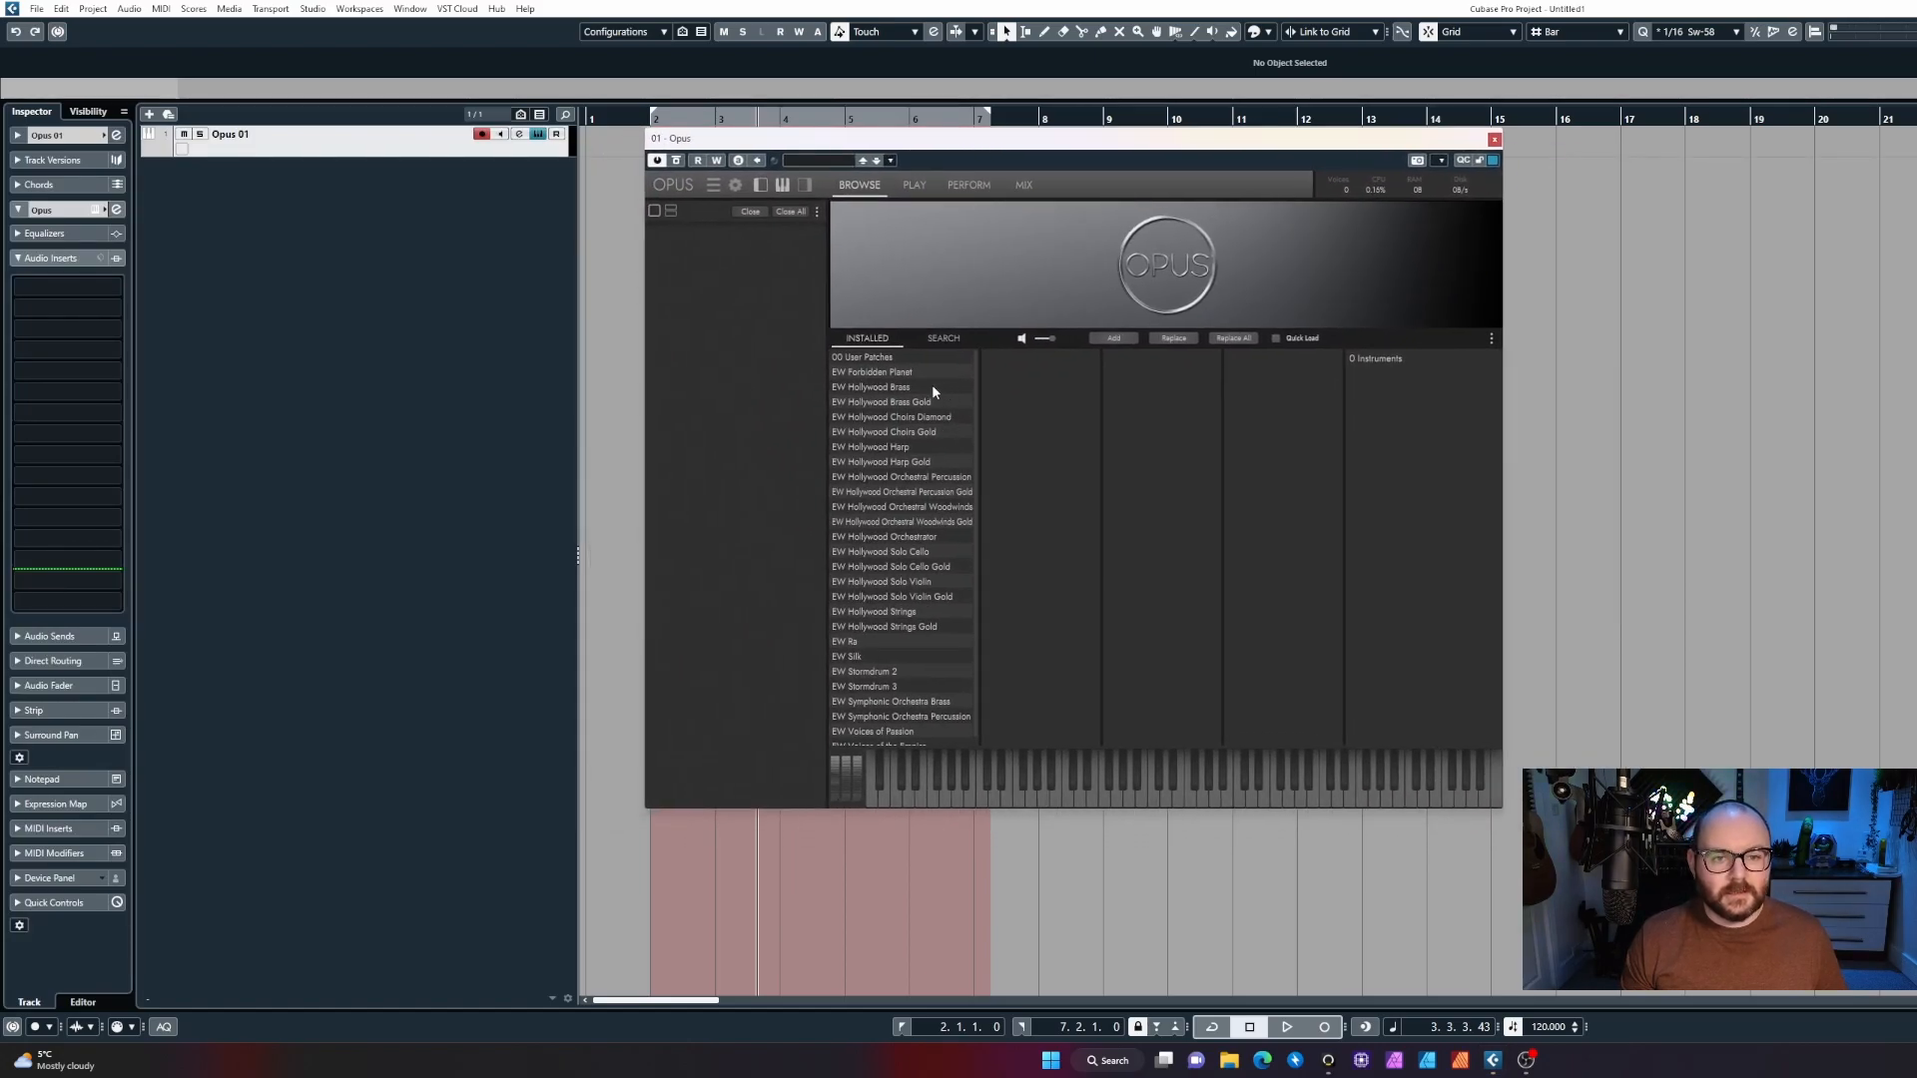
left_click(871, 387)
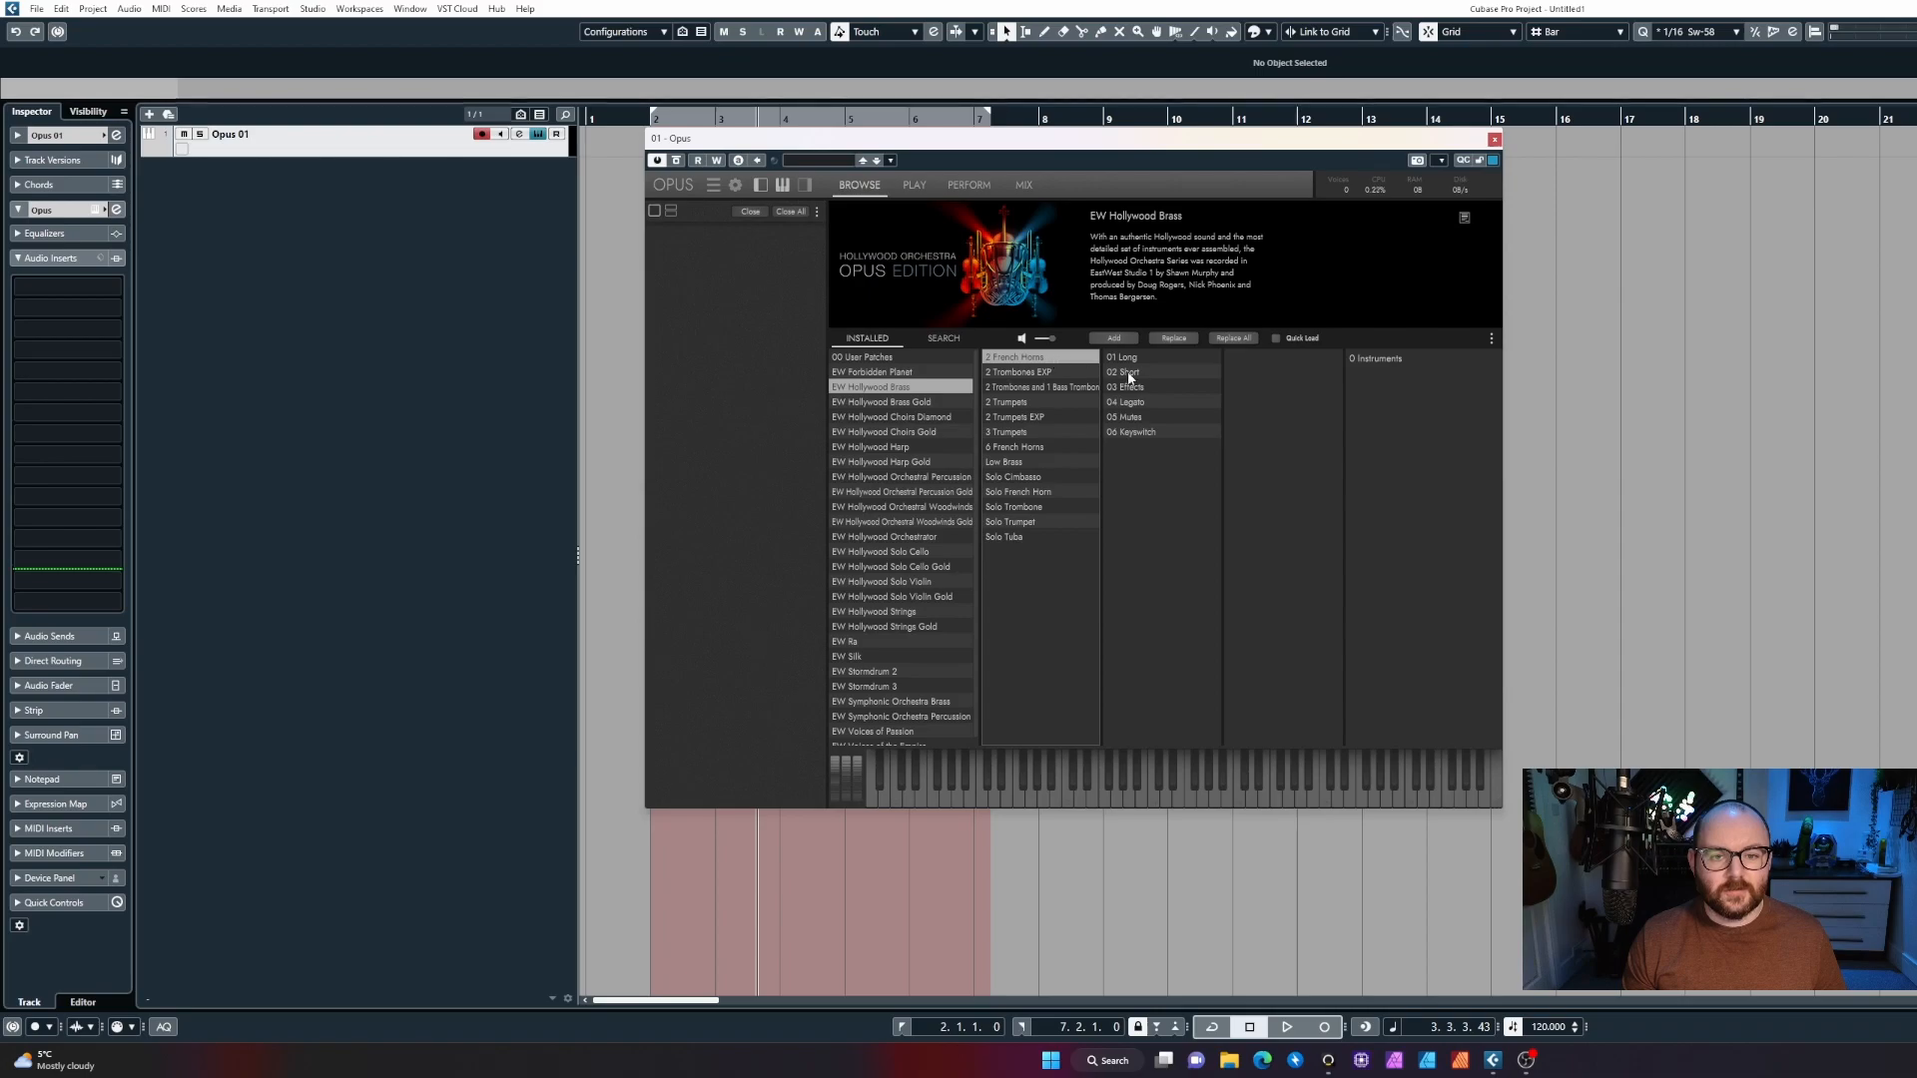
left_click(1120, 355)
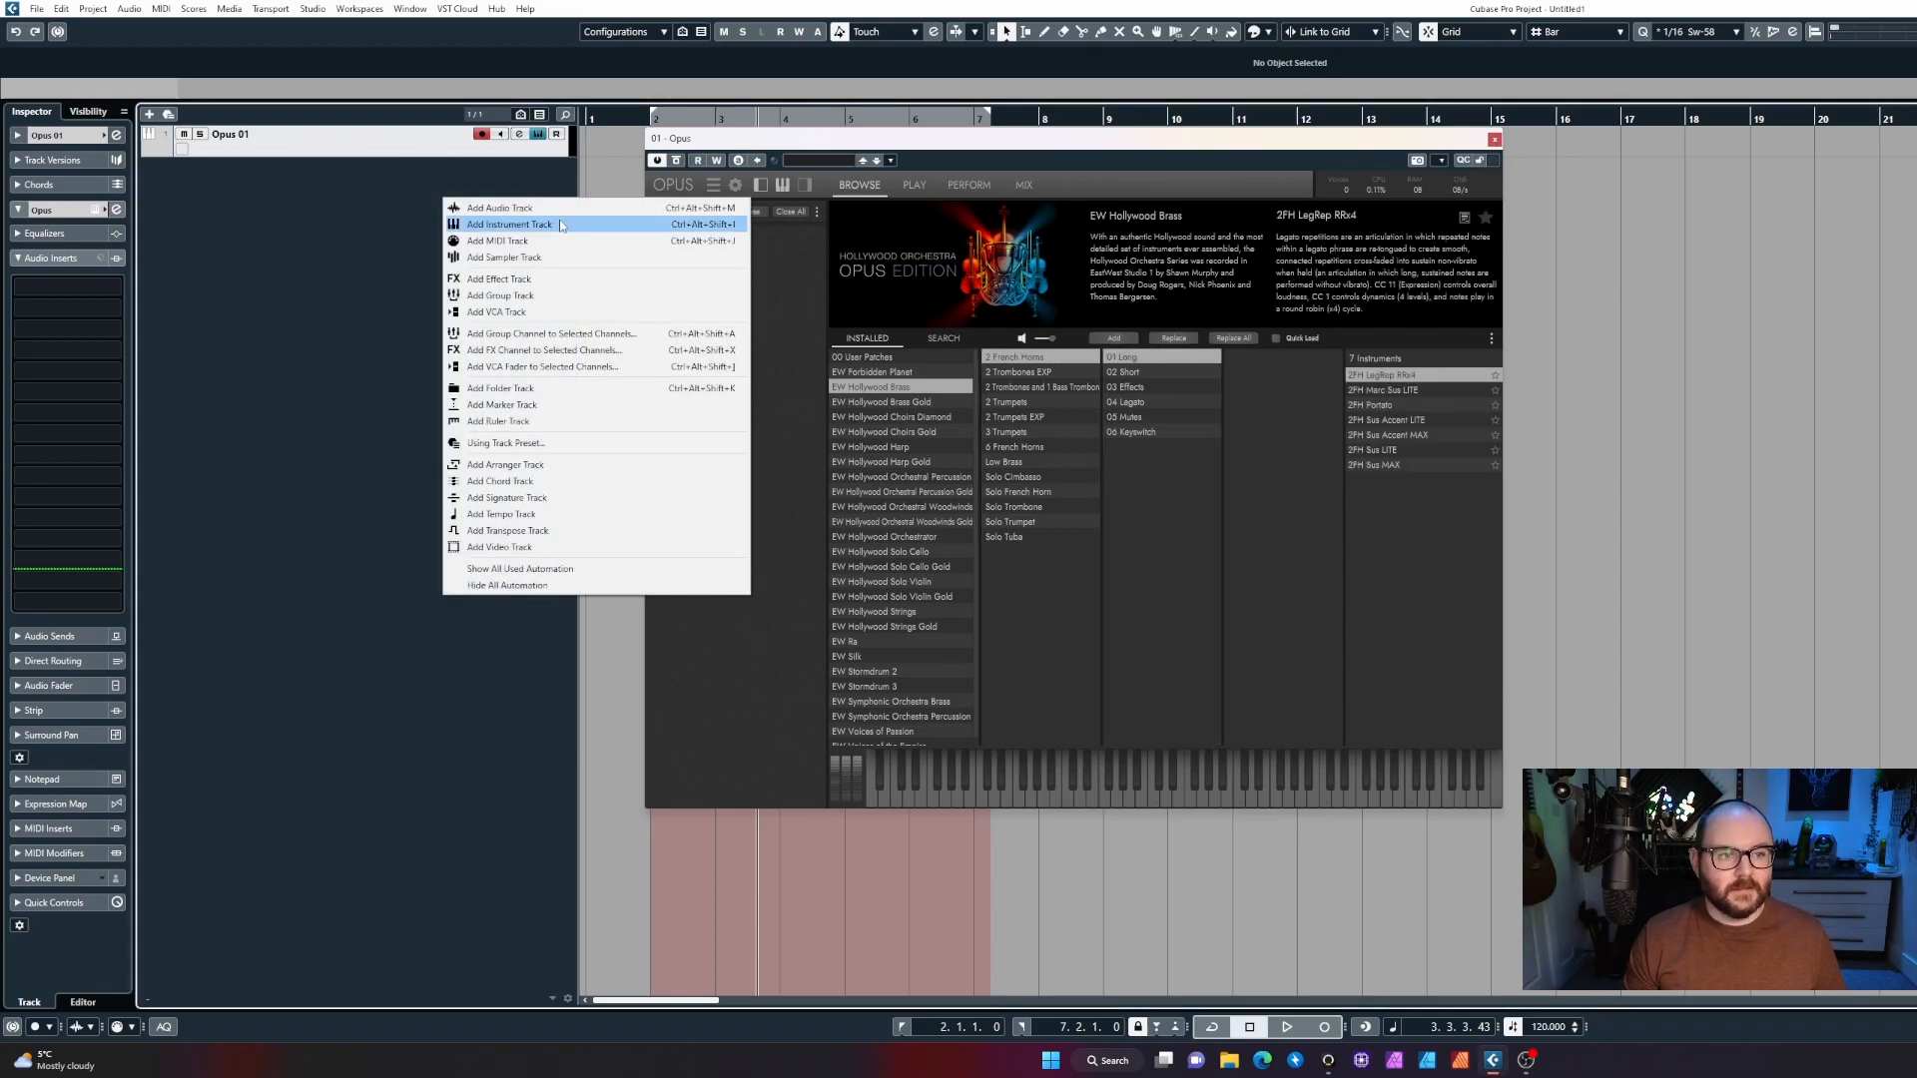
Add six more Opus instrument tracks for seven in total.
left_click(510, 224)
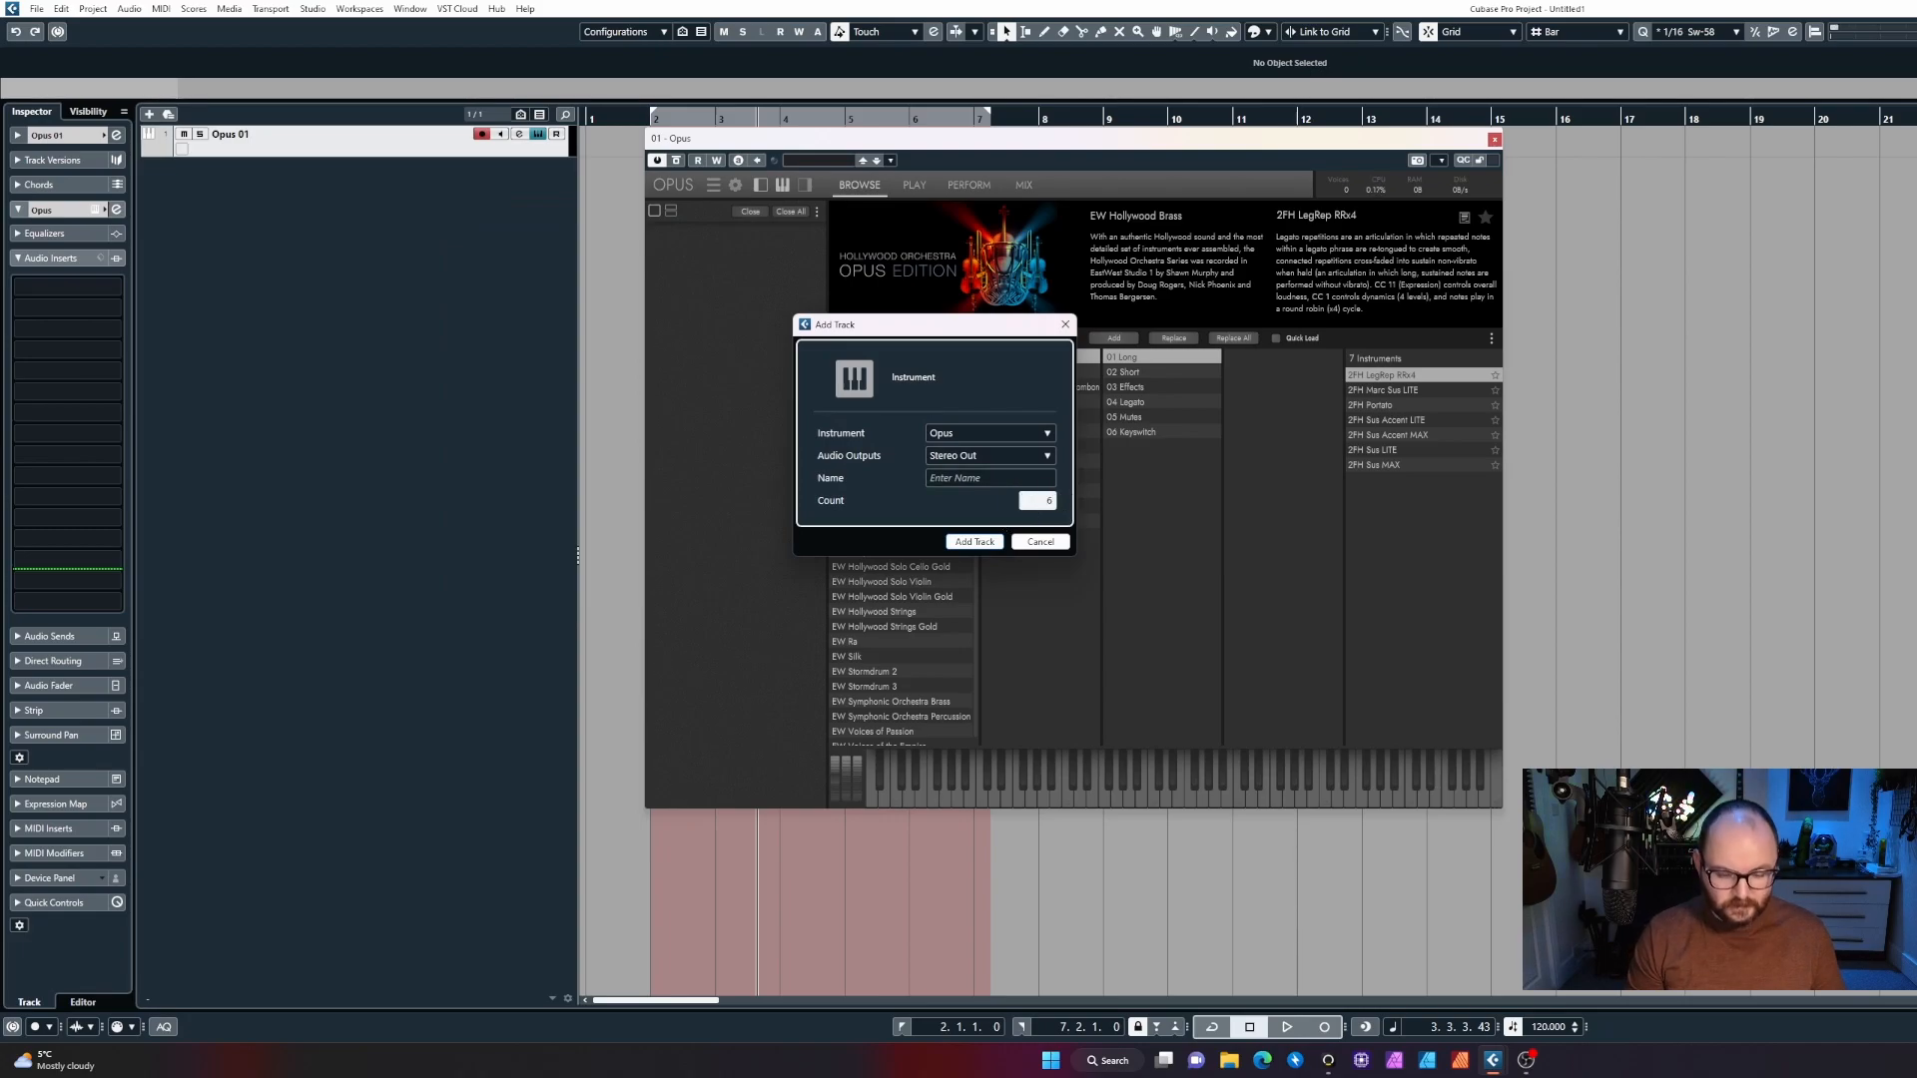
left_click(974, 541)
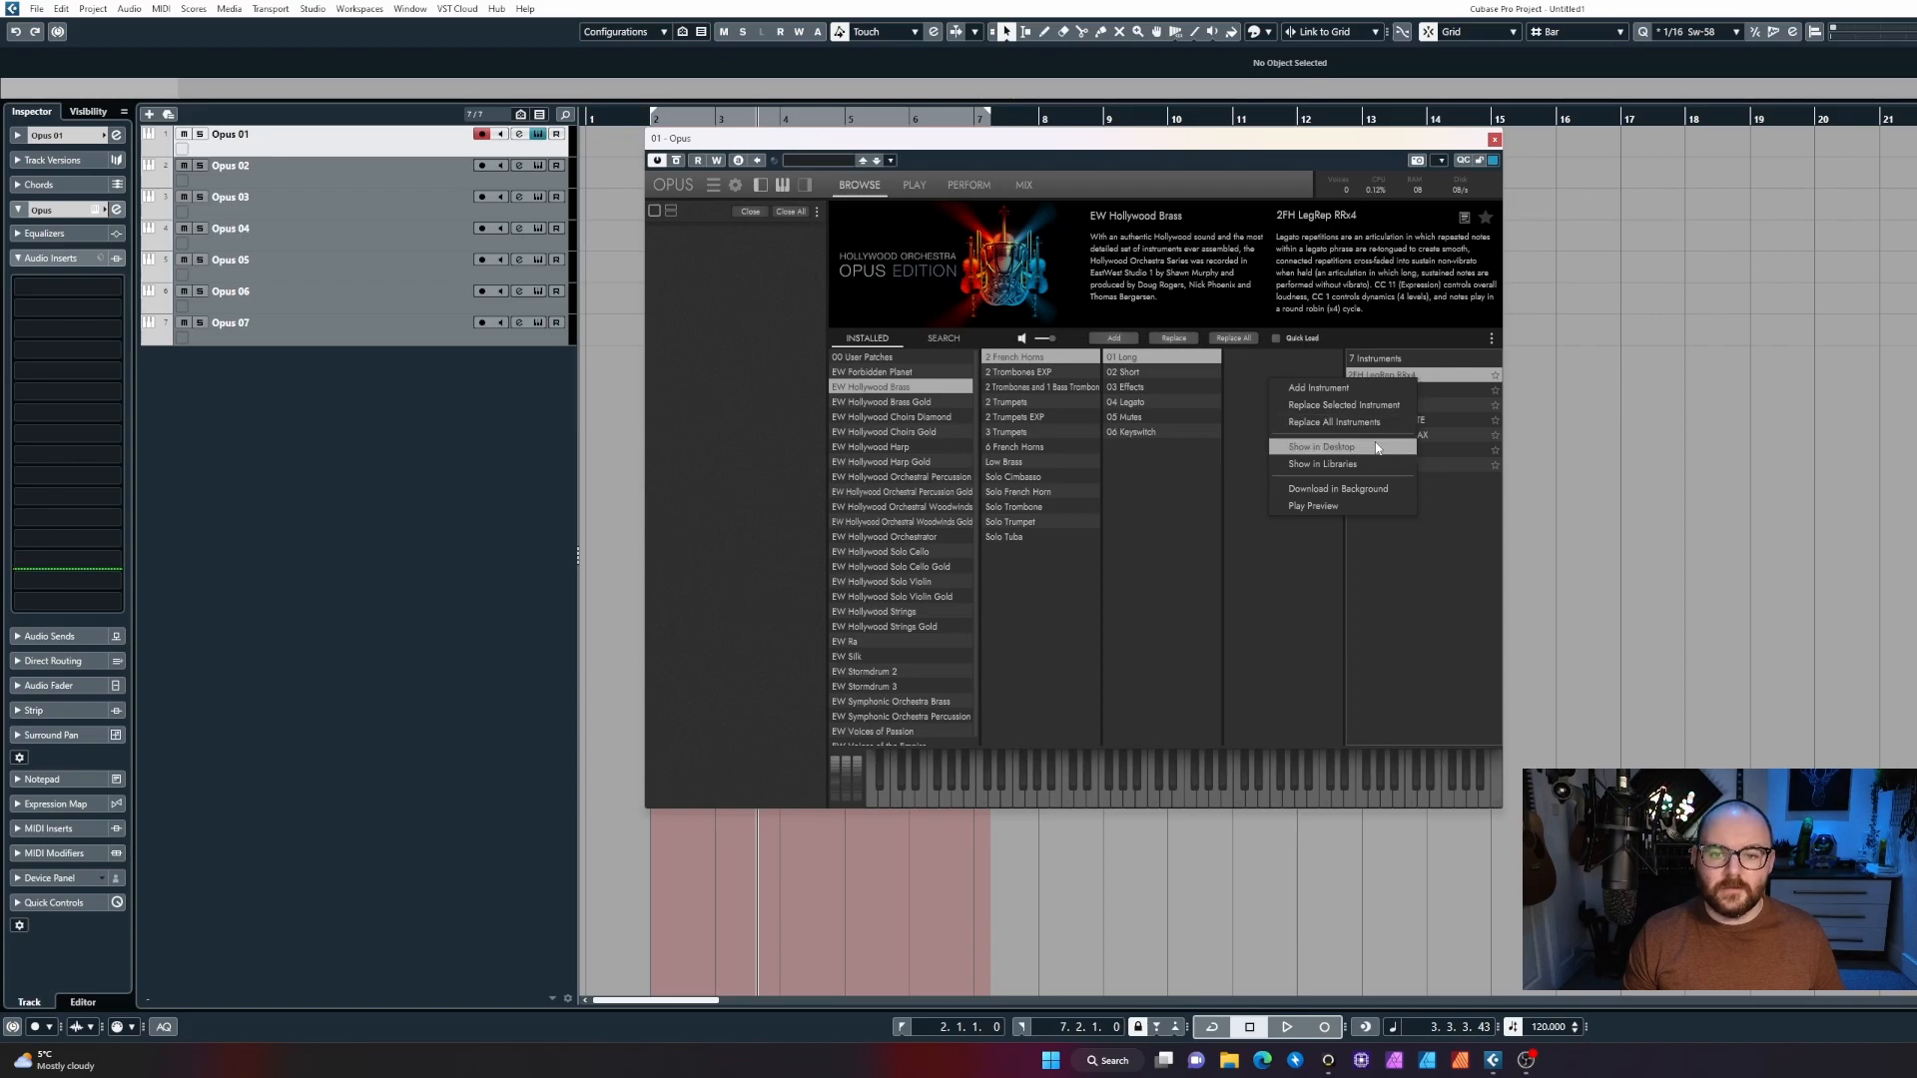
Name the first Opus tracks after the 01 Long patch files, e.g. '2FH LegRep RRx4'.
left_click(1319, 447)
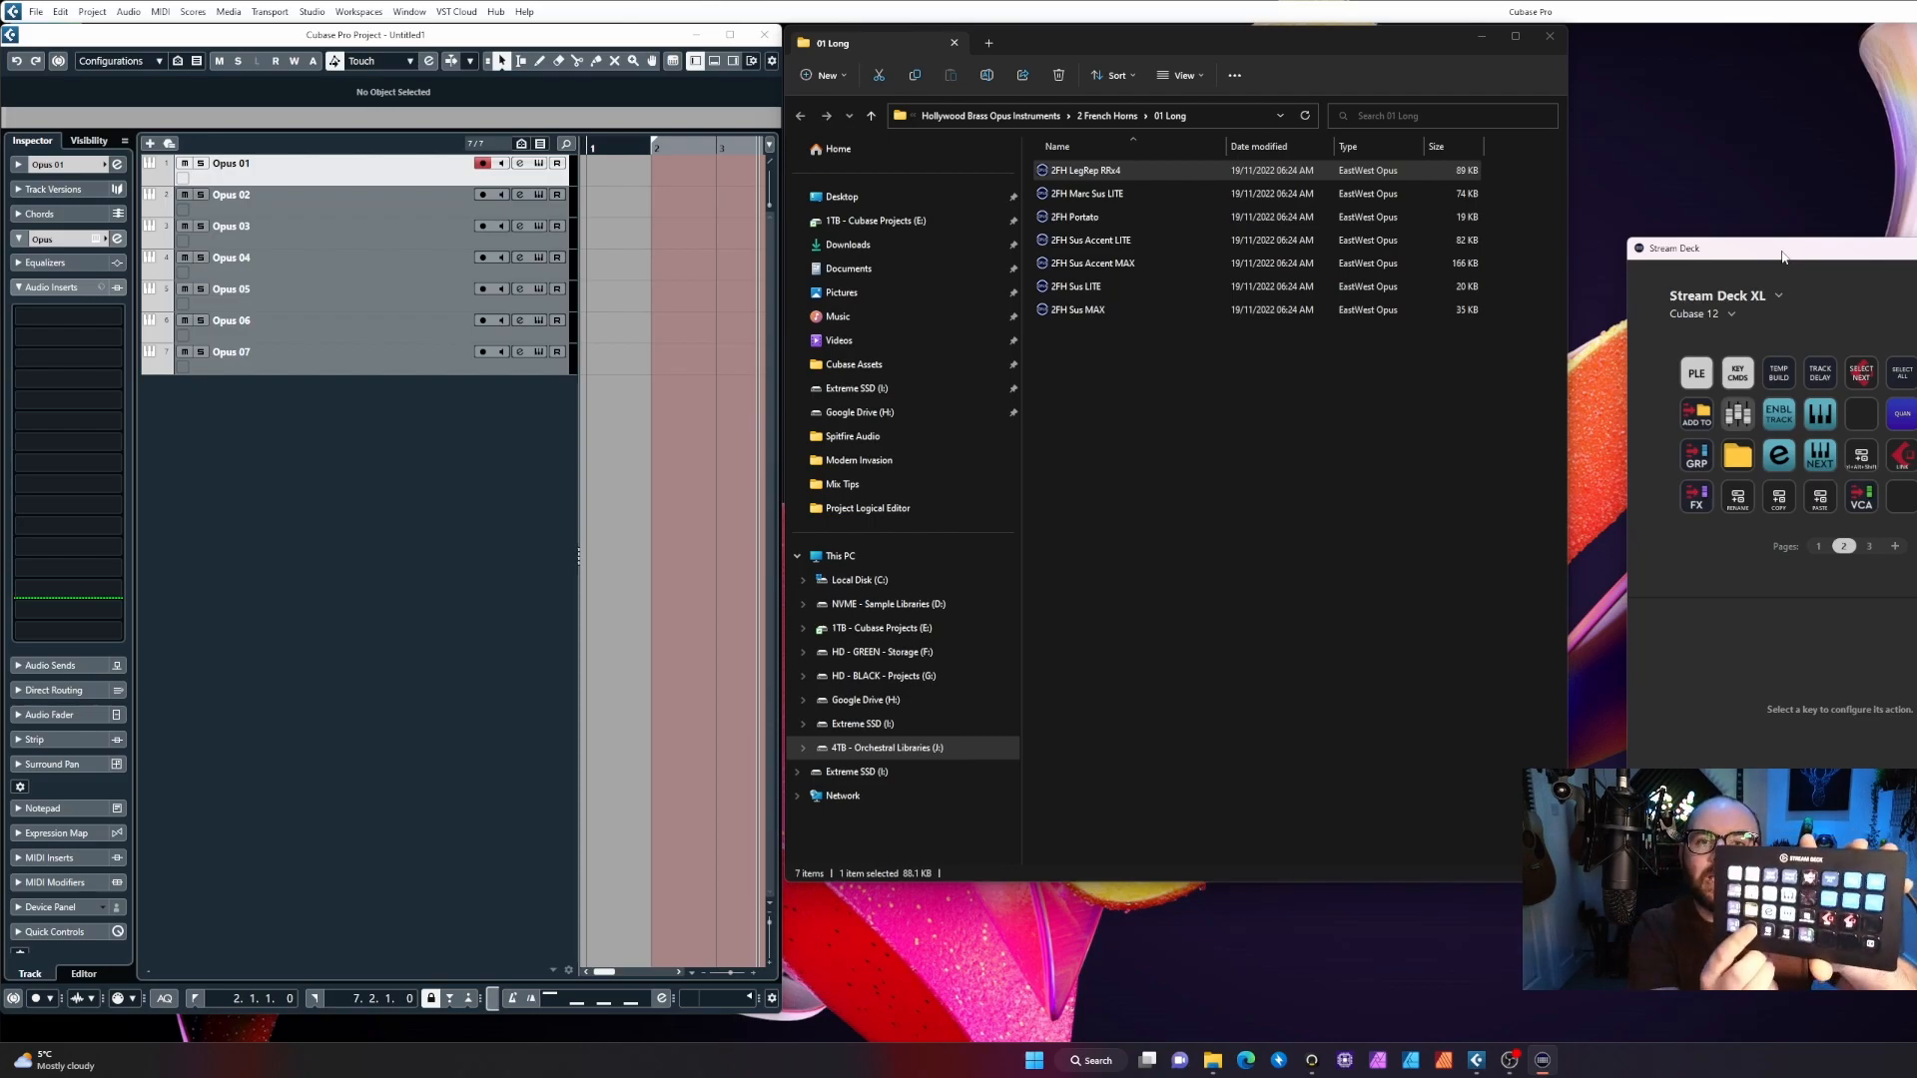
left_click(1140, 170)
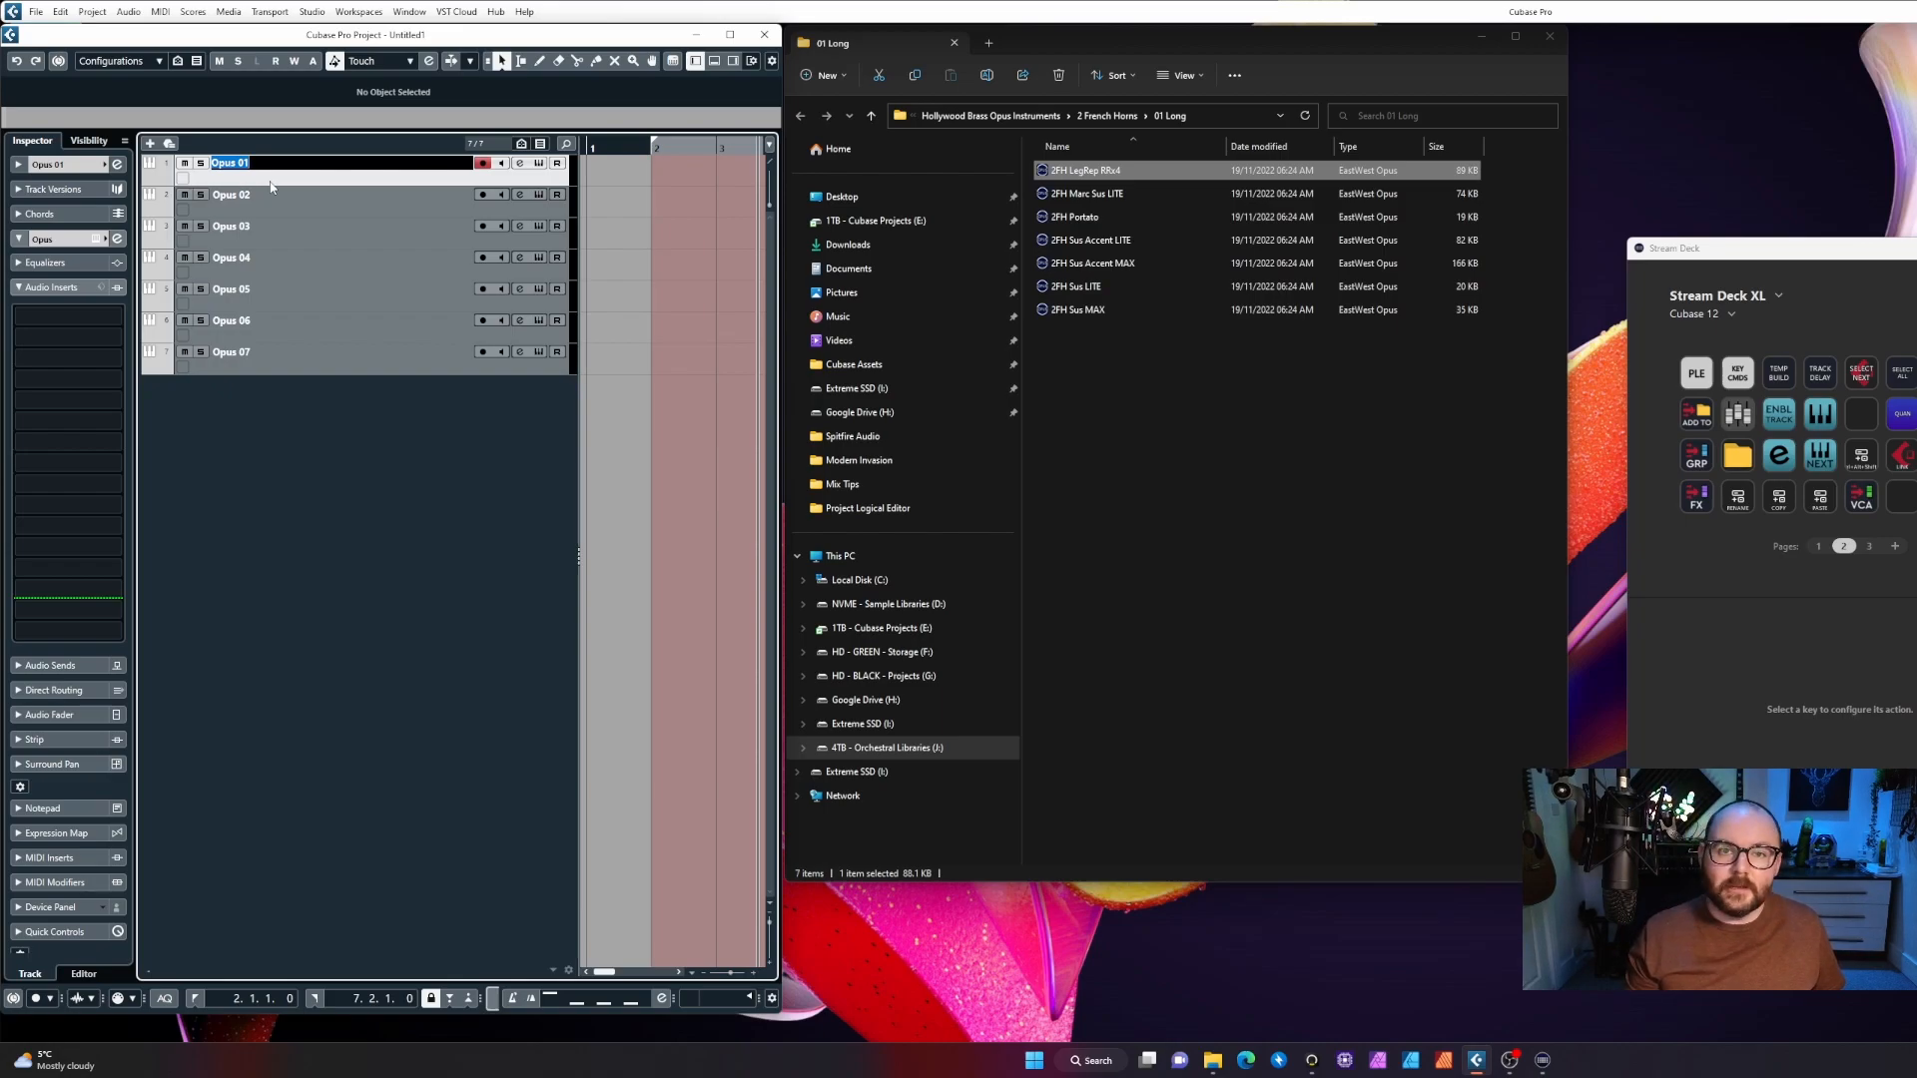
type("2FH LegRep RRx4")
left_click(339, 193)
type("2FH Marc Sus LITE")
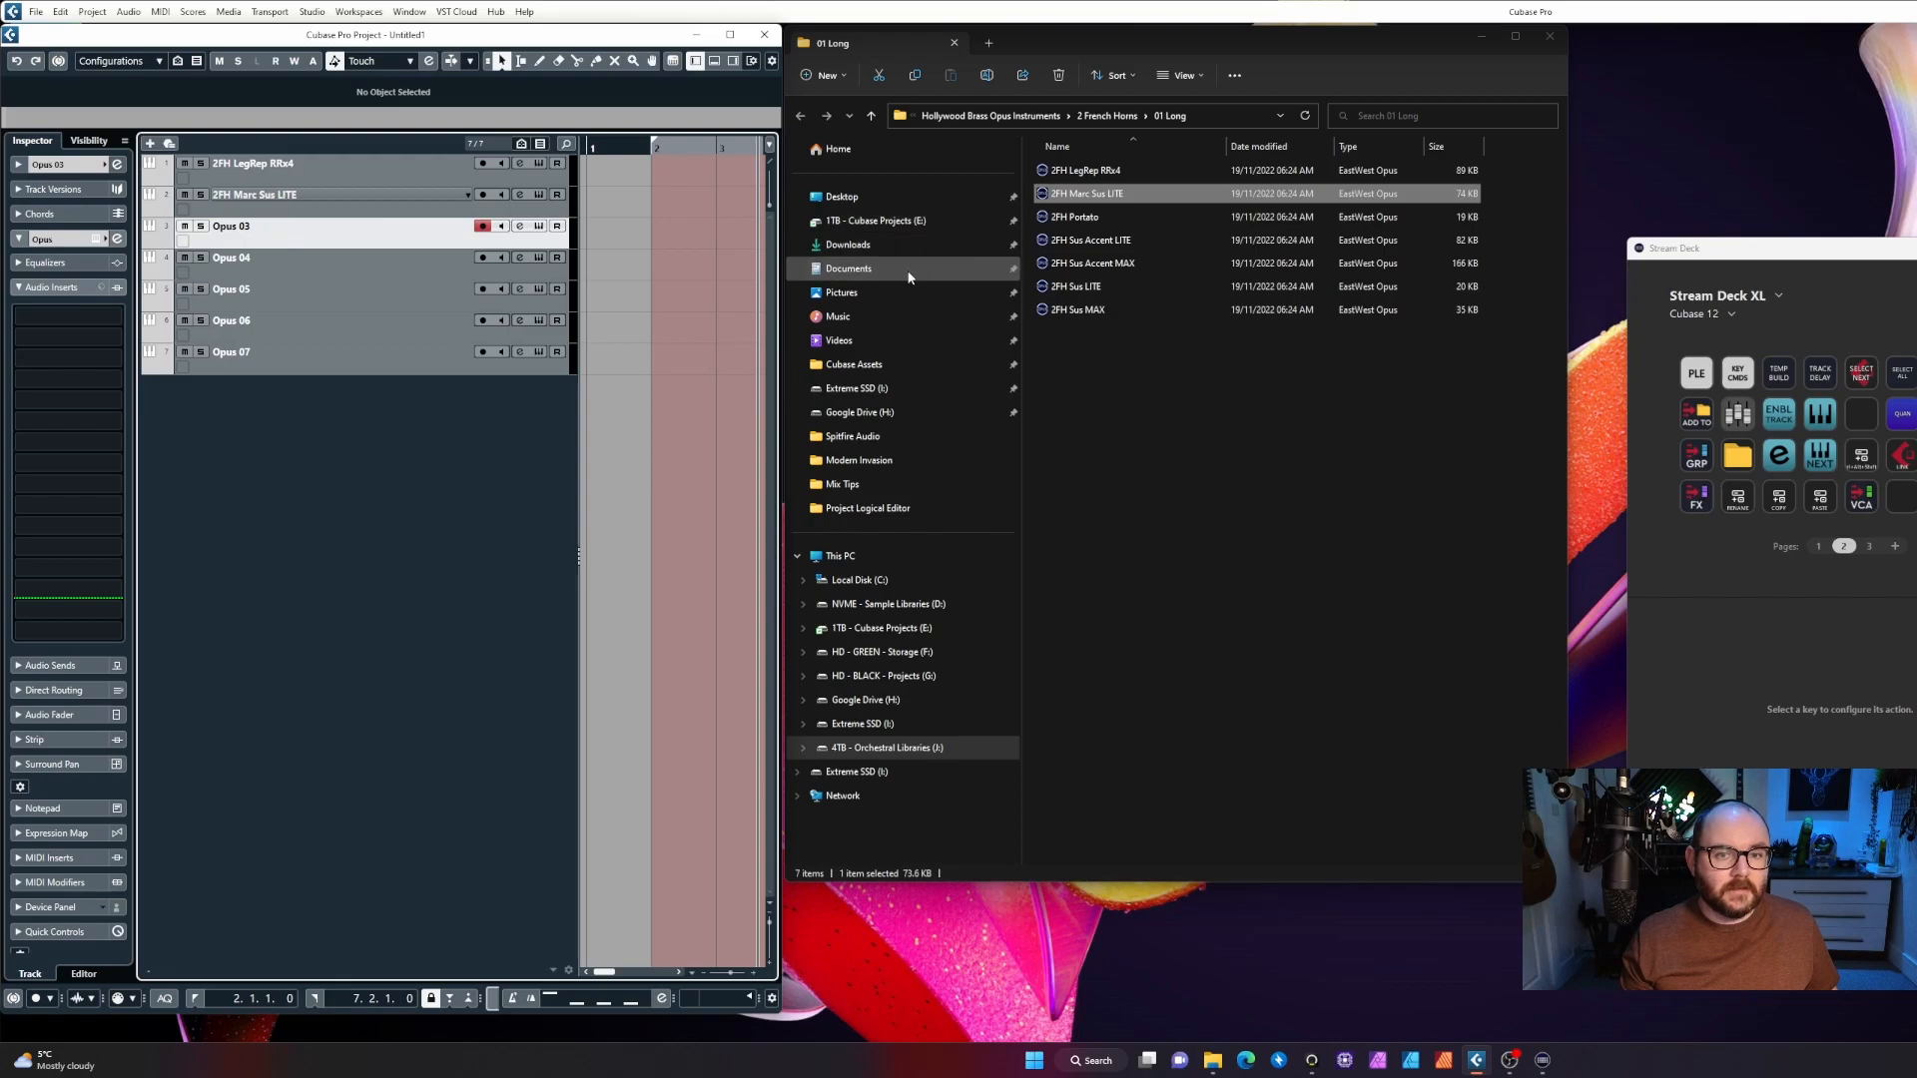
double_click(1076, 216)
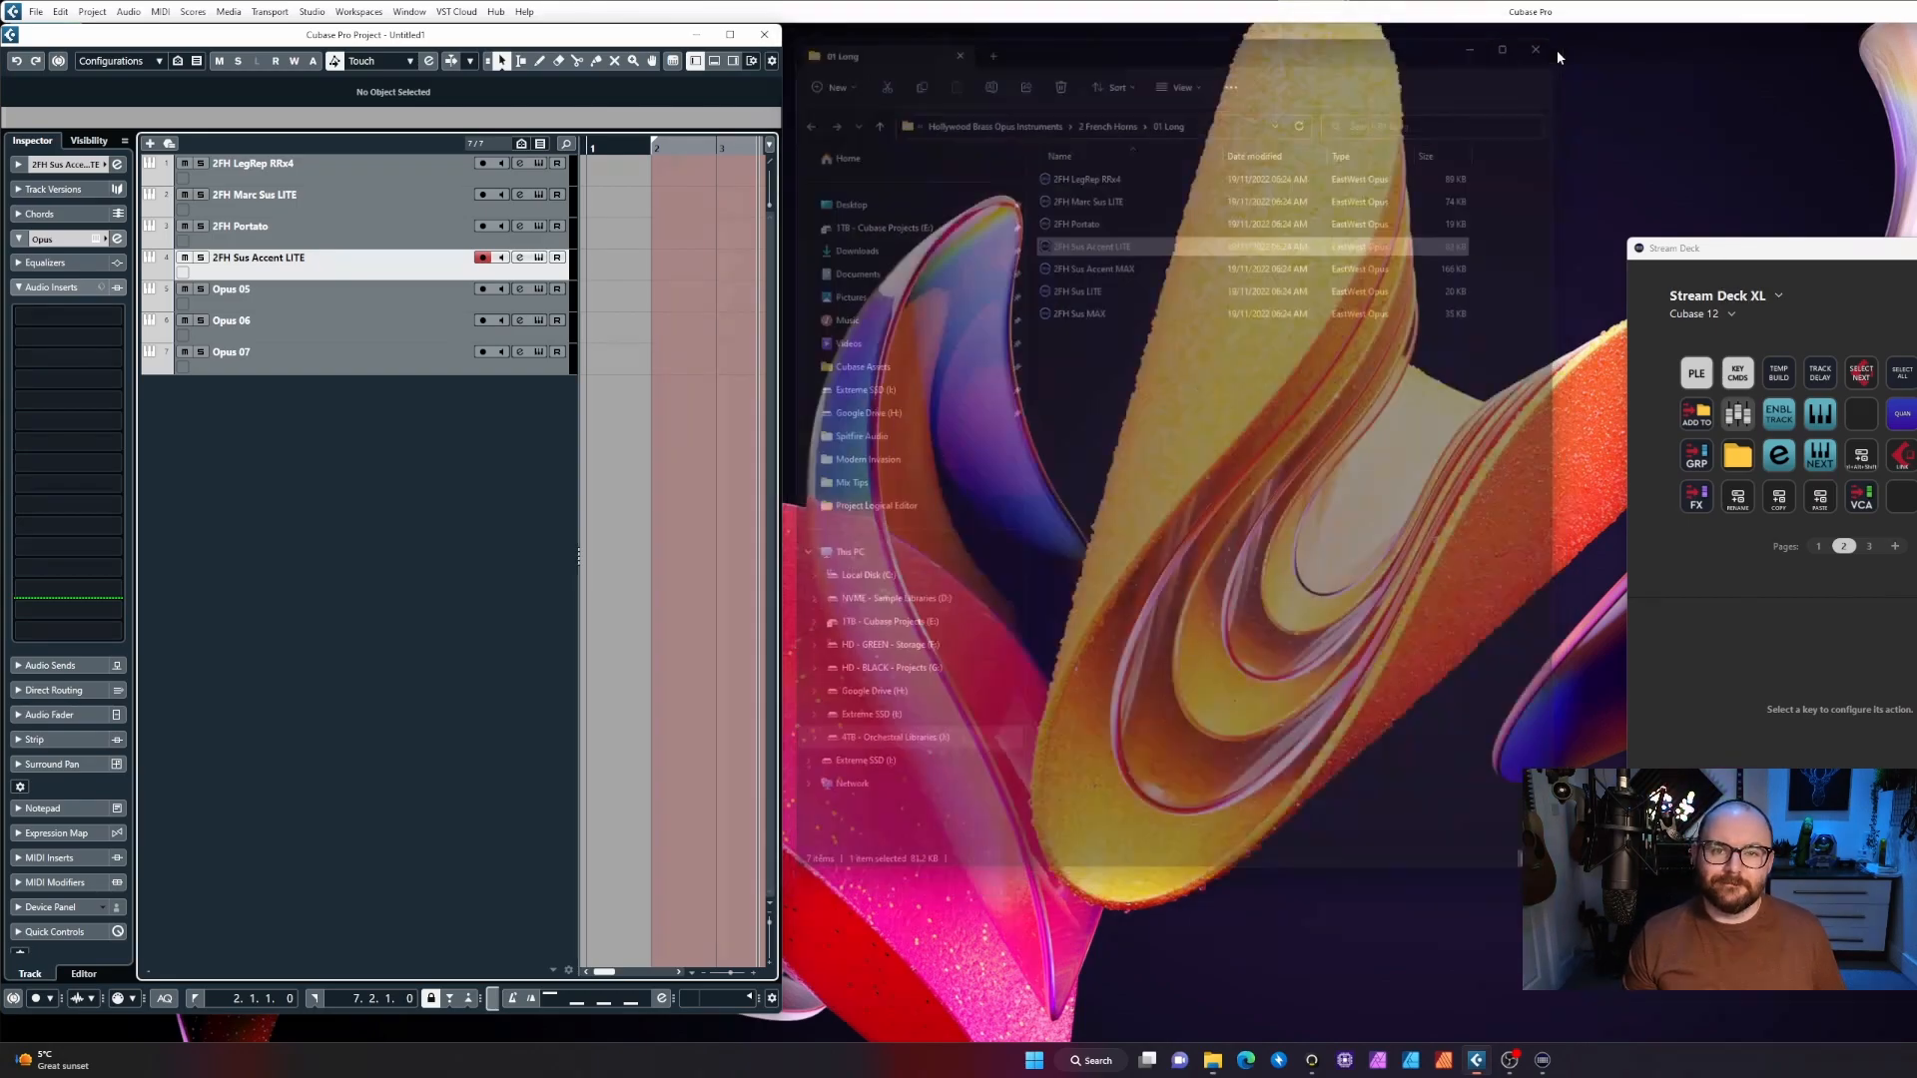
Close the patch folder and drag the Stream Deck Cubase 12 profile window into view.
left_click(1534, 48)
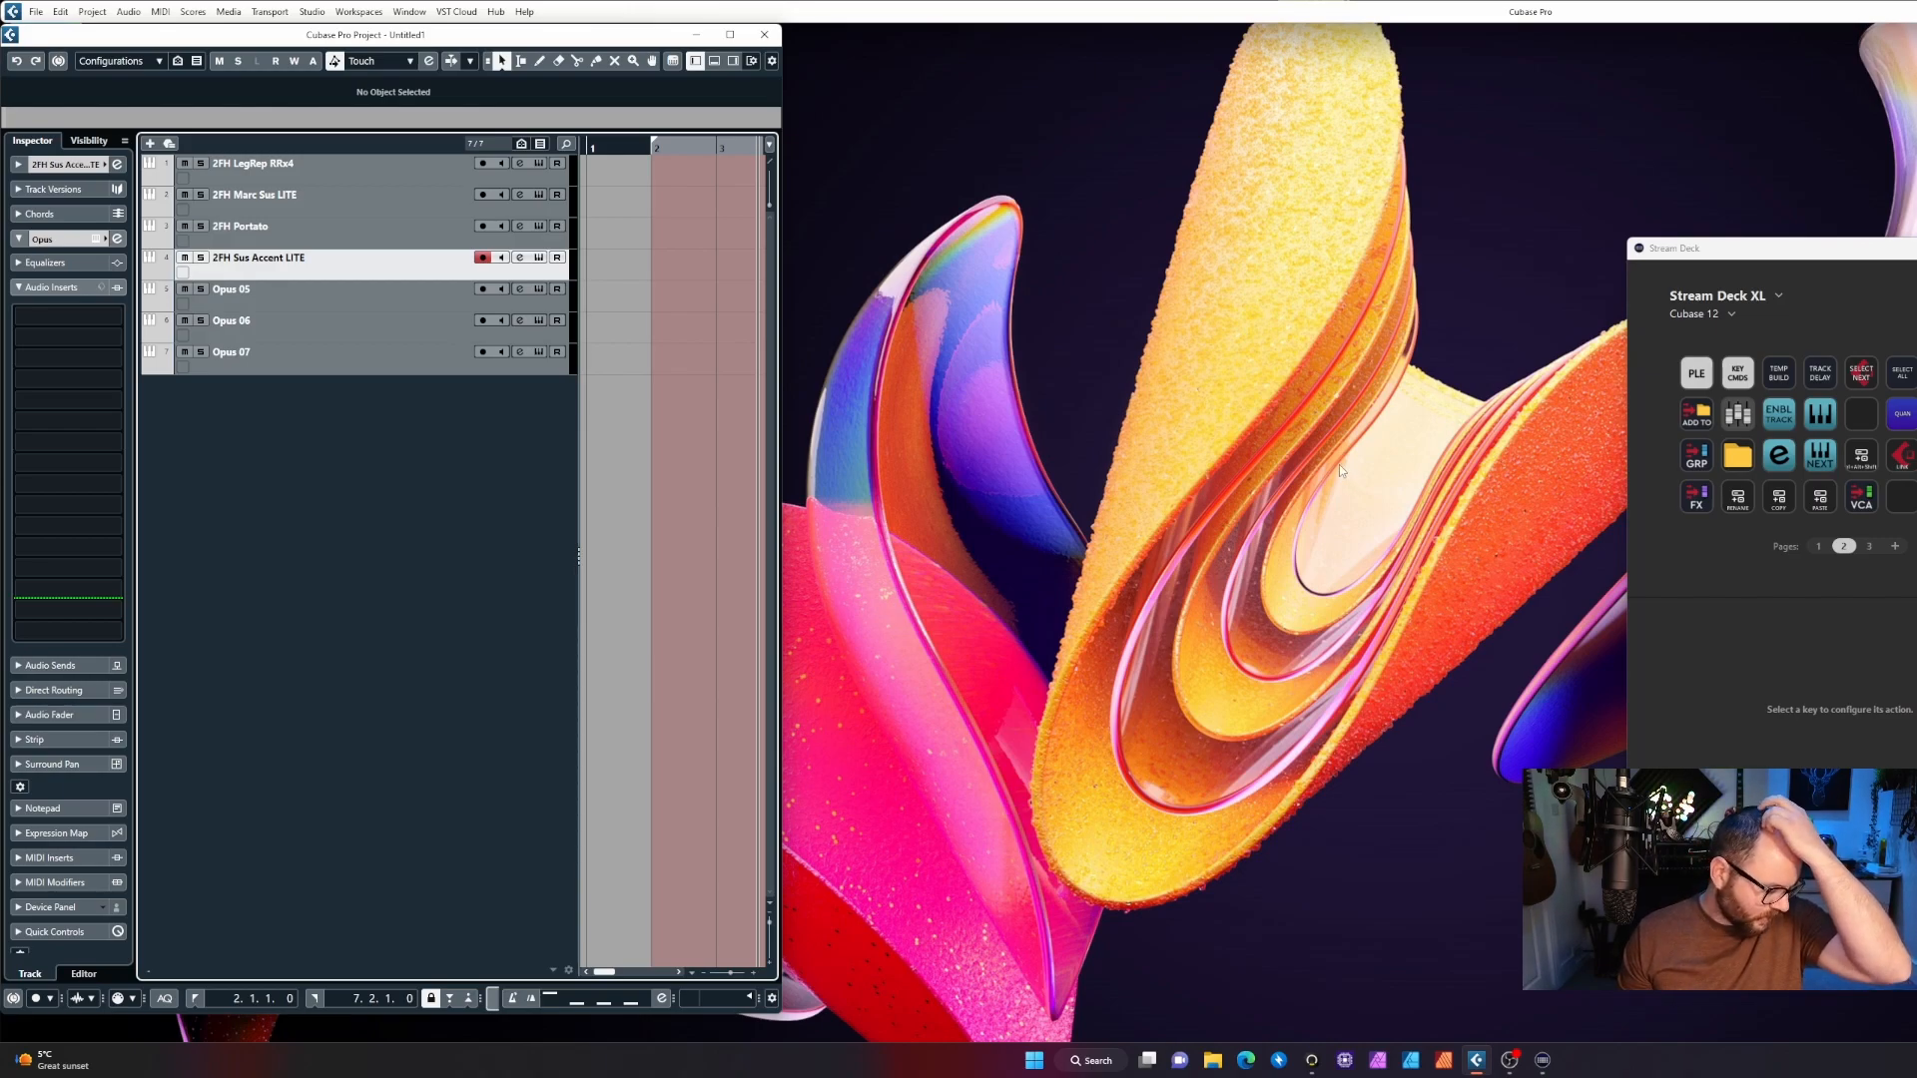
mouse_move(1380, 492)
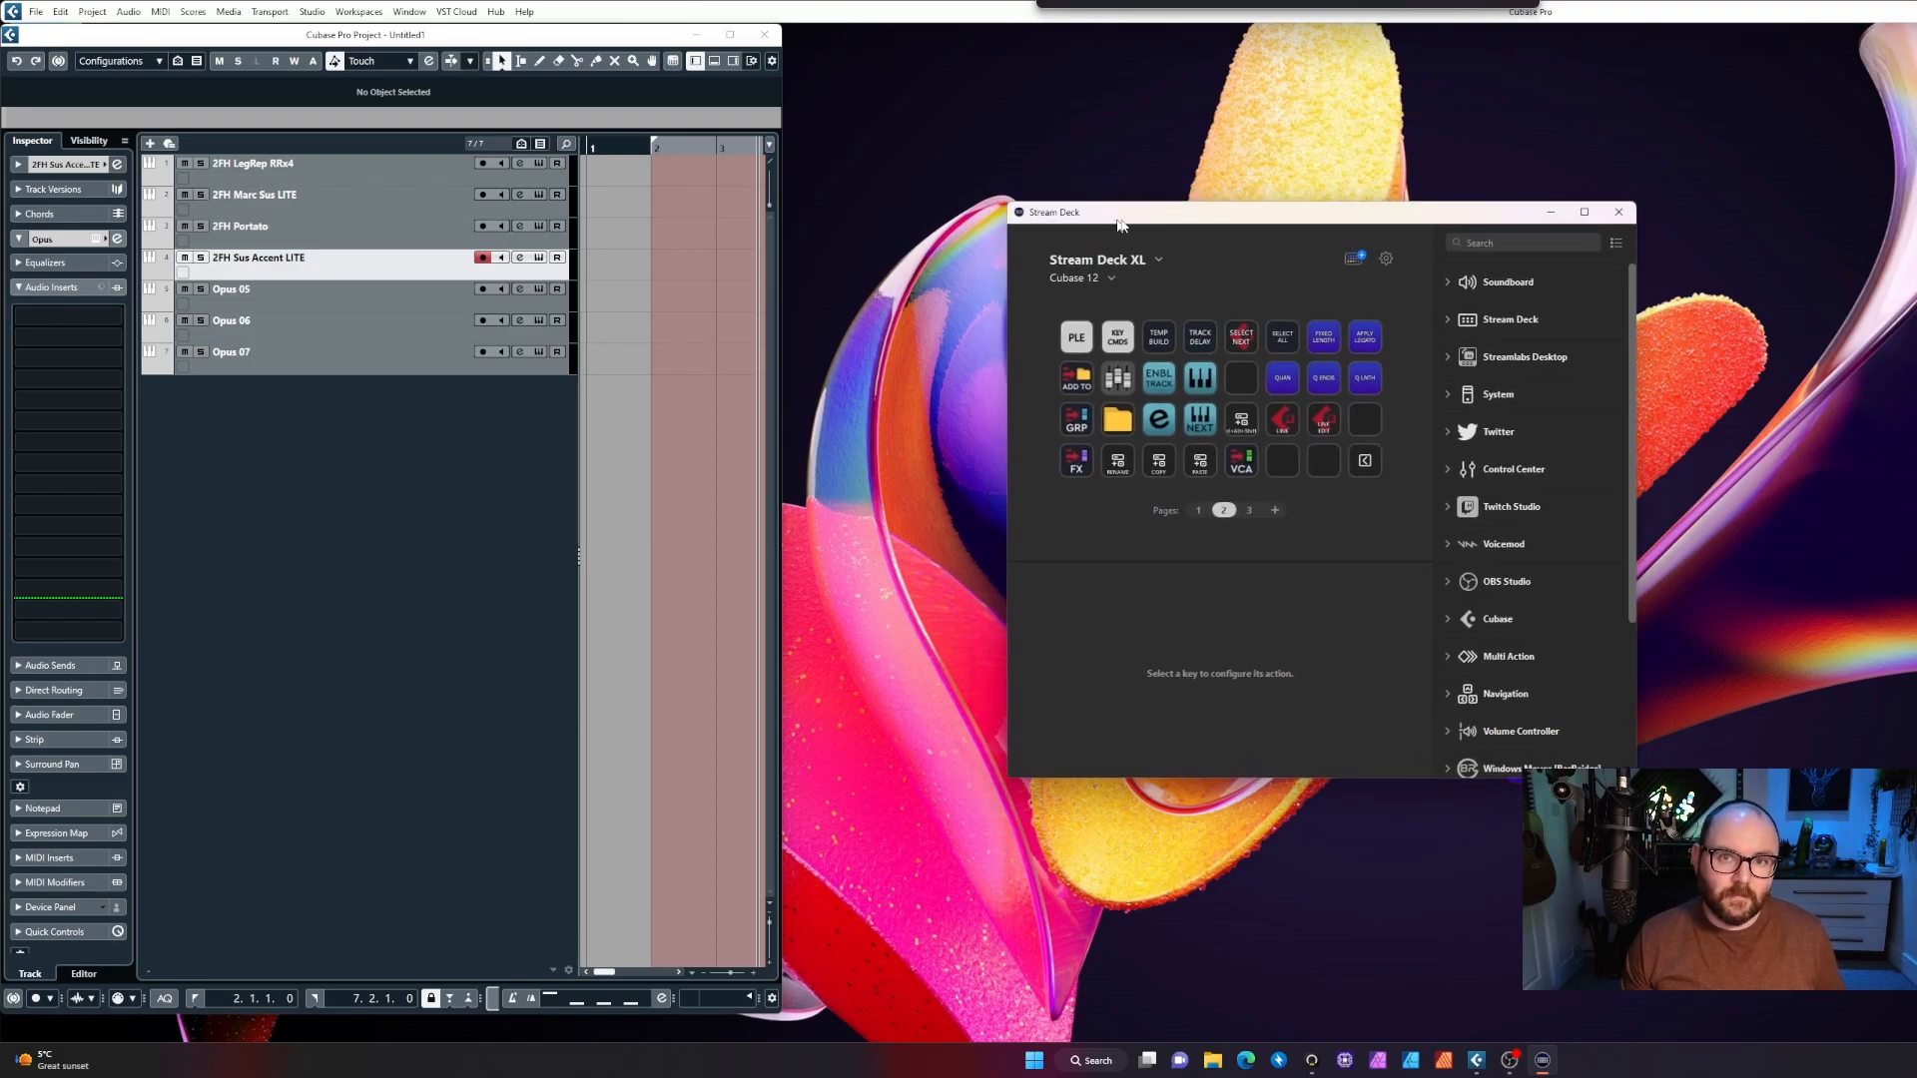
left_click_drag(1114, 211, 1014, 269)
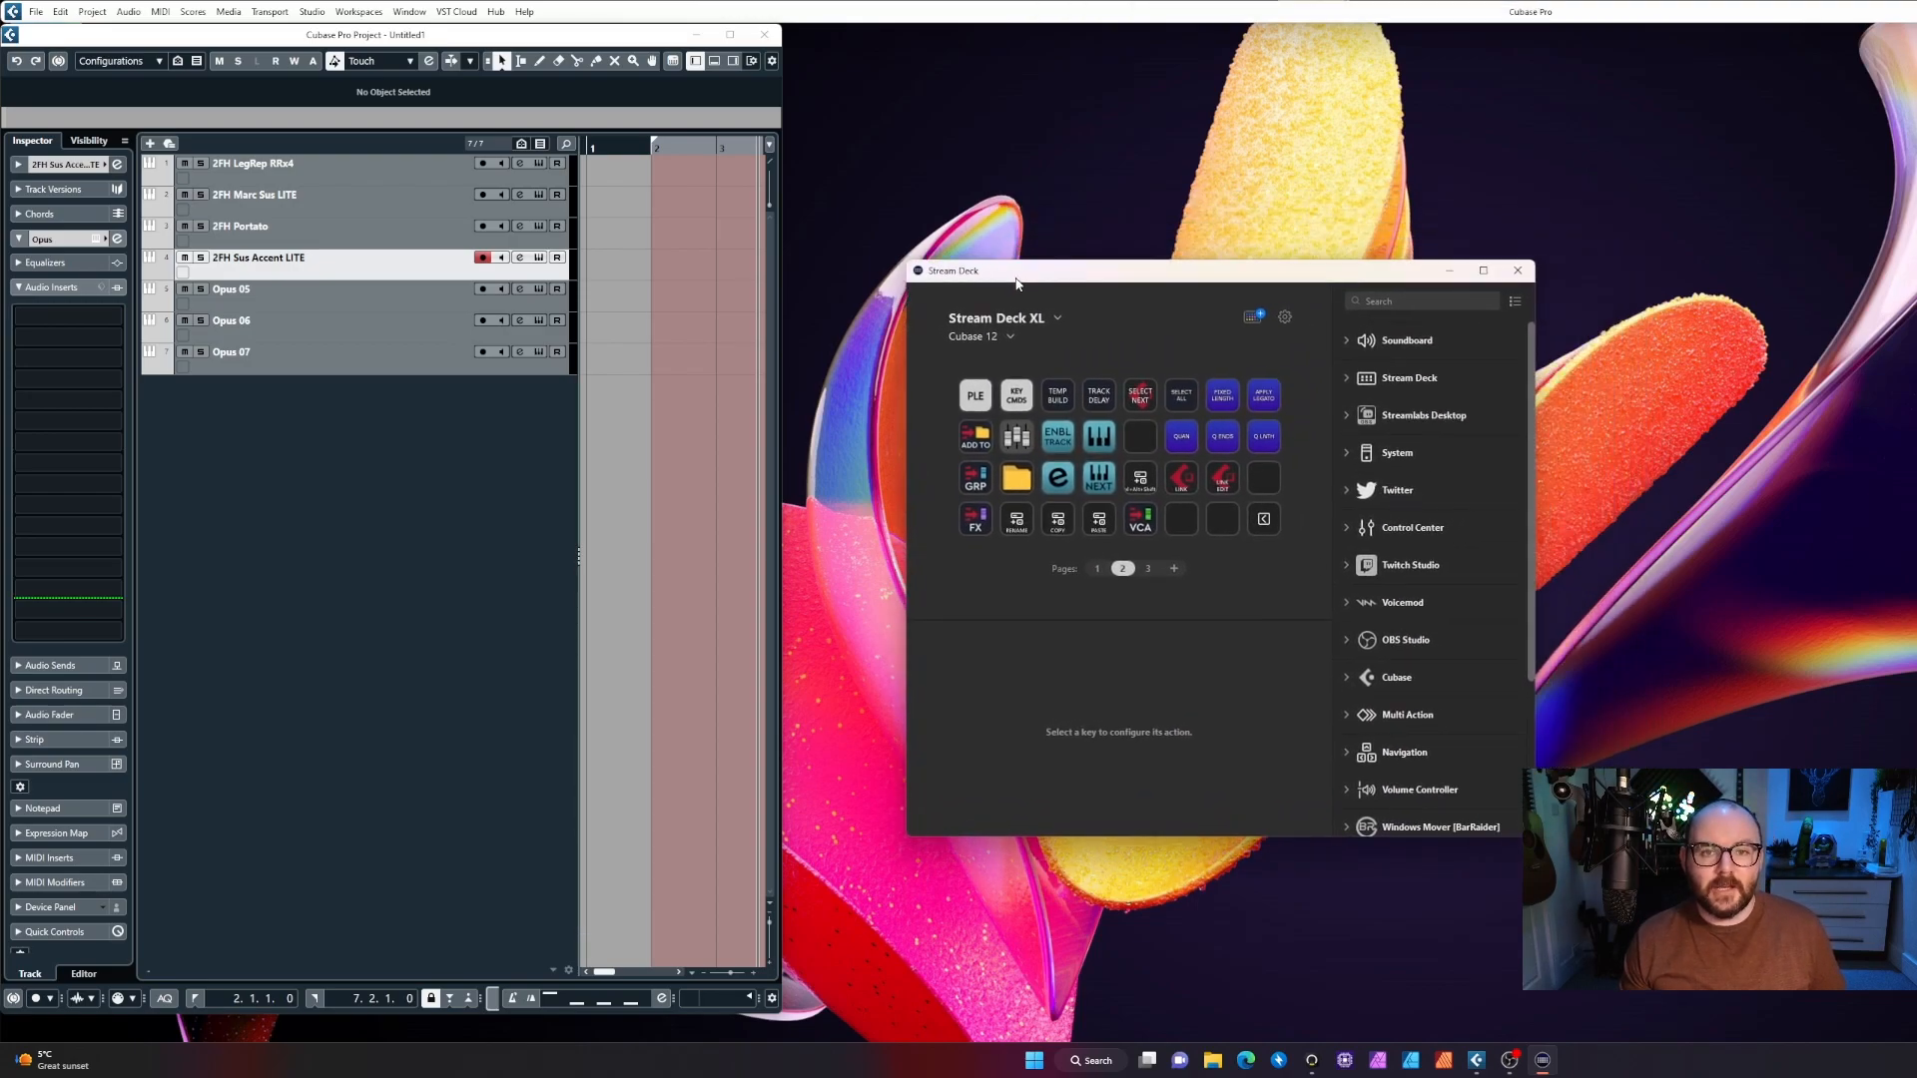